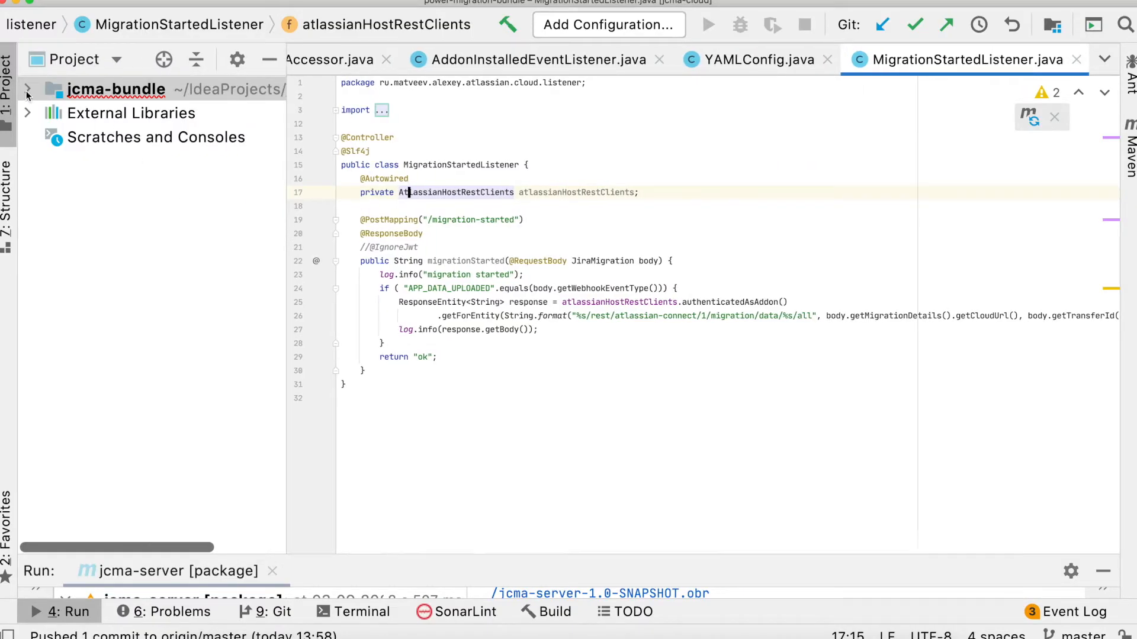
Locate LocalCloudMigrationAccessor under jcma-server's accessor package and open it in the editor.
{"action": "left_click", "coordinate": [27, 89]}
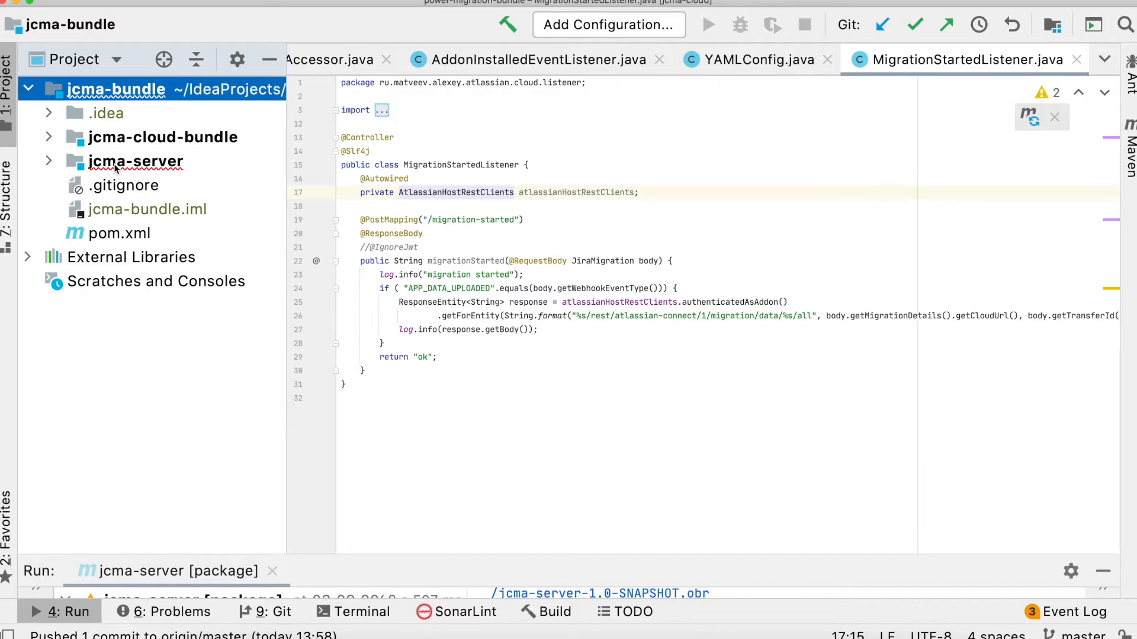
{"action": "left_click", "coordinate": [47, 161]}
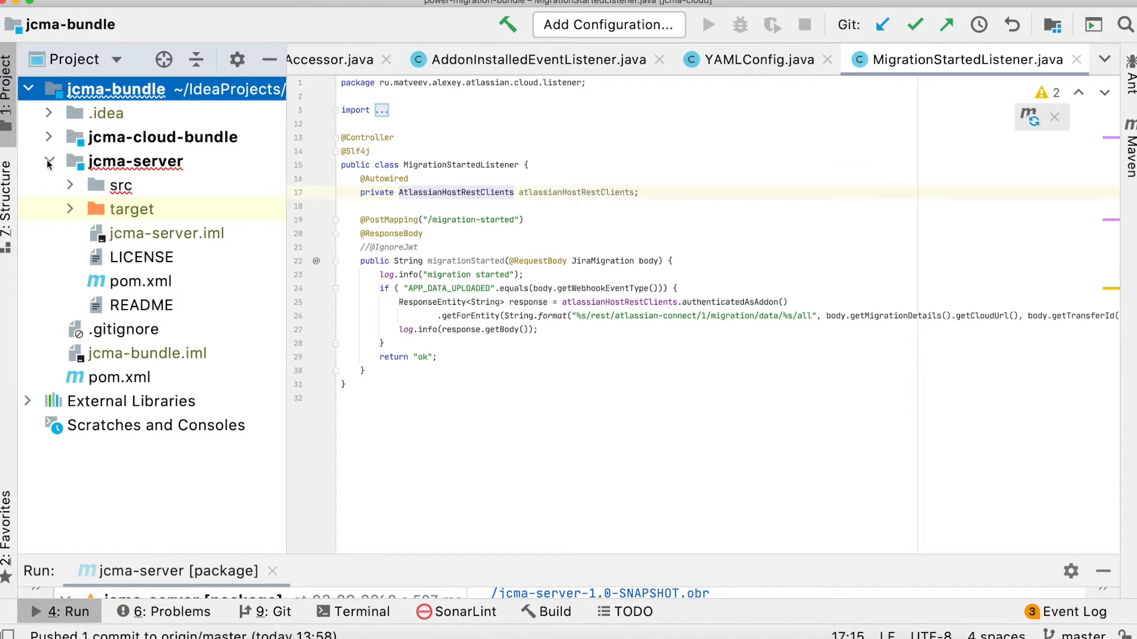
{"action": "left_click", "coordinate": [70, 186]}
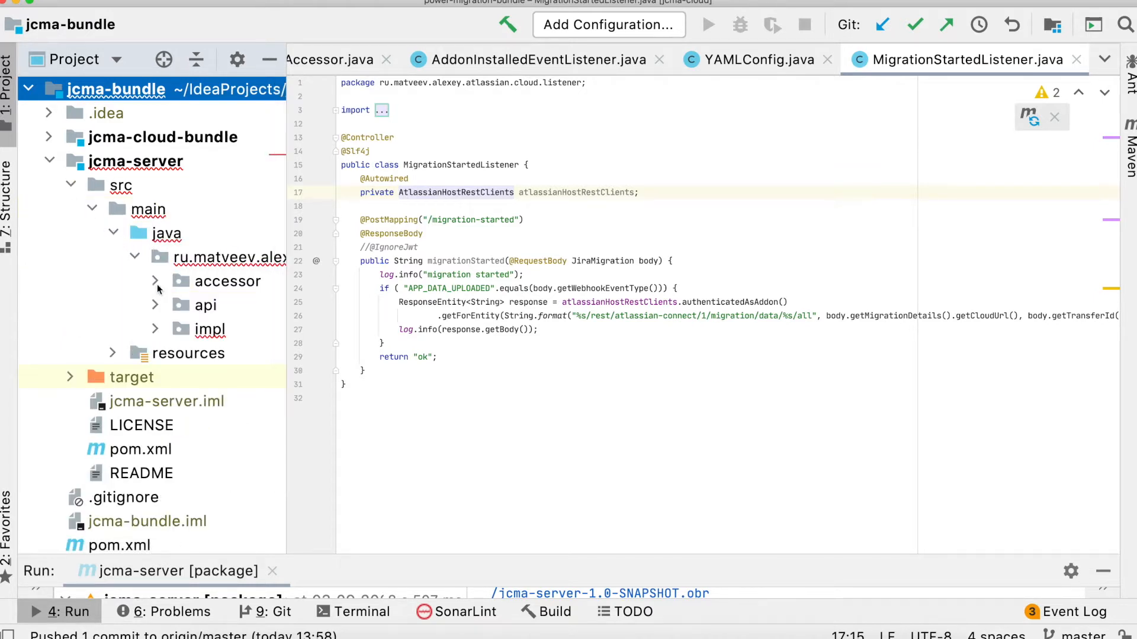
{"action": "left_click", "coordinate": [154, 282]}
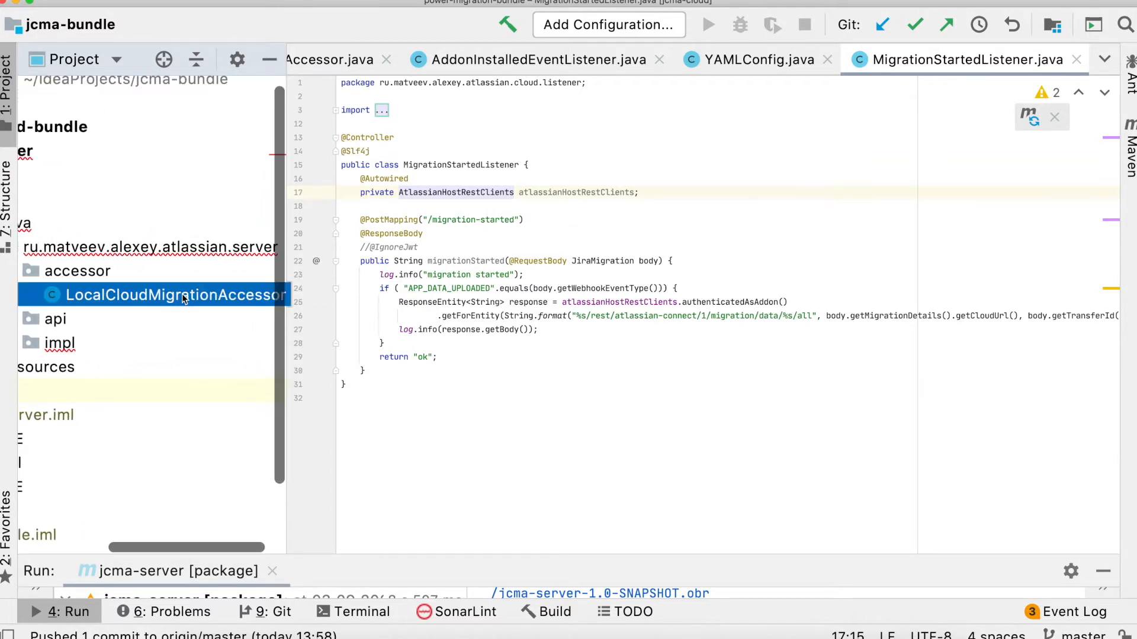
{"action": "double_click", "coordinate": [153, 295]}
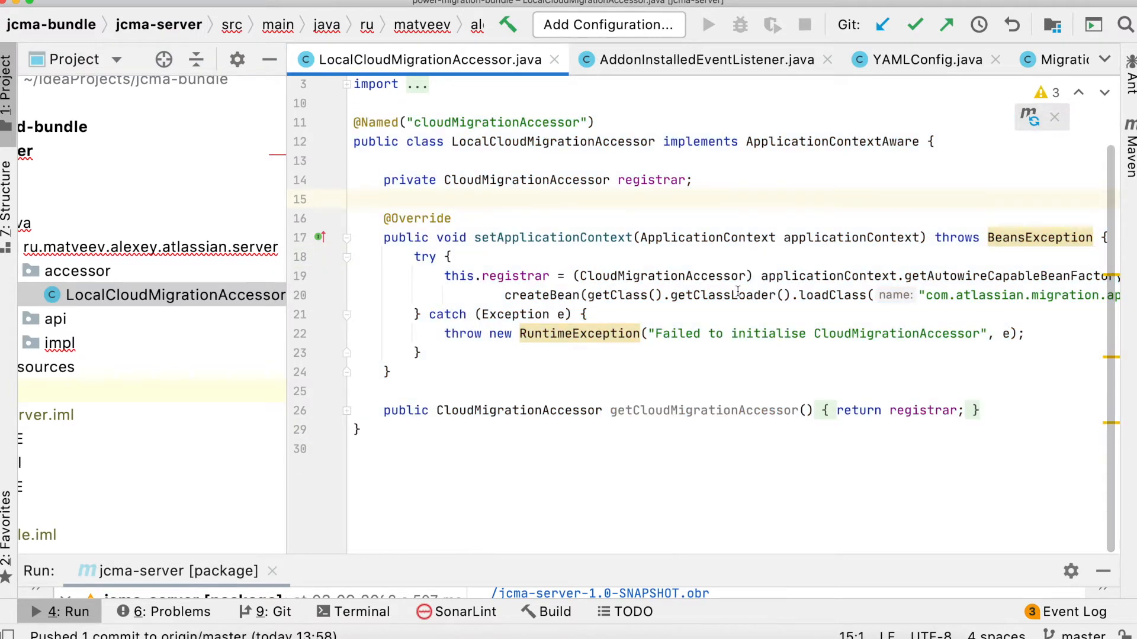
Scan across the long loaded-class string and select the CloudMigrationAccessor class name.
{"action": "scroll", "scroll_direction": "right", "scroll_amount": 3}
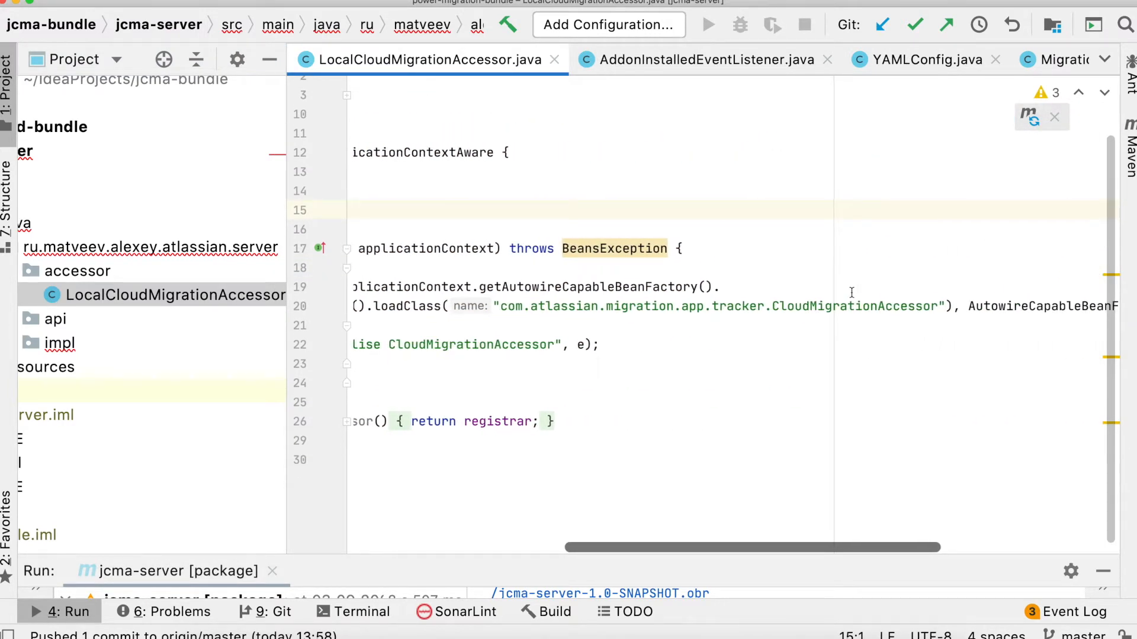
{"action": "scroll", "scroll_direction": "left", "scroll_amount": 3}
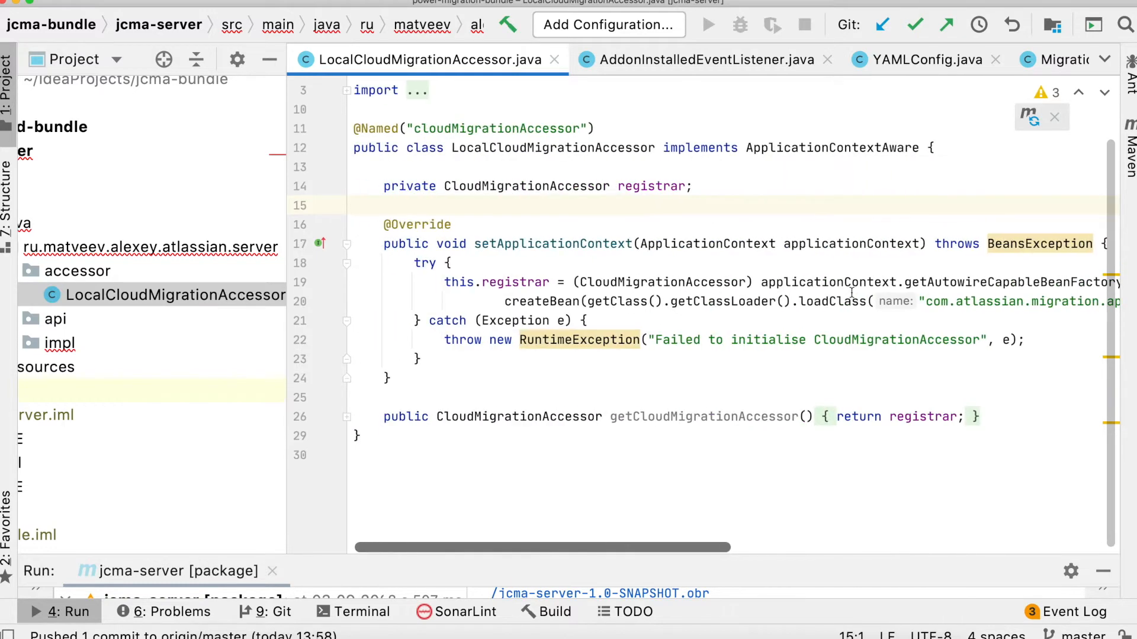
{"action": "scroll", "scroll_direction": "right", "scroll_amount": 3}
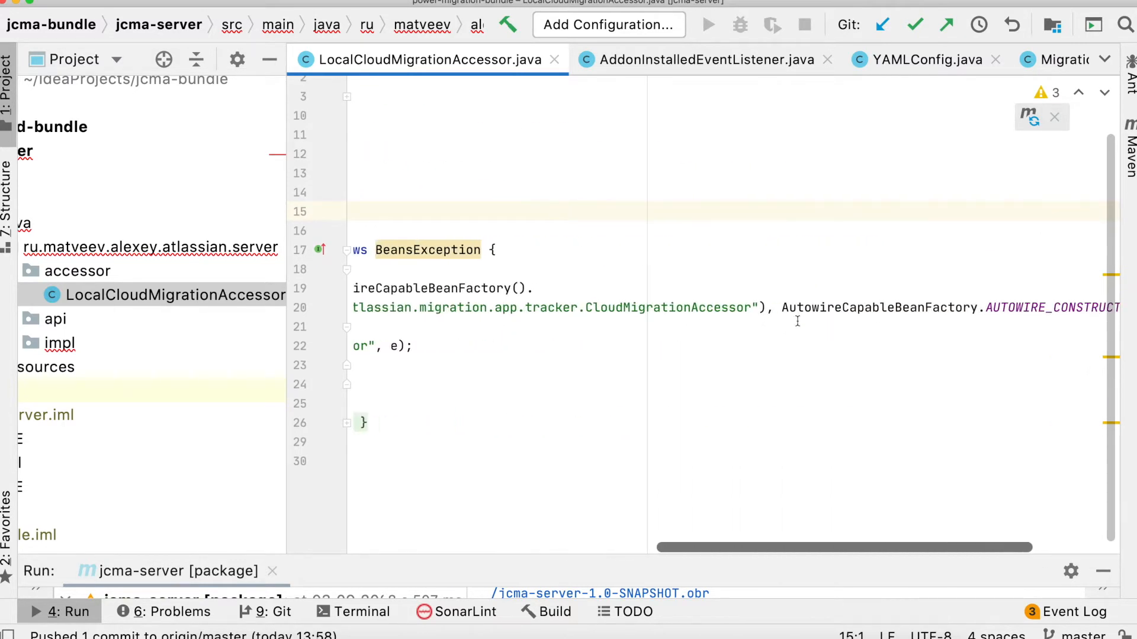
{"action": "double_click", "coordinate": [667, 308]}
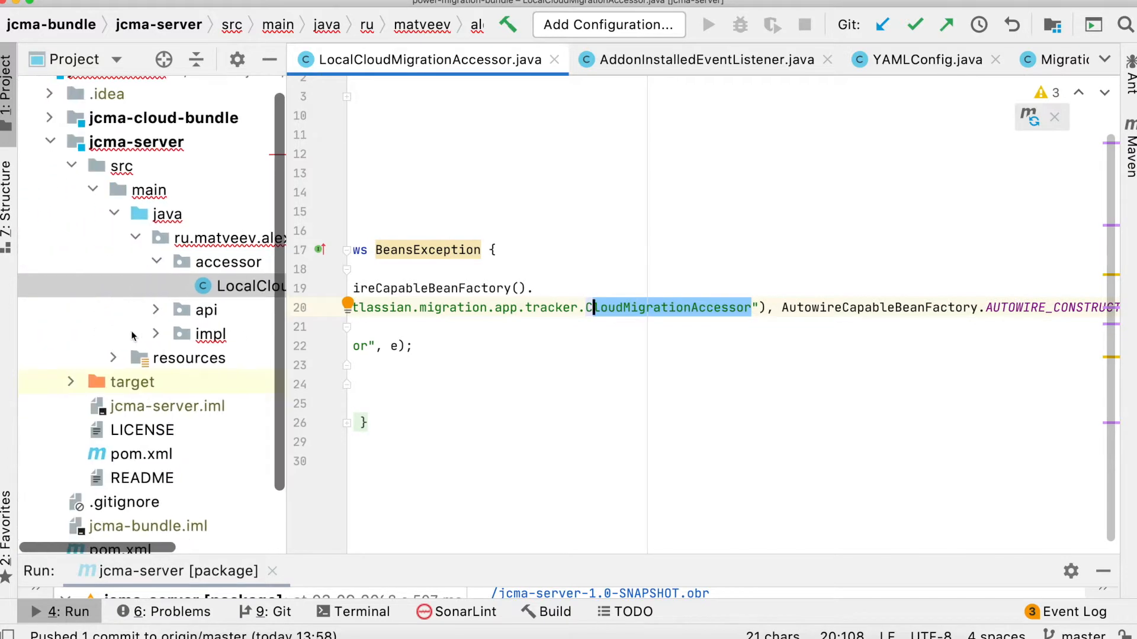
Open MyPluginComponentImpl from the impl package and scroll to the top of the class.
{"action": "left_click", "coordinate": [154, 334]}
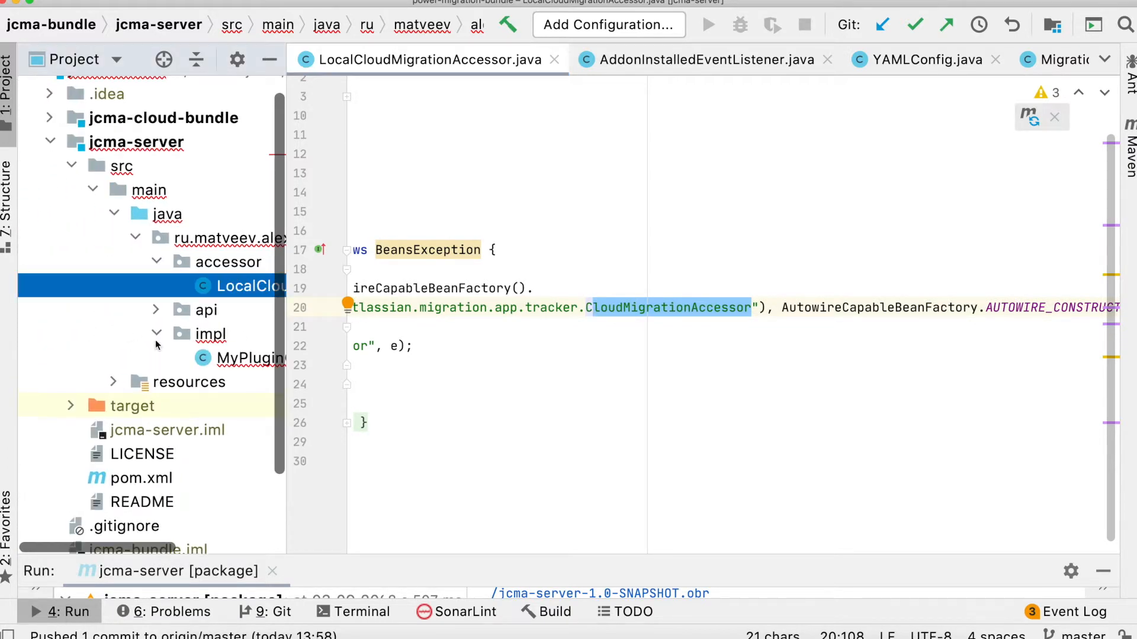
{"action": "left_click", "coordinate": [249, 358]}
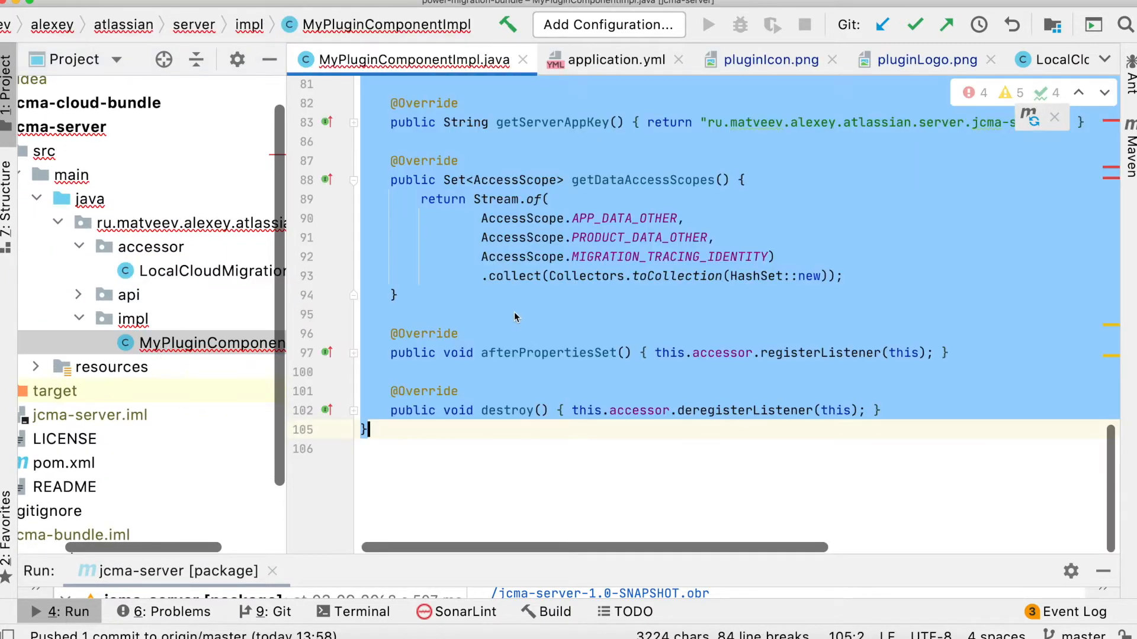
{"action": "scroll", "scroll_direction": "up", "scroll_amount": 3}
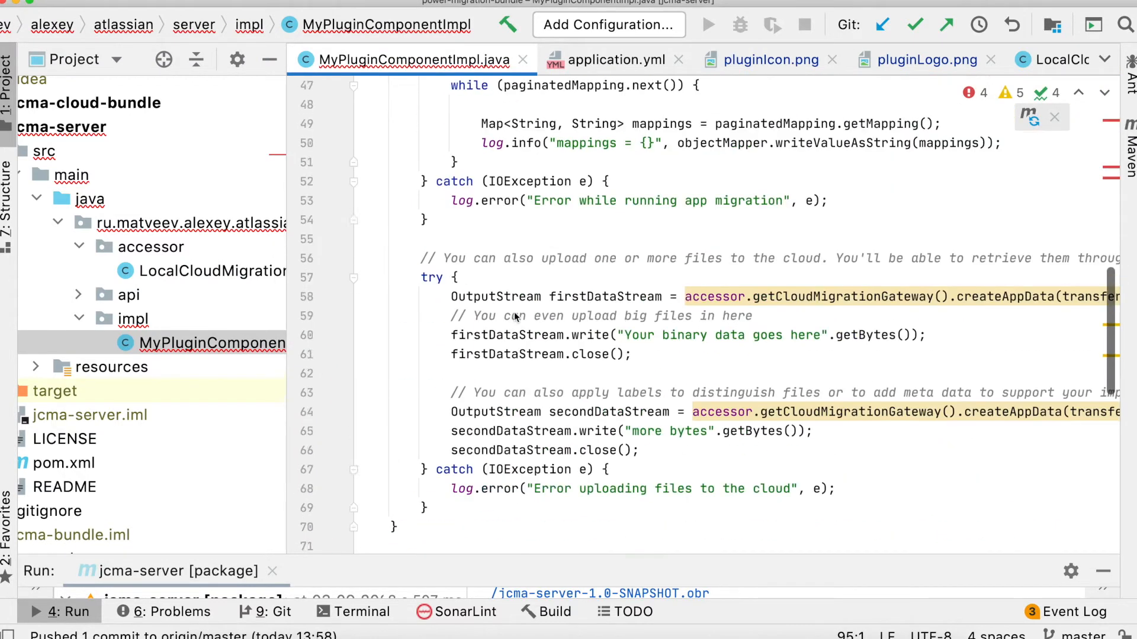
{"action": "scroll", "scroll_direction": "up", "scroll_amount": 3}
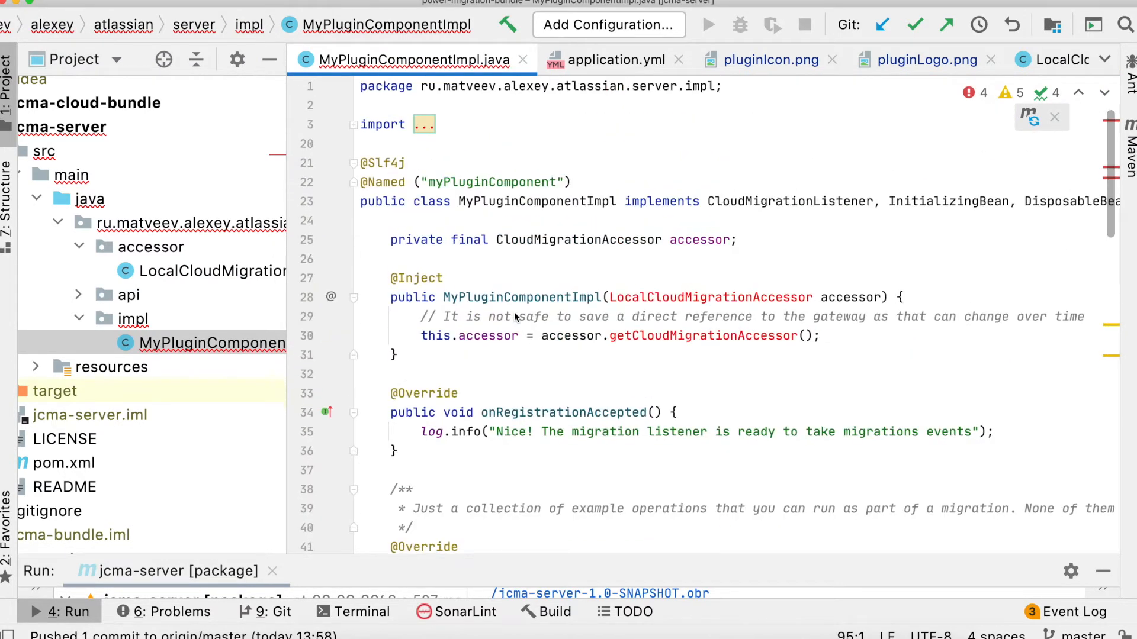
{"action": "mouse_move", "coordinate": [590, 246]}
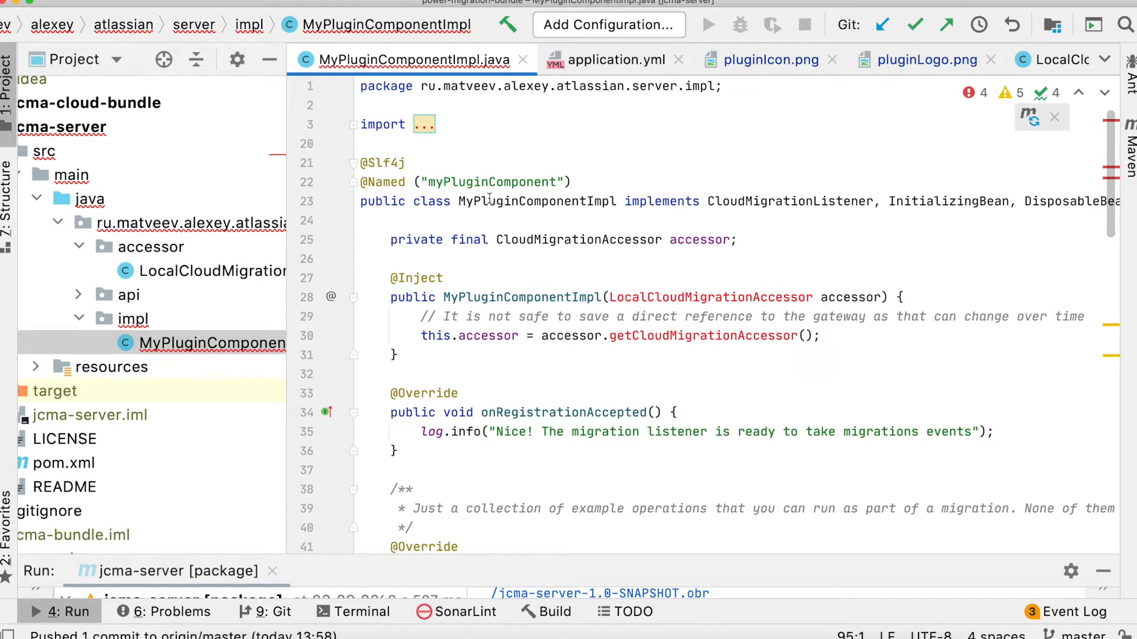
Read through the listener registration methods, selecting the destroy method name.
{"action": "double_click", "coordinate": [537, 201]}
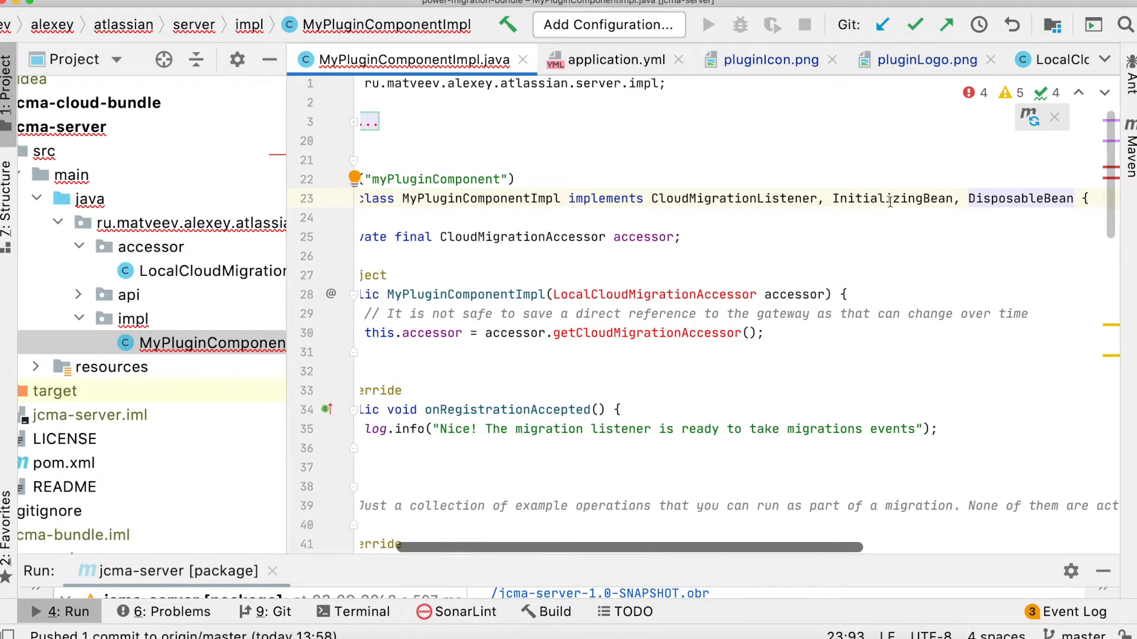
{"action": "mouse_move", "coordinate": [1019, 198]}
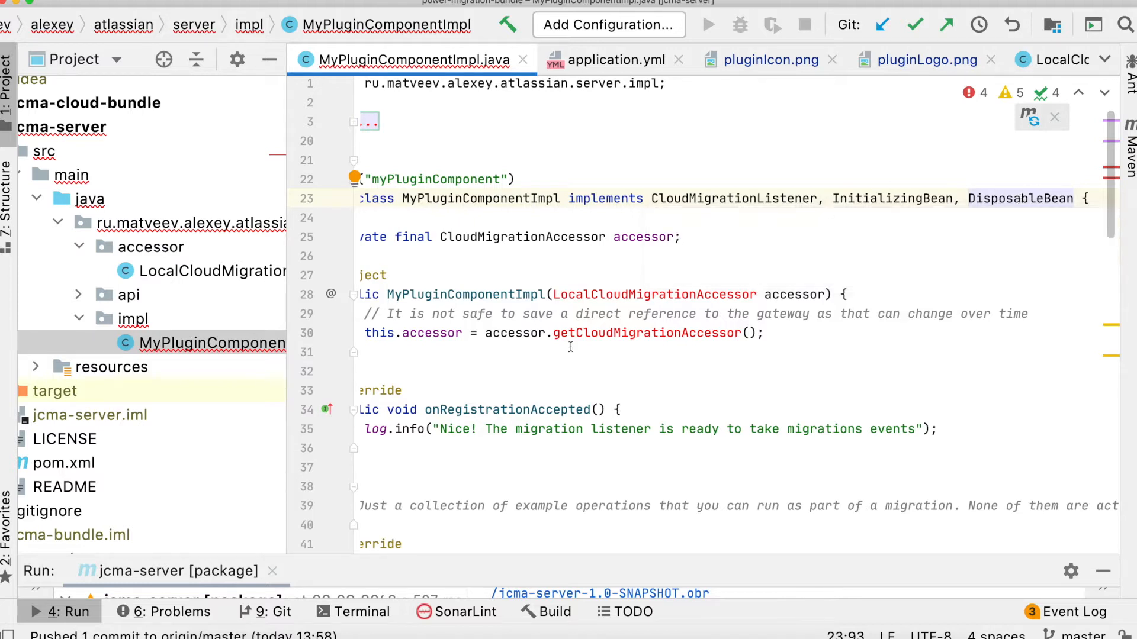
{"action": "scroll", "scroll_direction": "down", "scroll_amount": 3}
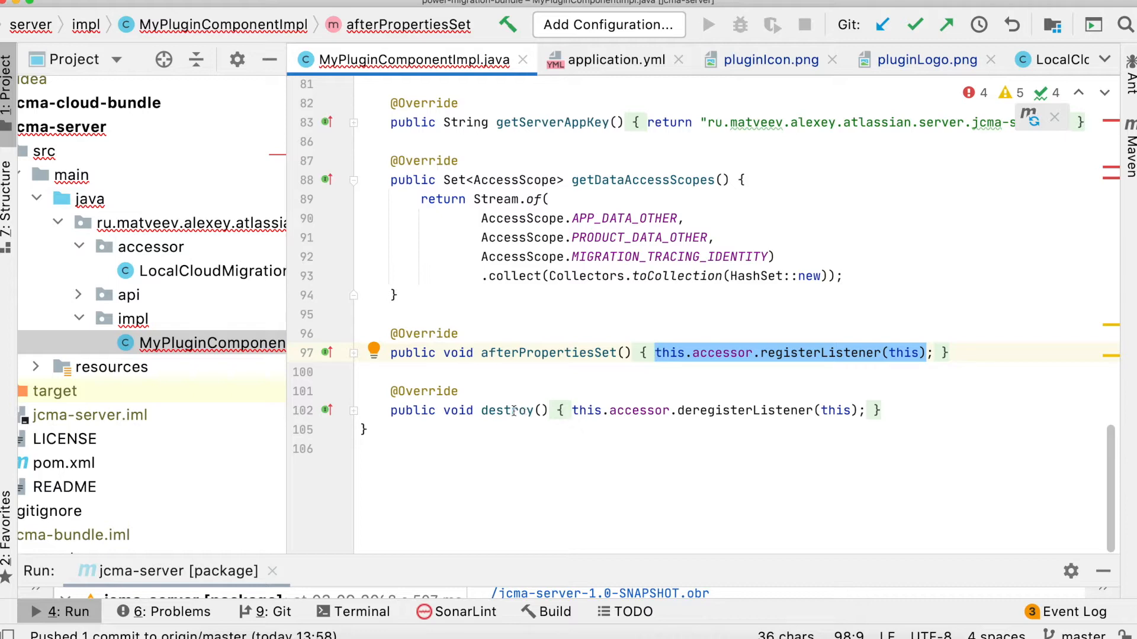
{"action": "double_click", "coordinate": [508, 411]}
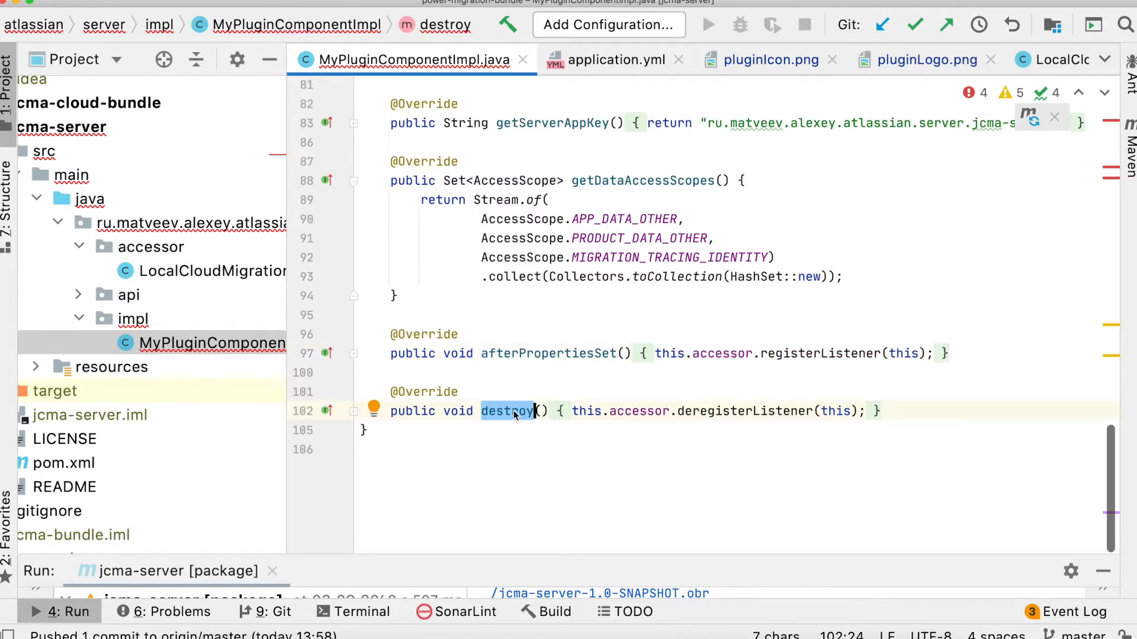
{"action": "scroll", "scroll_direction": "up", "scroll_amount": 3}
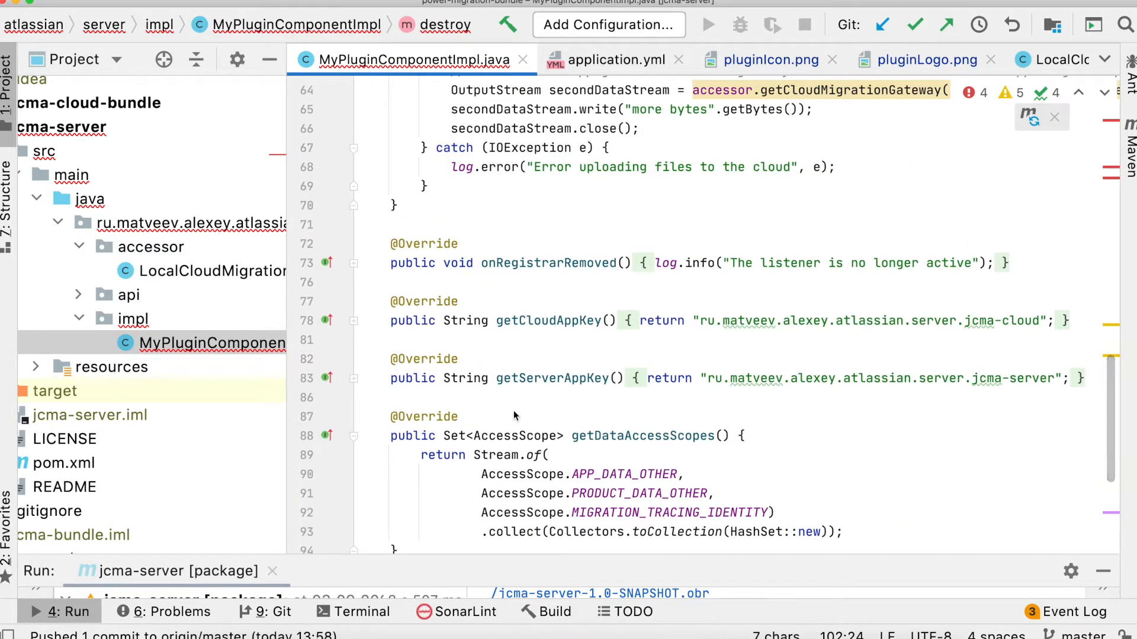
{"action": "mouse_move", "coordinate": [522, 357]}
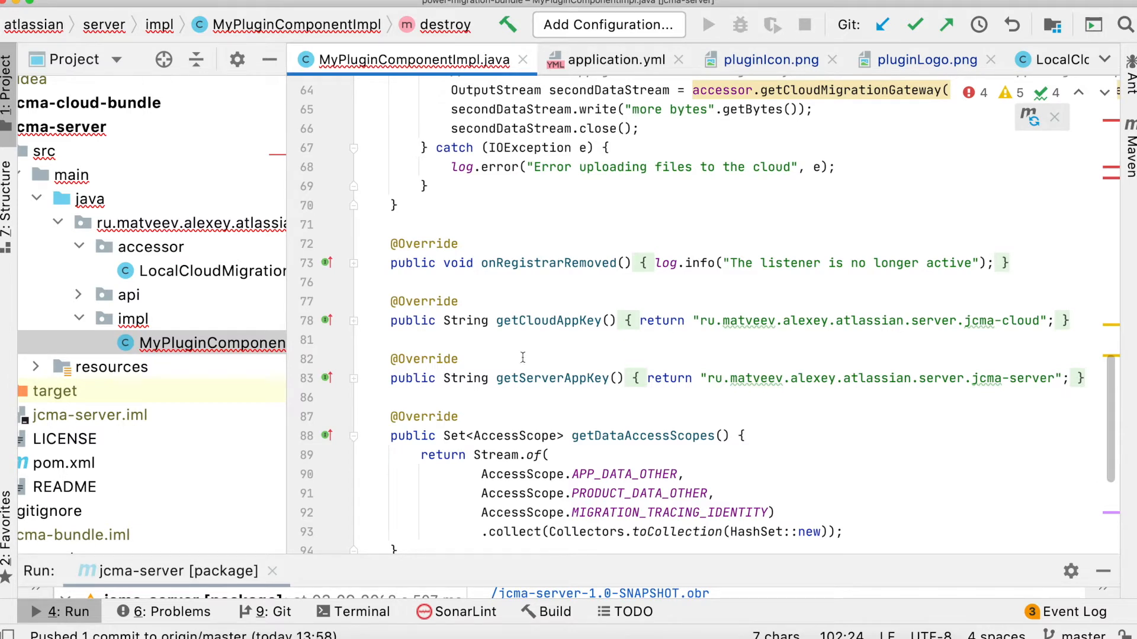
{"action": "mouse_move", "coordinate": [529, 376]}
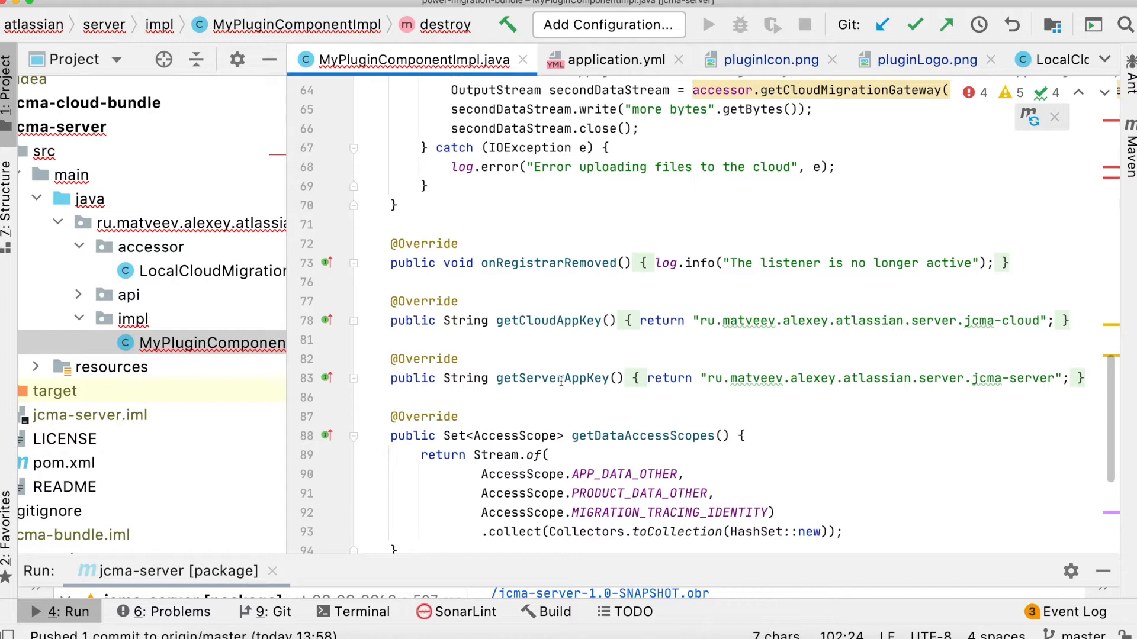
{"action": "mouse_move", "coordinate": [567, 300]}
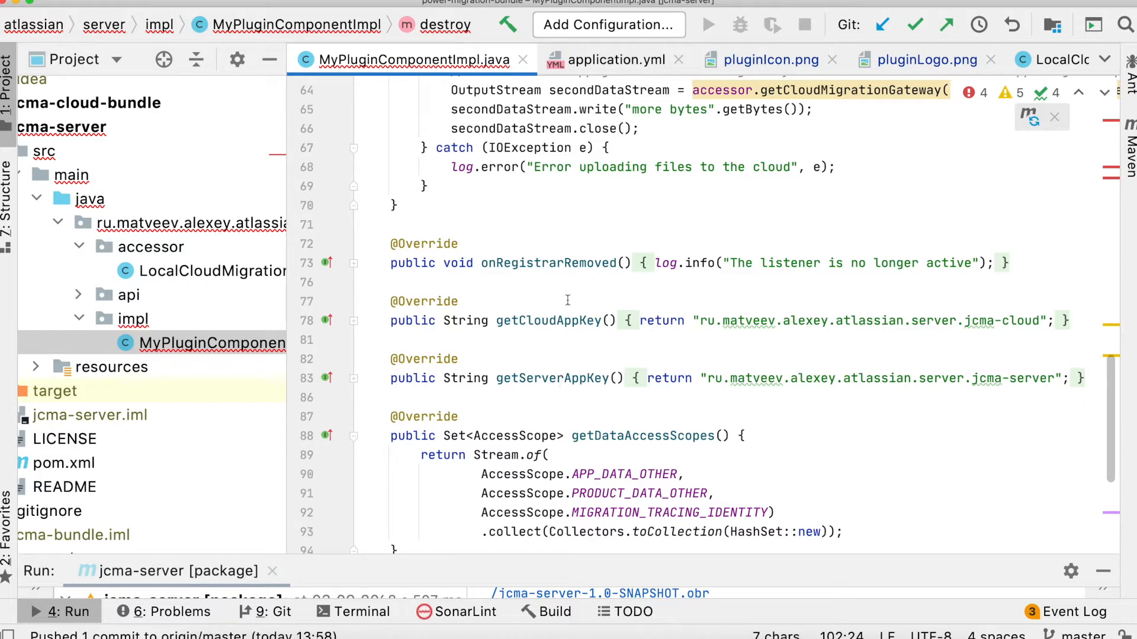
{"action": "scroll", "scroll_direction": "up", "scroll_amount": 3}
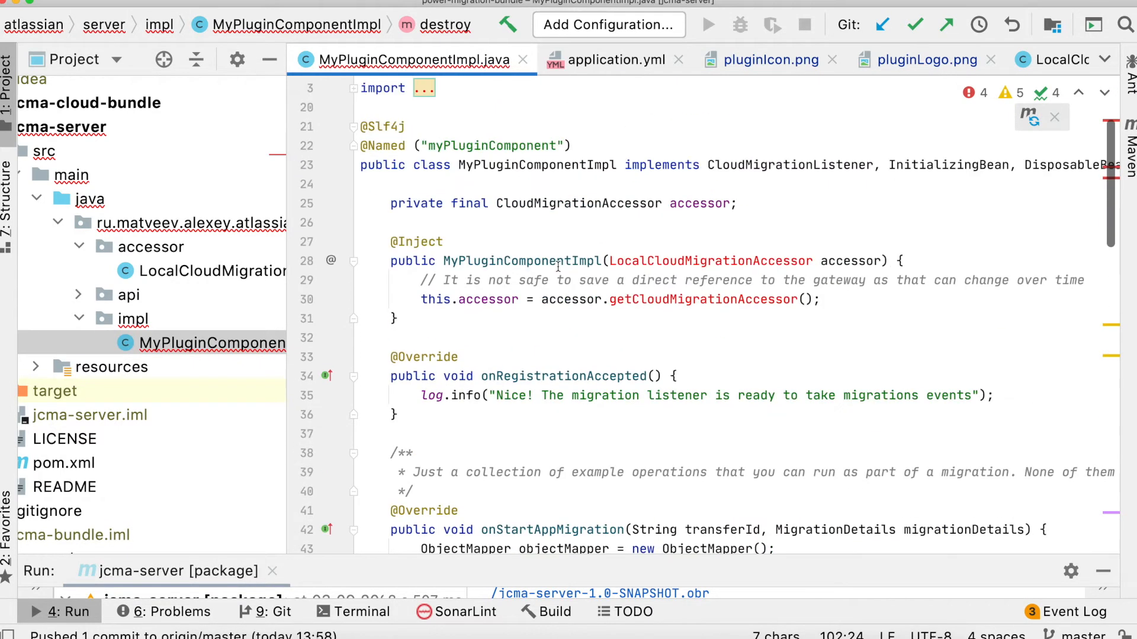
{"action": "mouse_move", "coordinate": [563, 375]}
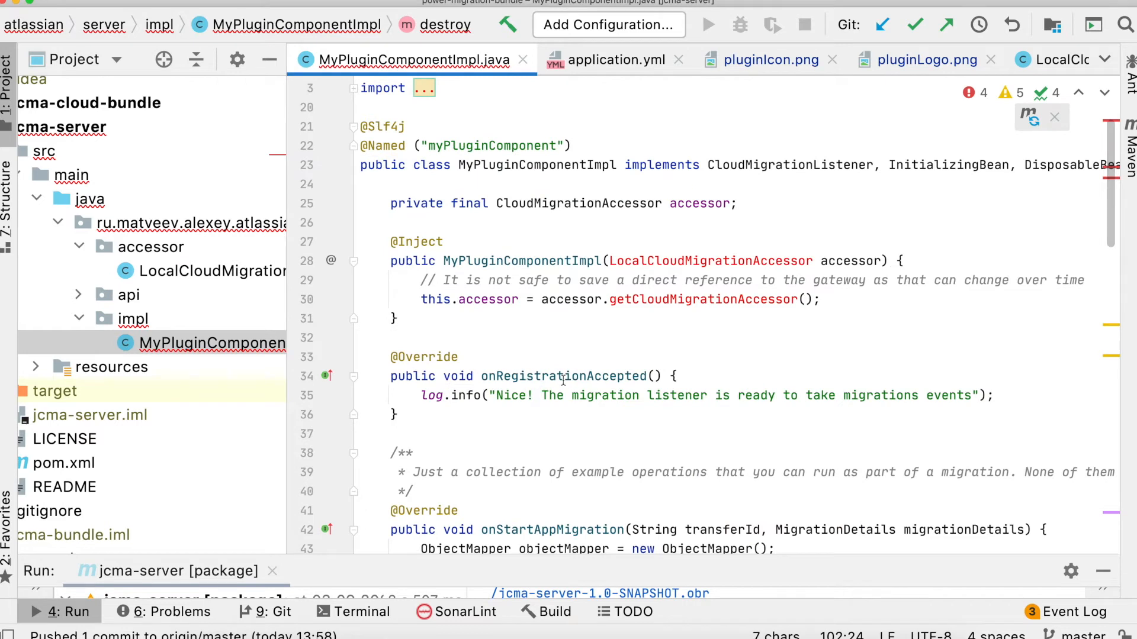
{"action": "left_click", "coordinate": [611, 376]}
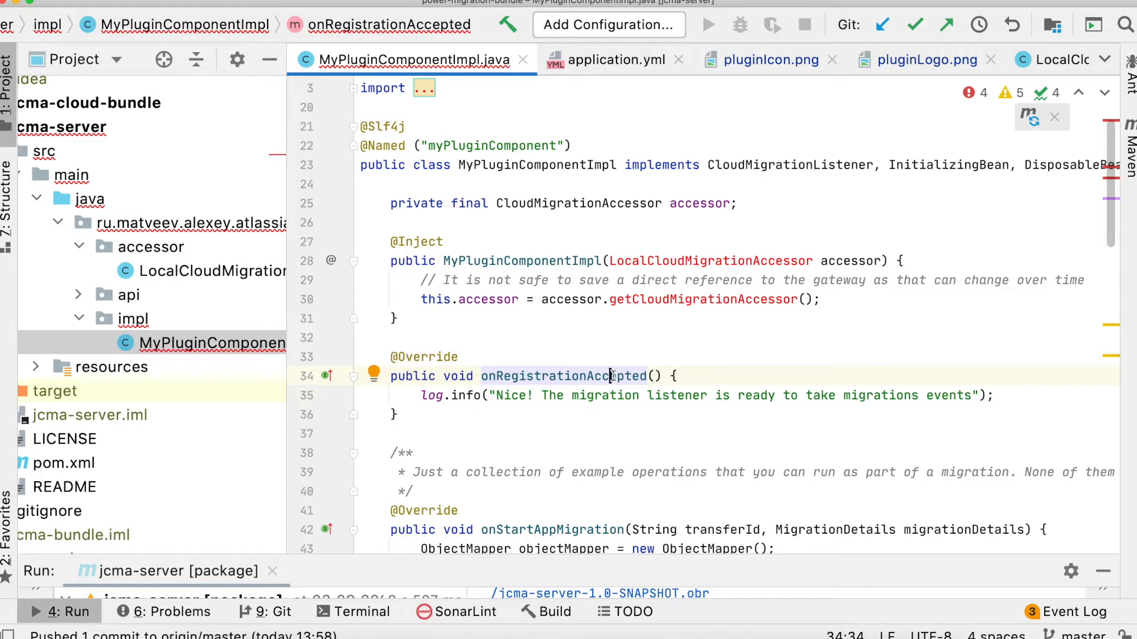
{"action": "scroll", "scroll_direction": "down", "scroll_amount": 3}
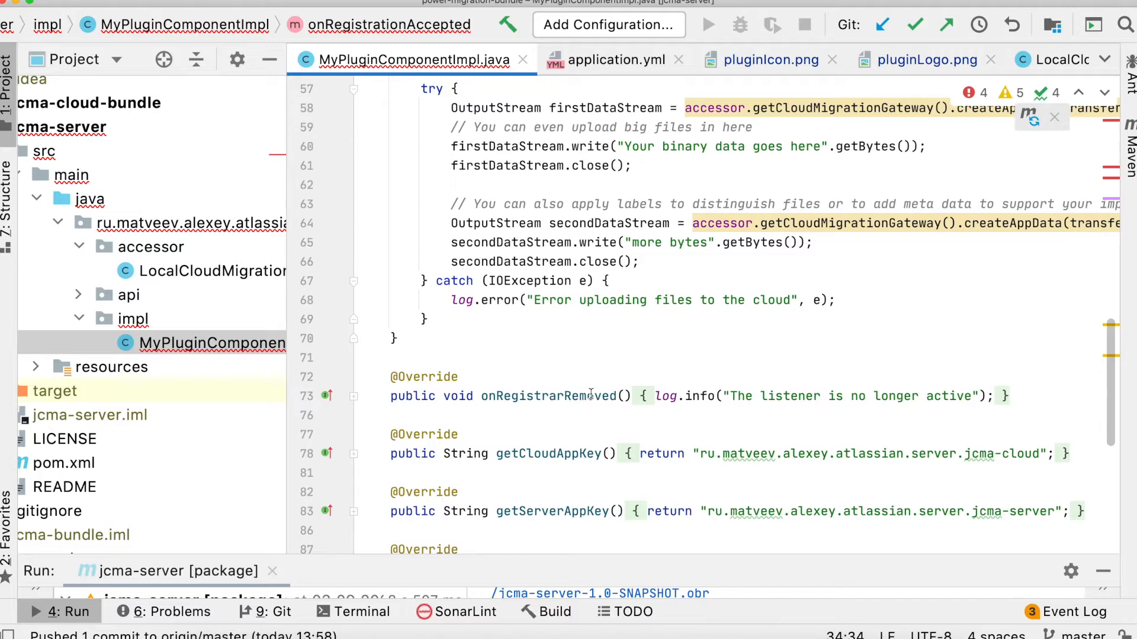
{"action": "scroll", "scroll_direction": "up", "scroll_amount": 3}
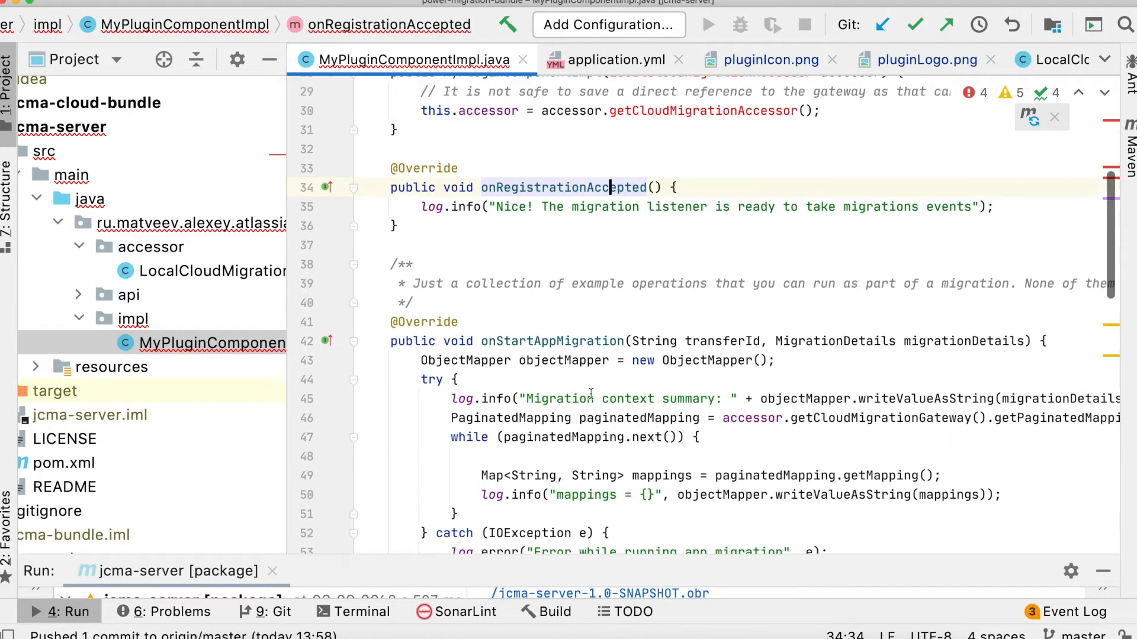
{"action": "scroll", "scroll_direction": "up", "scroll_amount": 3}
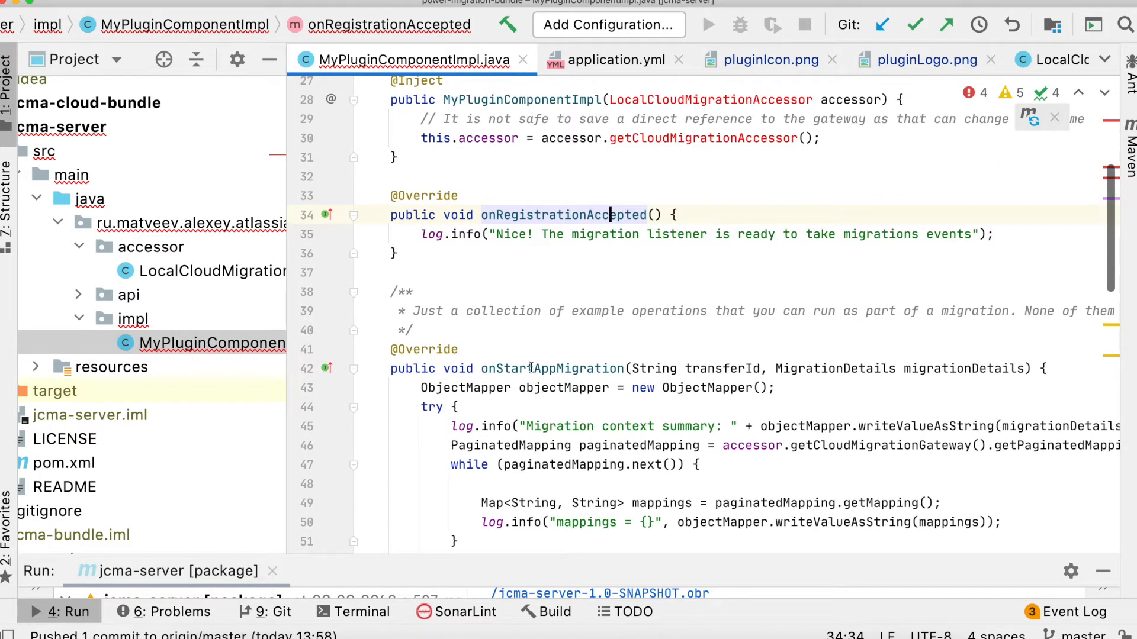
{"action": "double_click", "coordinate": [550, 368]}
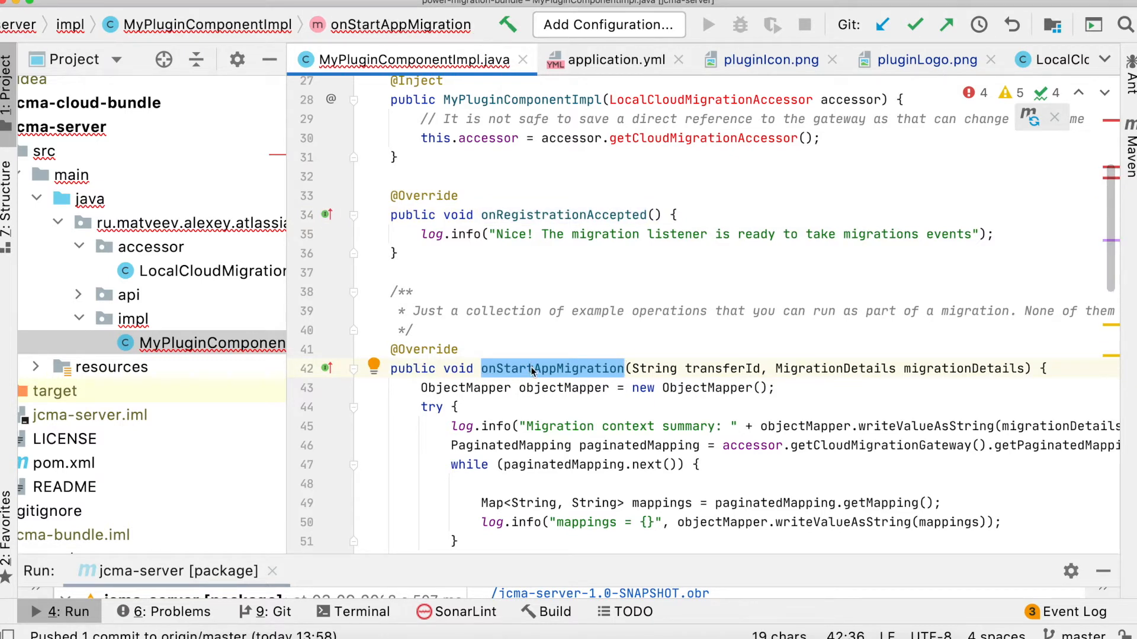
{"action": "scroll", "scroll_direction": "down", "scroll_amount": 3}
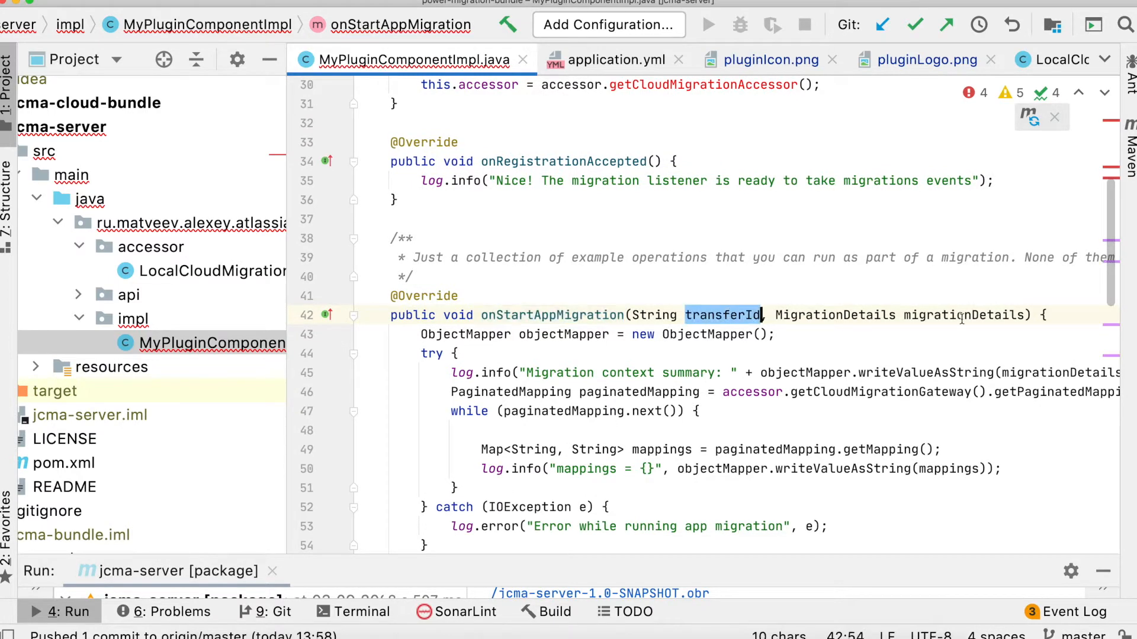
{"action": "double_click", "coordinate": [964, 315]}
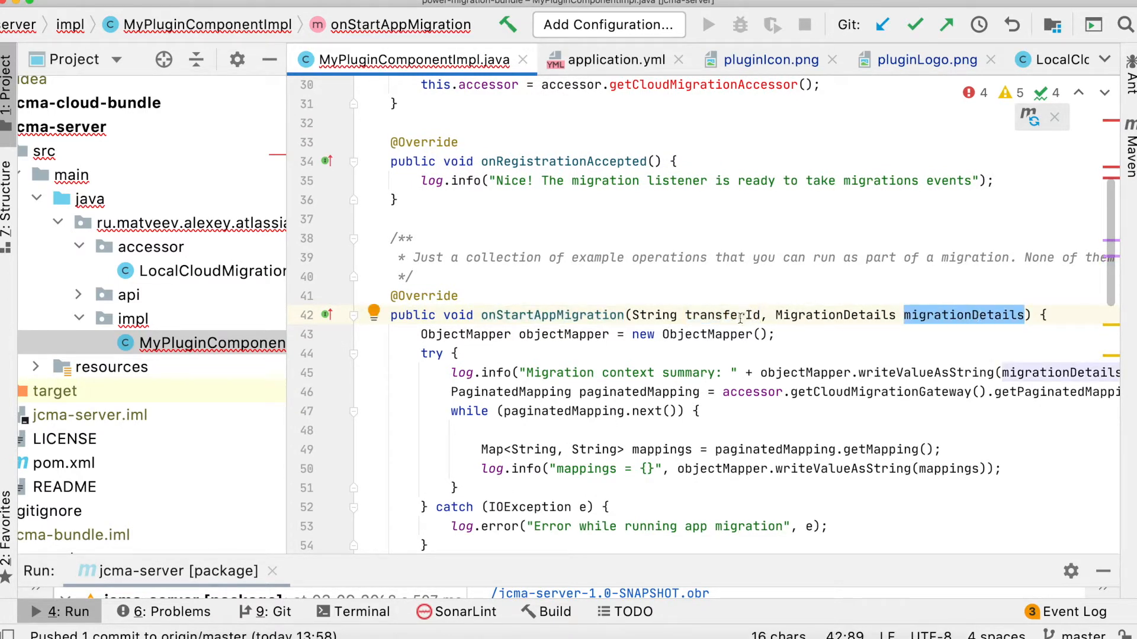
{"action": "double_click", "coordinate": [721, 315]}
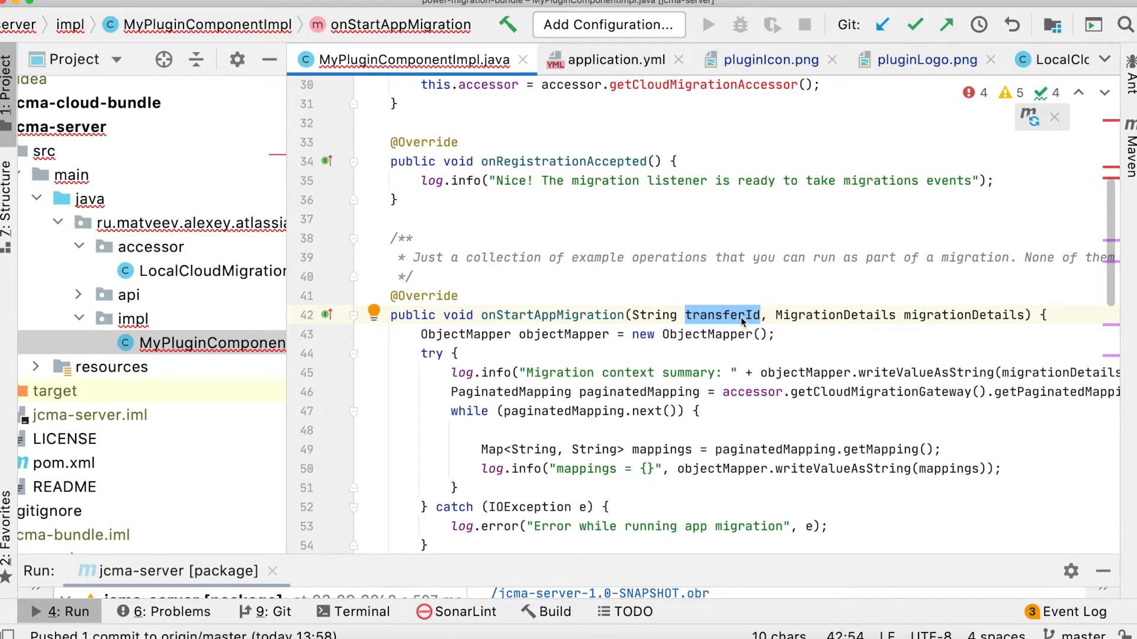
{"action": "mouse_move", "coordinate": [964, 317]}
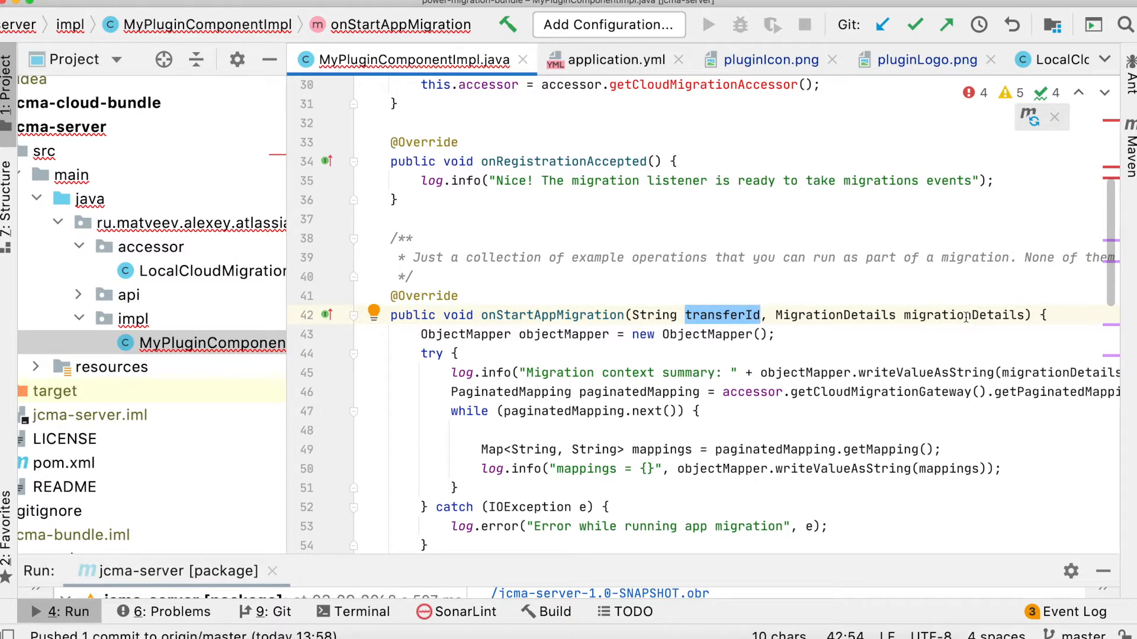
{"action": "scroll", "scroll_direction": "down", "scroll_amount": 3}
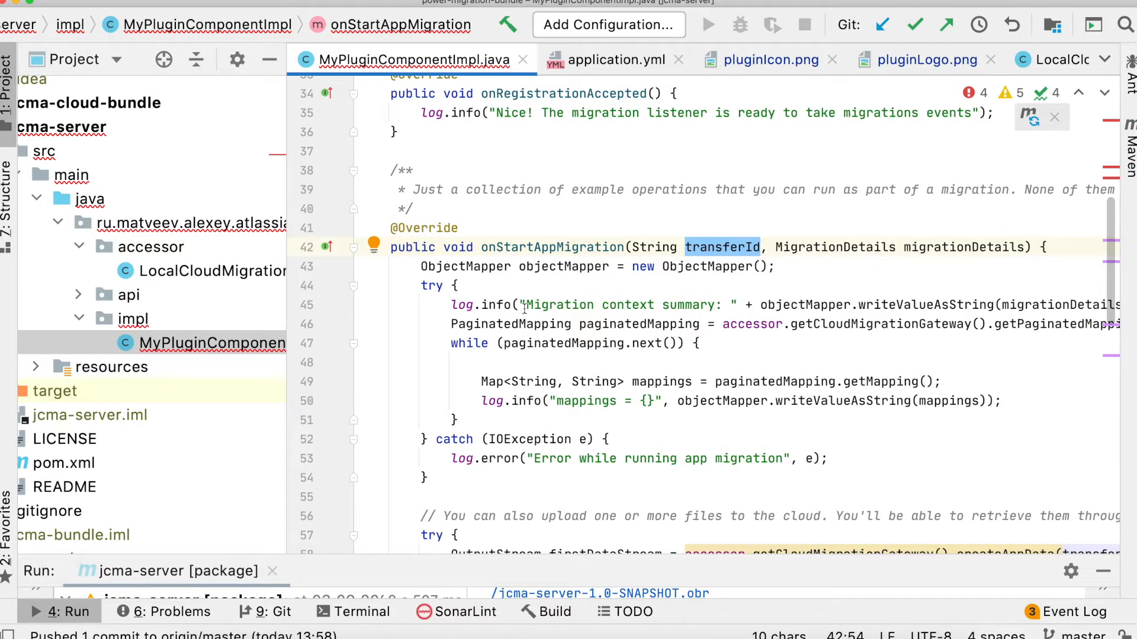
{"action": "scroll", "scroll_direction": "right", "scroll_amount": 3}
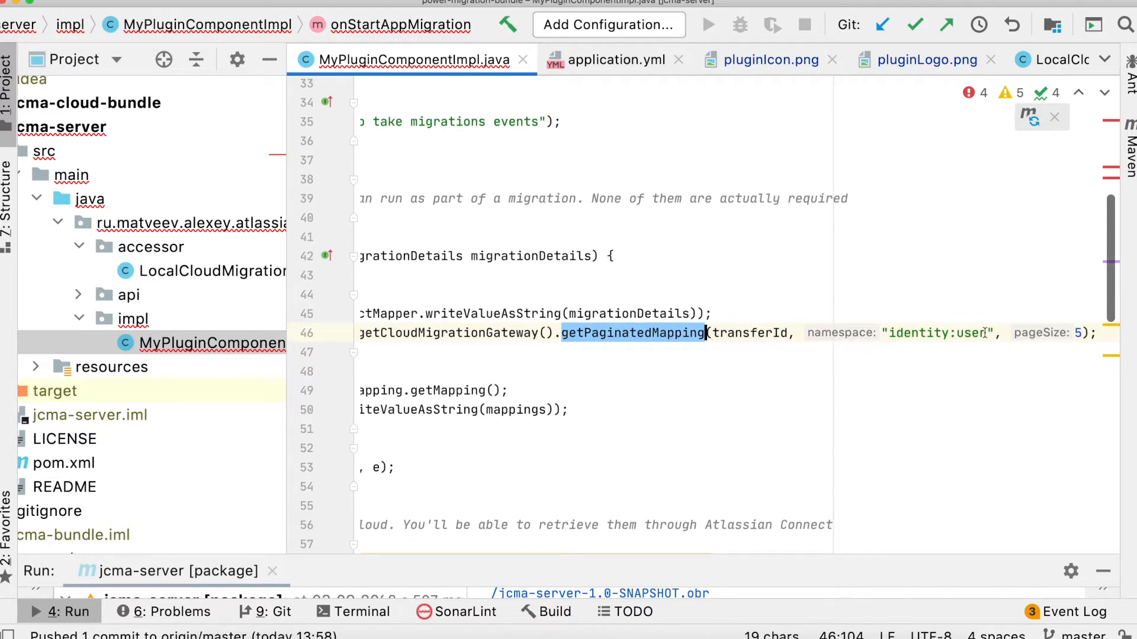
{"action": "double_click", "coordinate": [935, 333]}
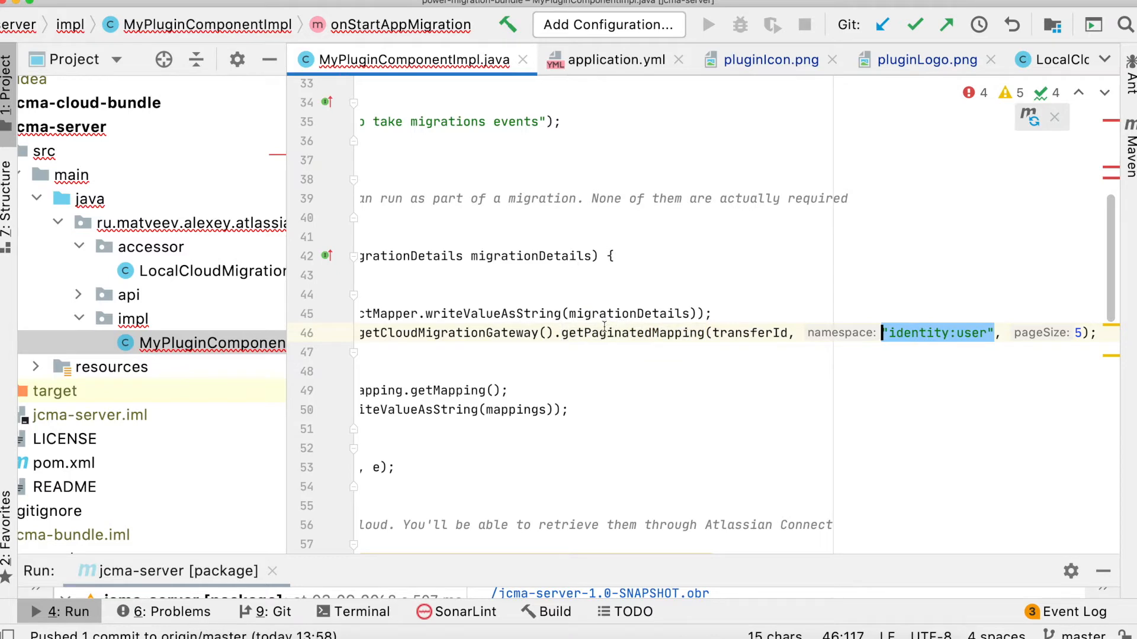
{"action": "scroll", "scroll_direction": "down", "scroll_amount": 3}
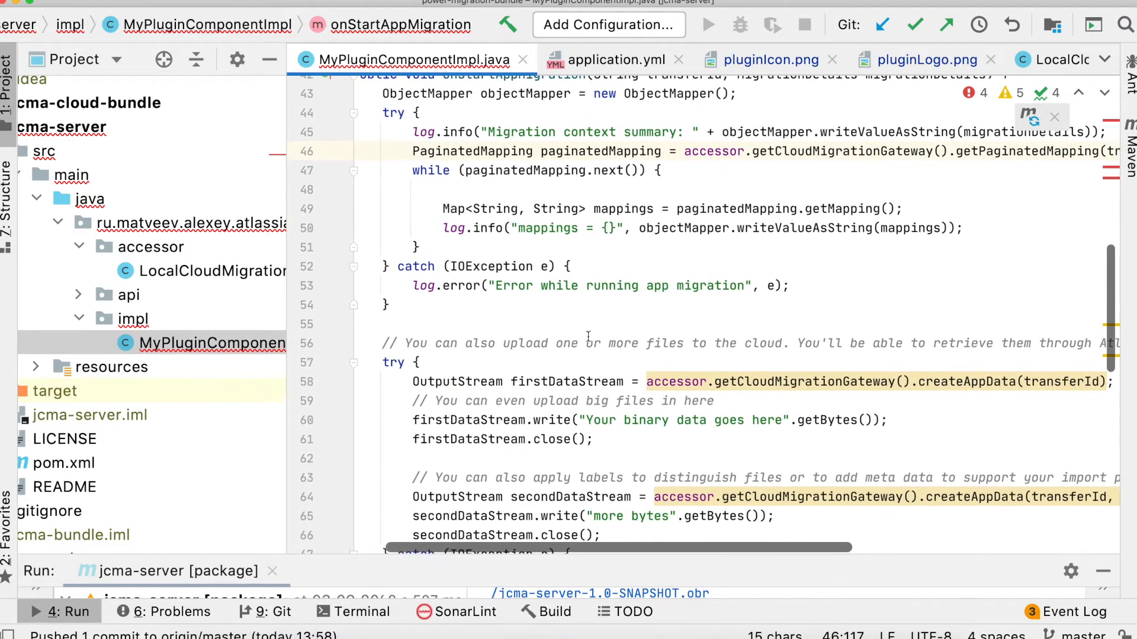
{"action": "scroll", "scroll_direction": "down", "scroll_amount": 3}
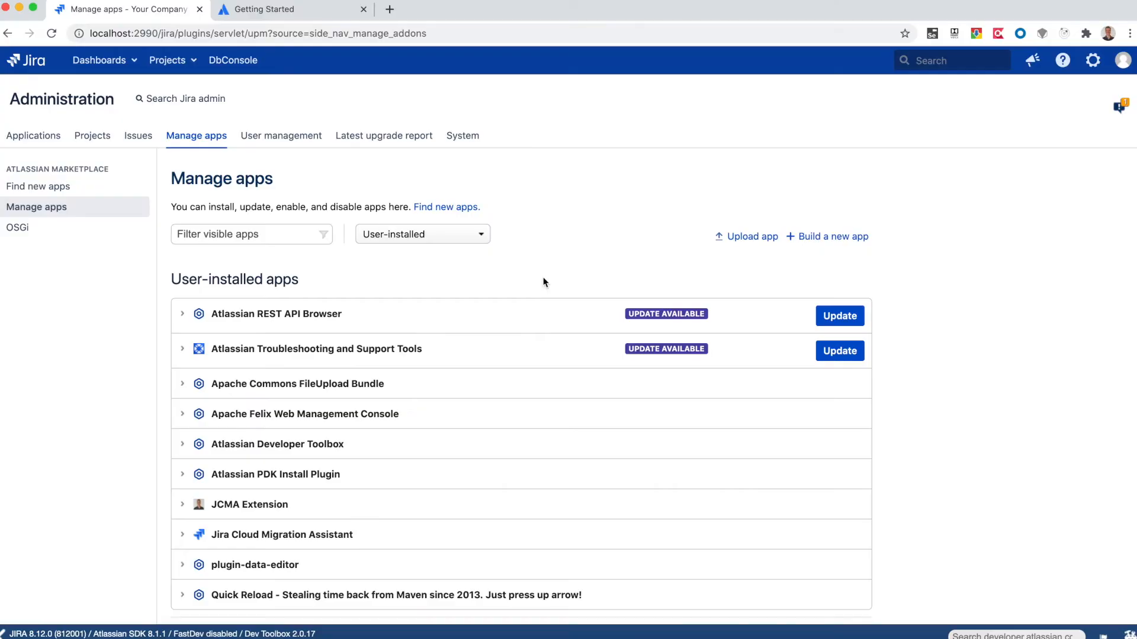
{"action": "mouse_move", "coordinate": [190, 512]}
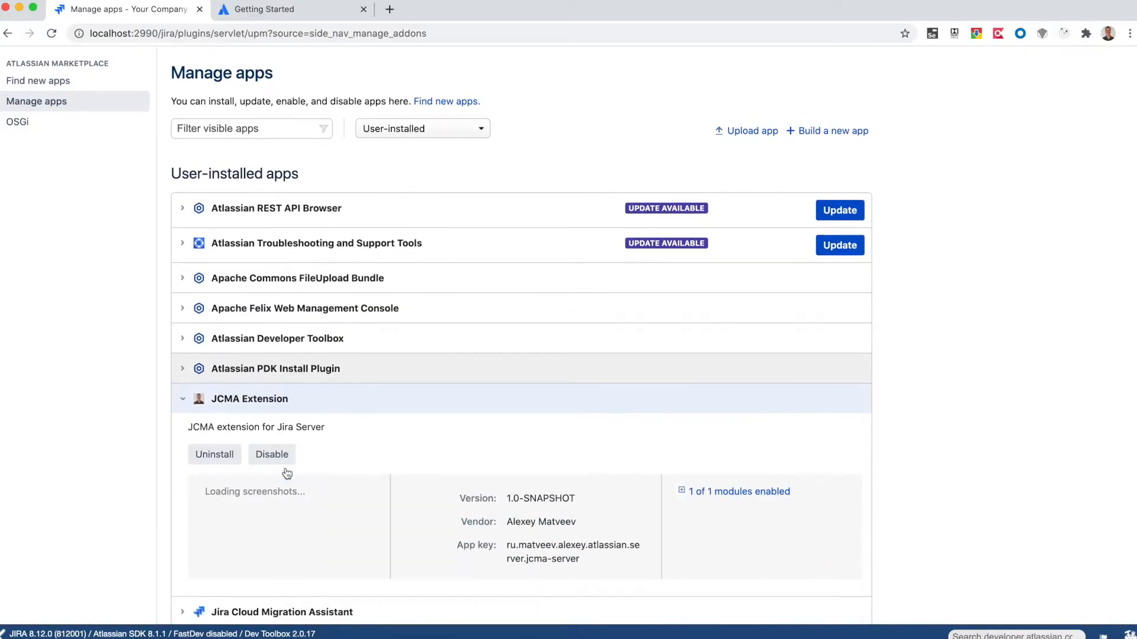
{"action": "mouse_move", "coordinate": [344, 549]}
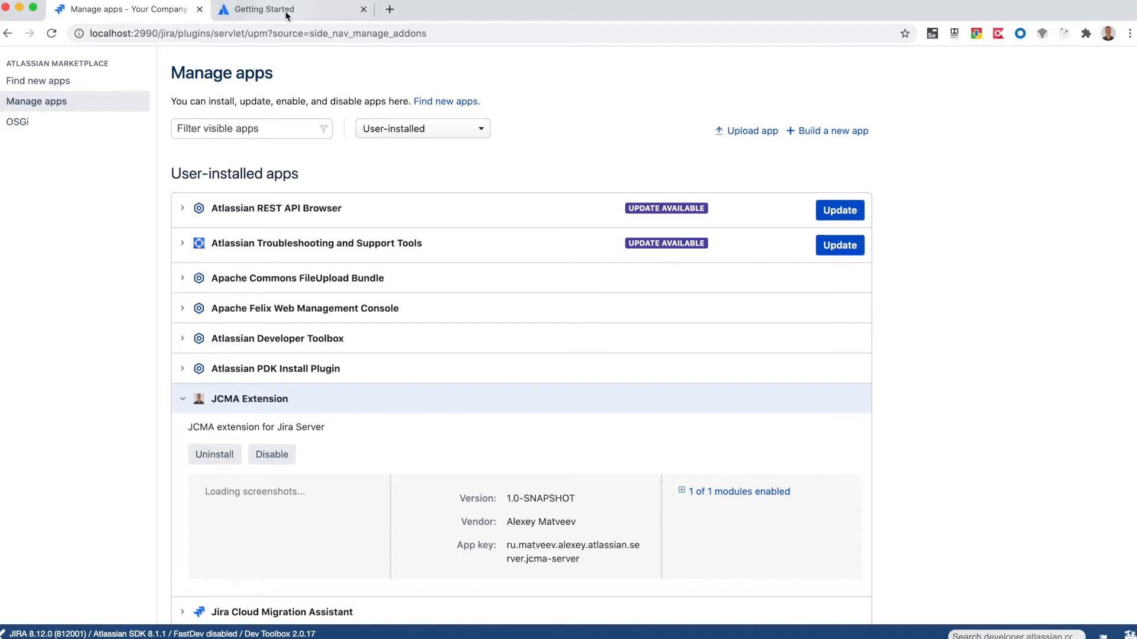
{"action": "mouse_move", "coordinate": [291, 8]}
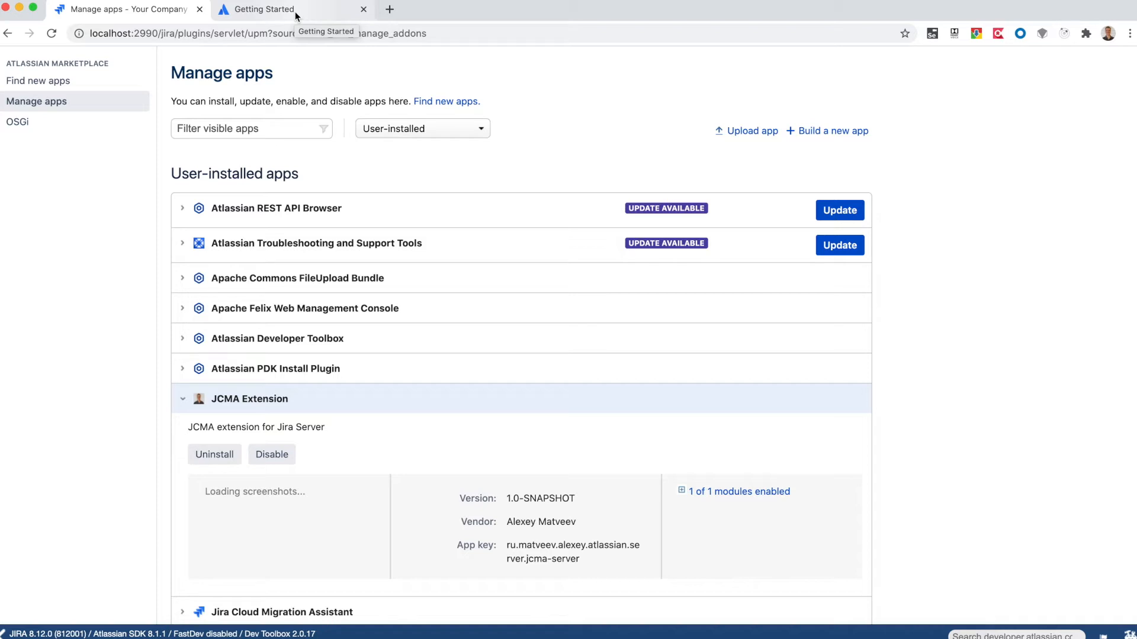
Switch to the browser tab showing Jira's Dark Features administration page.
{"action": "left_click", "coordinate": [264, 8]}
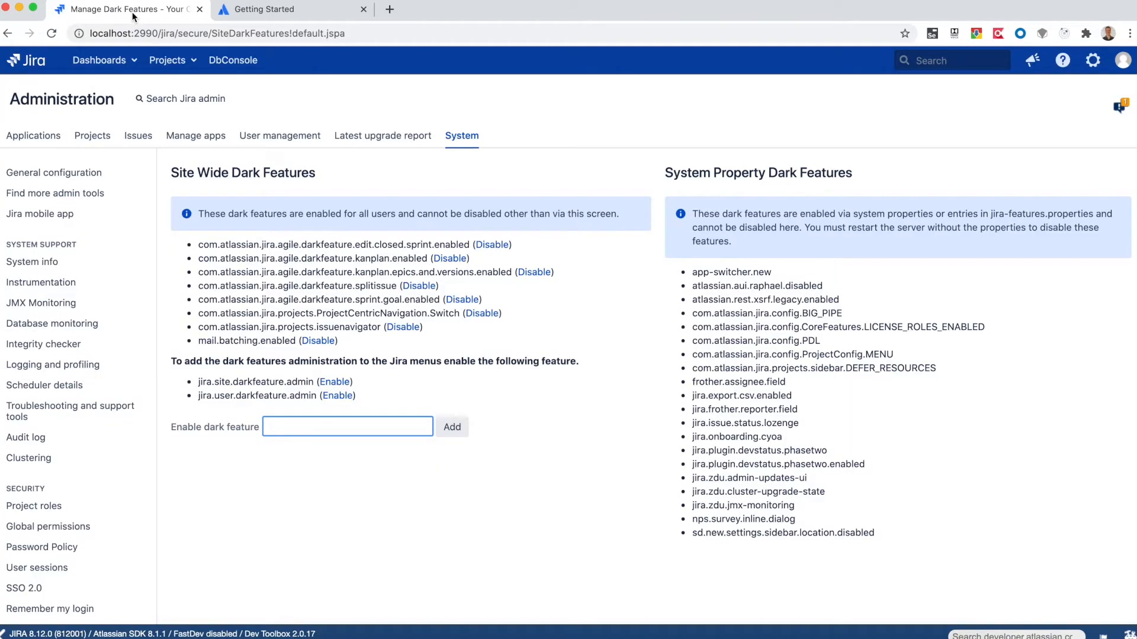
{"action": "mouse_move", "coordinate": [123, 9]}
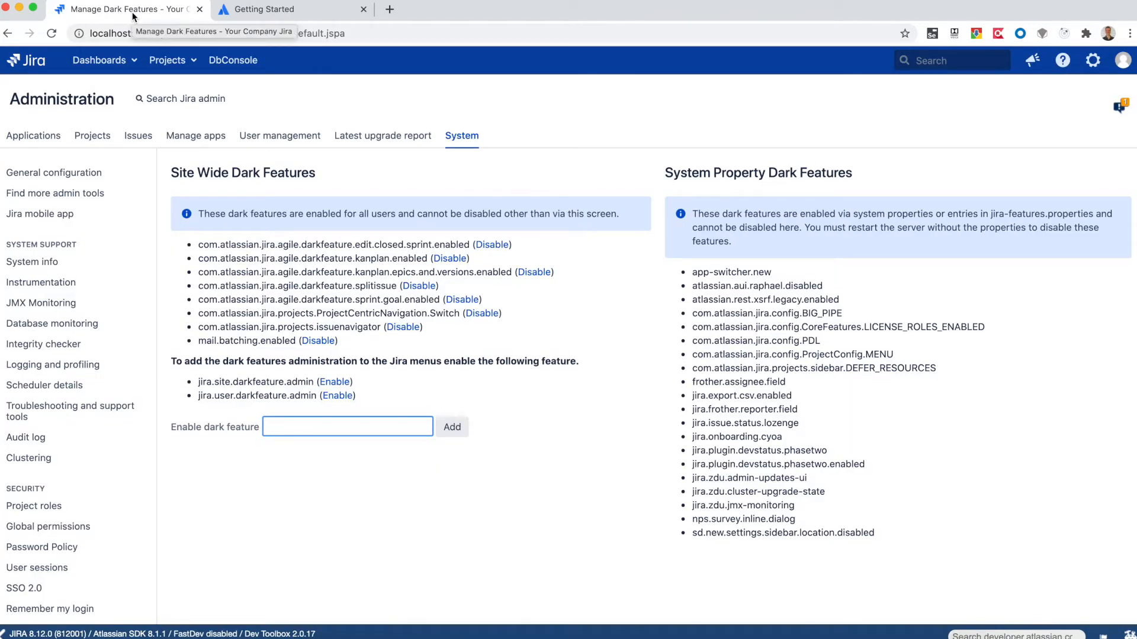
Add the com.atlassian.jira.migration.app-migration.feature key to the site-wide dark features.
{"action": "left_click", "coordinate": [276, 8]}
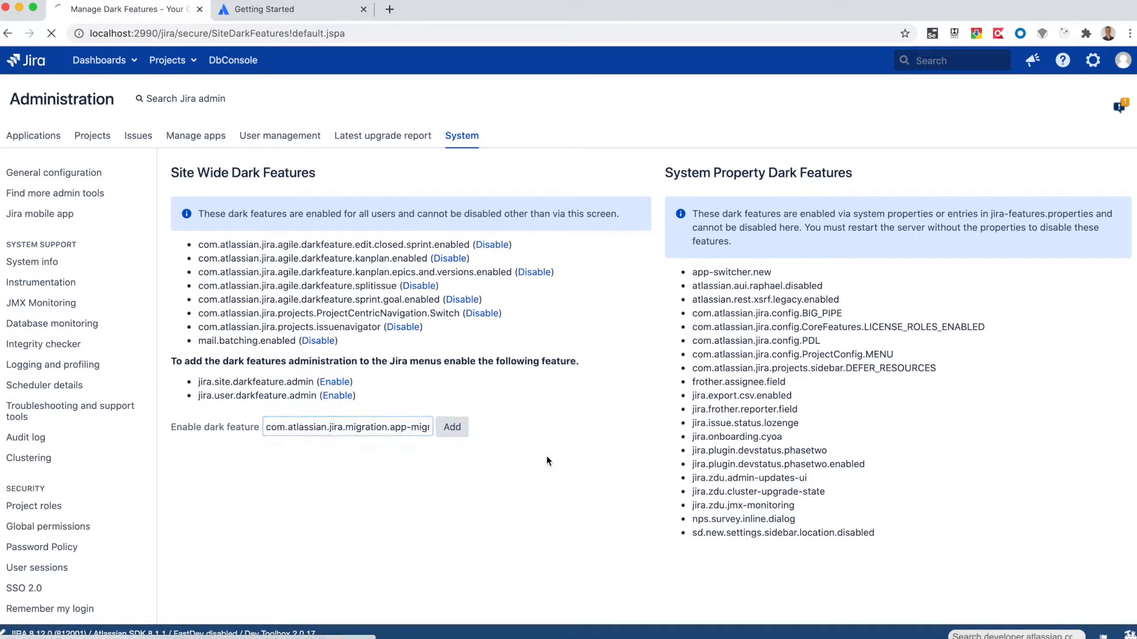
{"action": "left_click", "coordinate": [451, 426]}
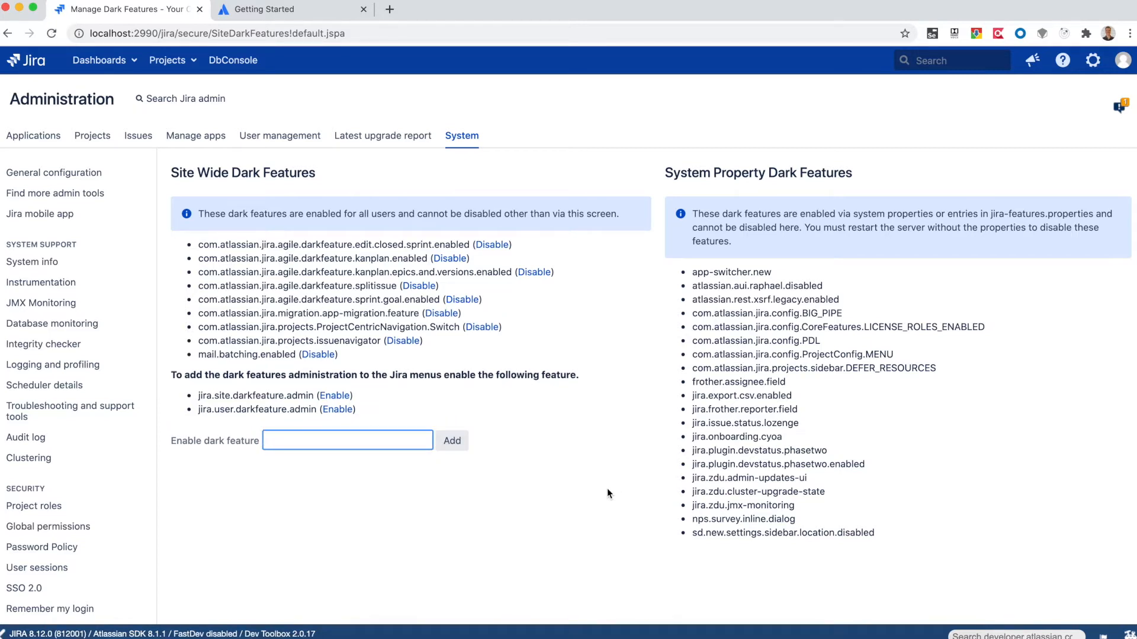
{"action": "mouse_move", "coordinate": [417, 17]}
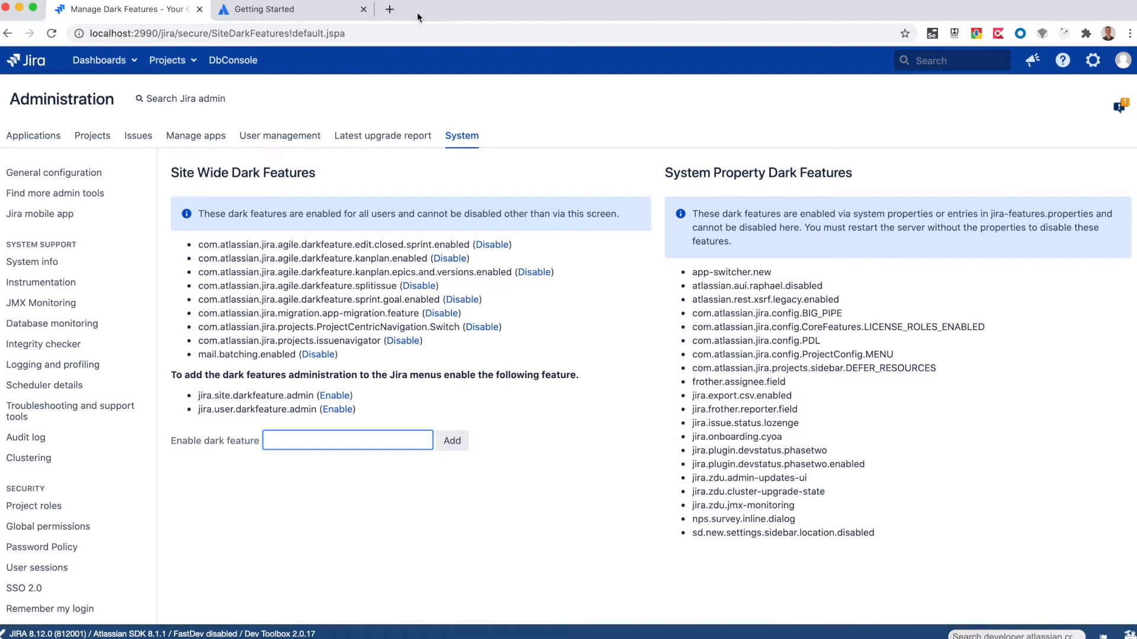
Start a fresh browser tab addressed to alex4mmm4.atlassian.net.
{"action": "left_click", "coordinate": [389, 8]}
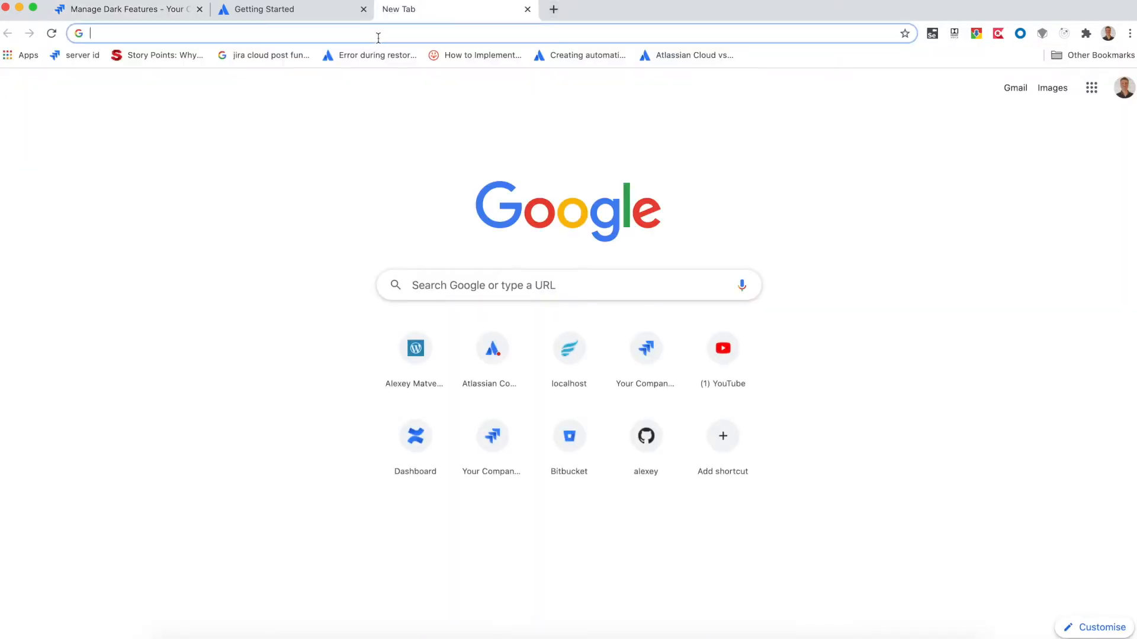
{"action": "type", "text": "alex4mmm4.atlassian.net"}
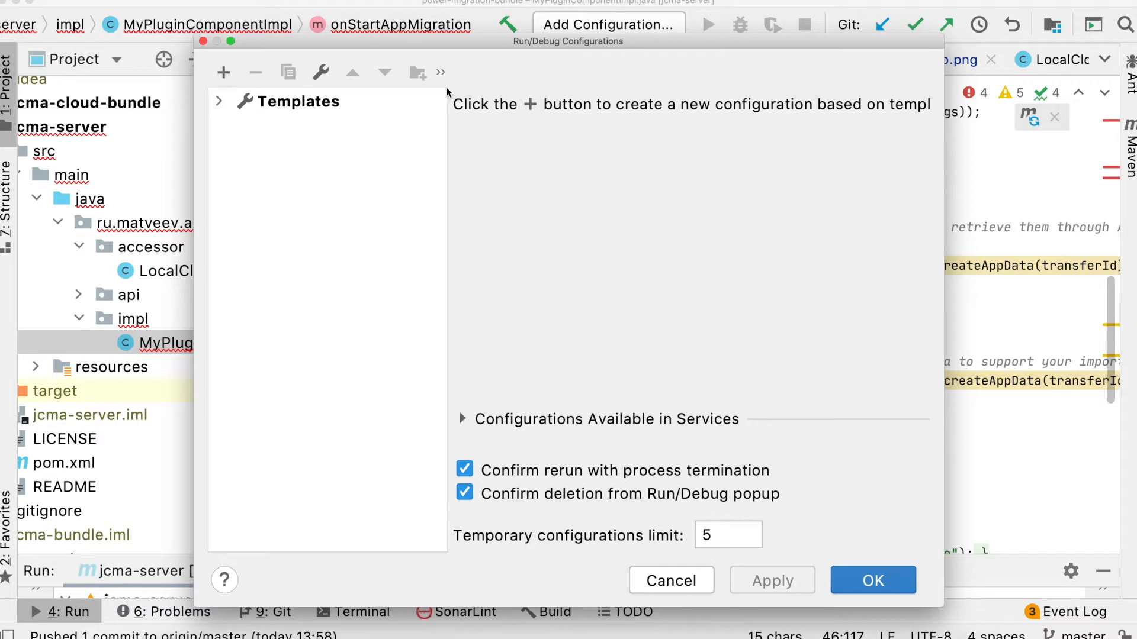
{"action": "mouse_move", "coordinate": [407, 180]}
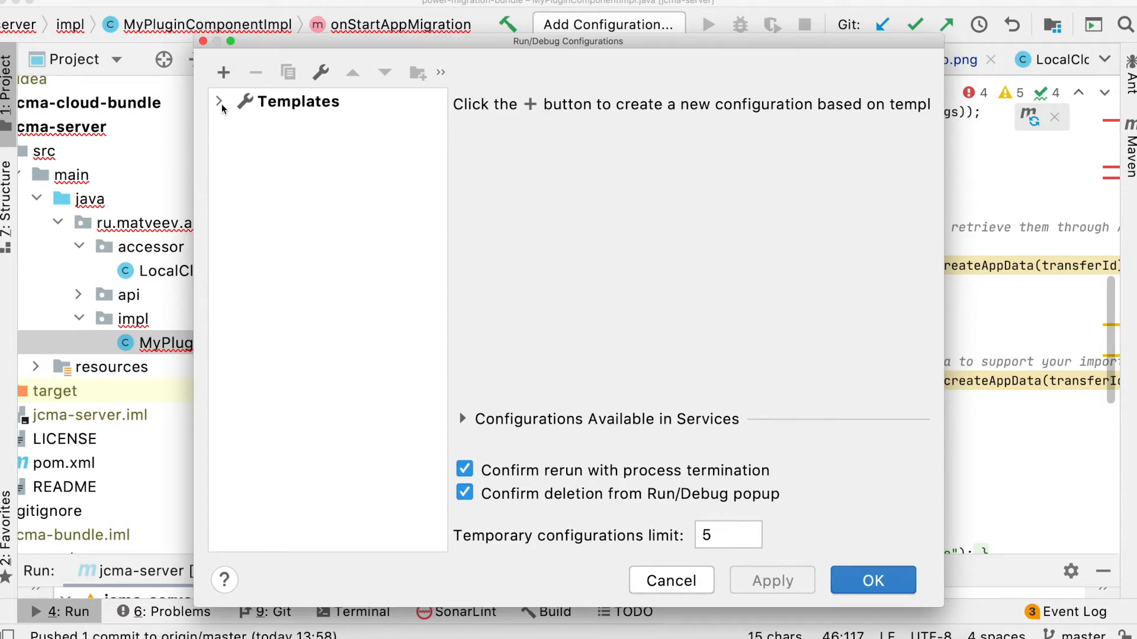
Create a Remote debug configuration for localhost:5005 and start the debug session.
{"action": "left_click", "coordinate": [224, 72]}
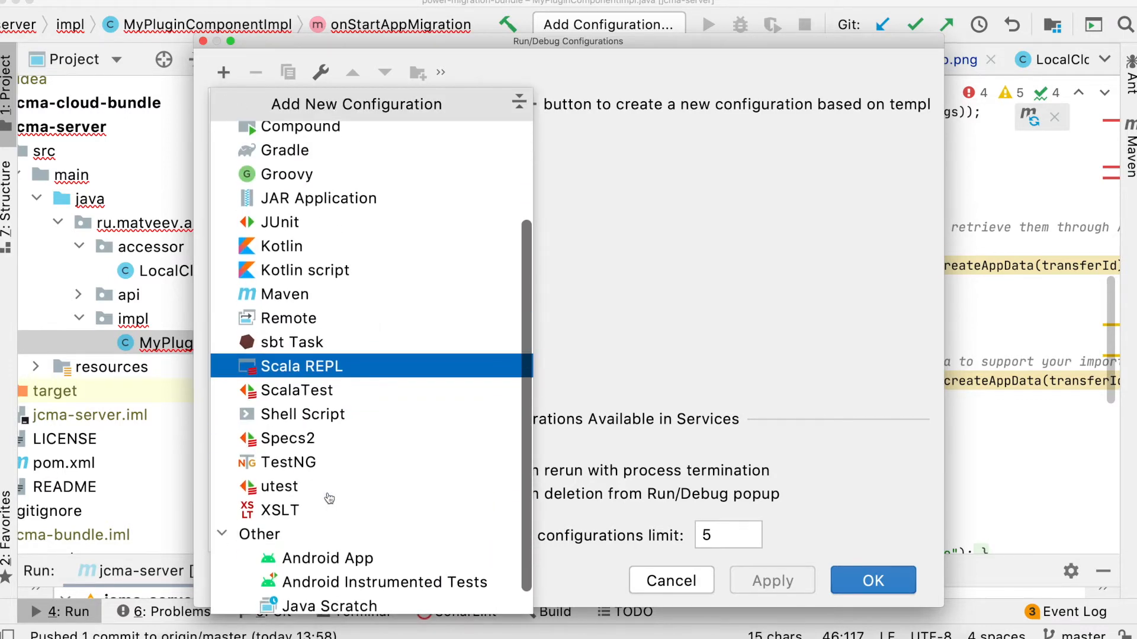
{"action": "left_click", "coordinate": [291, 318]}
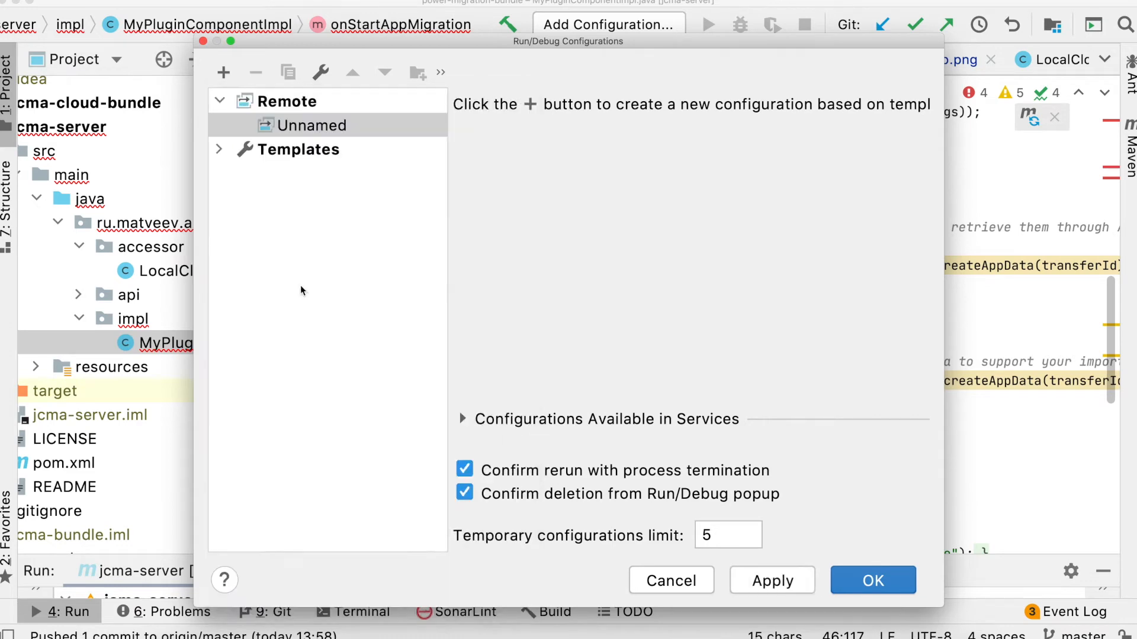
{"action": "left_click", "coordinate": [873, 580]}
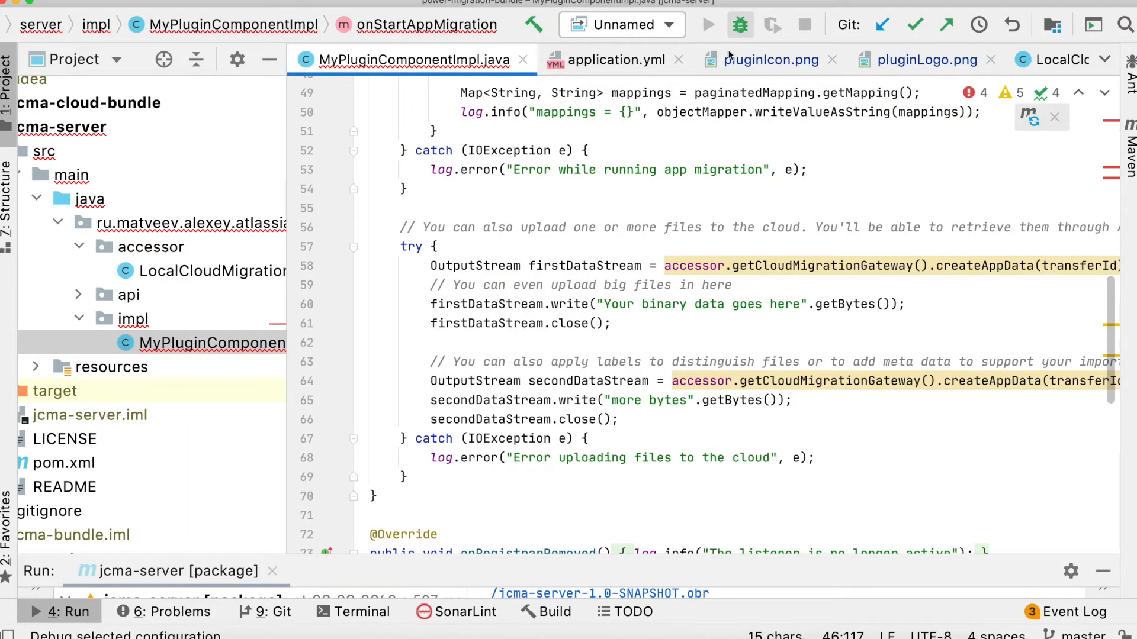
{"action": "left_click", "coordinate": [740, 23]}
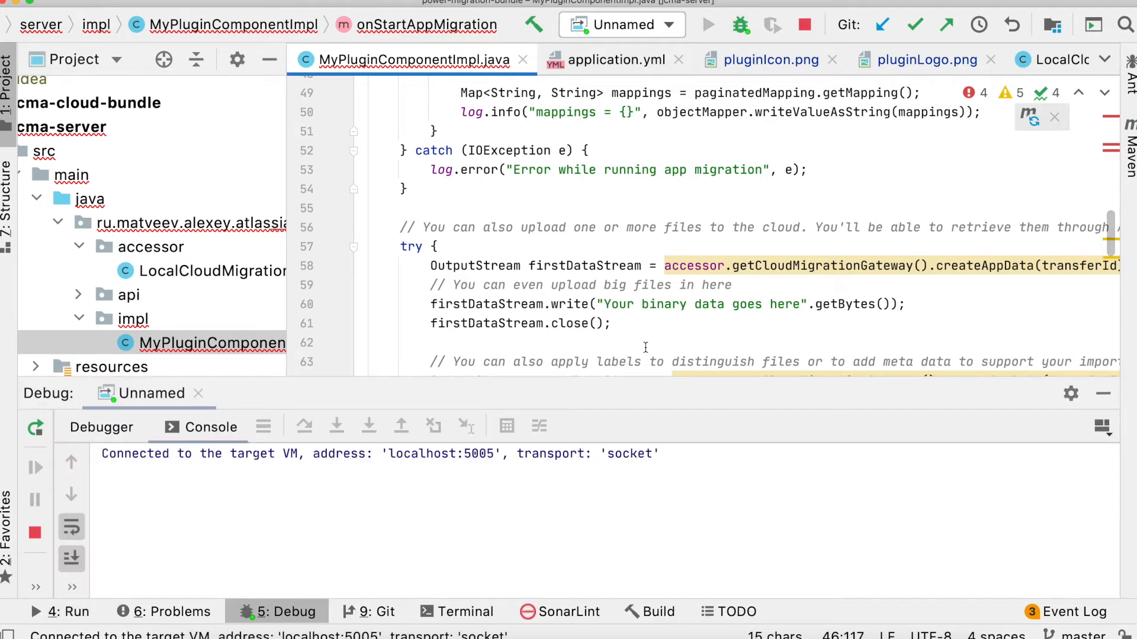
{"action": "mouse_move", "coordinate": [566, 392]}
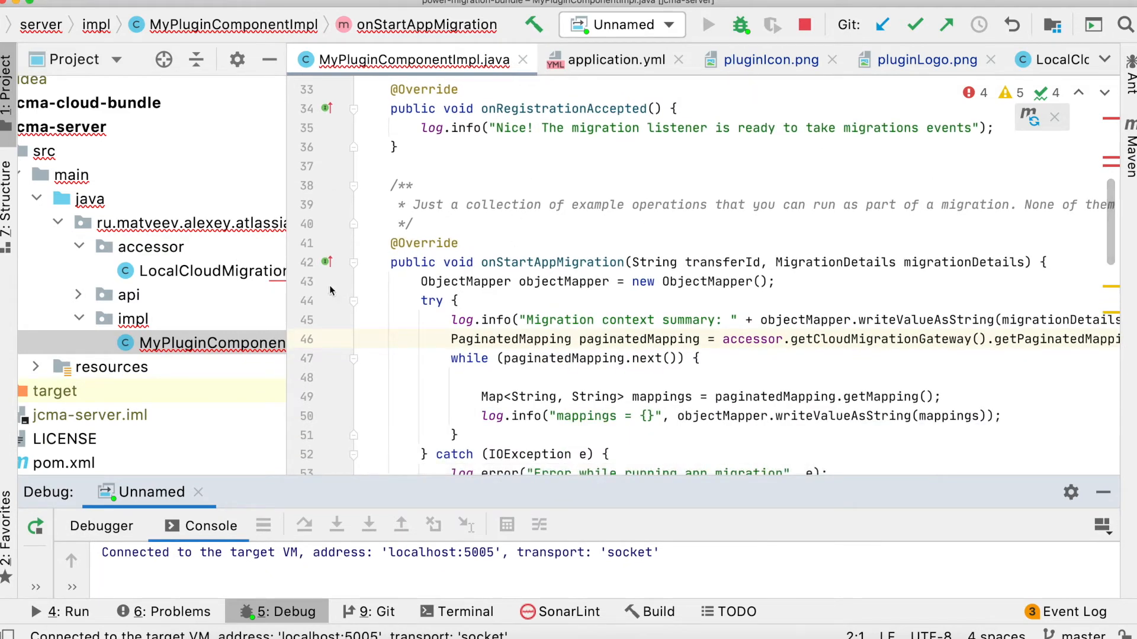
Set a breakpoint on the first line inside onStartAppMigration.
{"action": "left_click", "coordinate": [332, 281]}
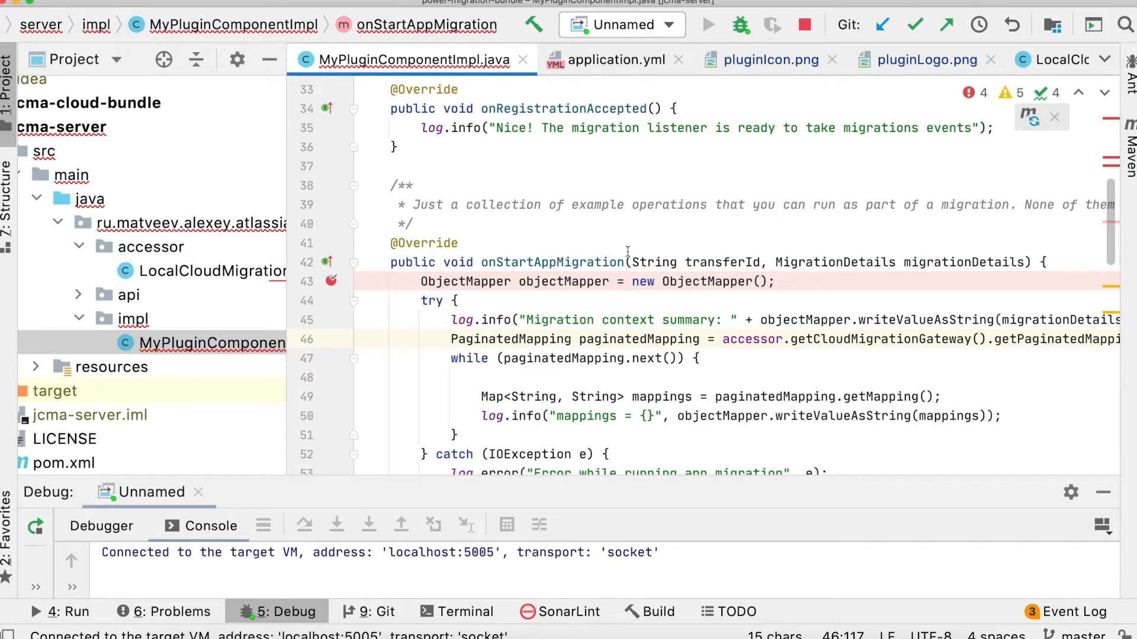
{"action": "scroll", "scroll_direction": "down", "scroll_amount": 3}
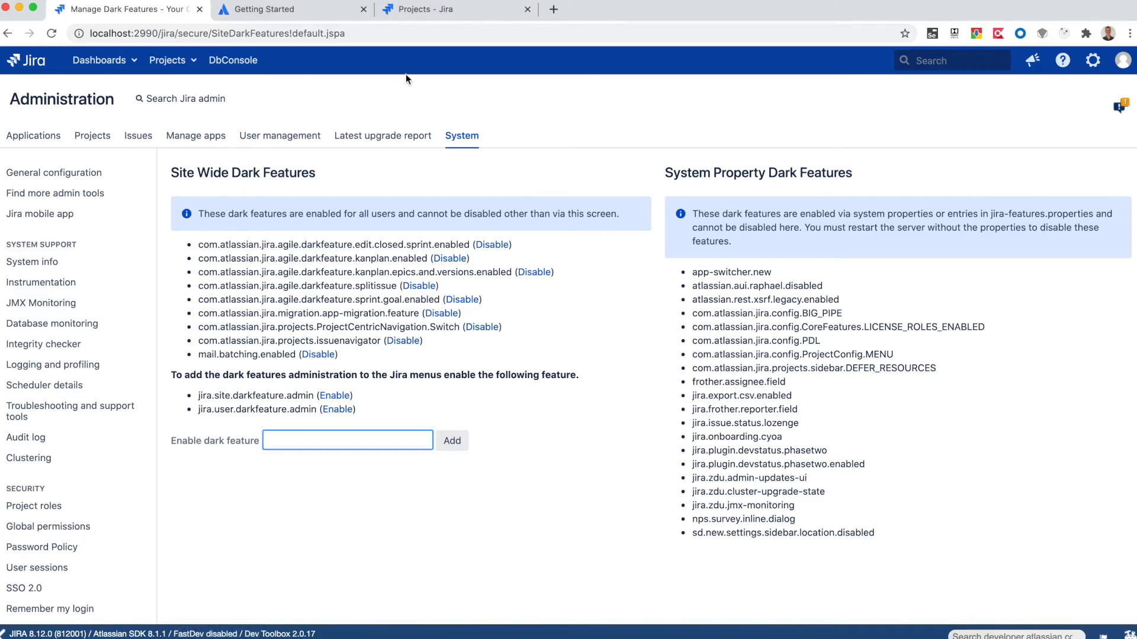
Reach the Migration Assistant dashboard via Administration > System > Migrate to cloud.
{"action": "left_click", "coordinate": [1093, 60]}
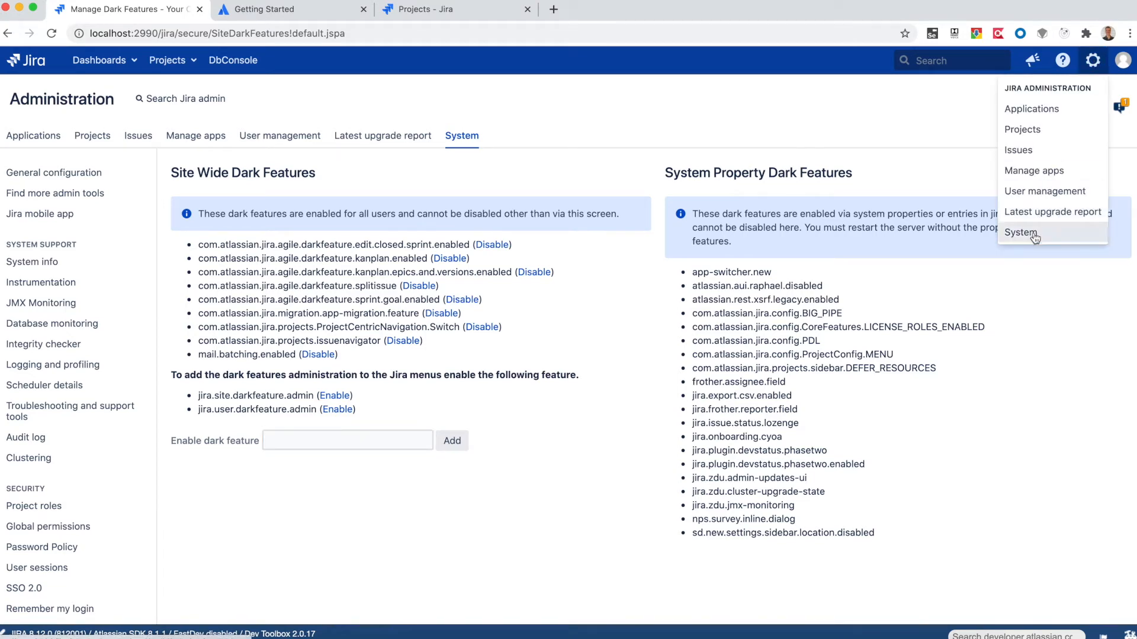
{"action": "left_click", "coordinate": [1019, 233]}
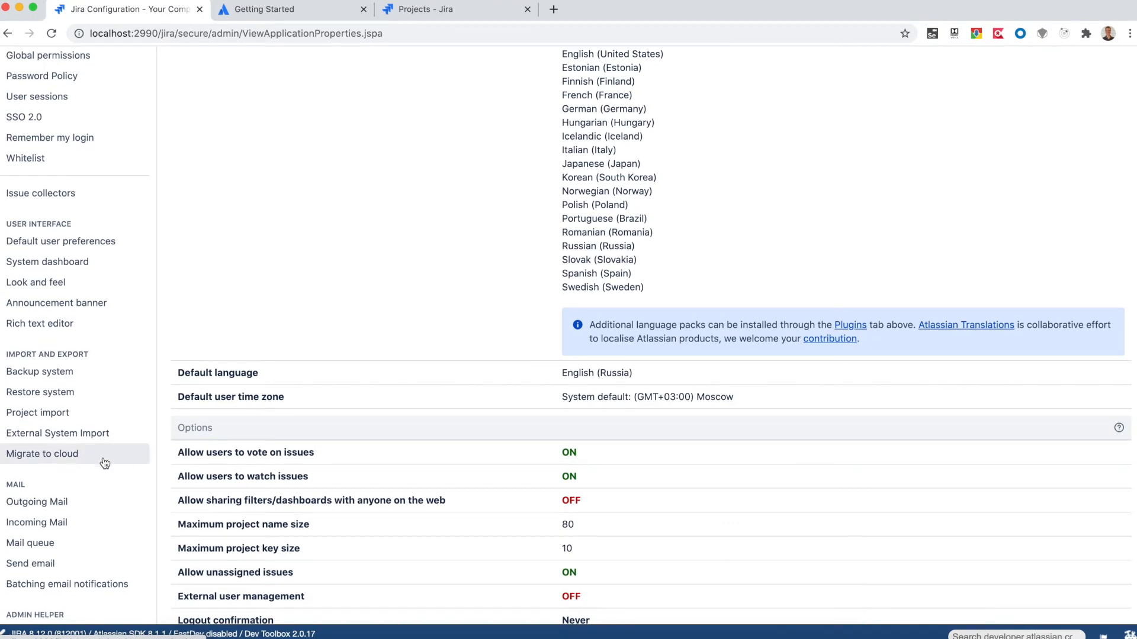
{"action": "left_click", "coordinate": [42, 454]}
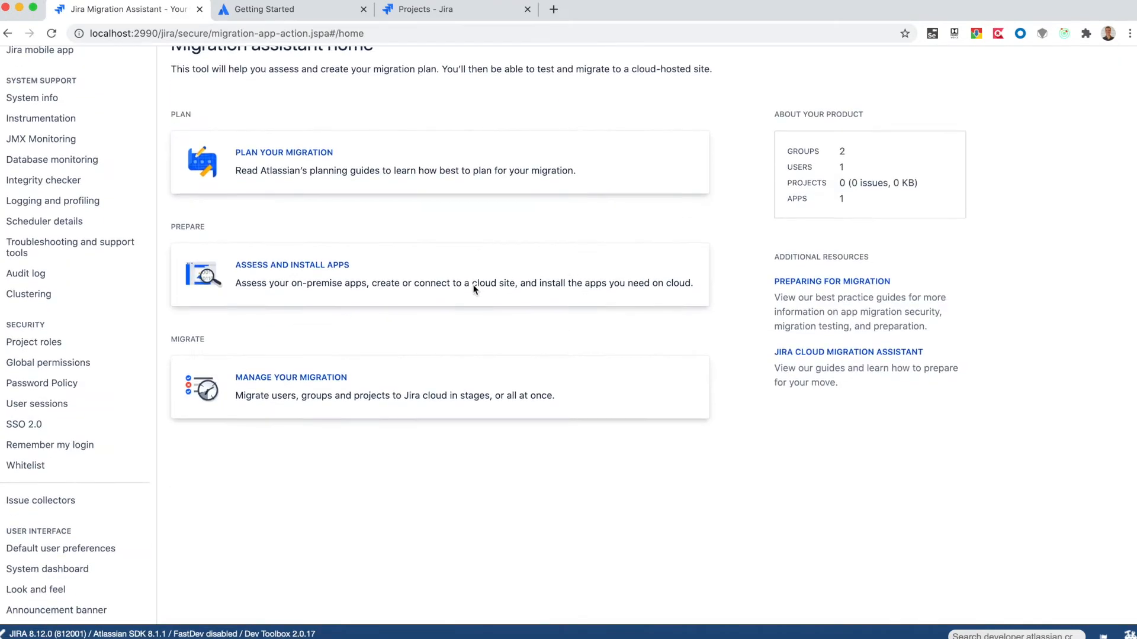
{"action": "left_click", "coordinate": [292, 376]}
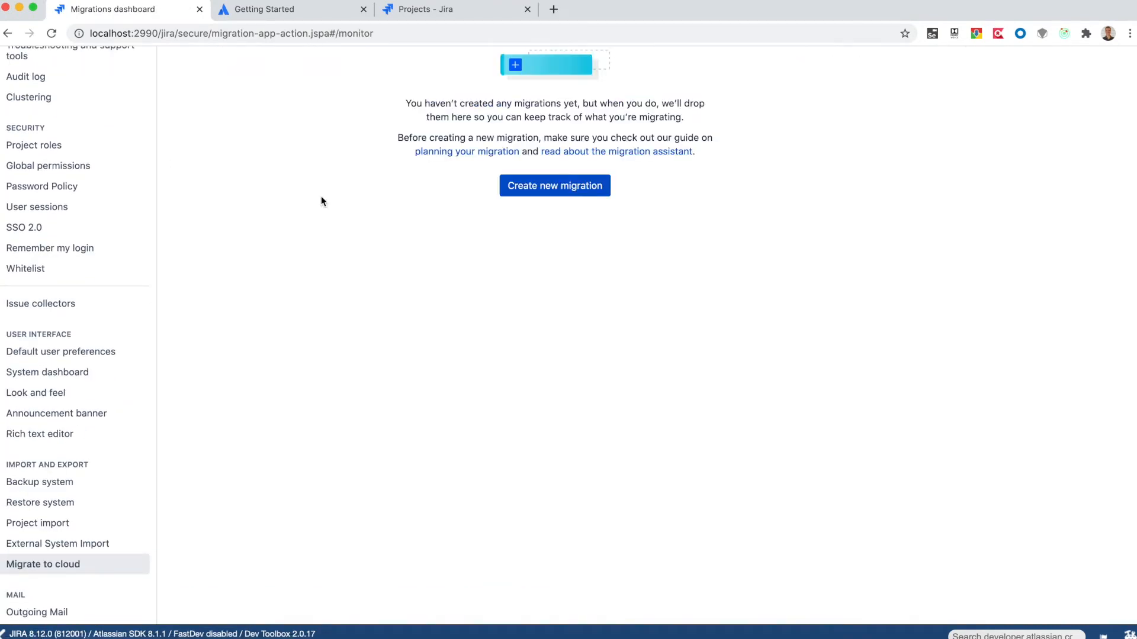
Create a new migration, skip app assessment and continue to the connect-to-cloud step.
{"action": "left_click", "coordinate": [554, 185]}
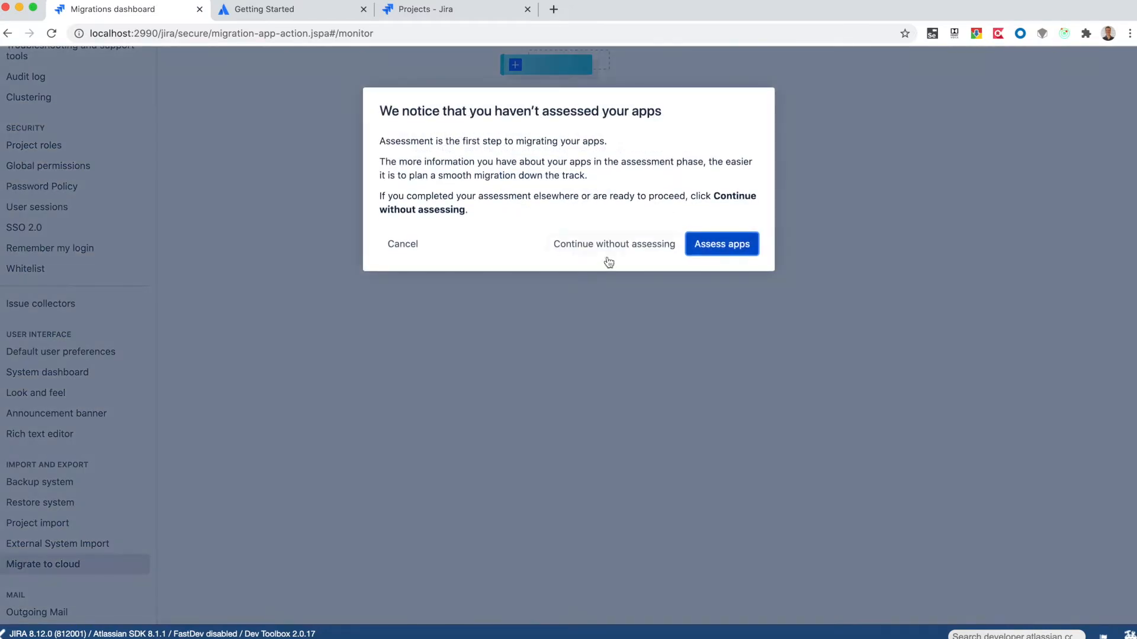
{"action": "left_click", "coordinate": [613, 244]}
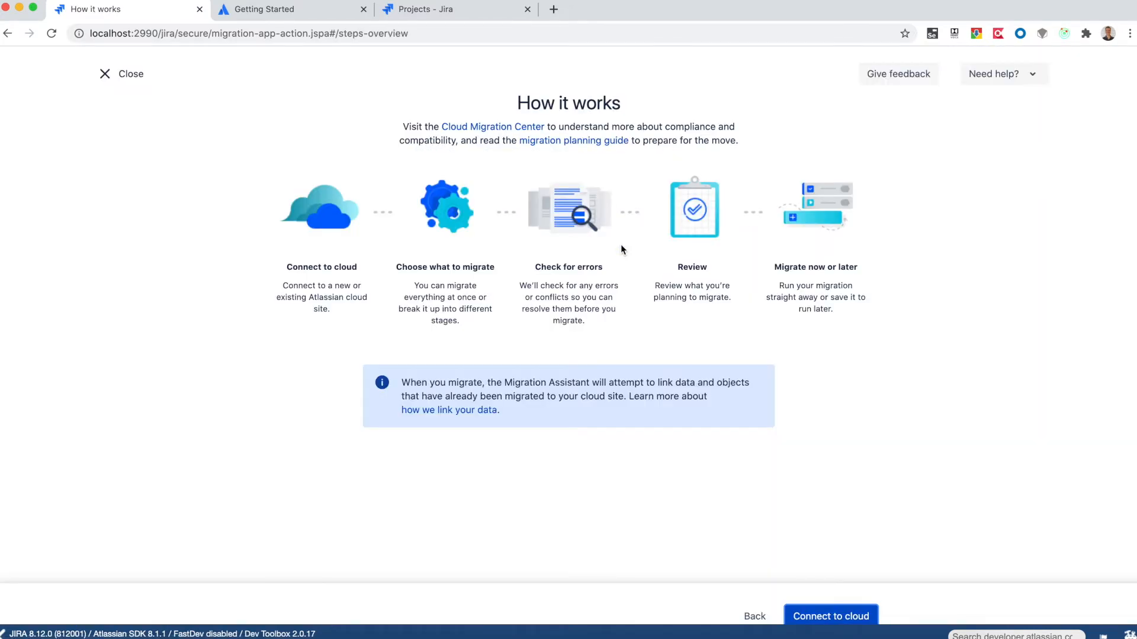
{"action": "left_click", "coordinate": [830, 616]}
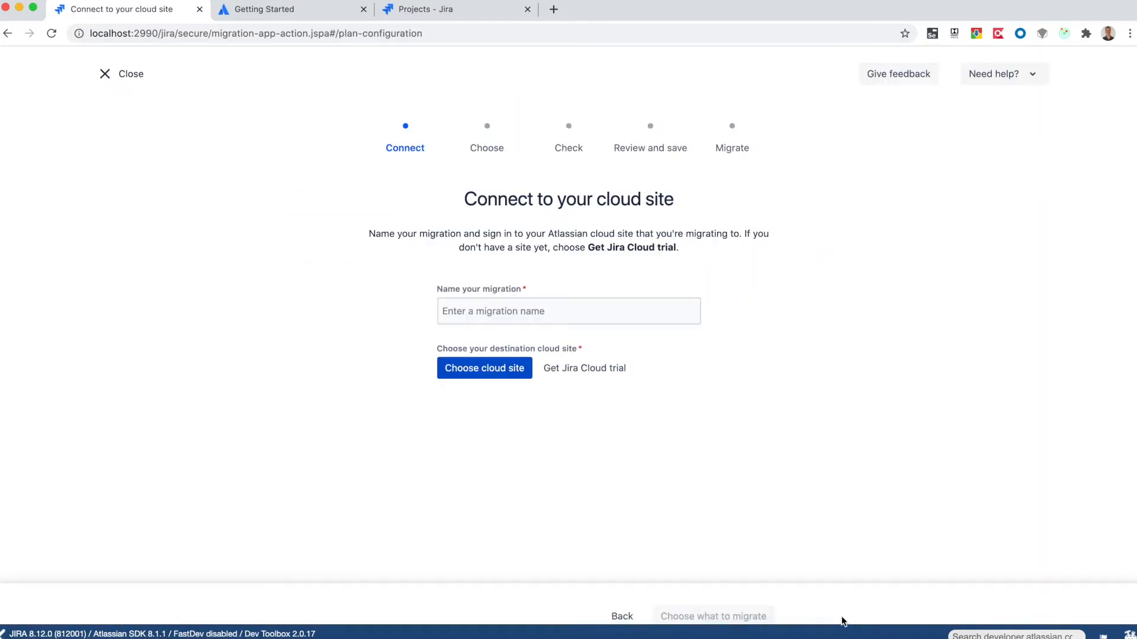
Name the migration a1 and proceed to the cloud destination picker.
{"action": "left_click", "coordinate": [568, 312]}
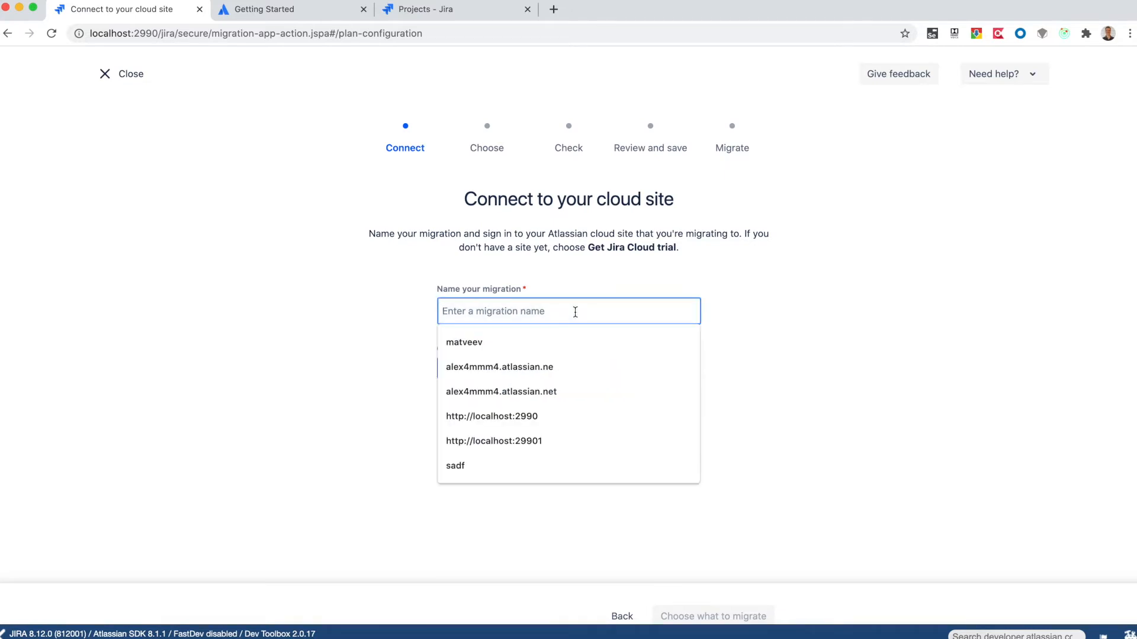
{"action": "type", "text": "a"}
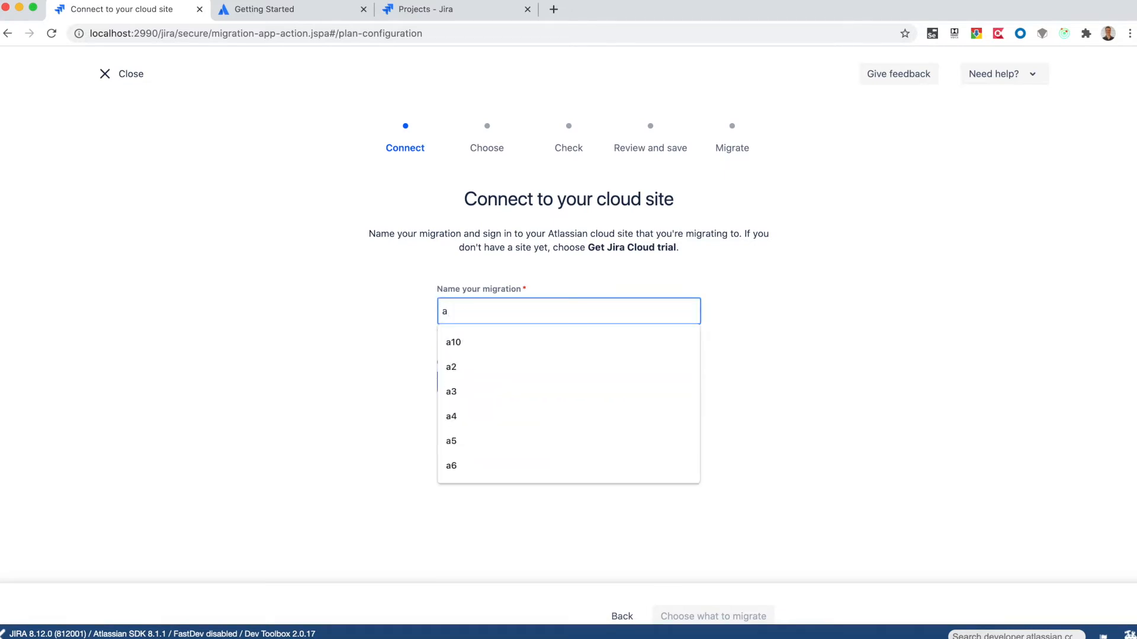
{"action": "type", "text": "1"}
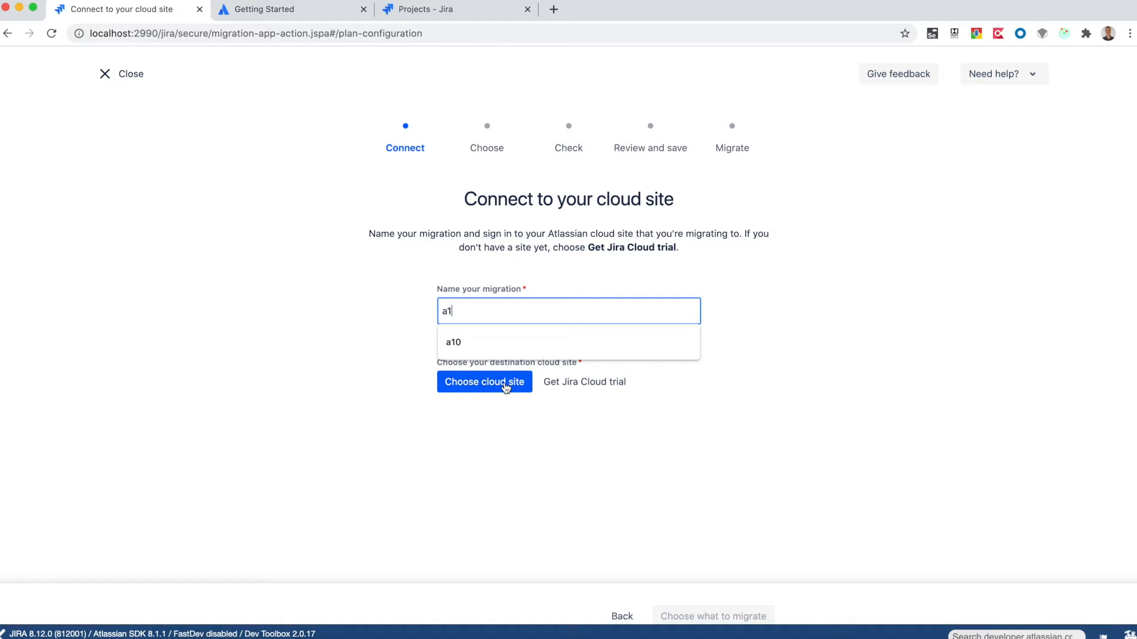
{"action": "left_click", "coordinate": [484, 382]}
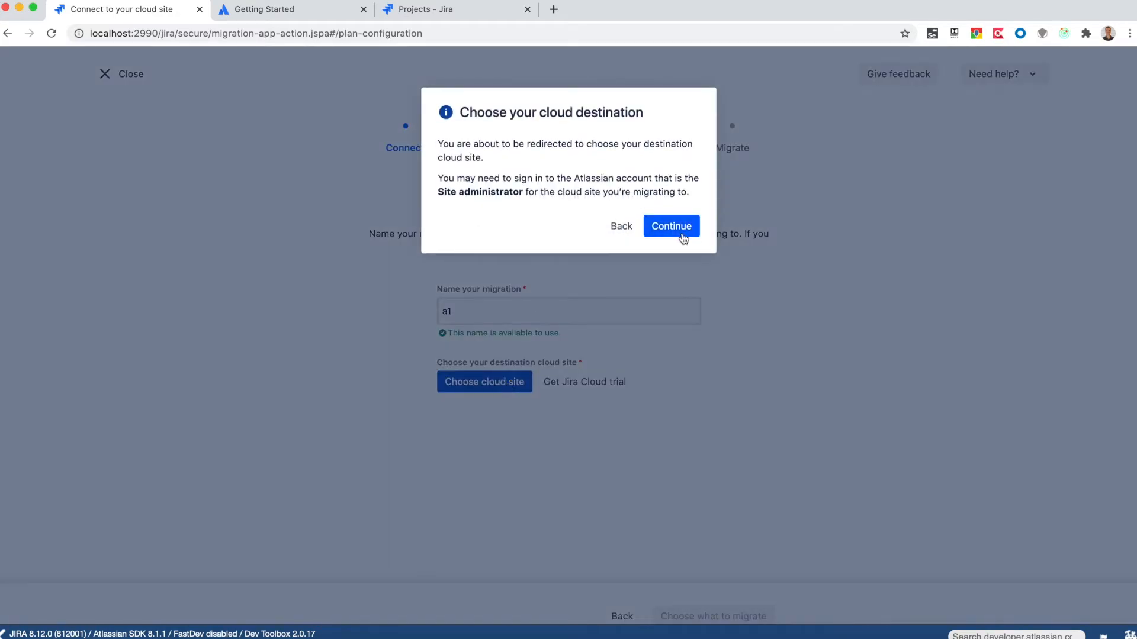
{"action": "left_click", "coordinate": [670, 225]}
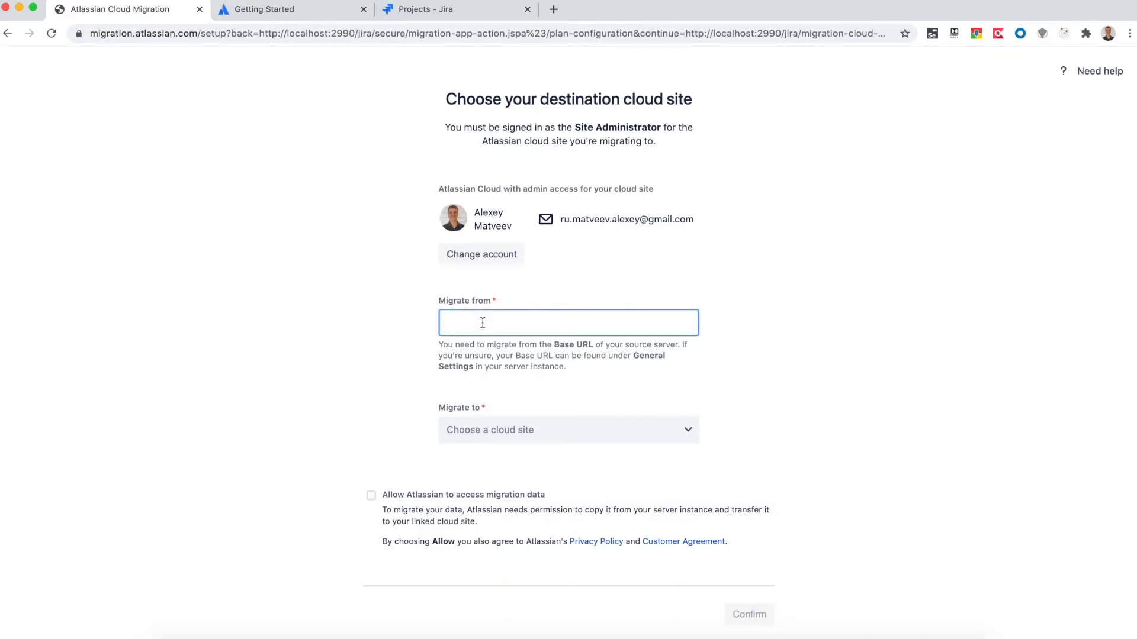
{"action": "type", "text": "http:"}
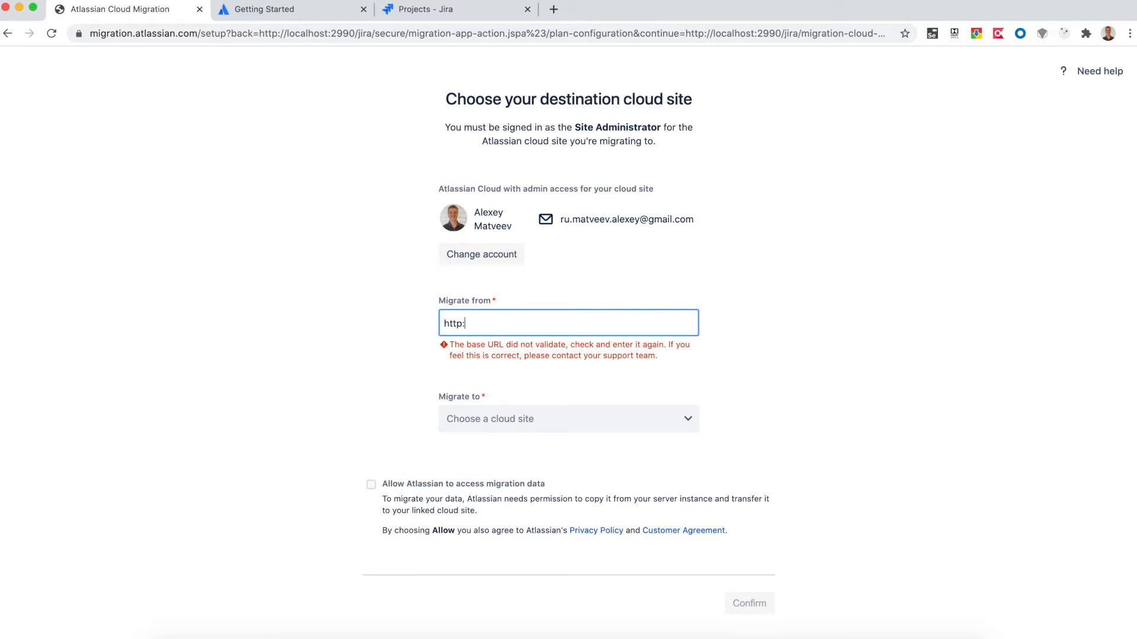
{"action": "type", "text": "//l"}
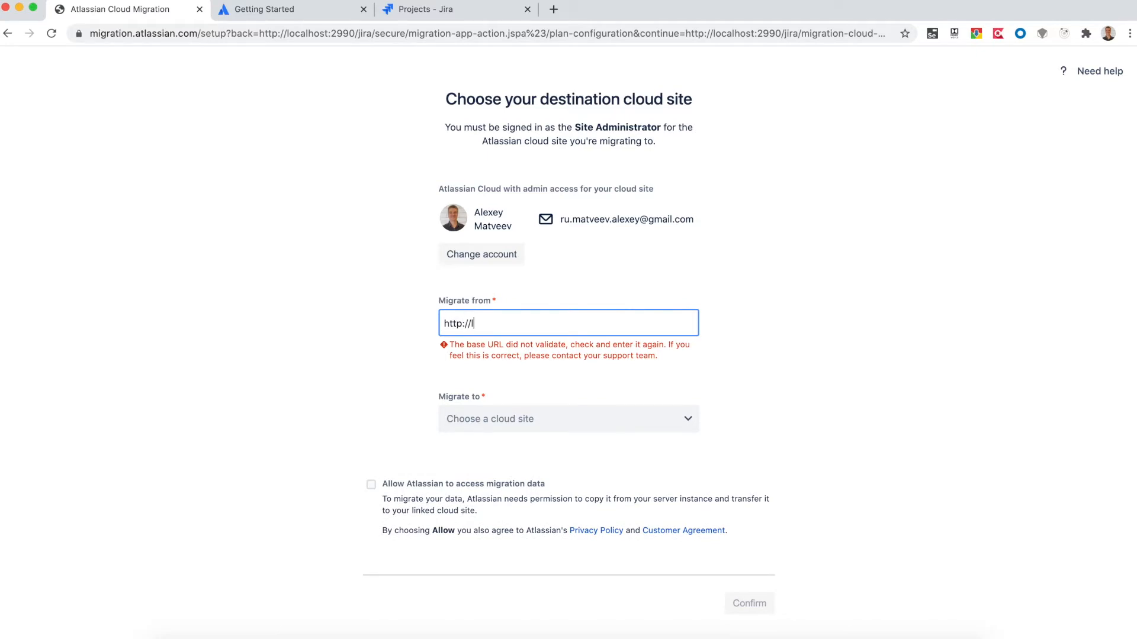
{"action": "type", "text": "ocalhost:"}
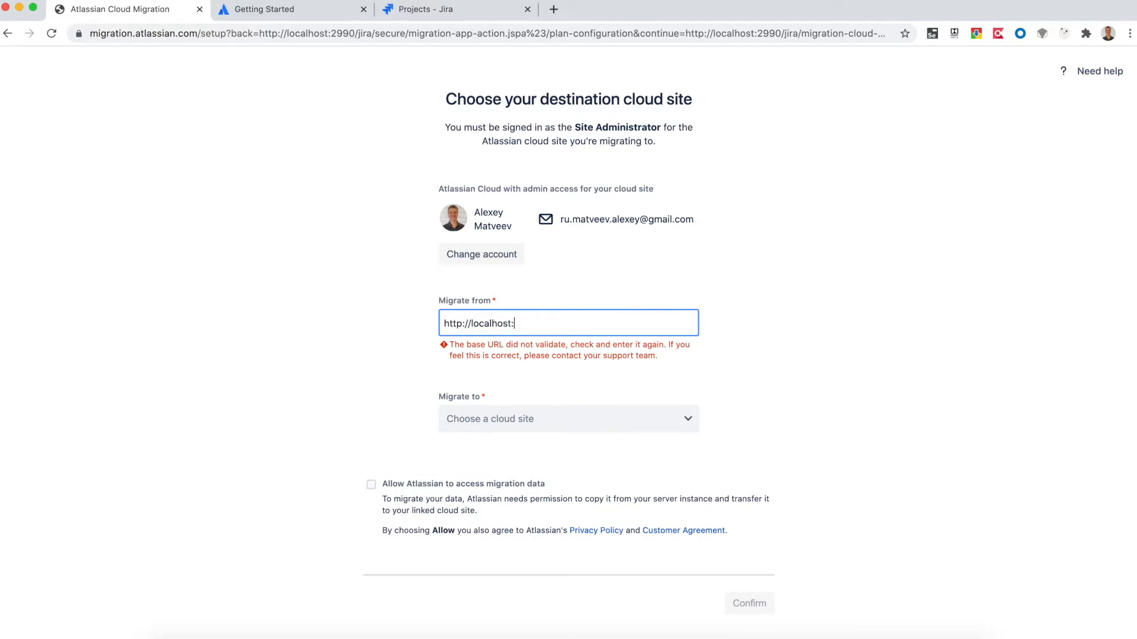
{"action": "left_click", "coordinate": [567, 393]}
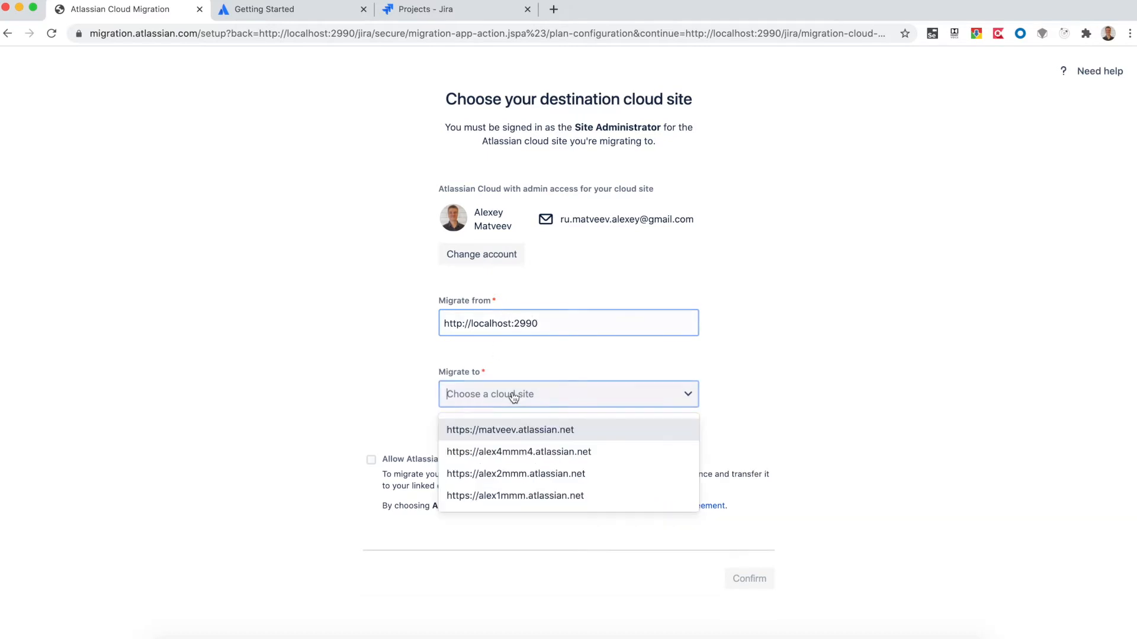
{"action": "left_click", "coordinate": [519, 451]}
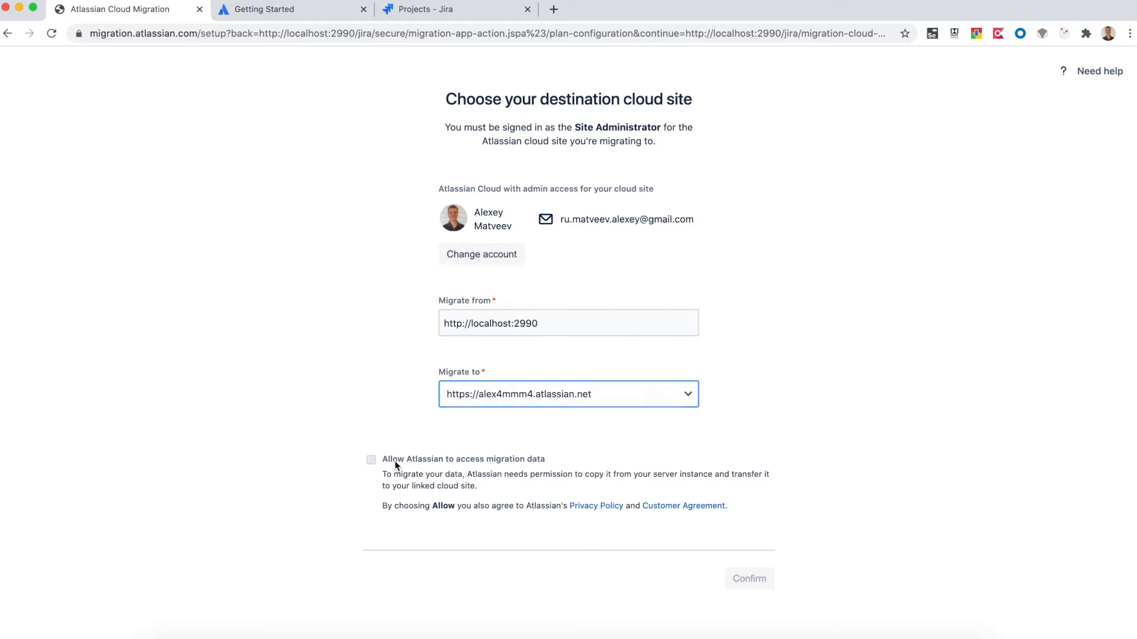
{"action": "left_click", "coordinate": [371, 459]}
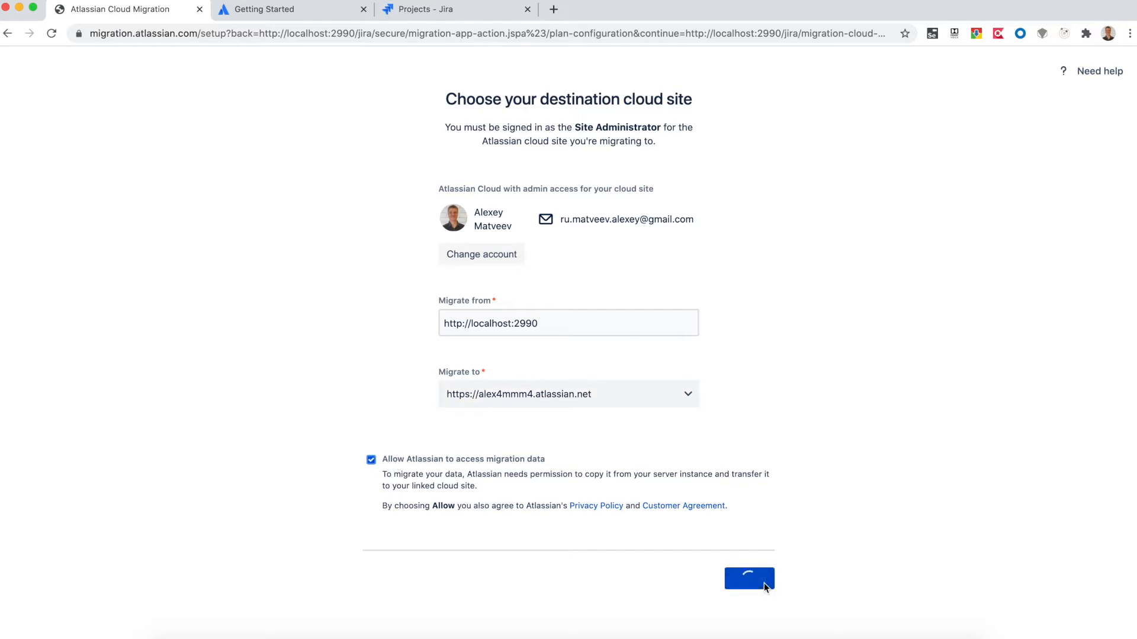
{"action": "left_click", "coordinate": [748, 580]}
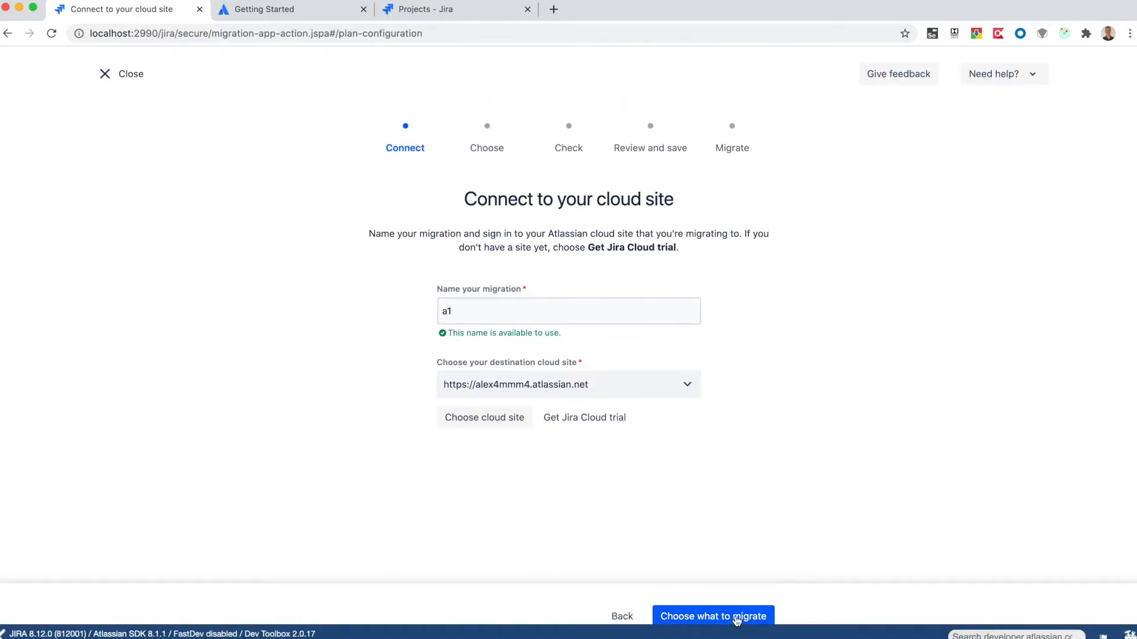
Choose to migrate users and groups only with group membership preserved, then continue to checks.
{"action": "left_click", "coordinate": [713, 616]}
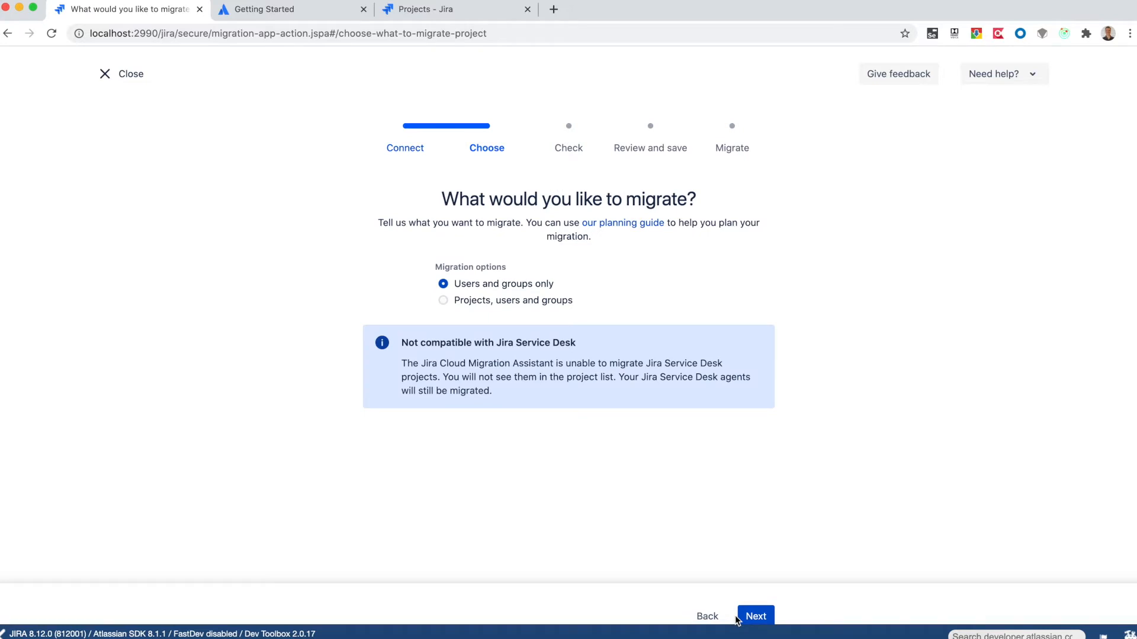
{"action": "mouse_move", "coordinate": [755, 564]}
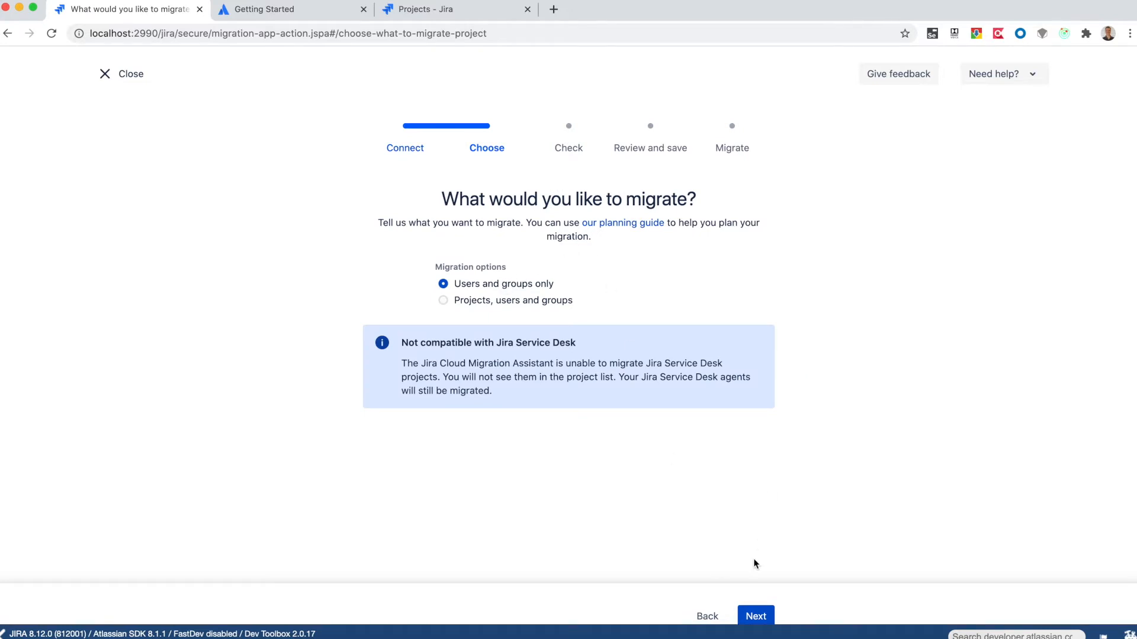
{"action": "left_click", "coordinate": [754, 616]}
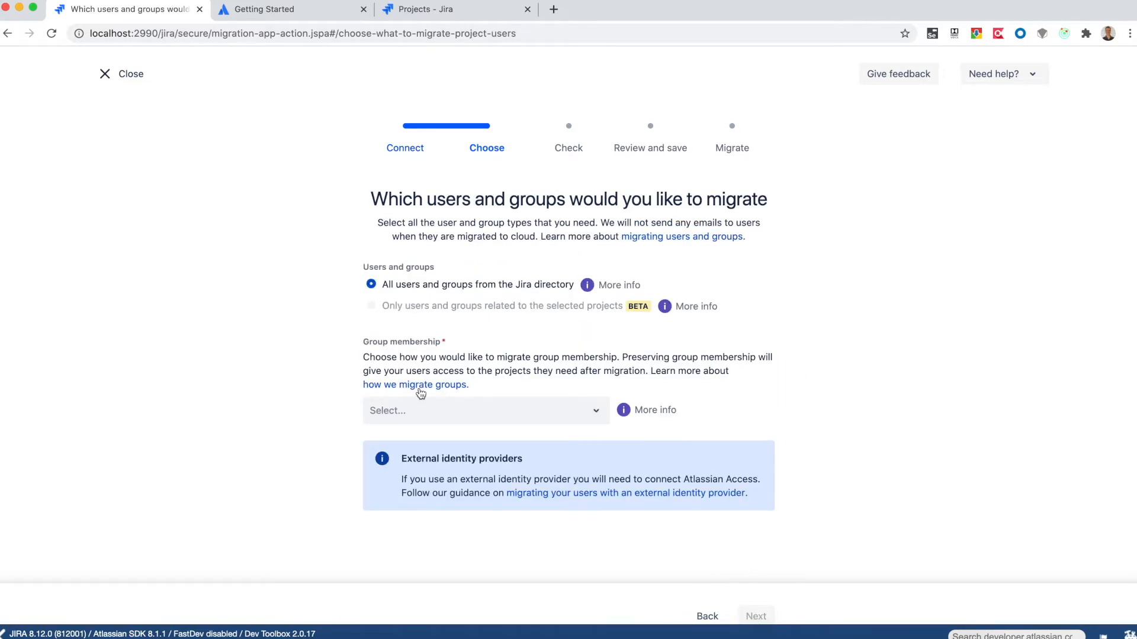
{"action": "left_click", "coordinate": [484, 411]}
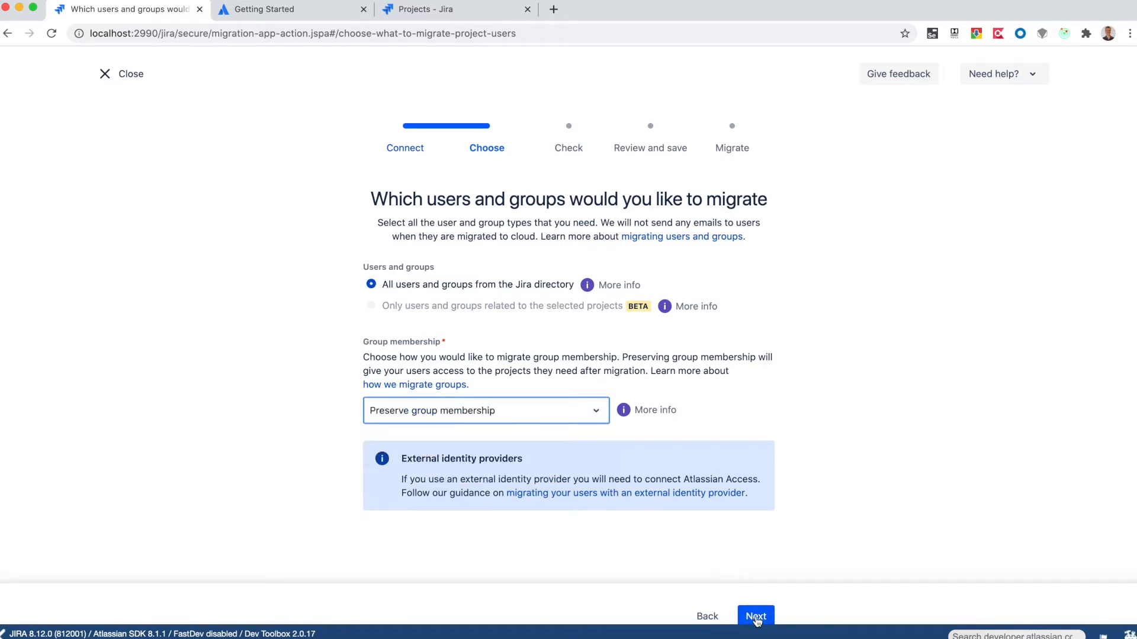
{"action": "left_click", "coordinate": [754, 616]}
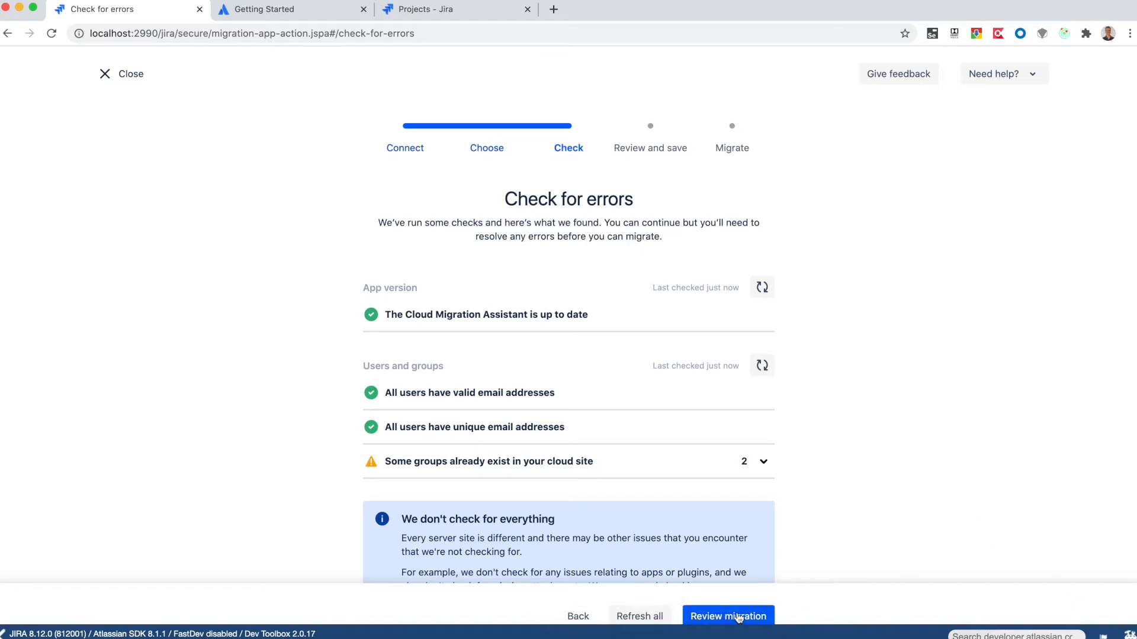
Review the a1 migration and run it from the assistant.
{"action": "left_click", "coordinate": [728, 615]}
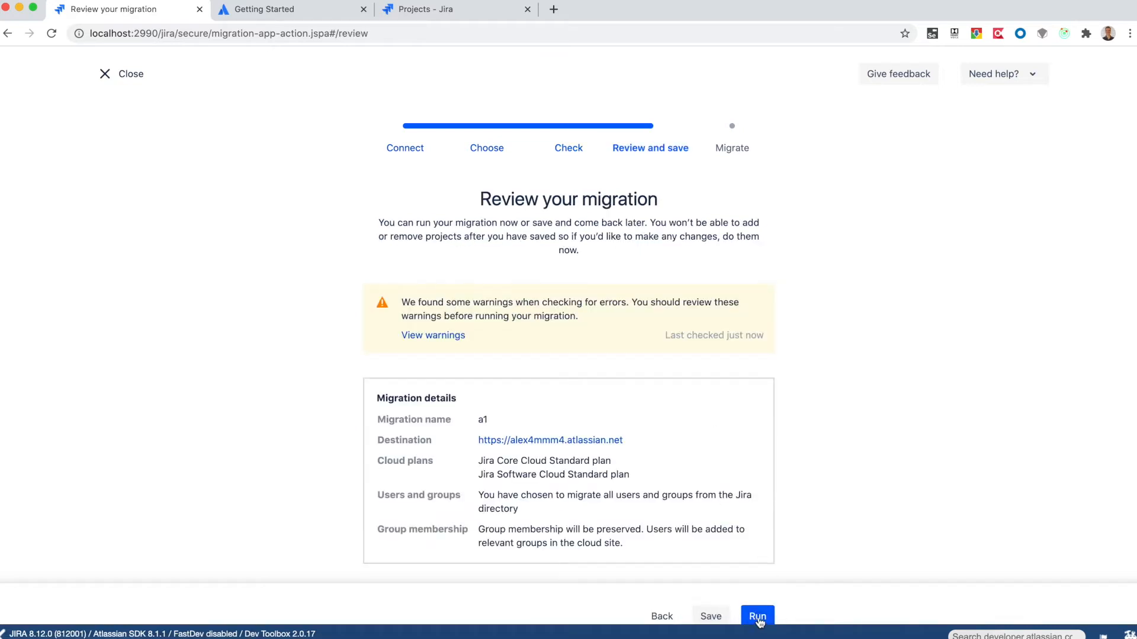
{"action": "left_click", "coordinate": [757, 616]}
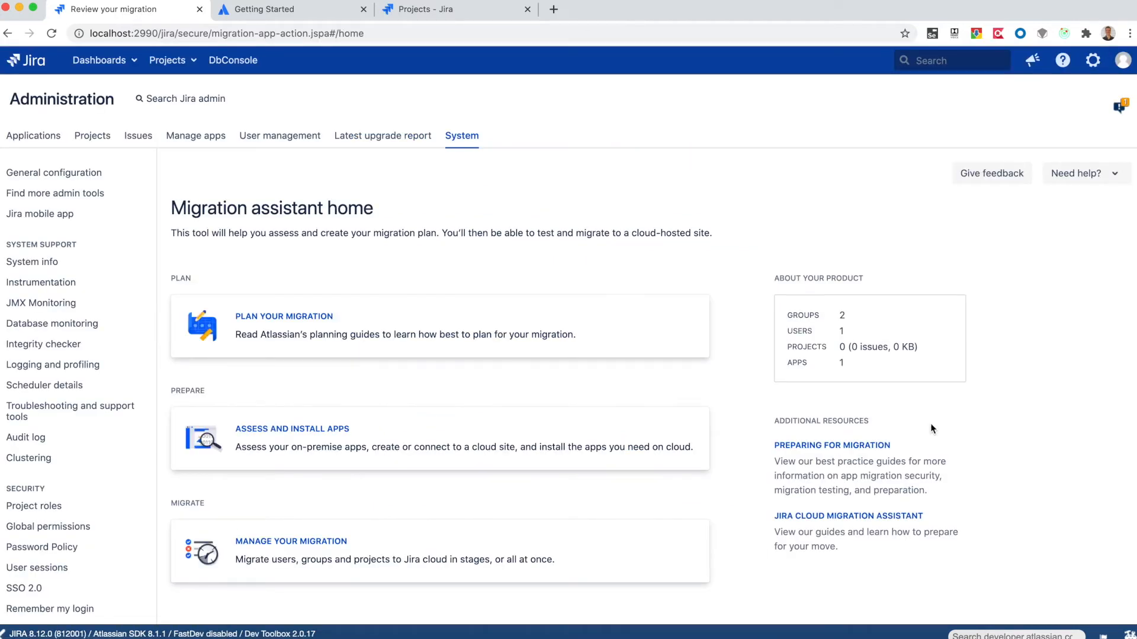
{"action": "scroll", "scroll_direction": "down", "scroll_amount": 3}
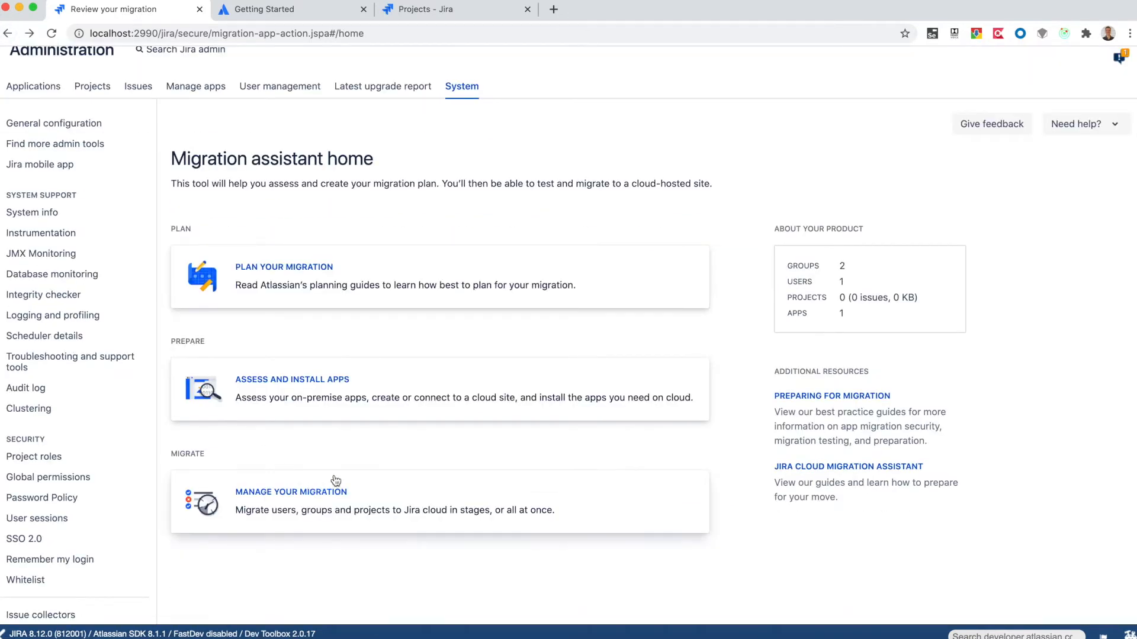
{"action": "left_click", "coordinate": [290, 491]}
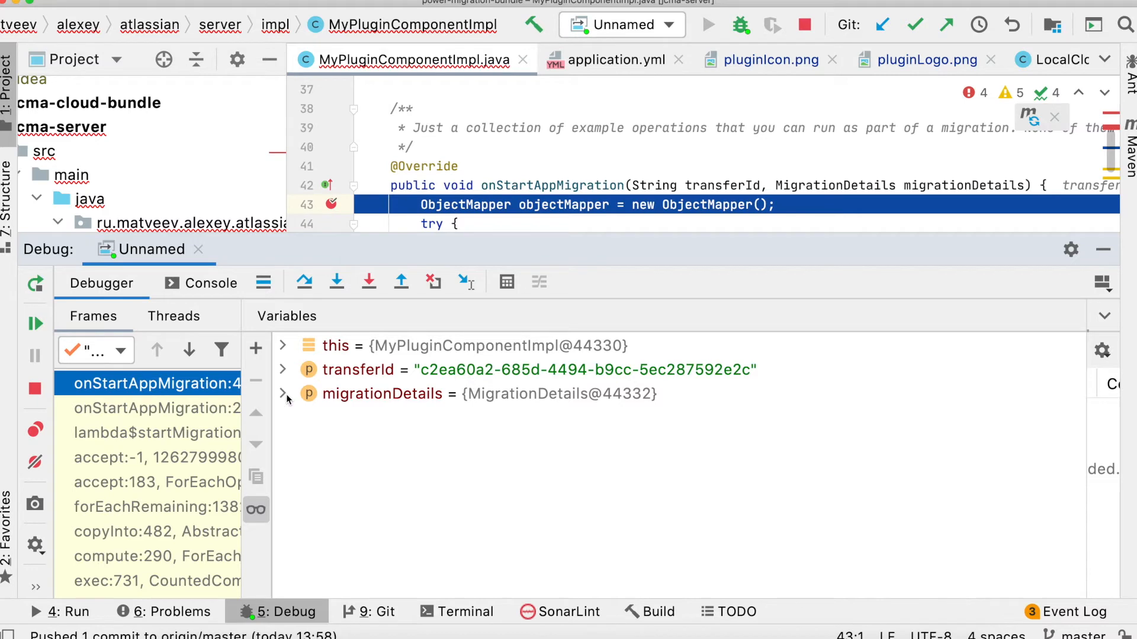
Expand migrationDetails and its creator field in the Variables pane to reveal name a1 and the cloud URL.
{"action": "left_click", "coordinate": [282, 393]}
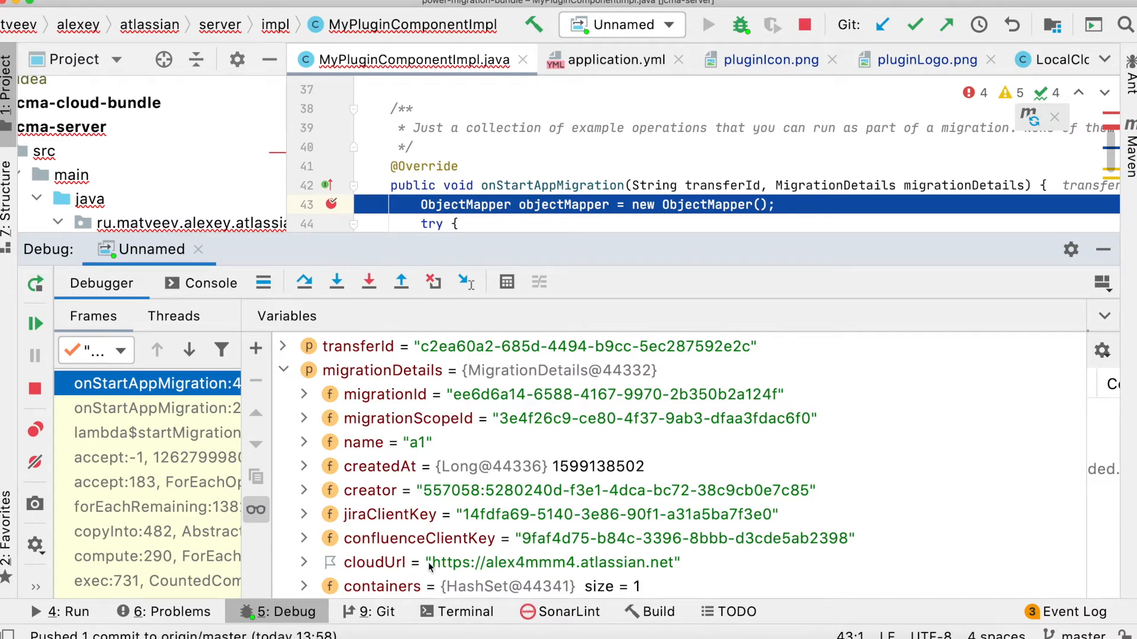
{"action": "mouse_move", "coordinate": [680, 571]}
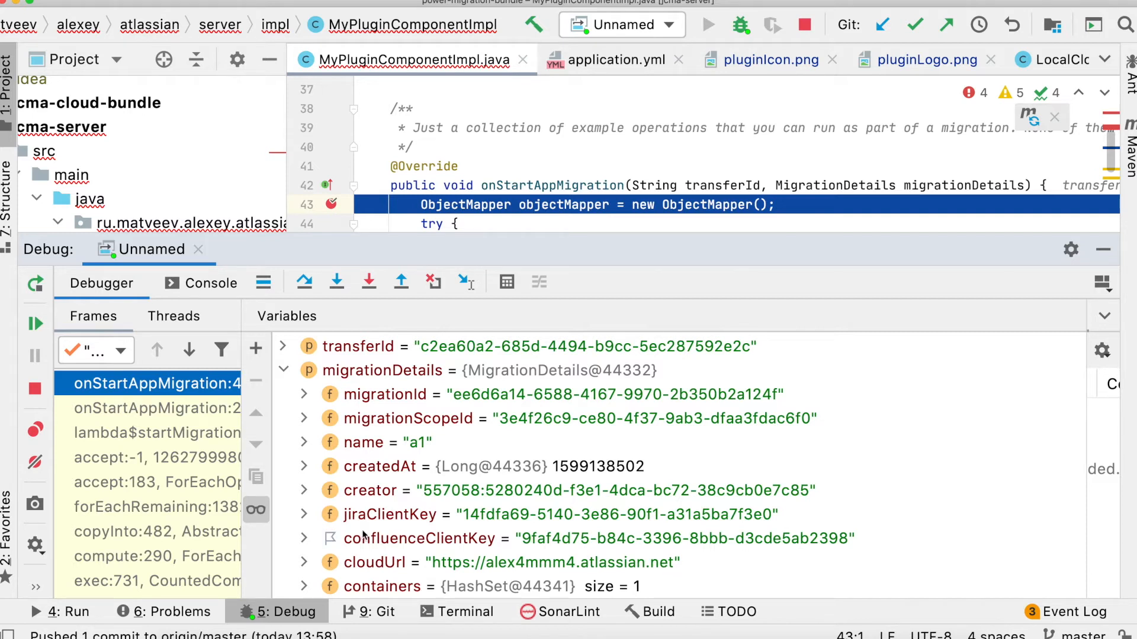
{"action": "scroll", "scroll_direction": "down", "scroll_amount": 3}
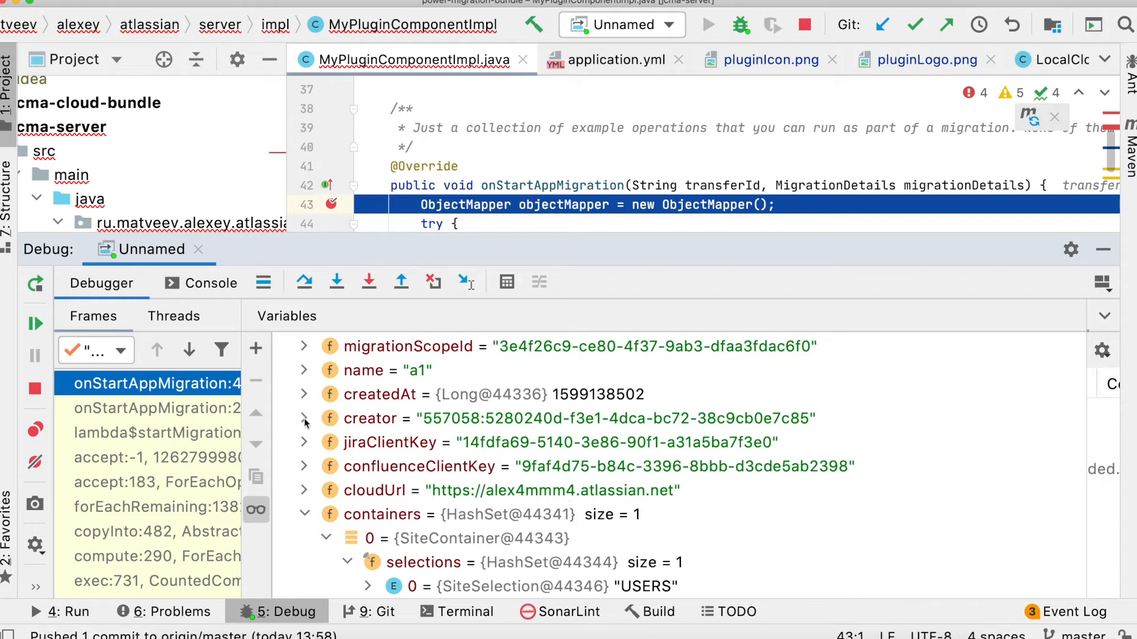
{"action": "left_click", "coordinate": [304, 418]}
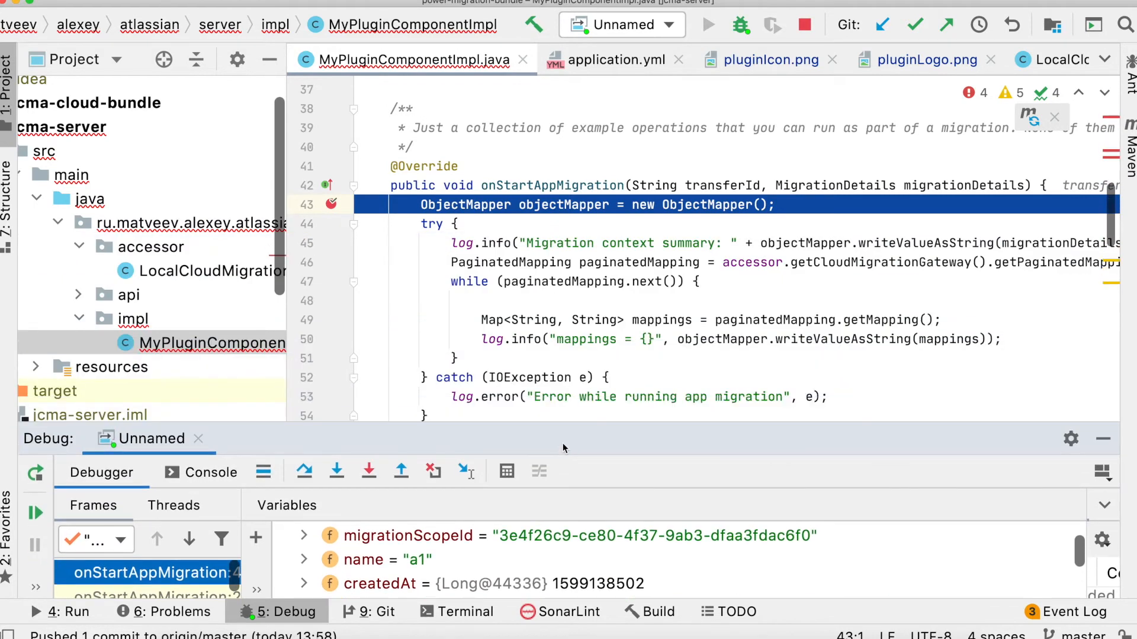
{"action": "left_click", "coordinate": [304, 473]}
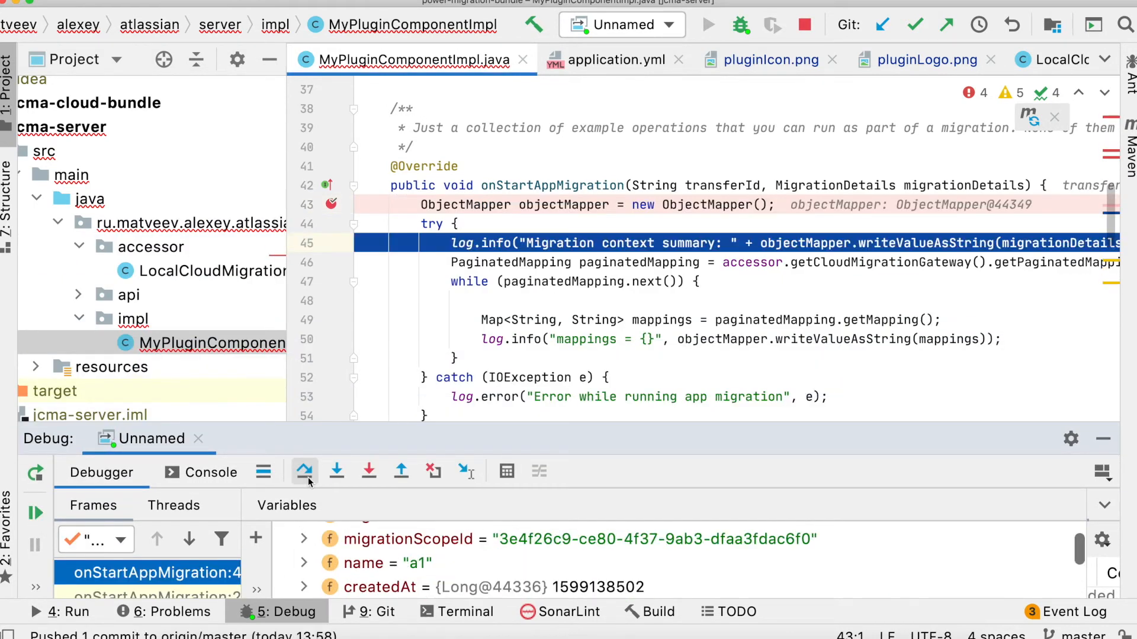
{"action": "left_click", "coordinate": [304, 473]}
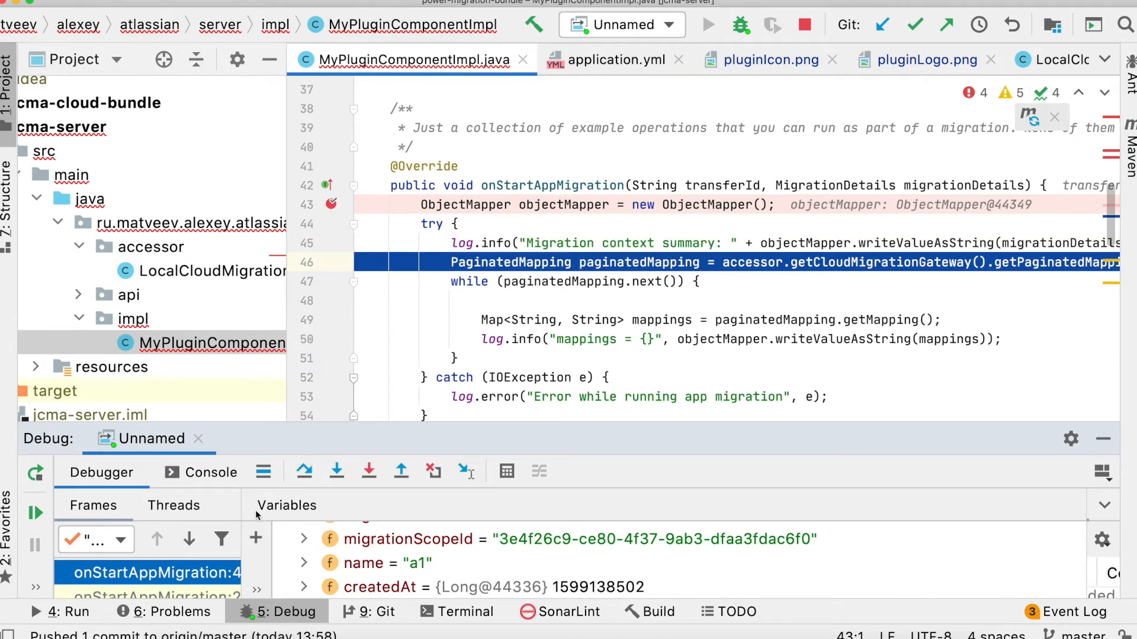
{"action": "left_click", "coordinate": [305, 473]}
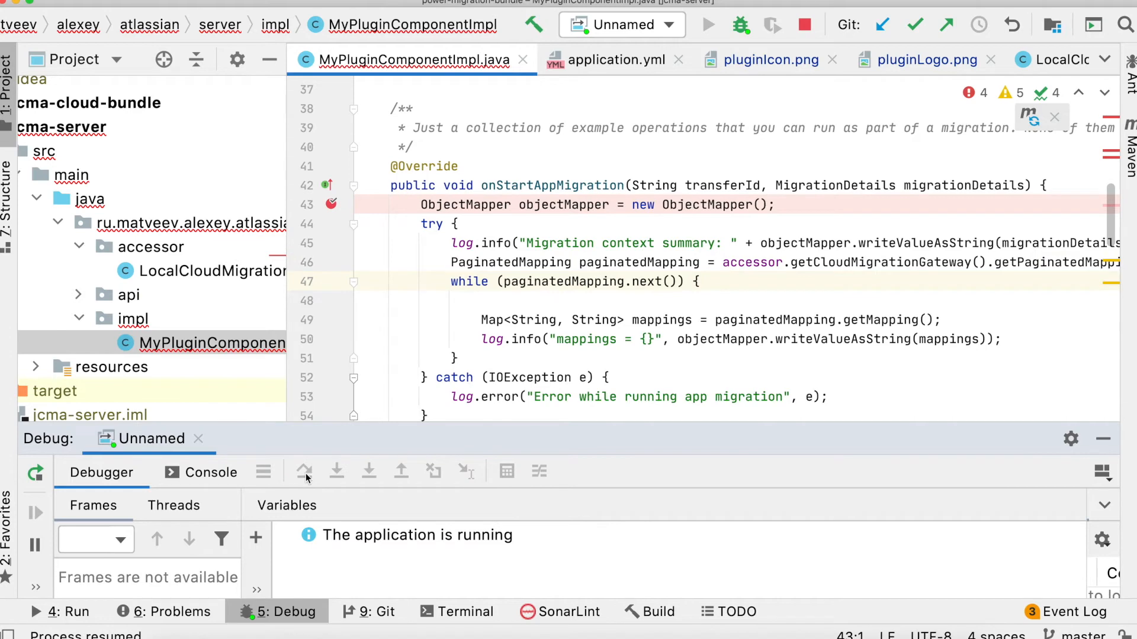
{"action": "left_click", "coordinate": [304, 473]}
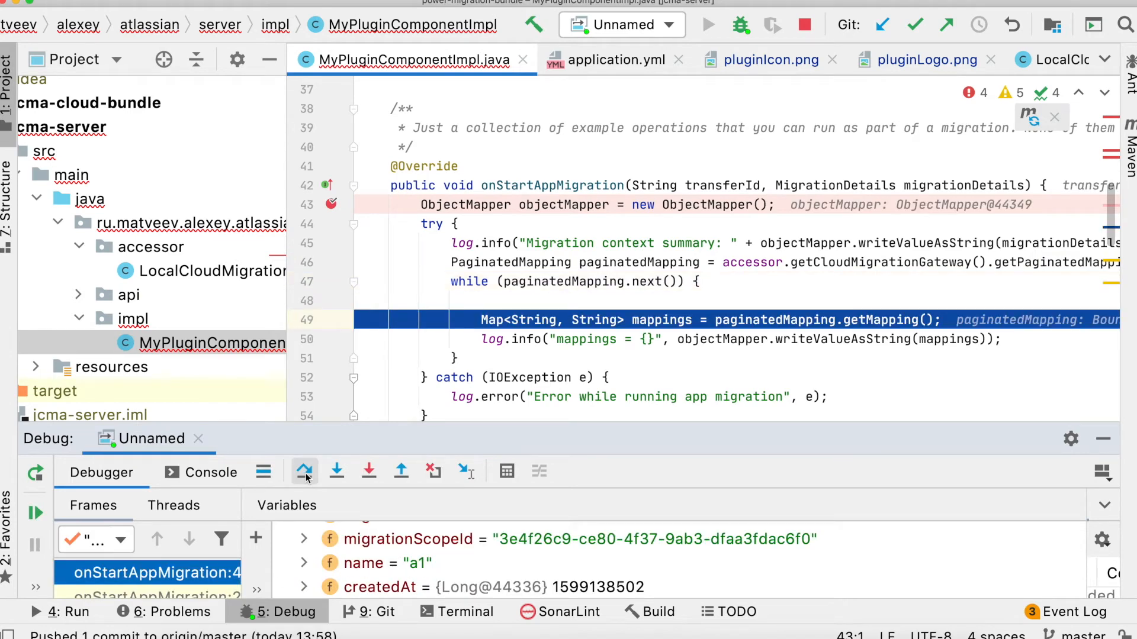
{"action": "left_click", "coordinate": [304, 473]}
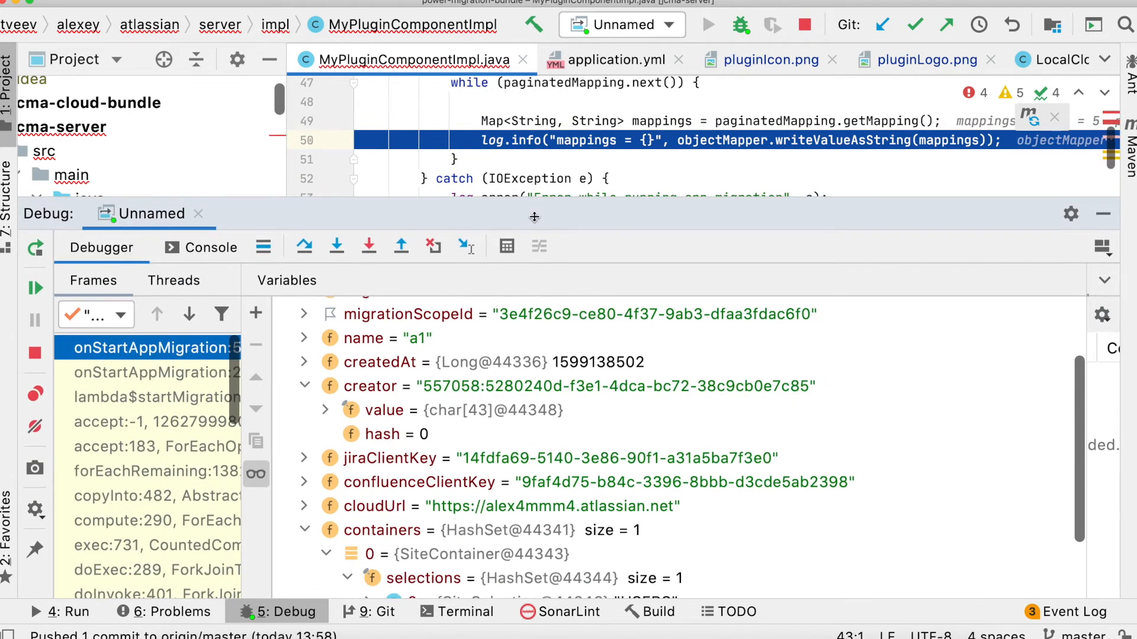
{"action": "scroll", "scroll_direction": "up", "scroll_amount": 3}
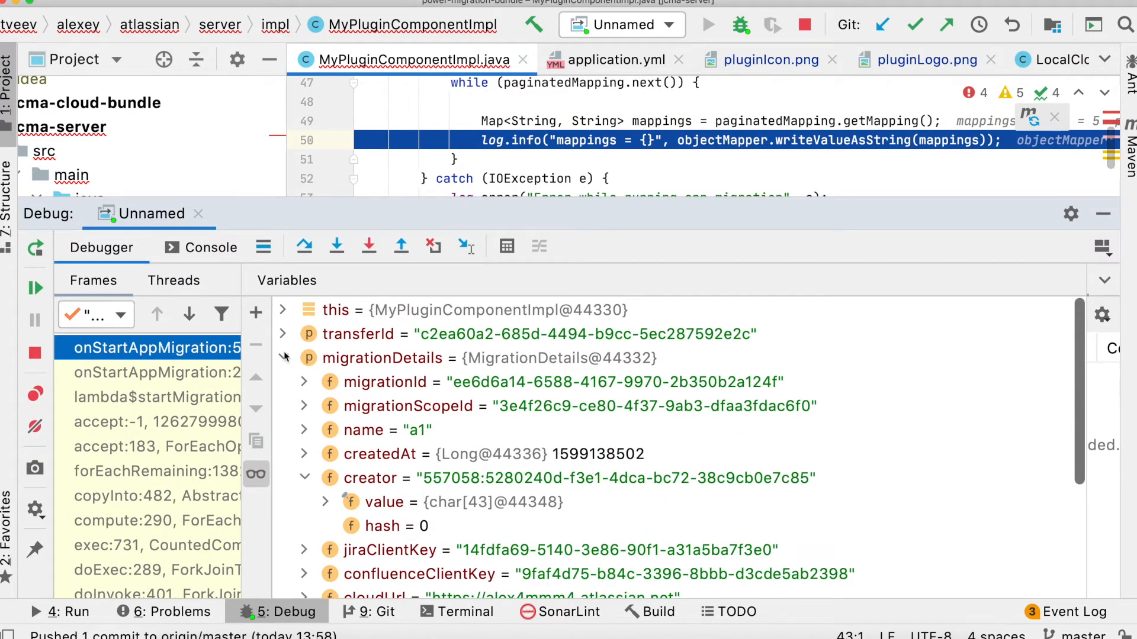
{"action": "left_click", "coordinate": [282, 358]}
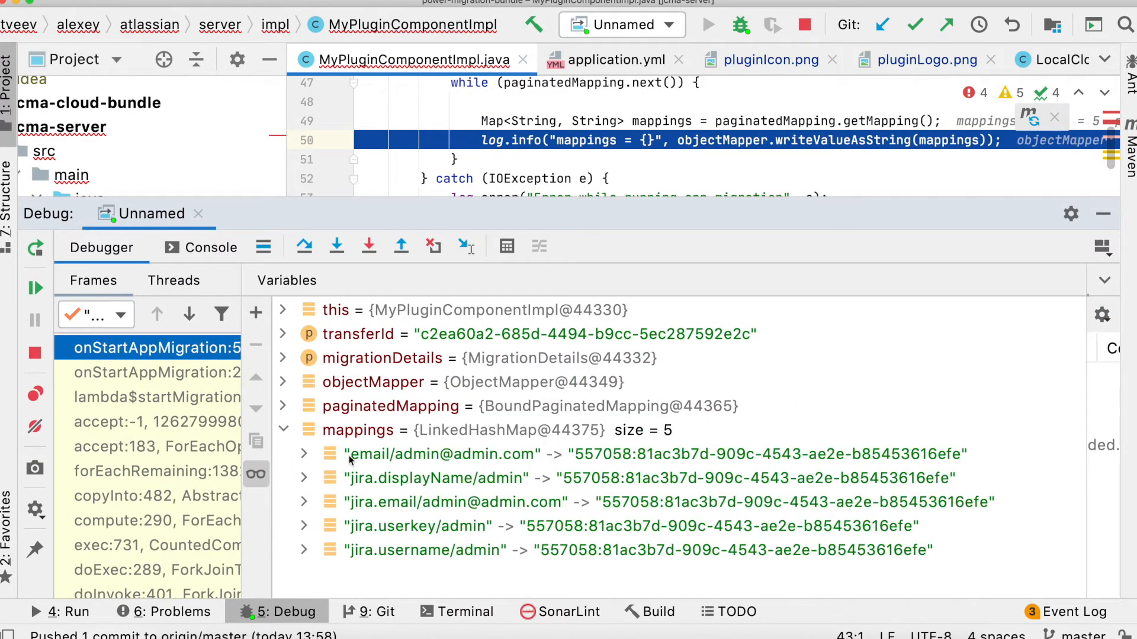
{"action": "mouse_move", "coordinate": [477, 536]}
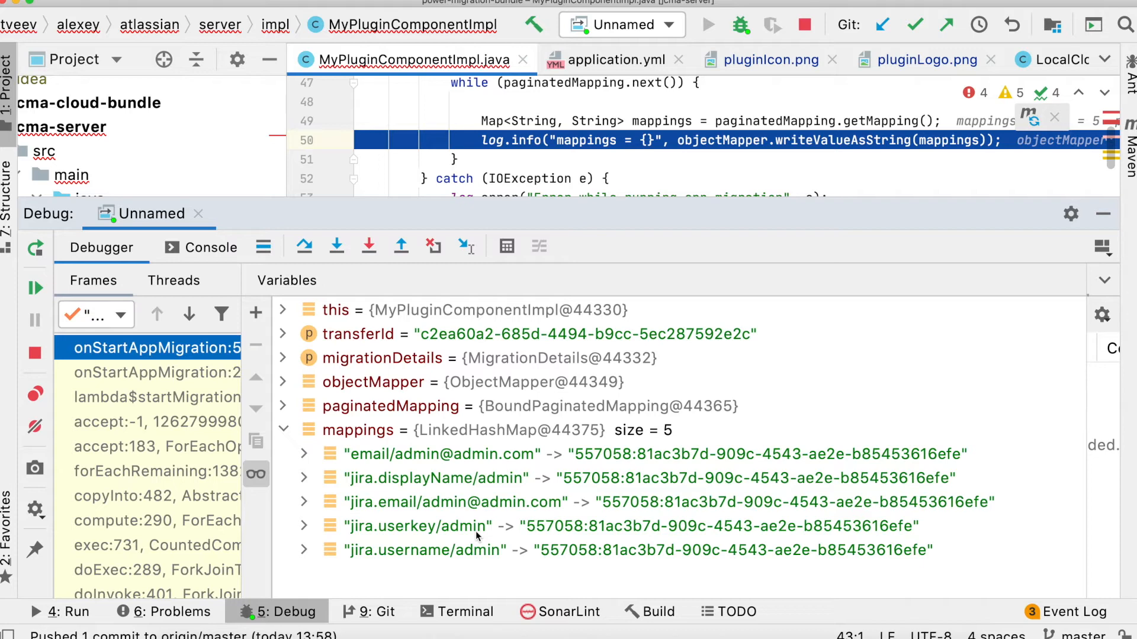
{"action": "mouse_move", "coordinate": [450, 532]}
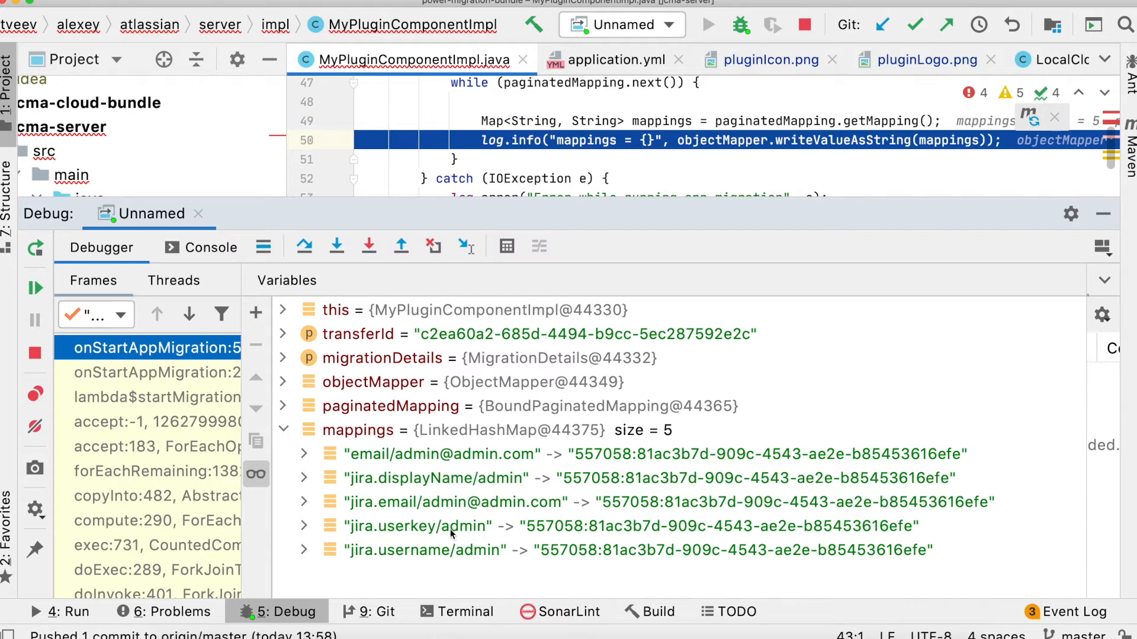
{"action": "mouse_move", "coordinate": [375, 534]}
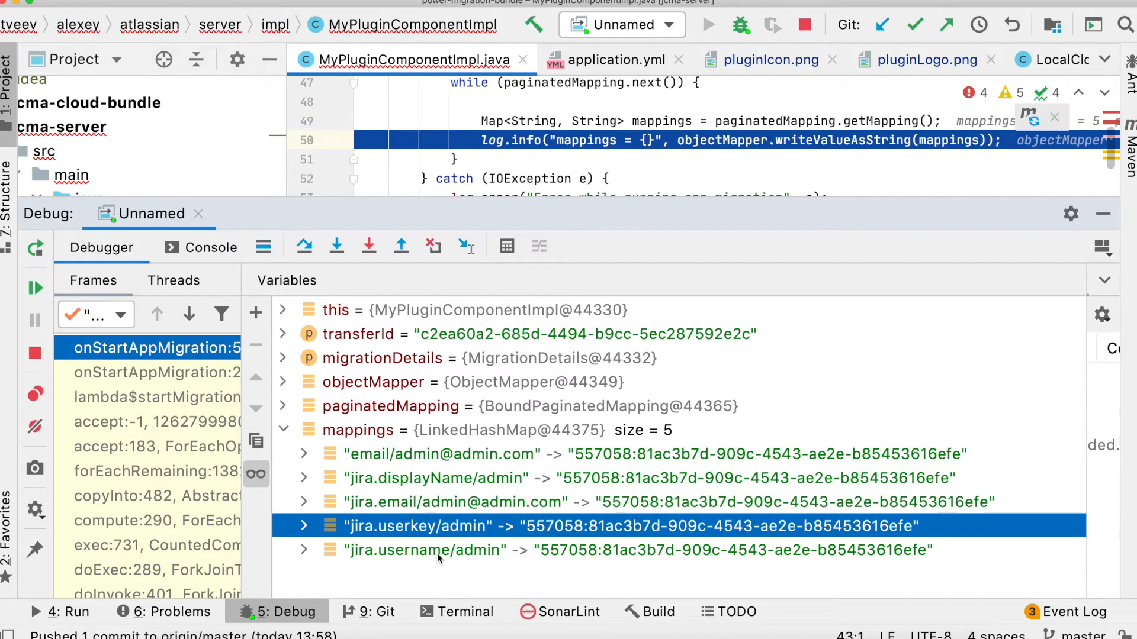
{"action": "mouse_move", "coordinate": [402, 526]}
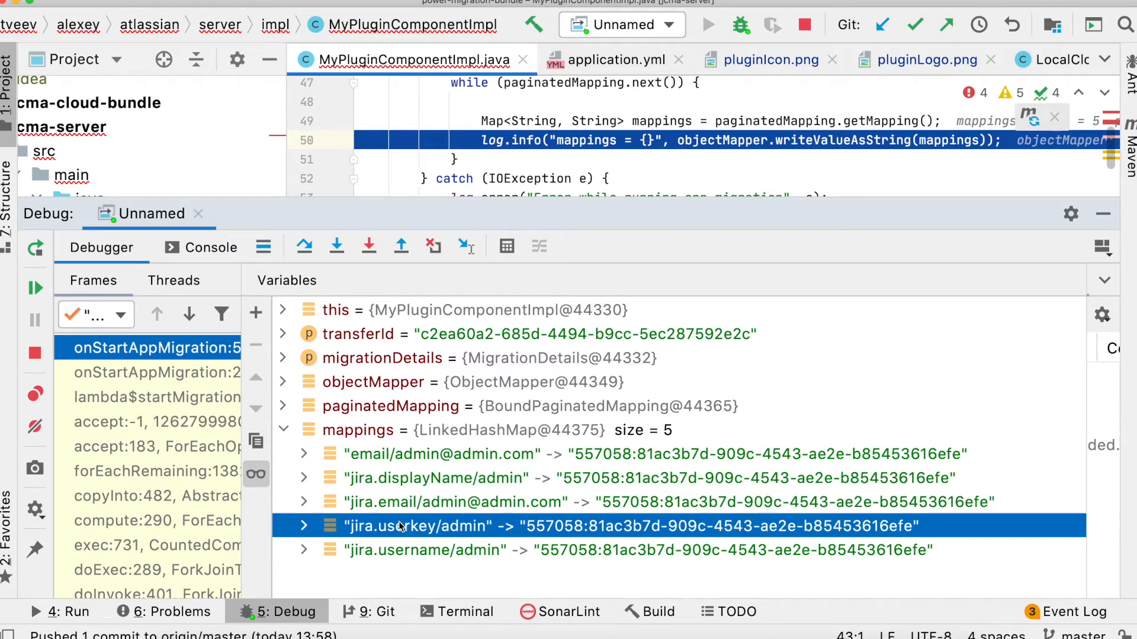
{"action": "mouse_move", "coordinate": [860, 454]}
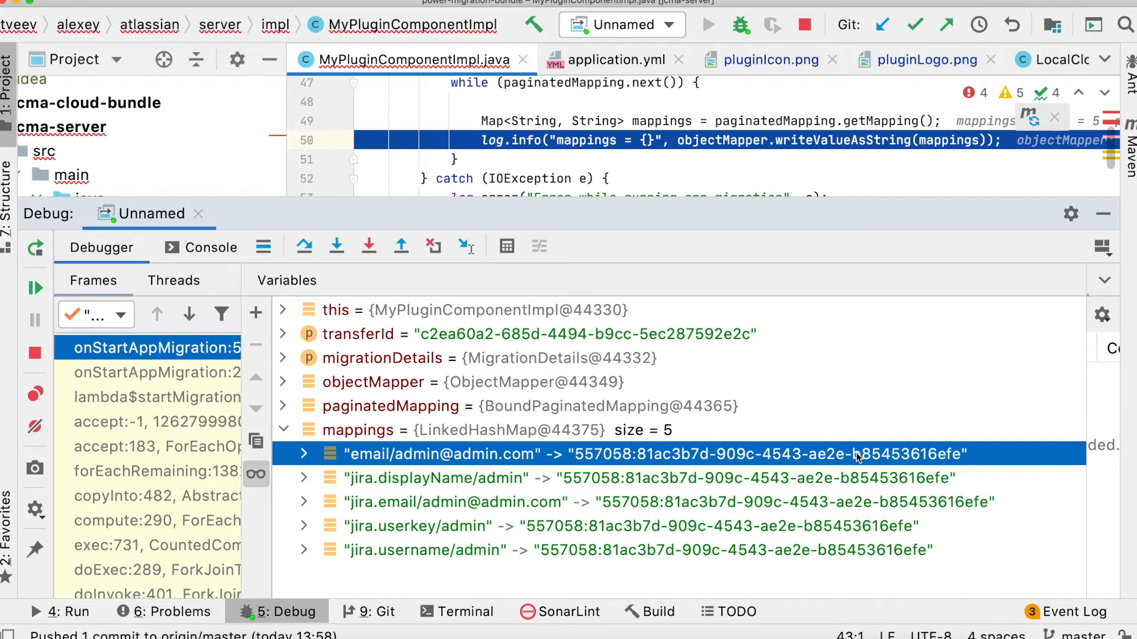
{"action": "mouse_move", "coordinate": [853, 515]}
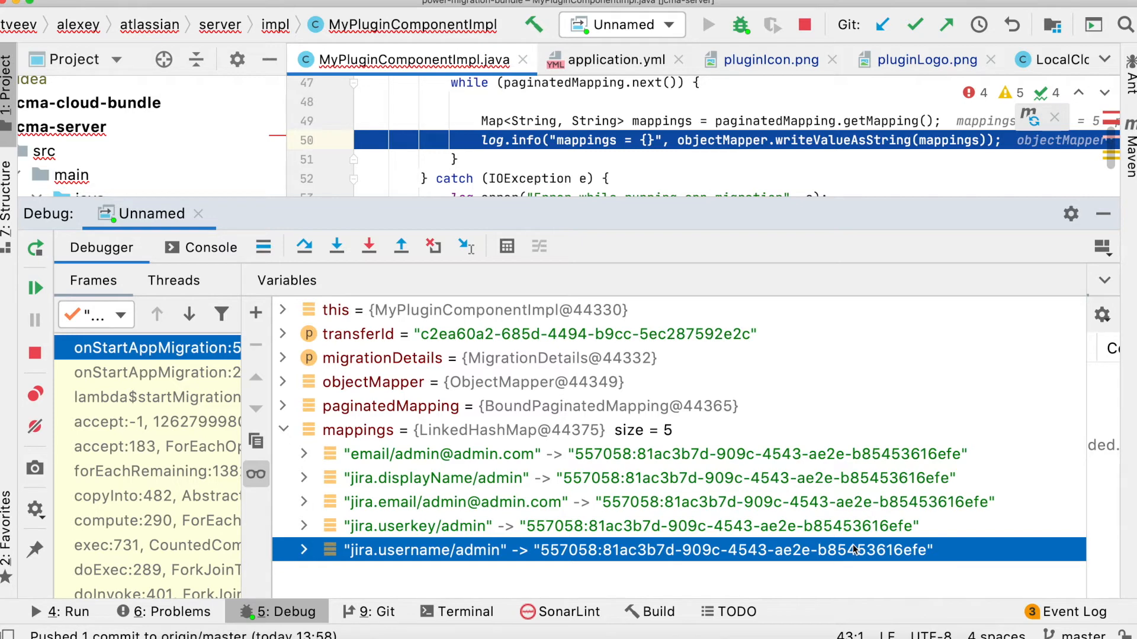
{"action": "mouse_move", "coordinate": [810, 442]}
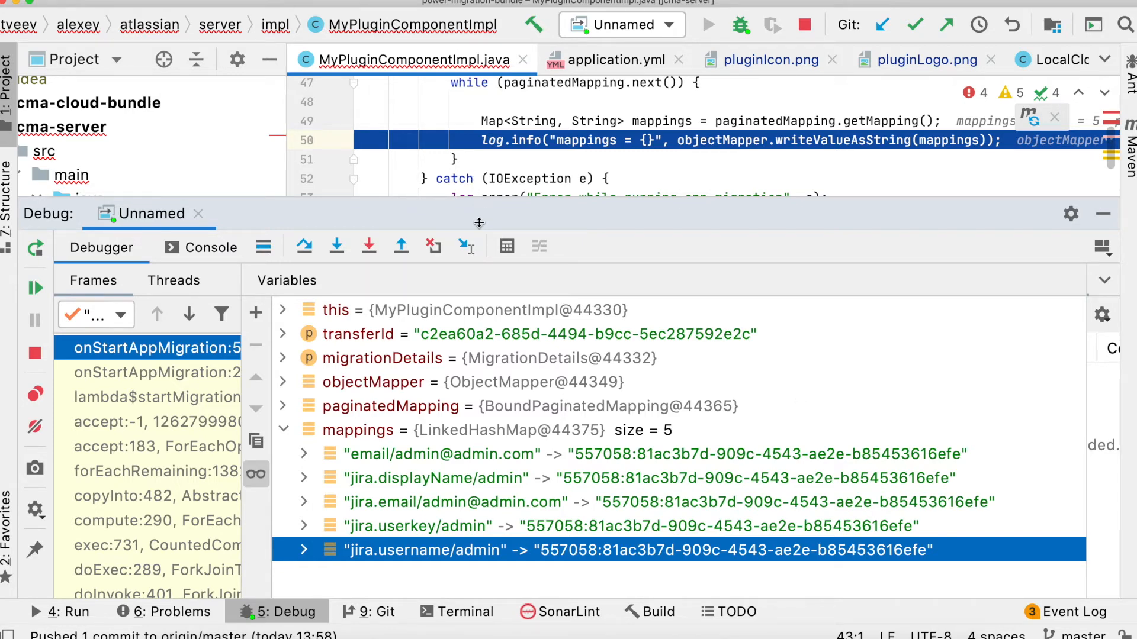
Step over the mappings logging line and resume the program so the migration continues running.
{"action": "left_click", "coordinate": [305, 246]}
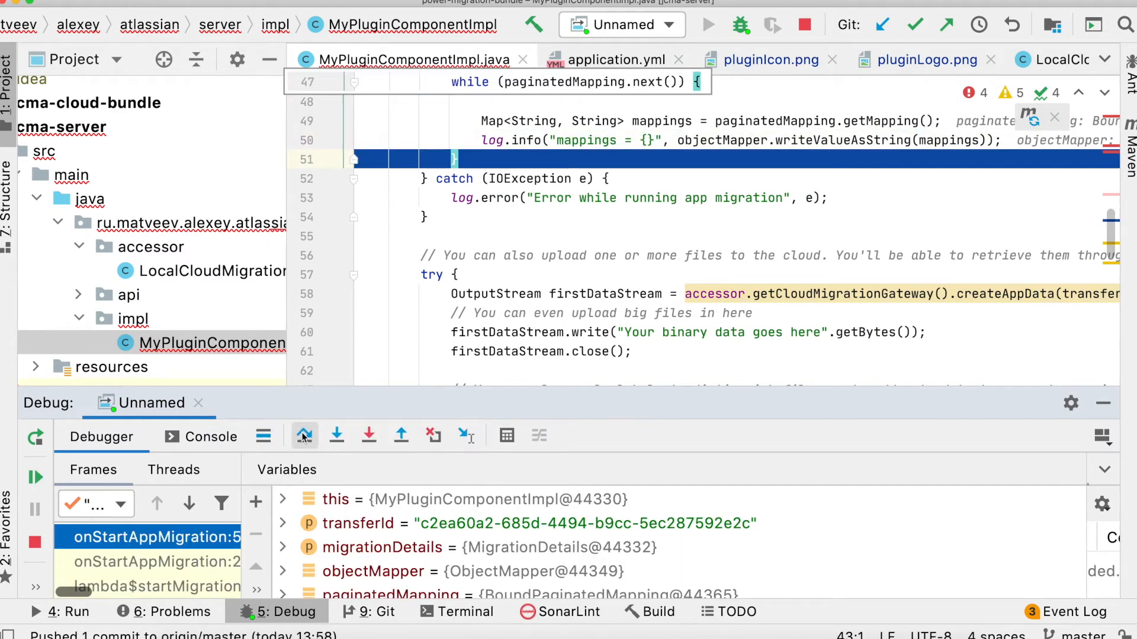
{"action": "left_click", "coordinate": [337, 434]}
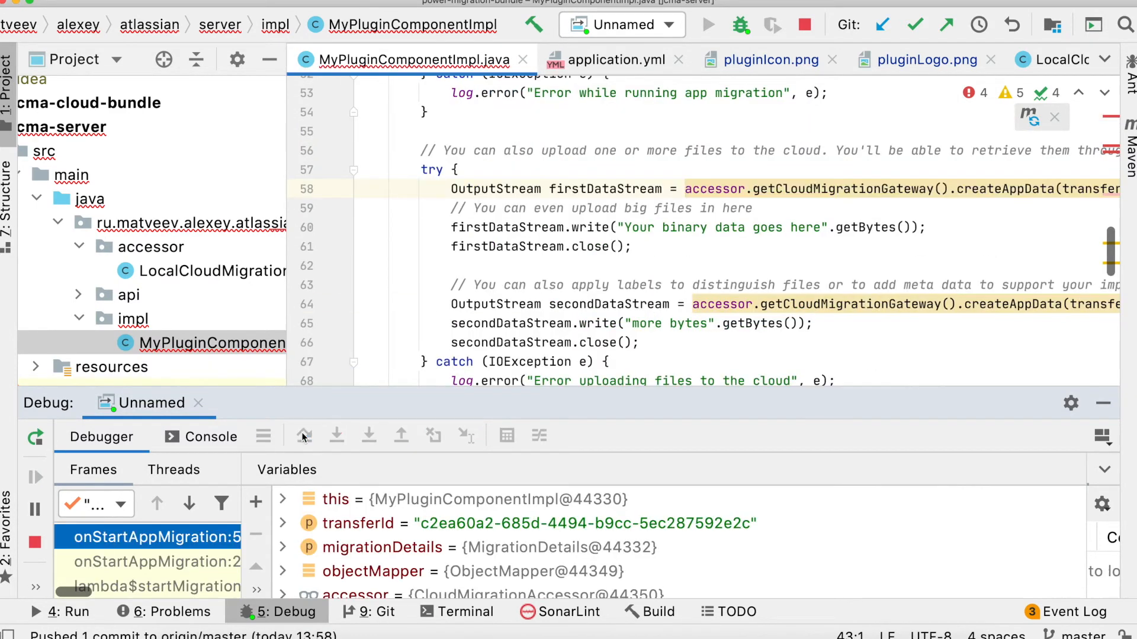
{"action": "left_click", "coordinate": [303, 435]}
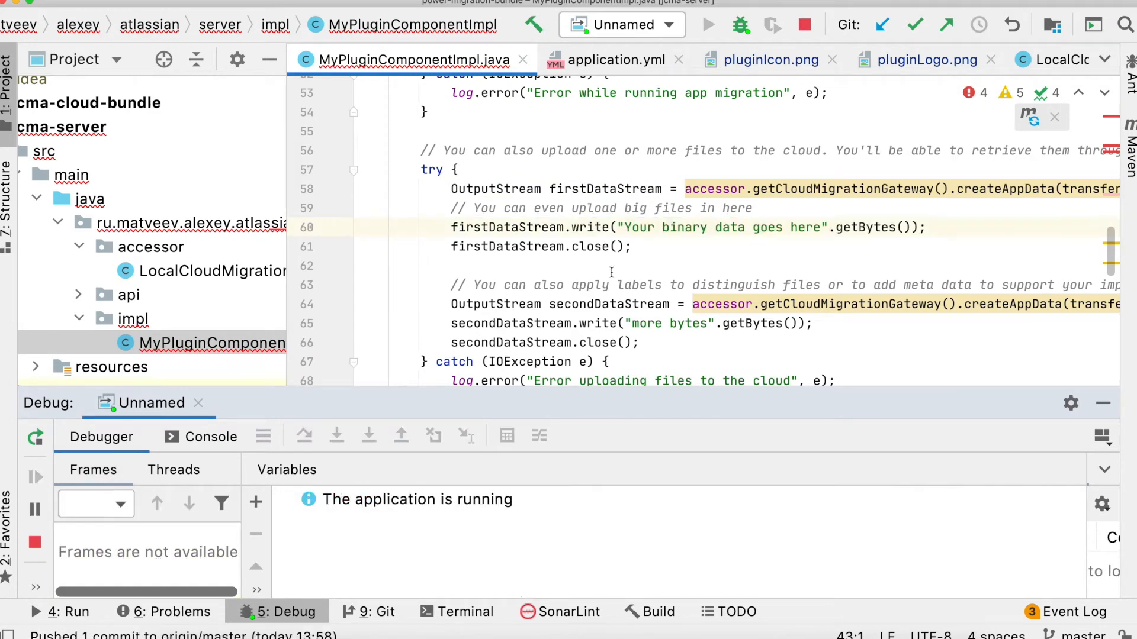
{"action": "mouse_move", "coordinate": [368, 611]}
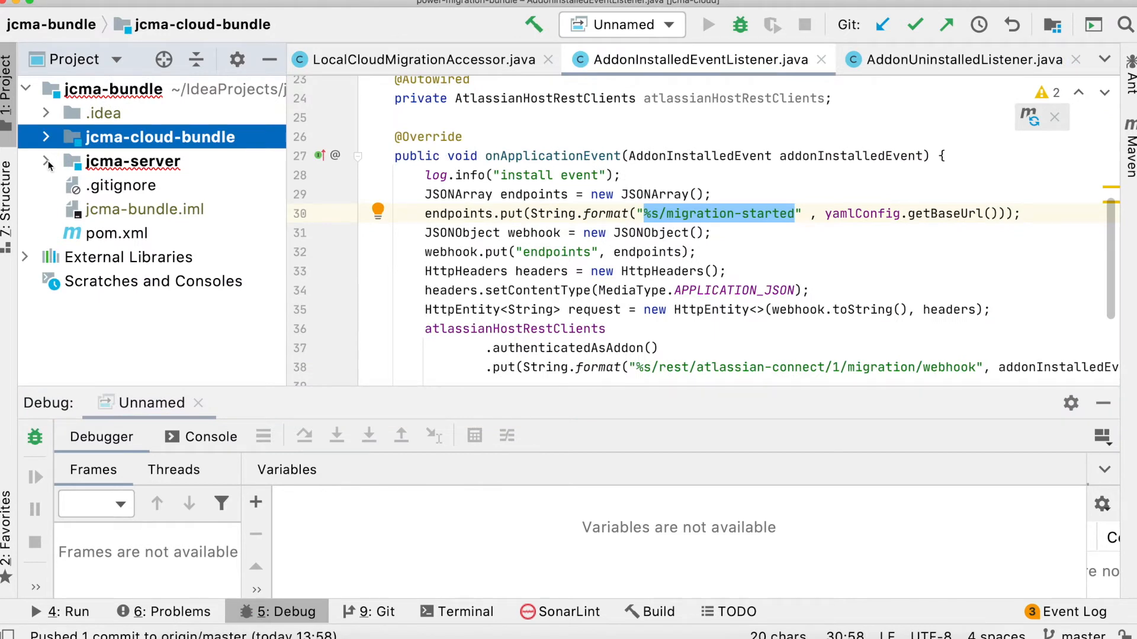
Navigate the jcma-cloud module's resources and bring up application.yml with the addon key and ngrok base-url.
{"action": "left_click", "coordinate": [43, 137]}
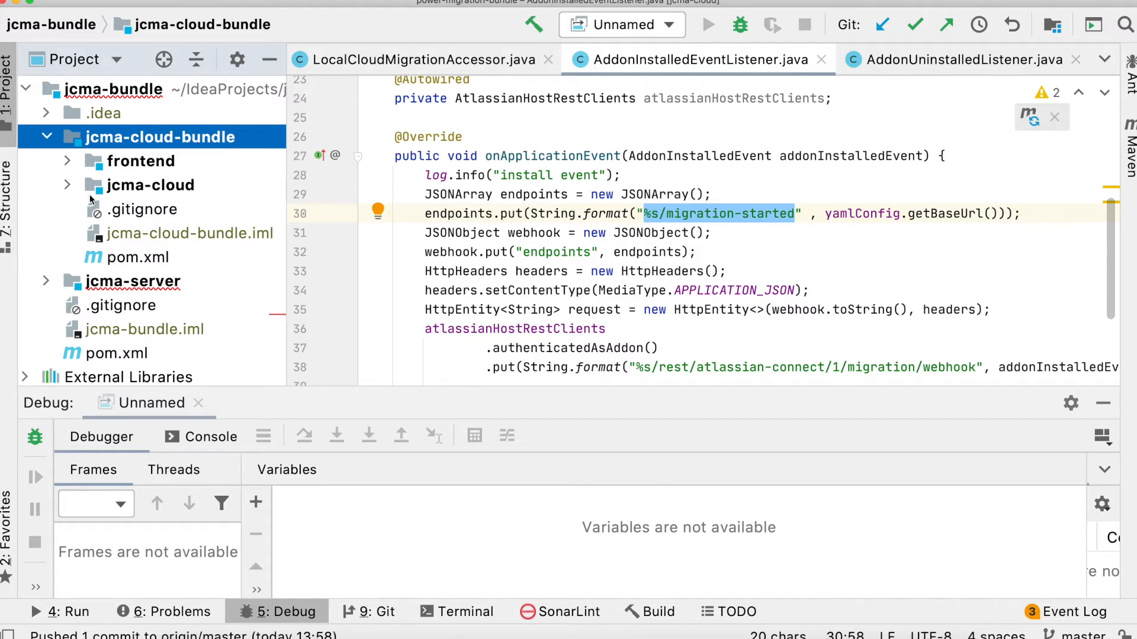
{"action": "left_click", "coordinate": [66, 185]}
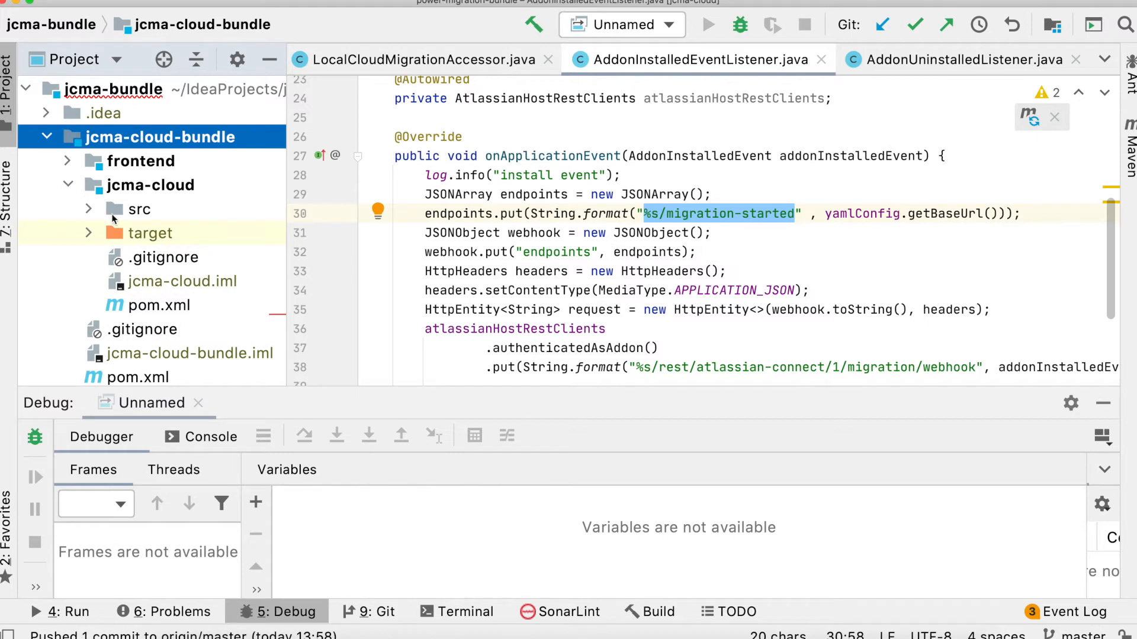
{"action": "scroll", "scroll_direction": "down", "scroll_amount": 3}
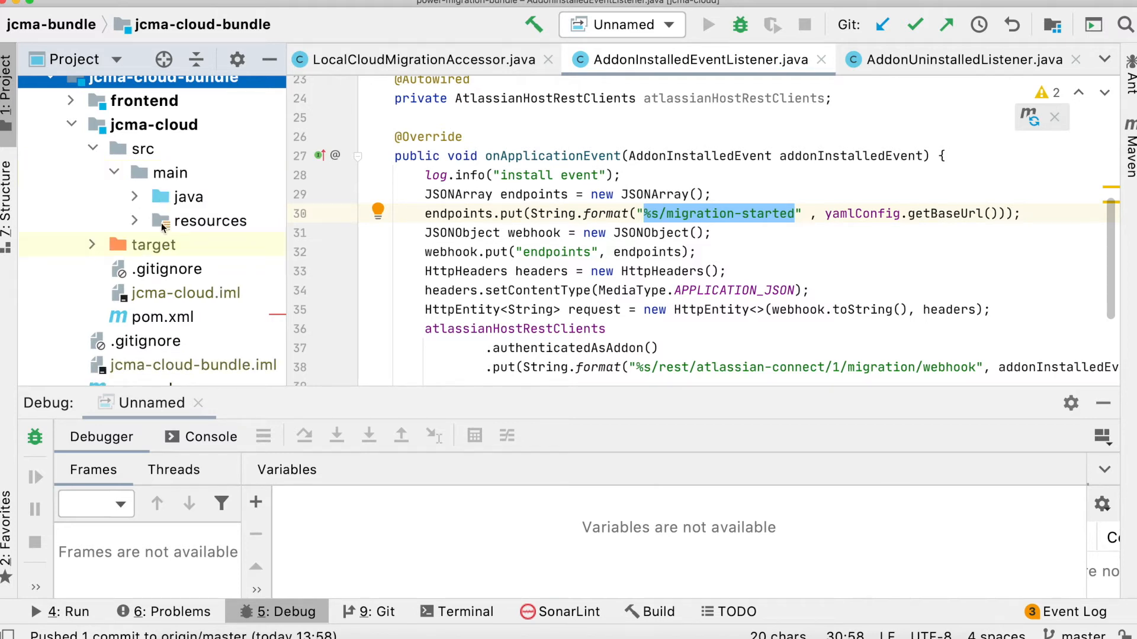
{"action": "mouse_move", "coordinate": [85, 244]}
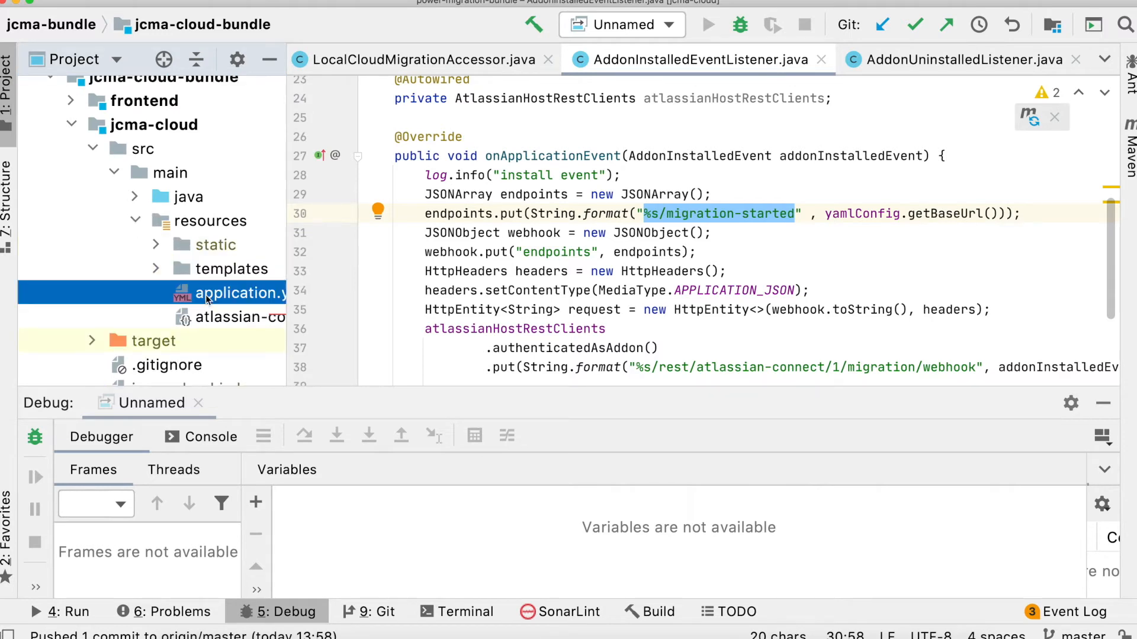
{"action": "double_click", "coordinate": [240, 293]}
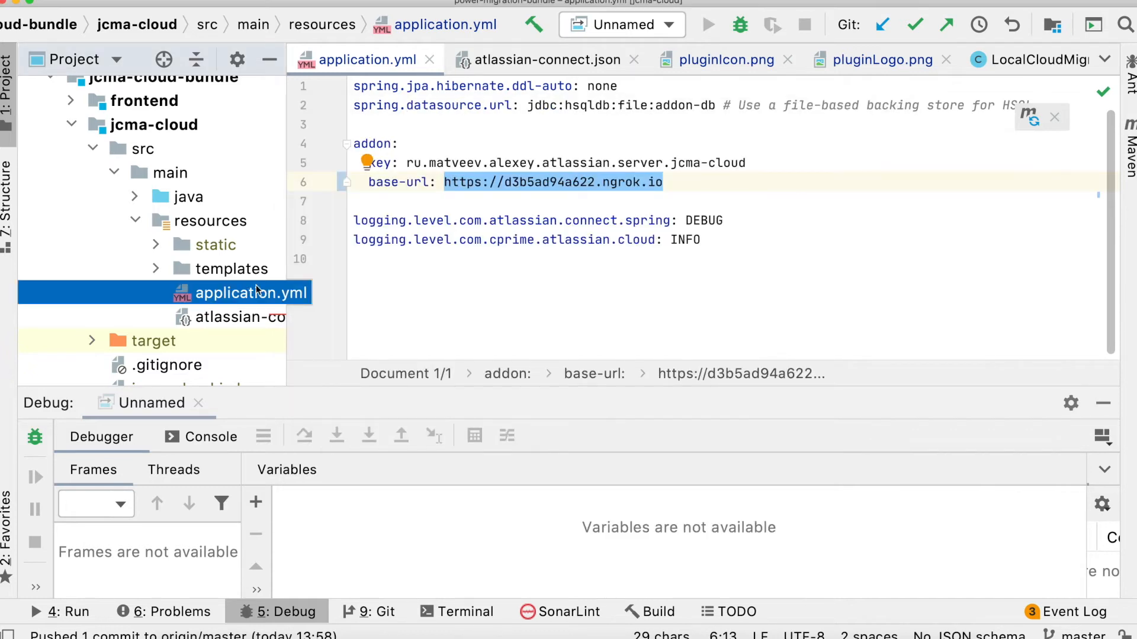
{"action": "mouse_move", "coordinate": [261, 259]}
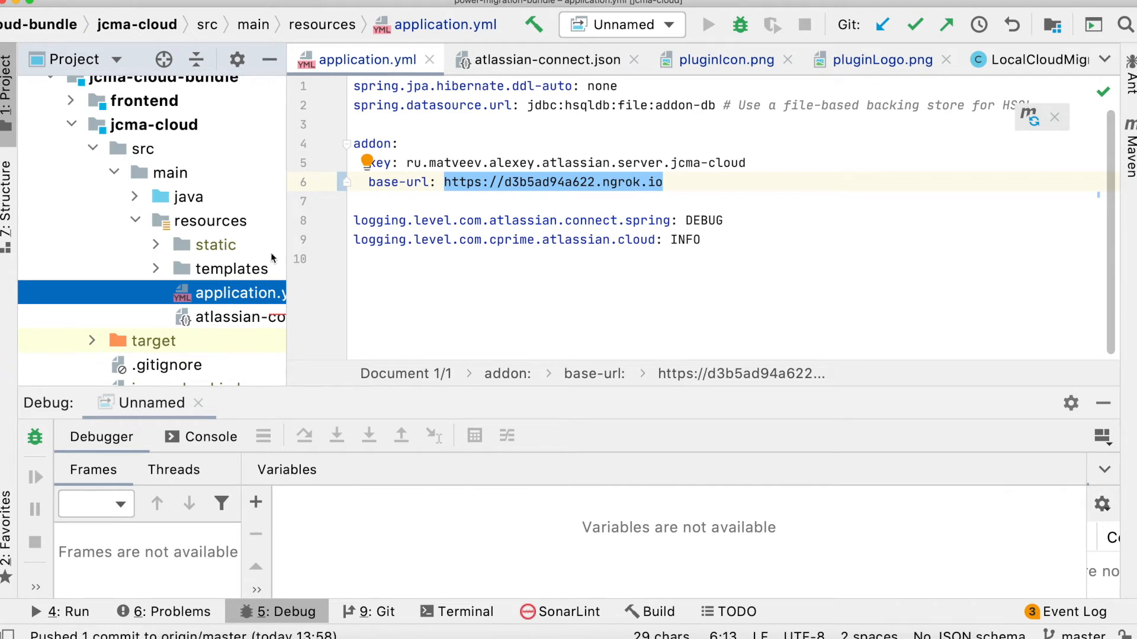
View the atlassian-connect.json descriptor, then locate util/YAMLConfig.java in the jcma-cloud tree.
{"action": "left_click", "coordinate": [540, 59]}
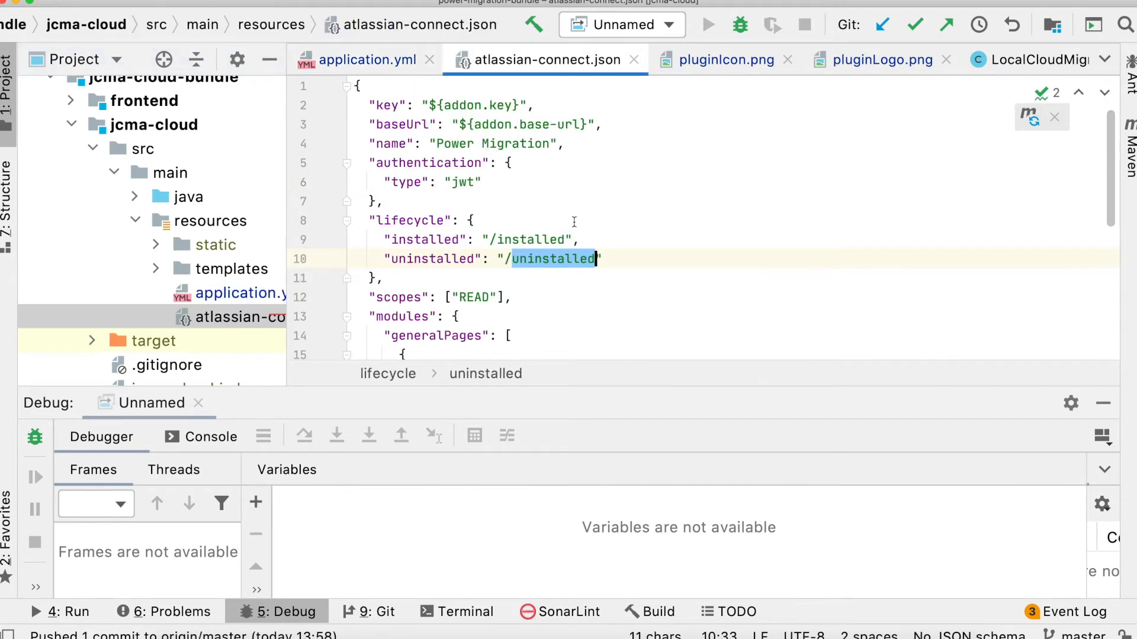
{"action": "left_click", "coordinate": [470, 221]}
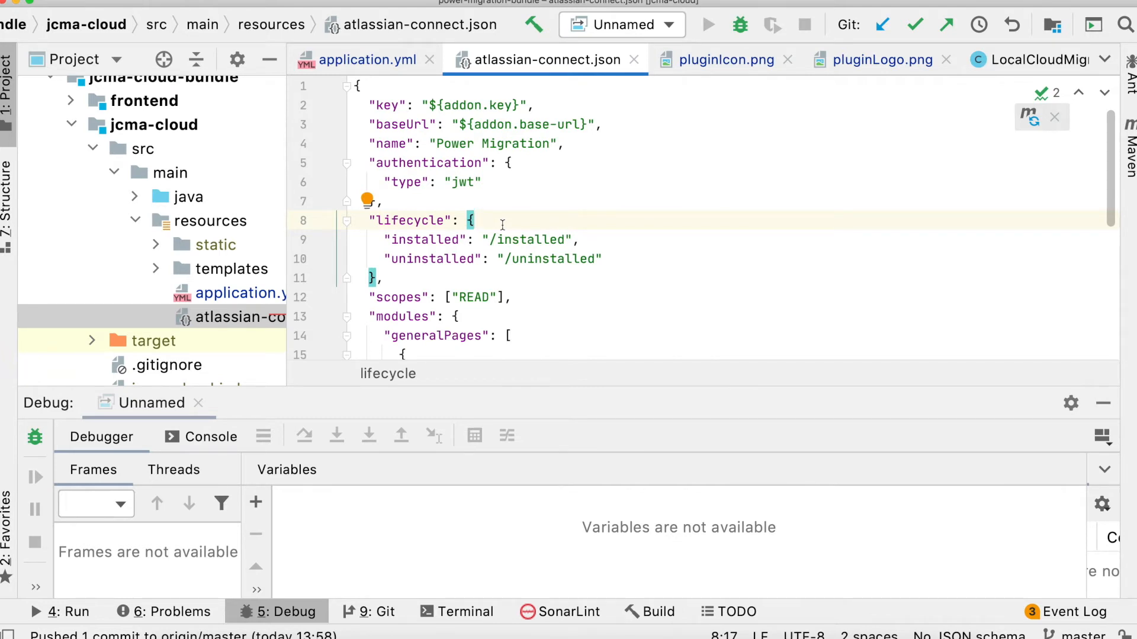
{"action": "left_click", "coordinate": [154, 269]}
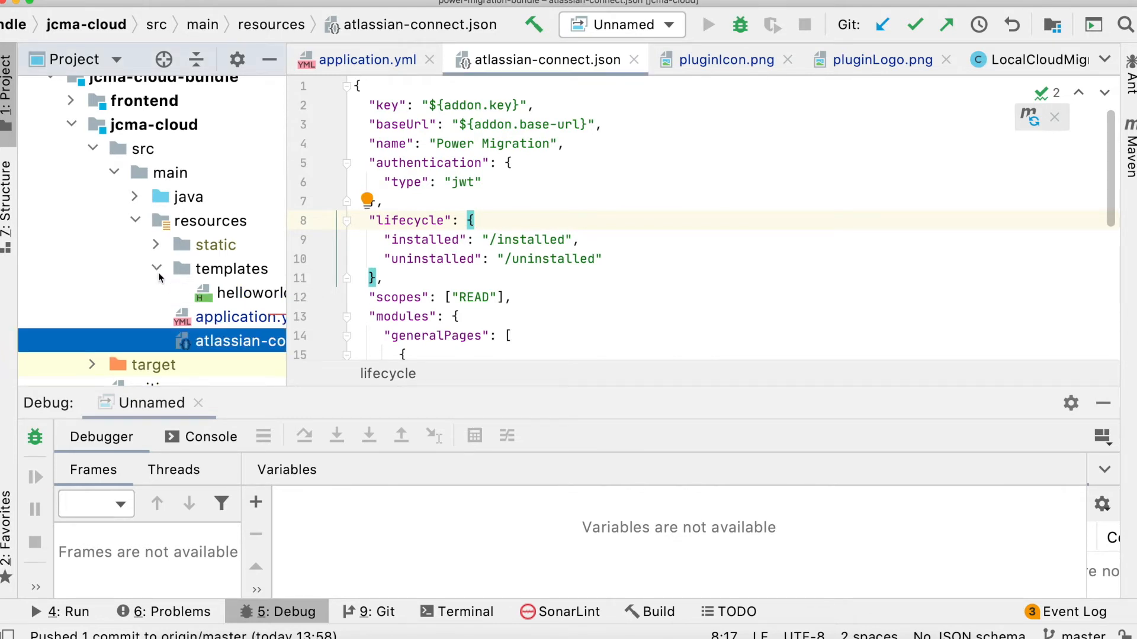
{"action": "left_click", "coordinate": [155, 269]}
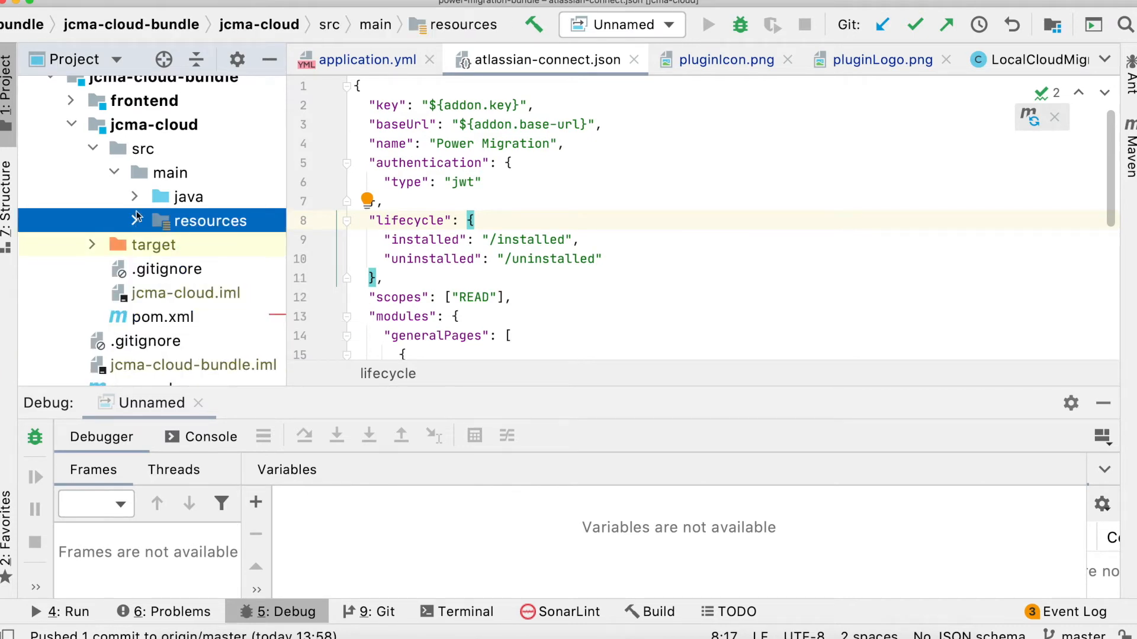
{"action": "left_click", "coordinate": [133, 196]}
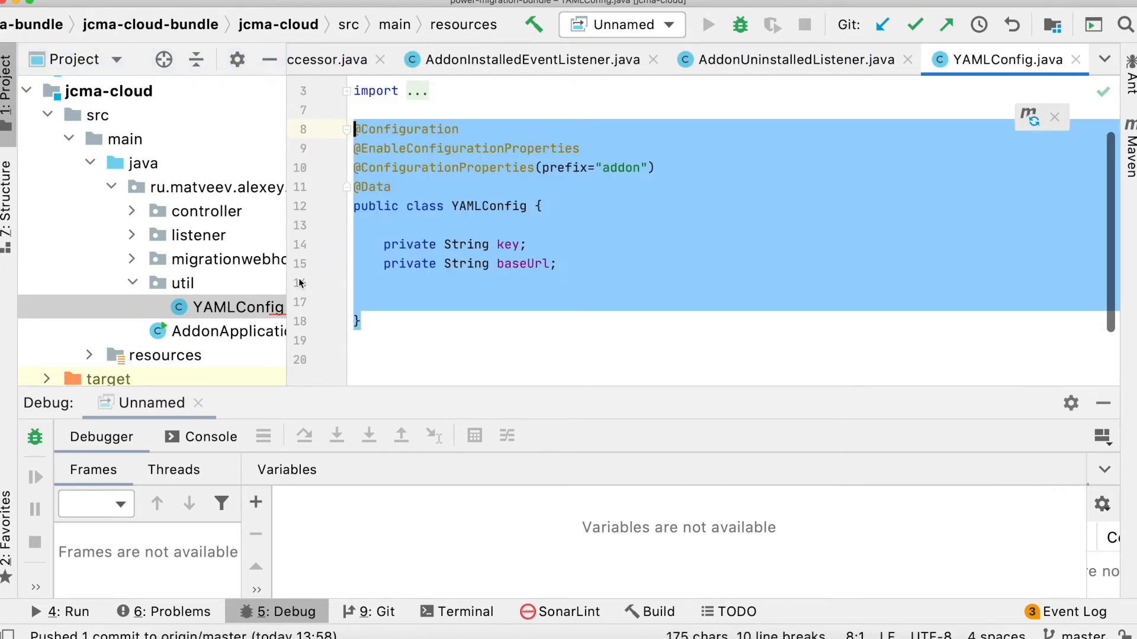
Expand the listener package to reveal the install, uninstall and migration-started listener classes.
{"action": "double_click", "coordinate": [490, 206]}
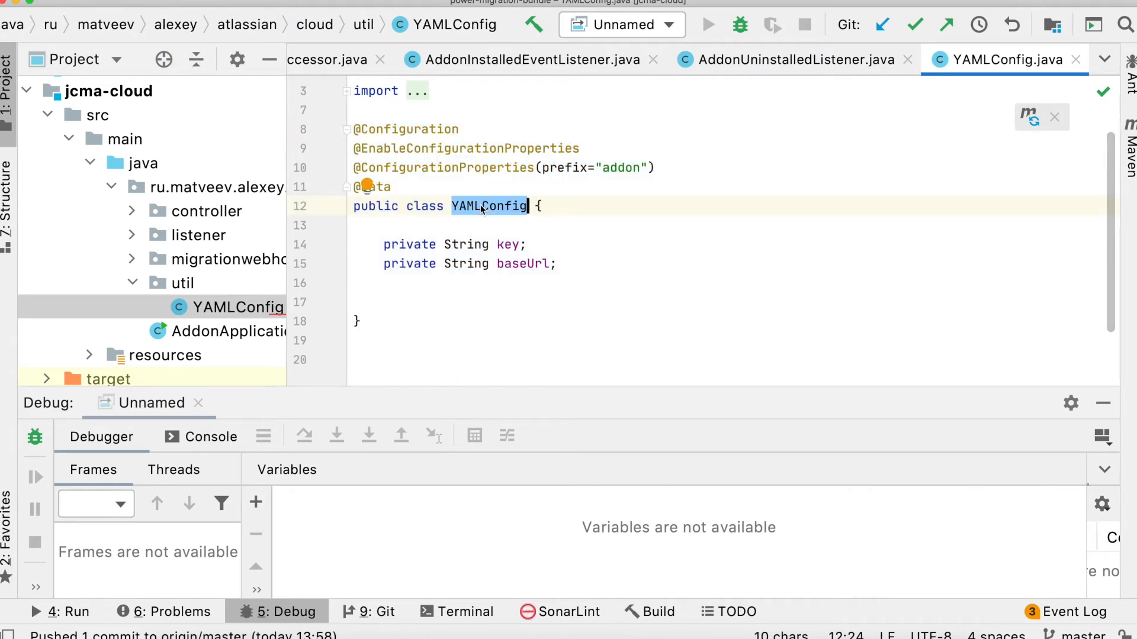
{"action": "scroll", "scroll_direction": "down", "scroll_amount": 3}
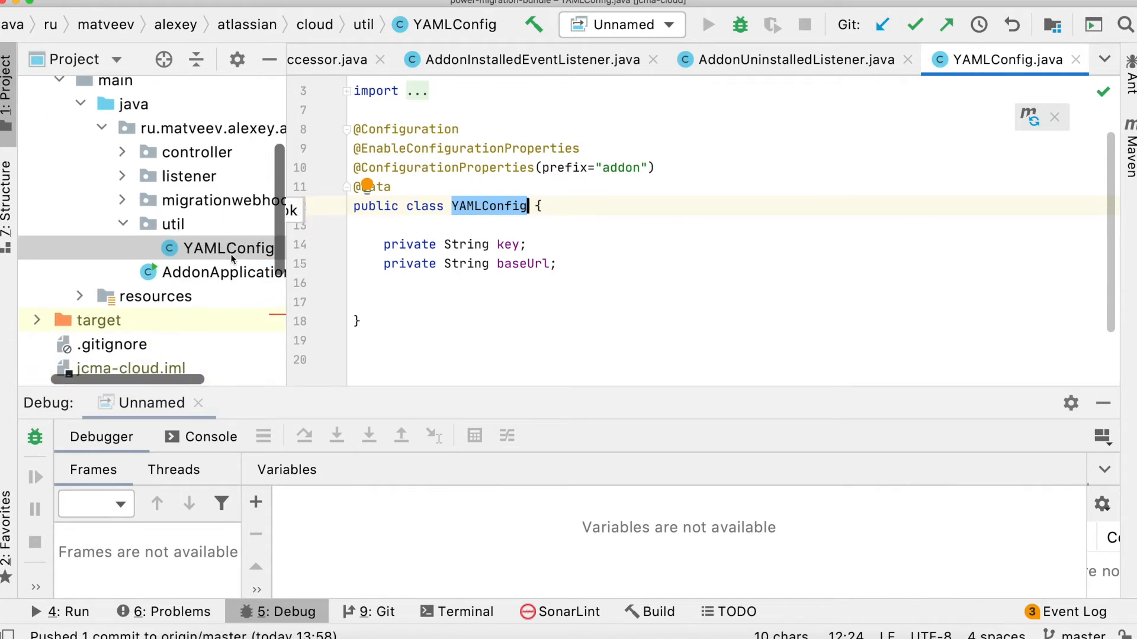
{"action": "left_click", "coordinate": [81, 296]}
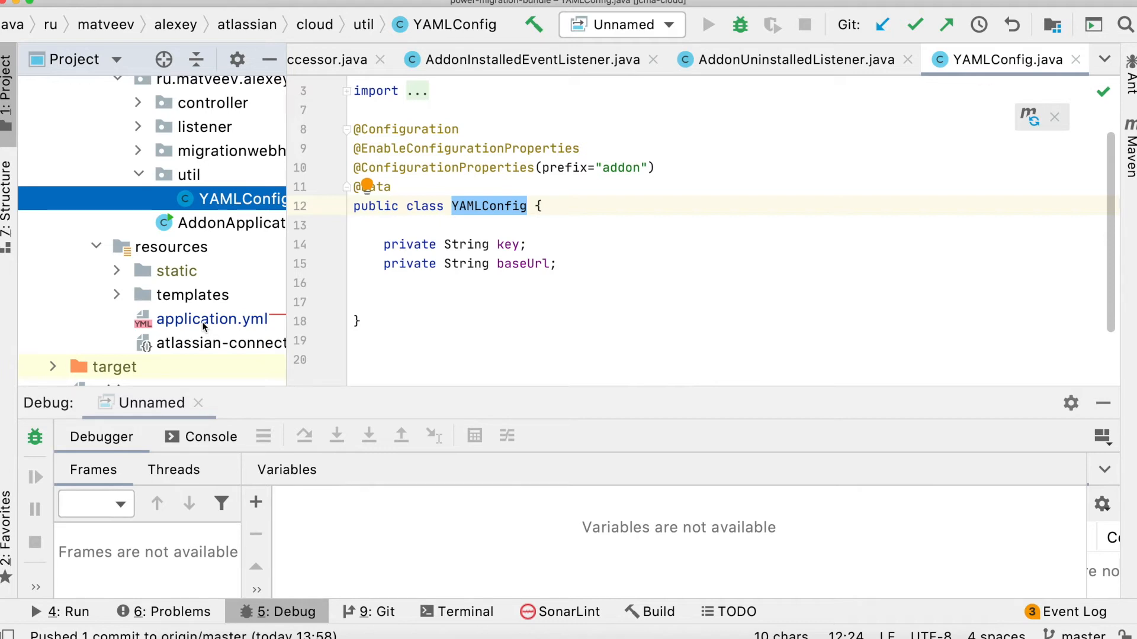
{"action": "mouse_move", "coordinate": [28, 190]}
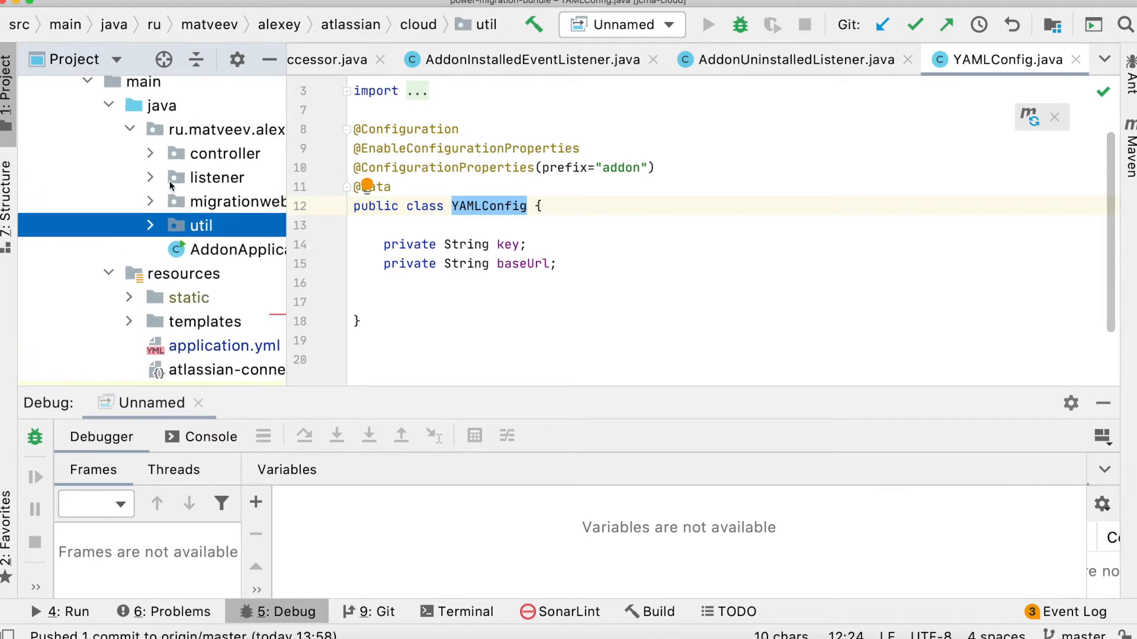
{"action": "left_click", "coordinate": [150, 176]}
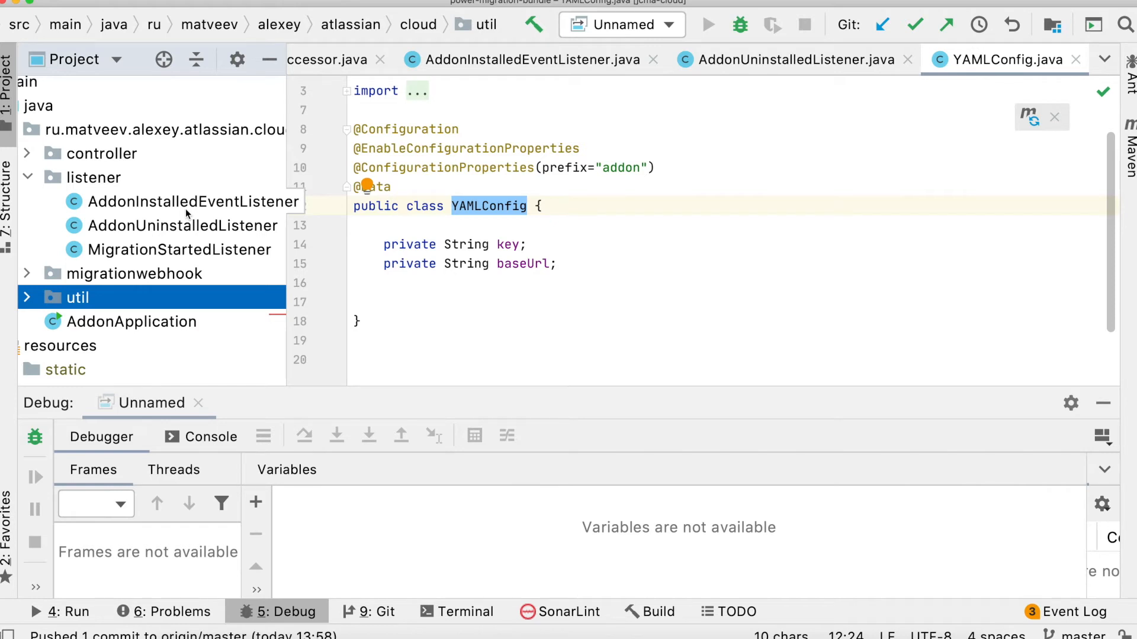
{"action": "left_click", "coordinate": [181, 201]}
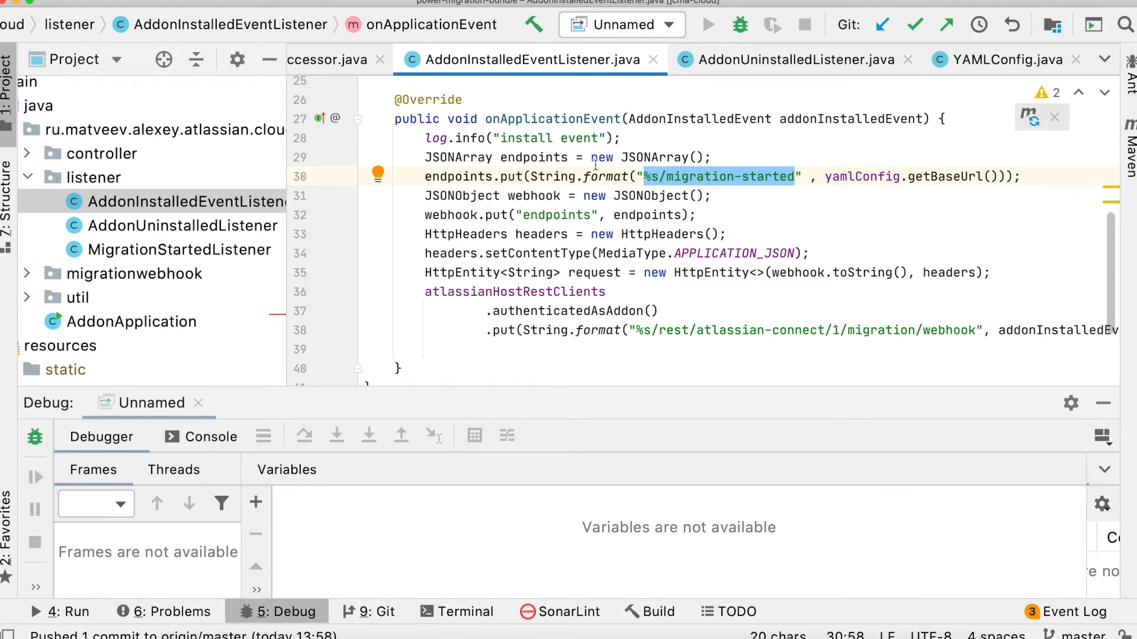
{"action": "left_click", "coordinate": [797, 176]}
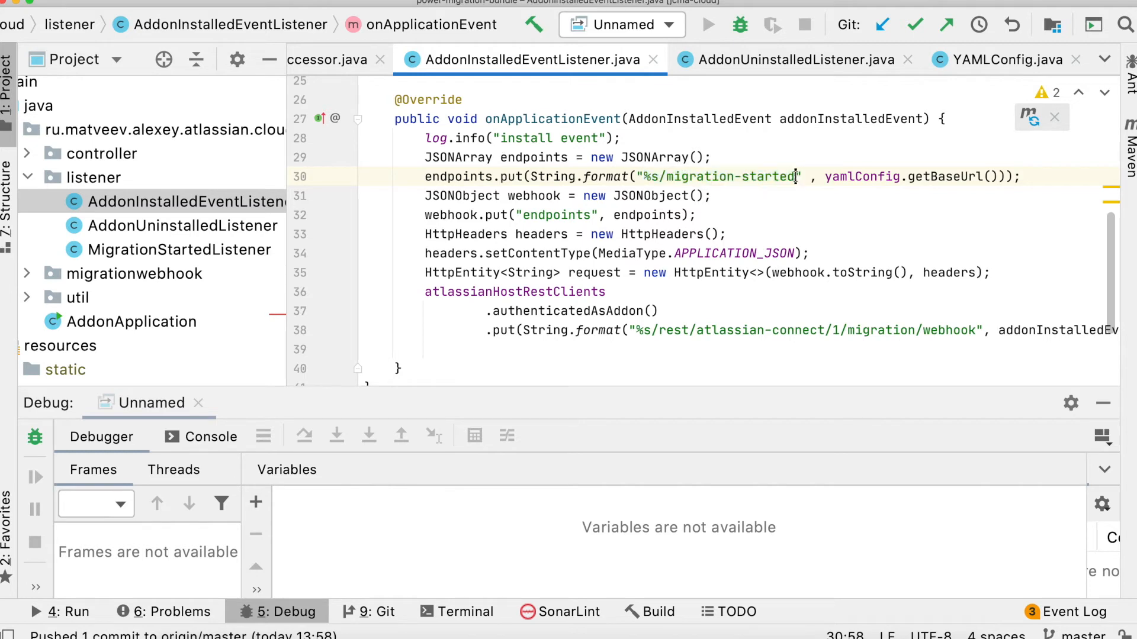
{"action": "double_click", "coordinate": [725, 176]}
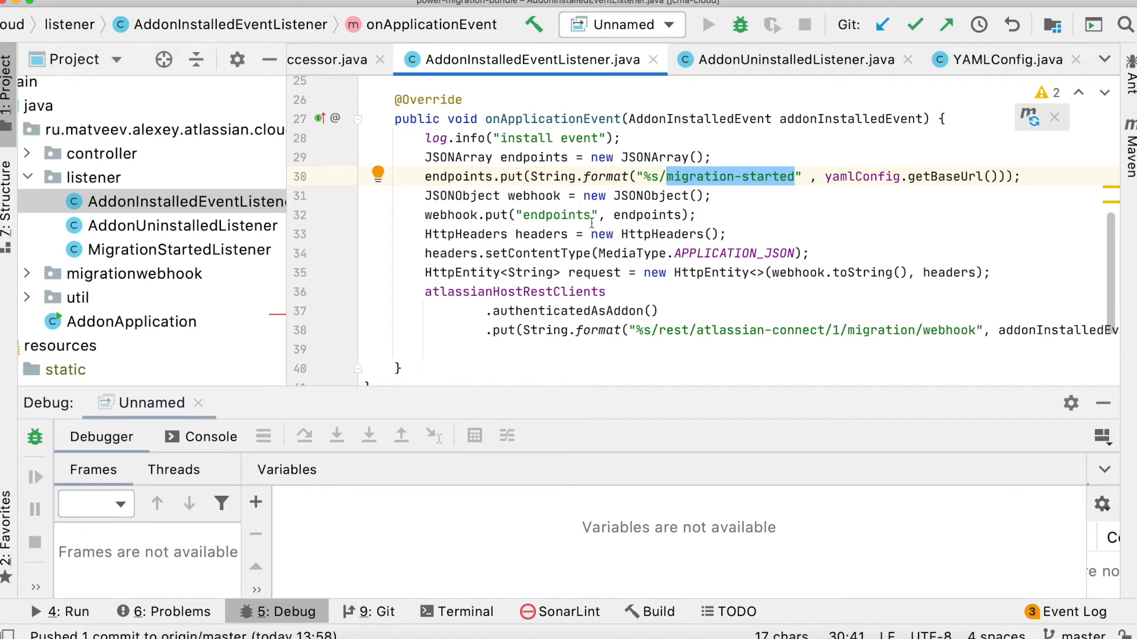
{"action": "mouse_move", "coordinate": [475, 298]}
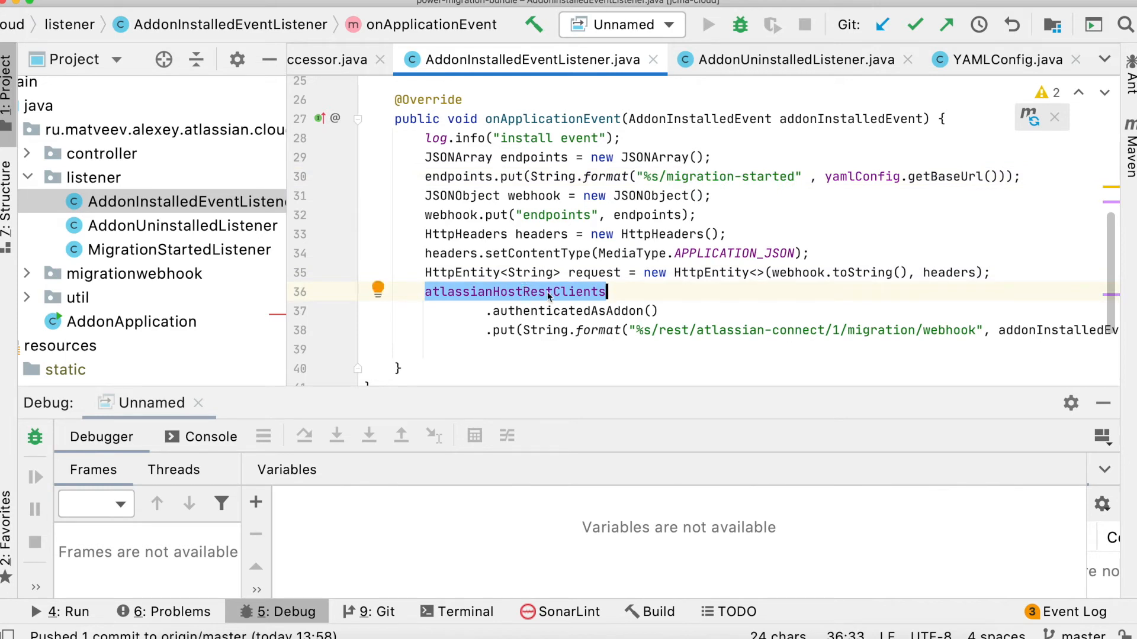
{"action": "mouse_move", "coordinate": [641, 315]}
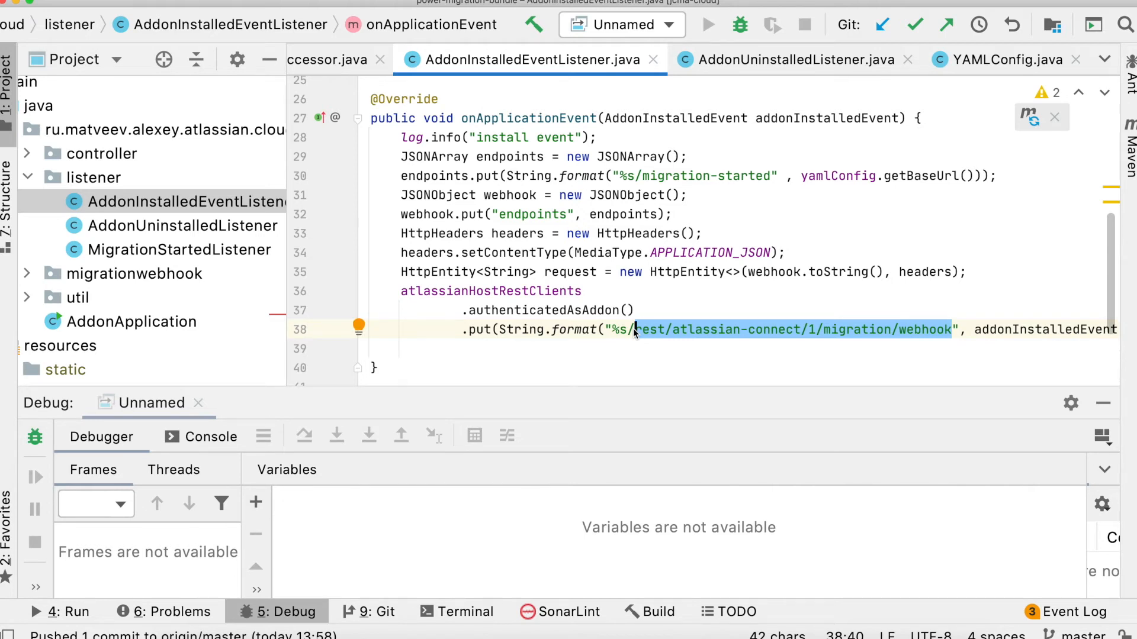
{"action": "left_click", "coordinate": [505, 291]}
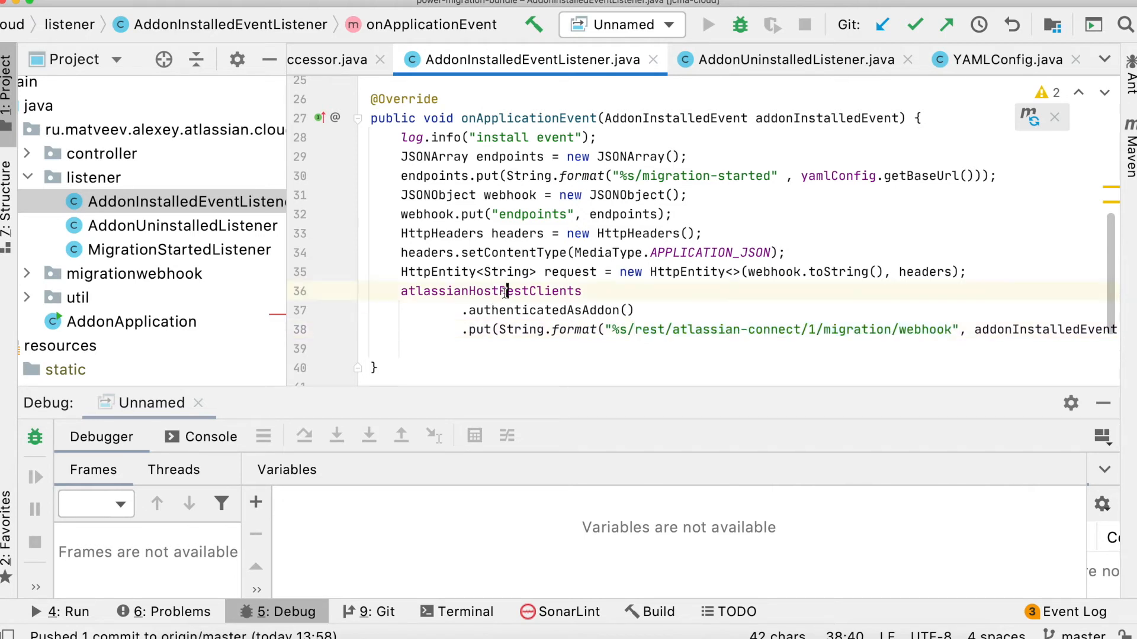
{"action": "double_click", "coordinate": [490, 291]}
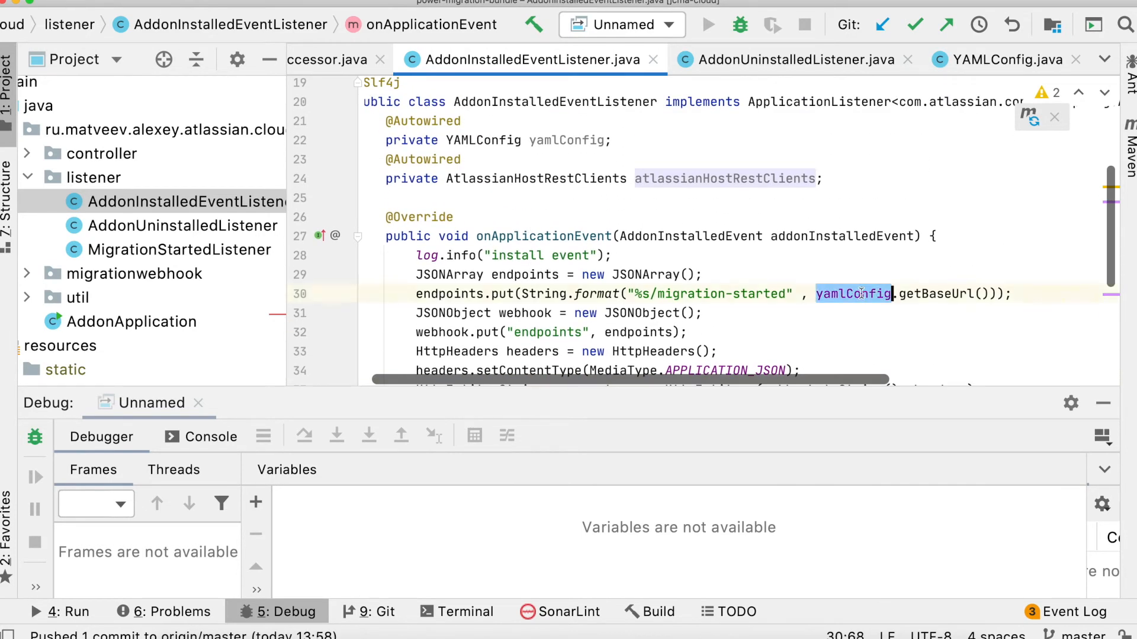
{"action": "left_click", "coordinate": [854, 293]}
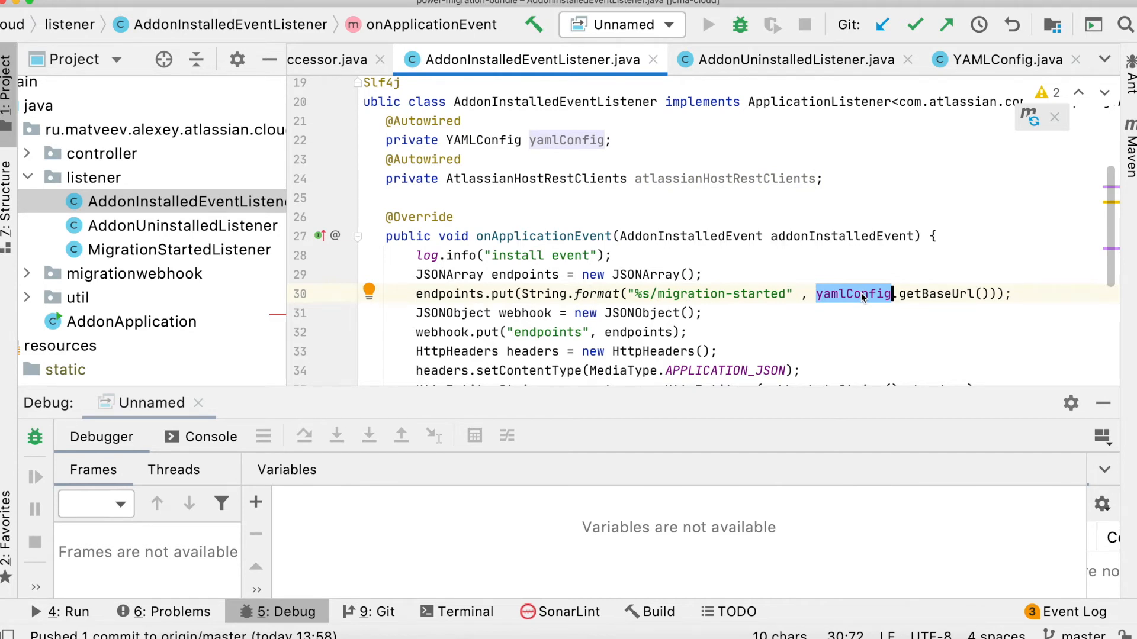
Show AddonUninstalledListener's handler posting to the migration webhook delete endpoint.
{"action": "left_click", "coordinate": [182, 225]}
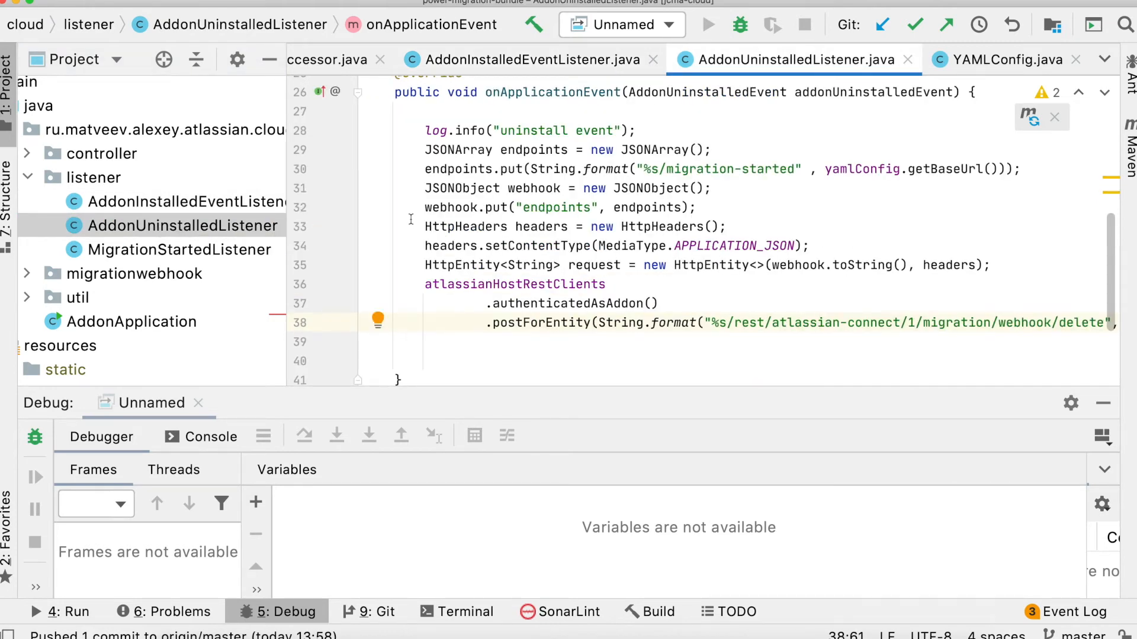
{"action": "scroll", "scroll_direction": "up", "scroll_amount": 3}
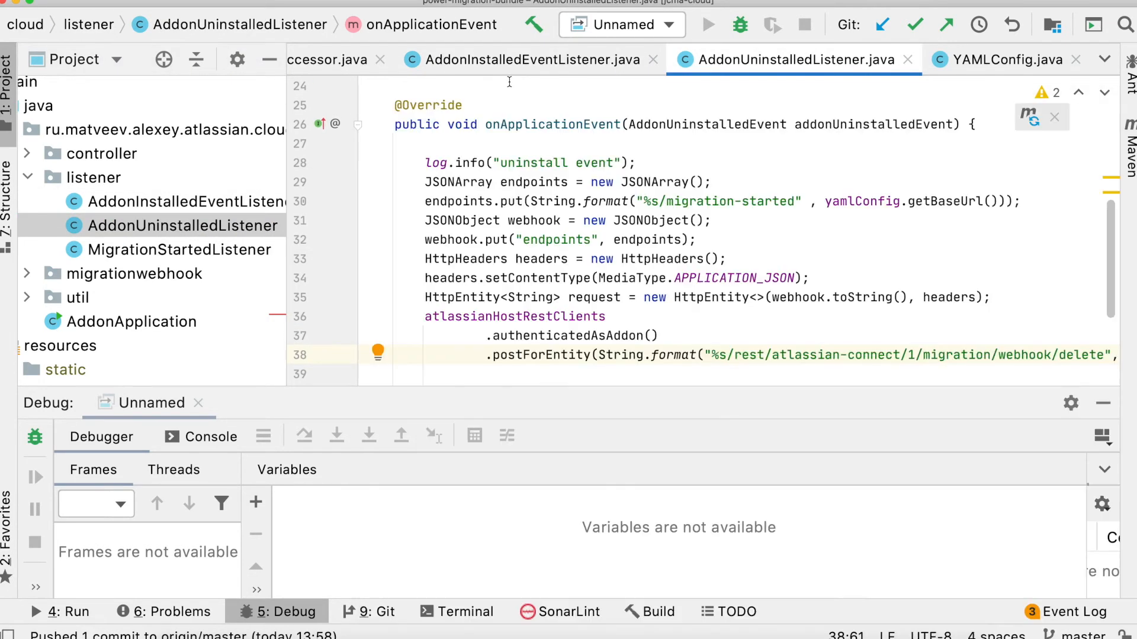
{"action": "mouse_move", "coordinate": [533, 119]}
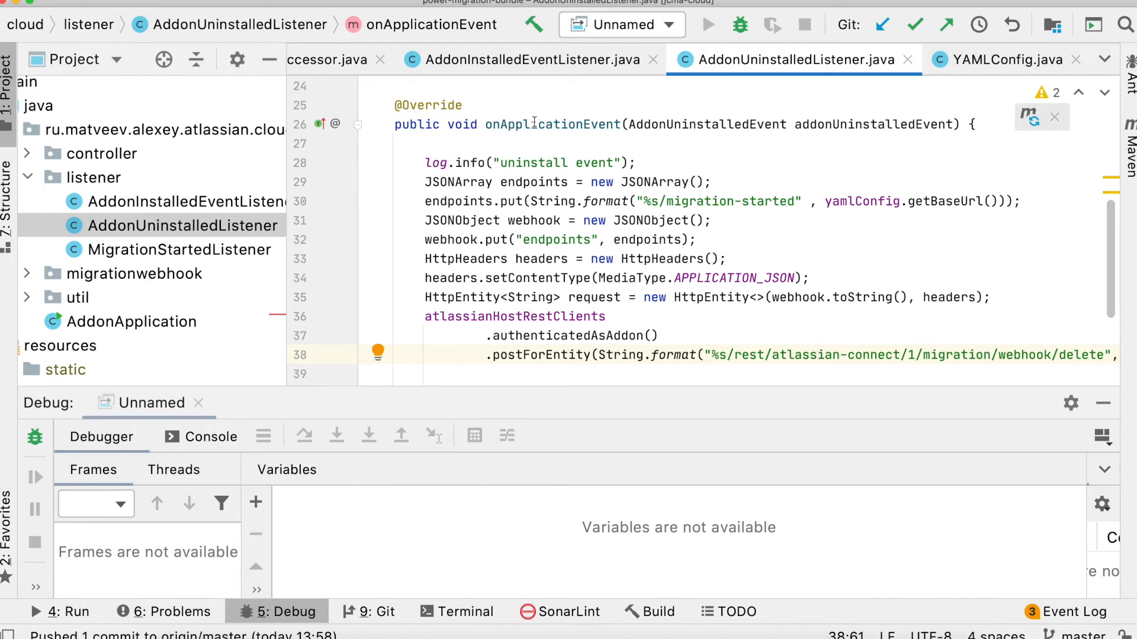
{"action": "mouse_move", "coordinate": [259, 151]}
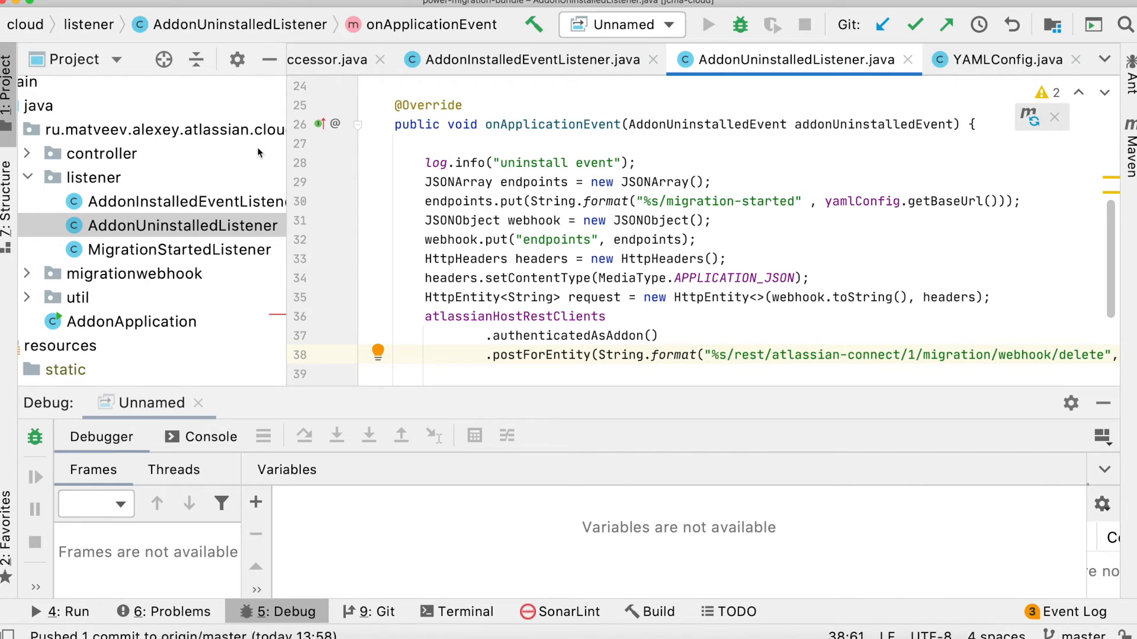
{"action": "mouse_move", "coordinate": [652, 202]}
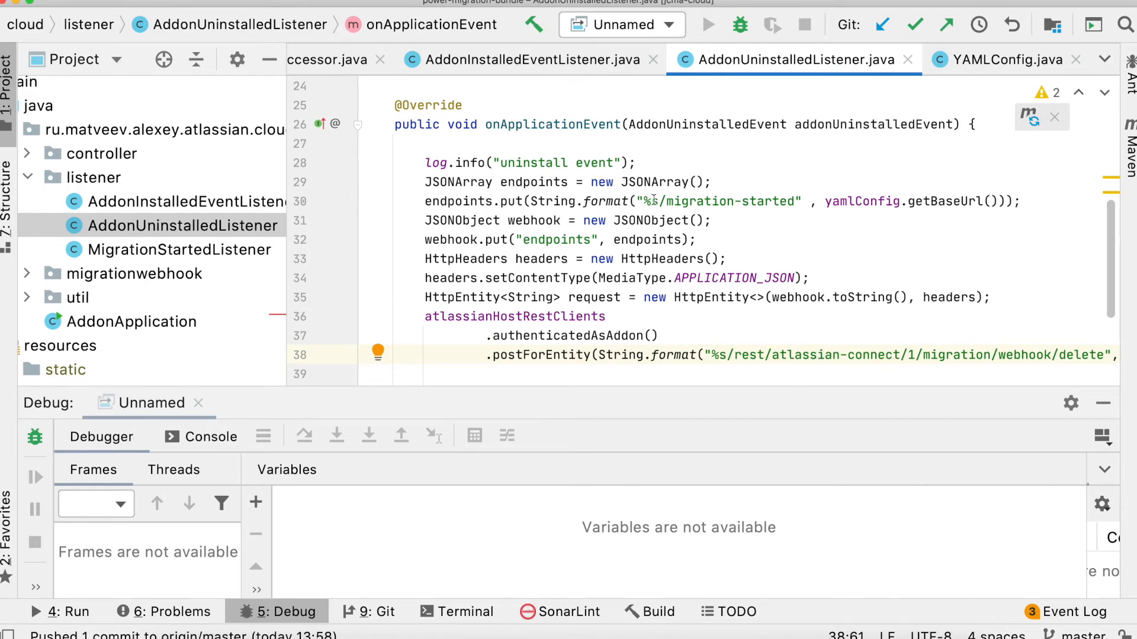
Read through MigrationStartedListener's migrationStarted method, highlighting its JiraMigration and body parameters.
{"action": "double_click", "coordinate": [724, 202]}
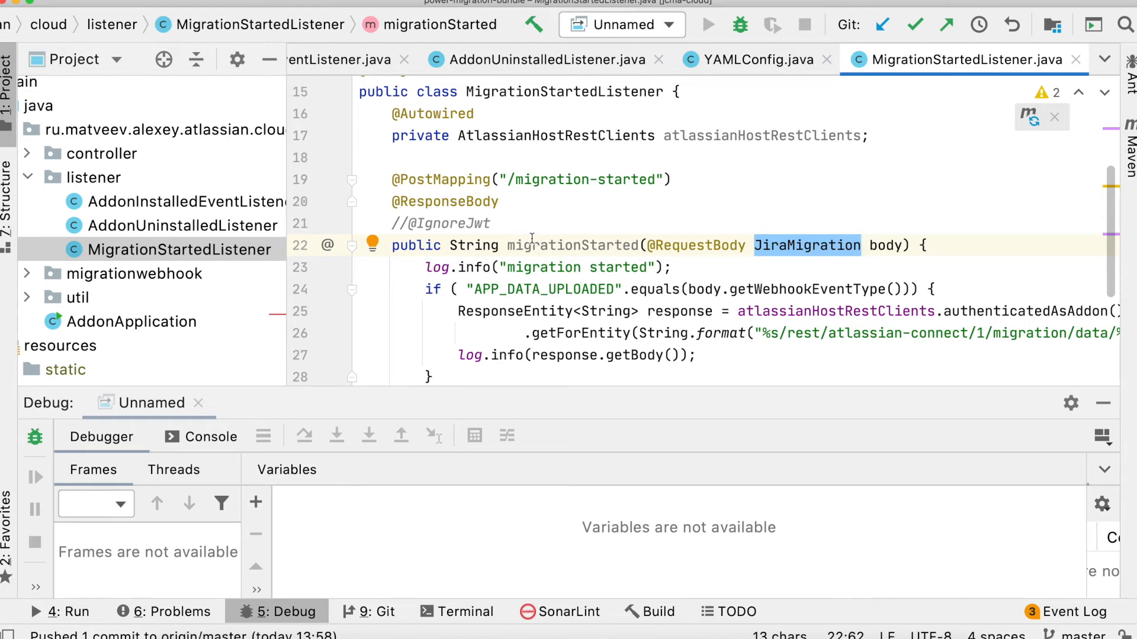
{"action": "mouse_move", "coordinate": [615, 283]}
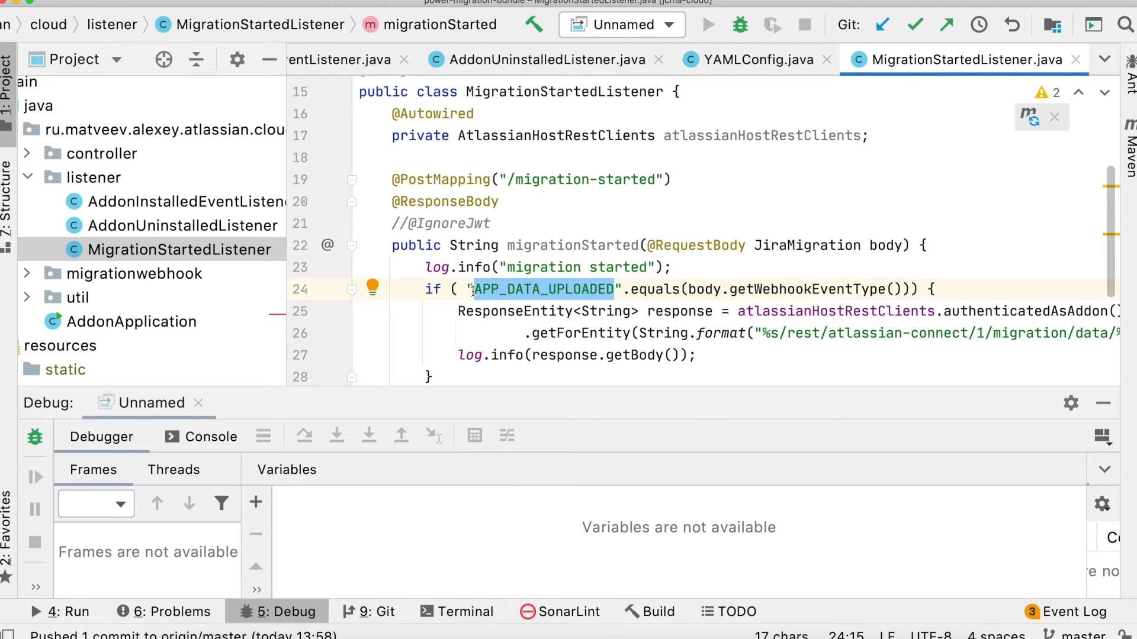
{"action": "scroll", "scroll_direction": "down", "scroll_amount": 3}
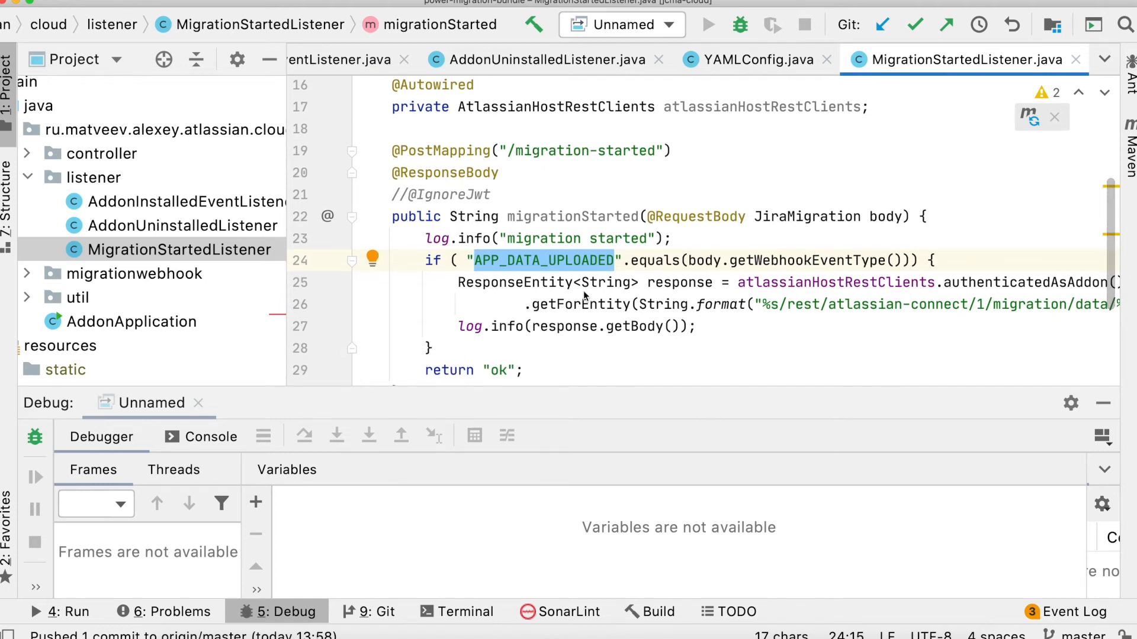
{"action": "scroll", "scroll_direction": "right", "scroll_amount": 3}
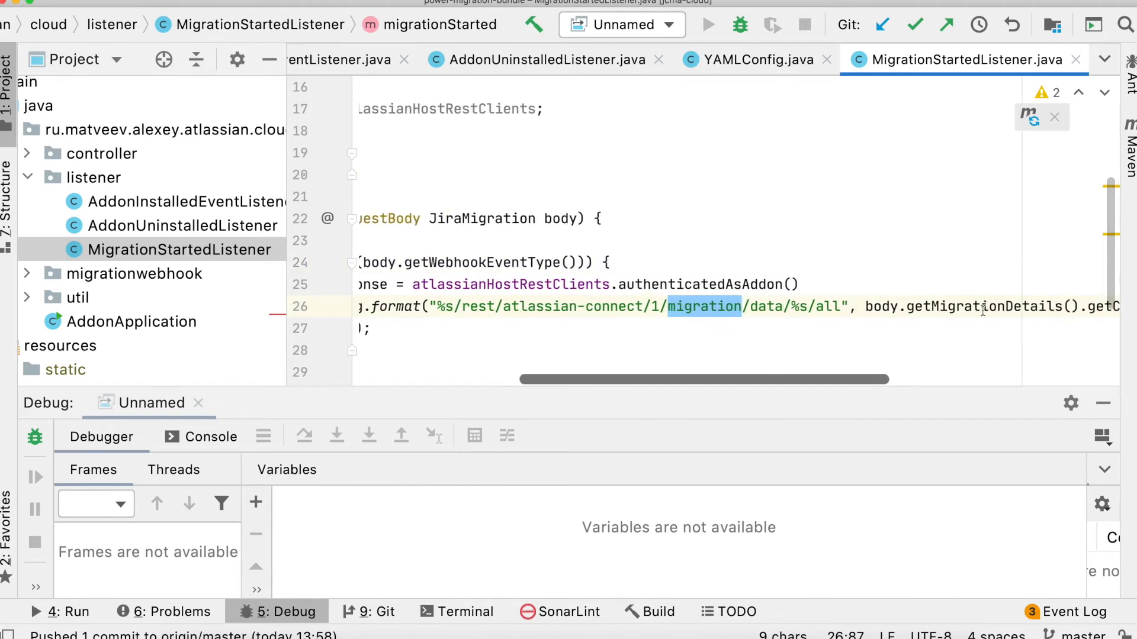
{"action": "scroll", "scroll_direction": "right", "scroll_amount": 3}
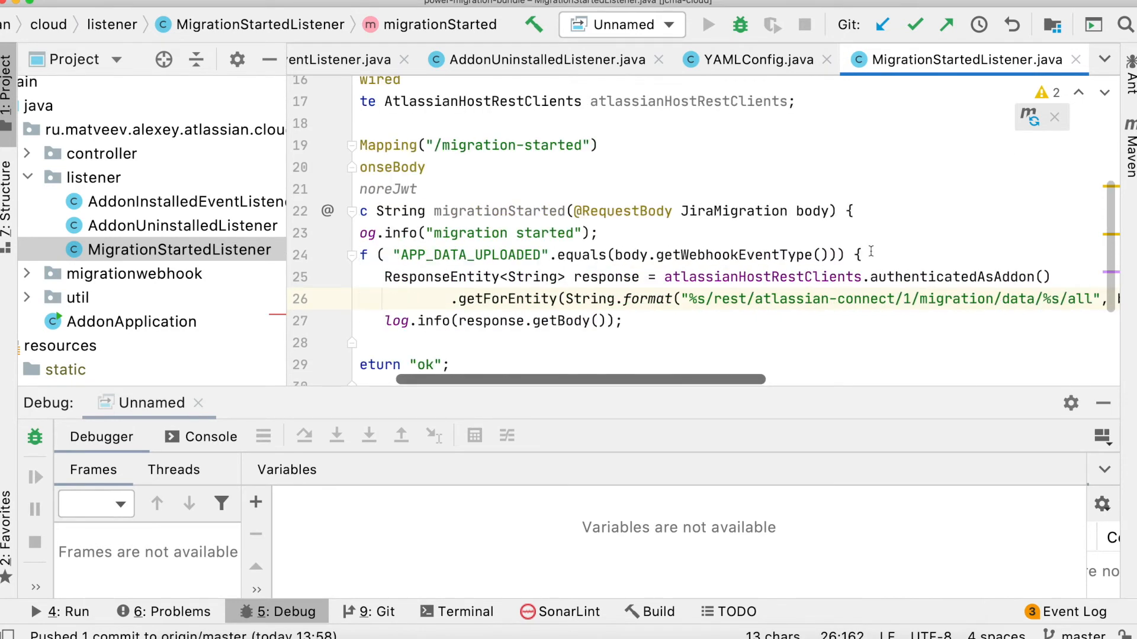
{"action": "double_click", "coordinate": [733, 210]}
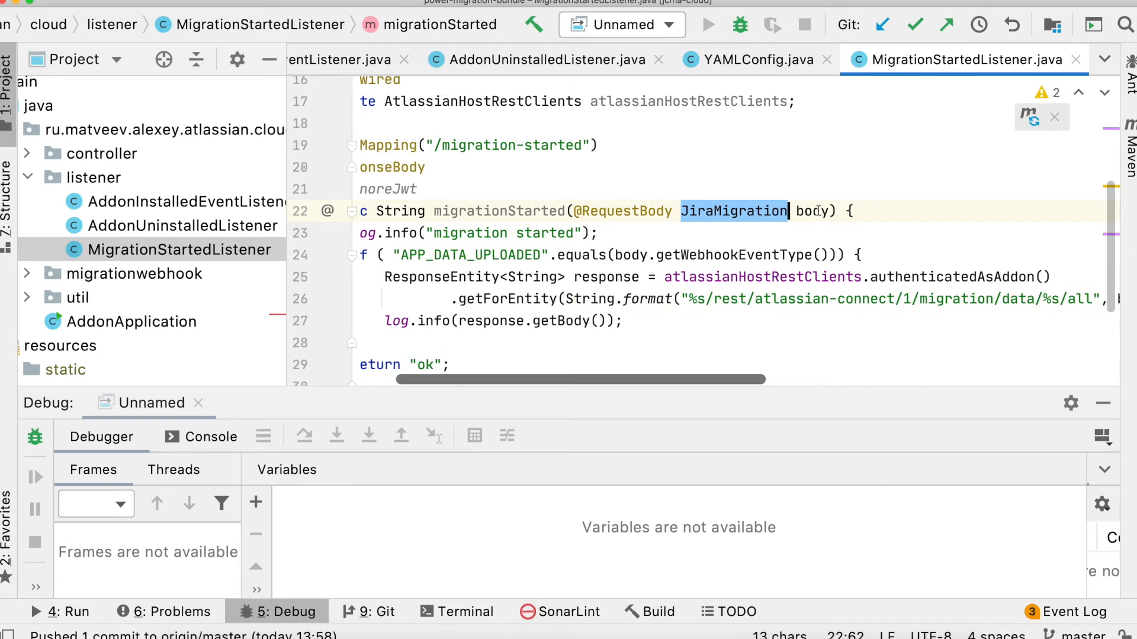
{"action": "double_click", "coordinate": [813, 210]}
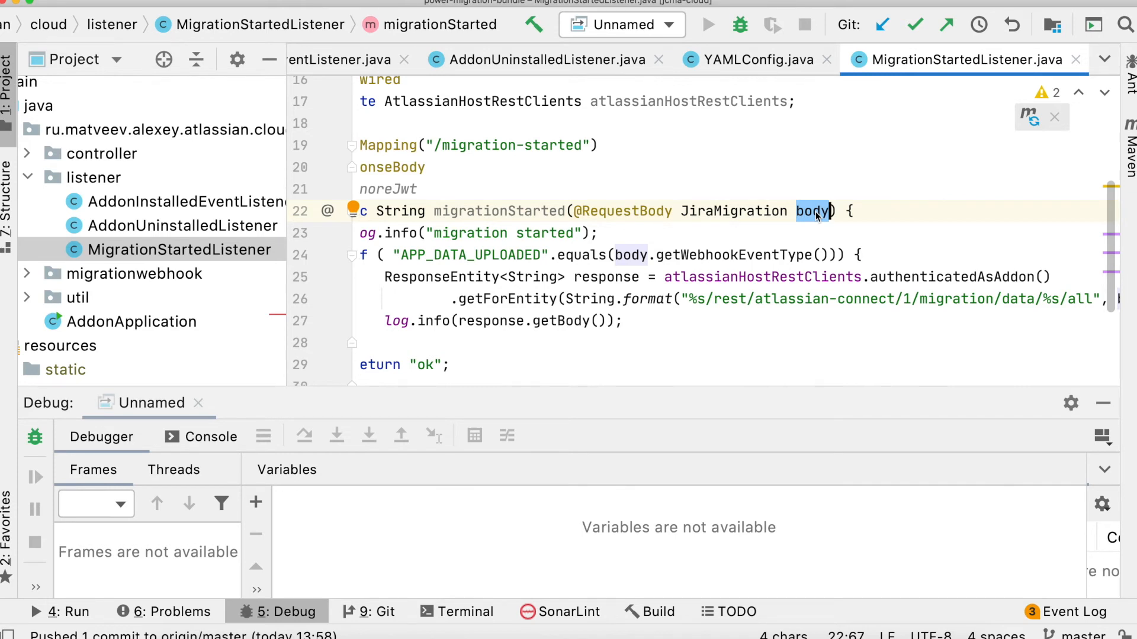
{"action": "mouse_move", "coordinate": [286, 243]}
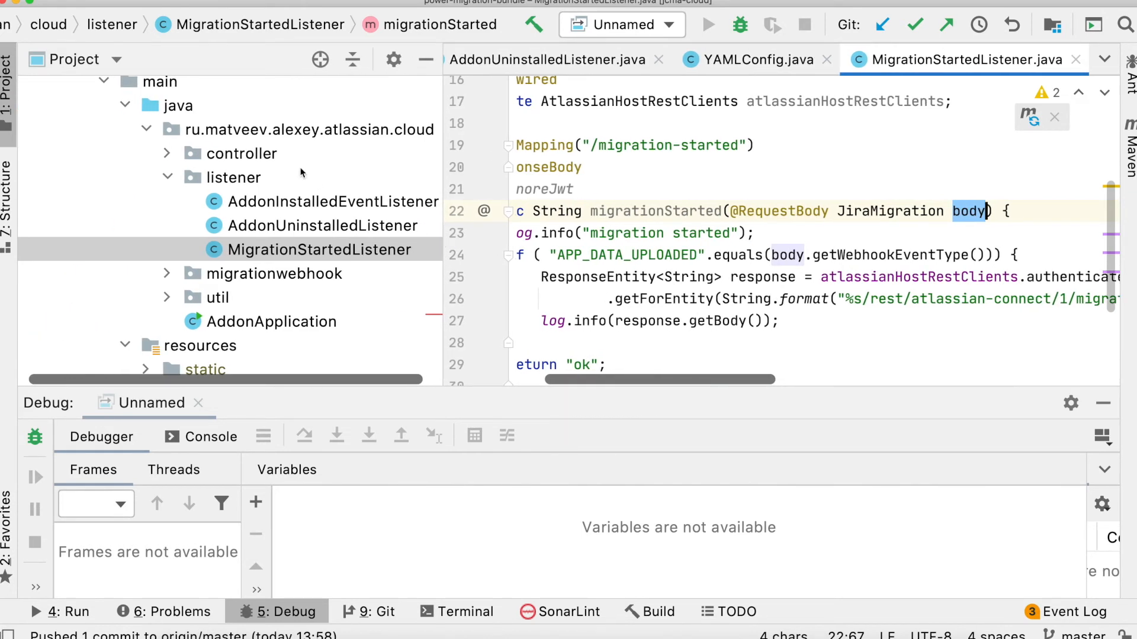
{"action": "scroll", "scroll_direction": "up", "scroll_amount": 3}
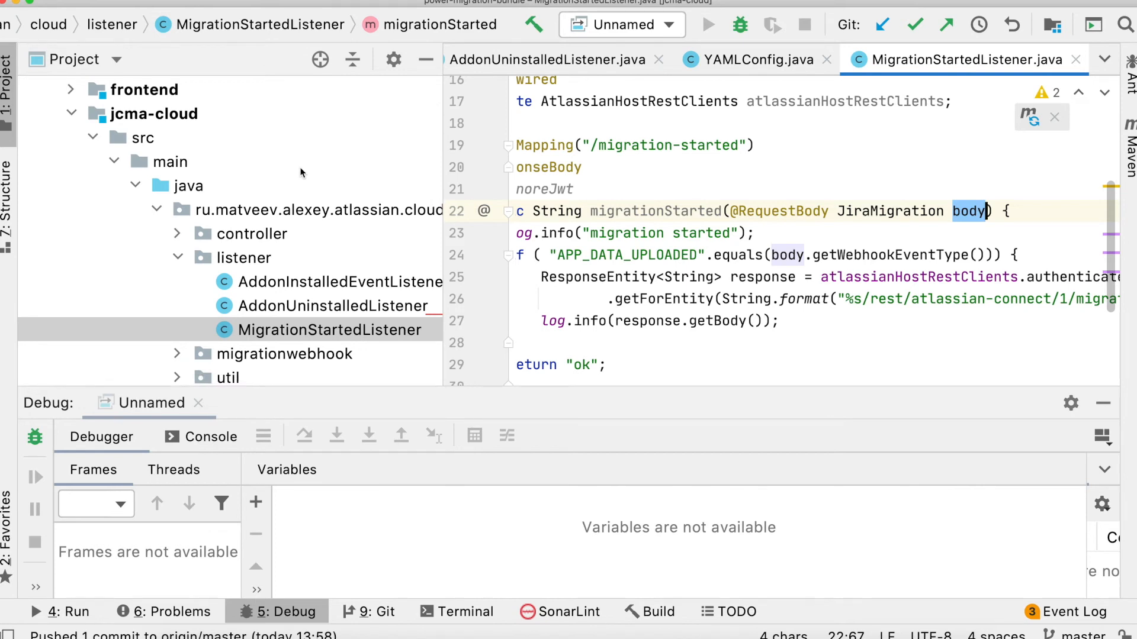
Launch AddonApplication in debug mode and watch the console until it reports started.
{"action": "scroll", "scroll_direction": "down", "scroll_amount": 3}
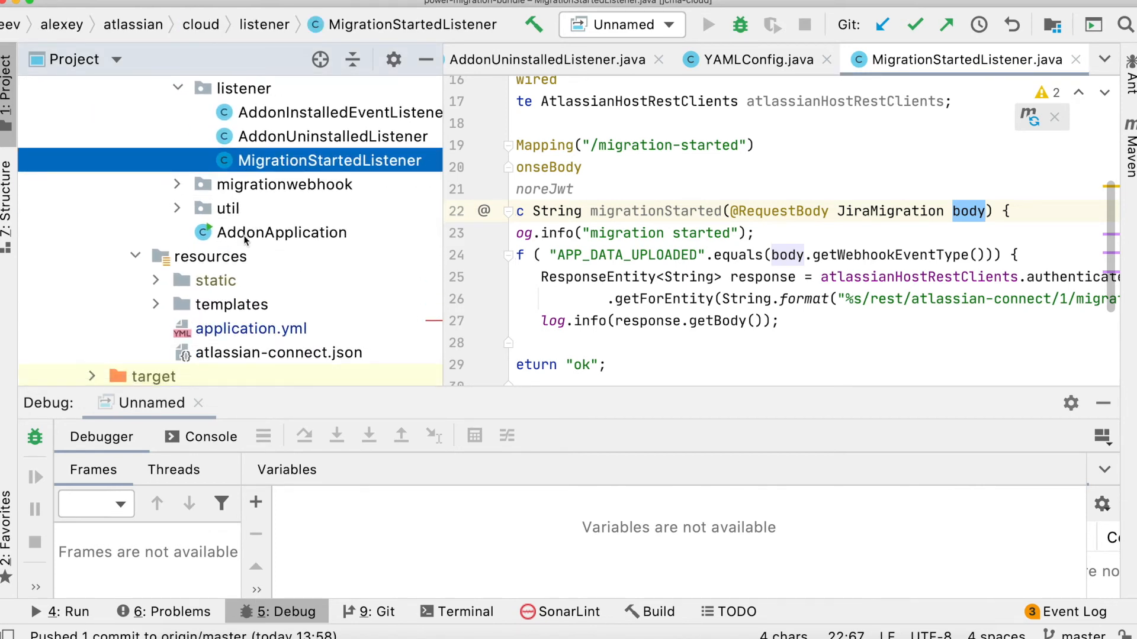
{"action": "right_click", "coordinate": [282, 232]}
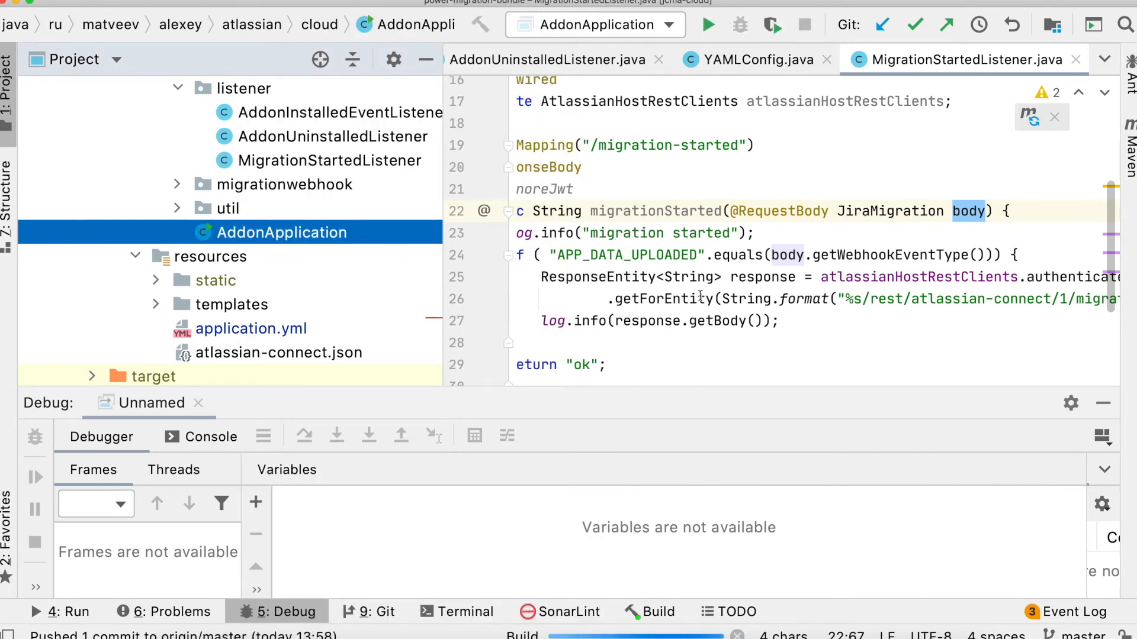
{"action": "left_click", "coordinate": [708, 24]}
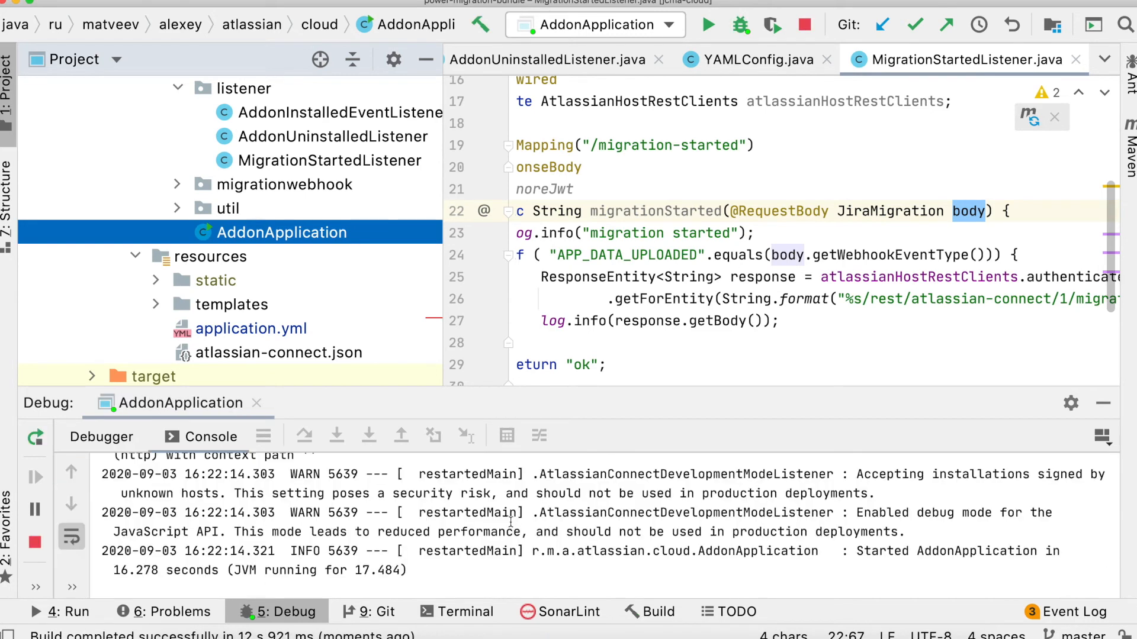
{"action": "scroll", "scroll_direction": "up", "scroll_amount": 3}
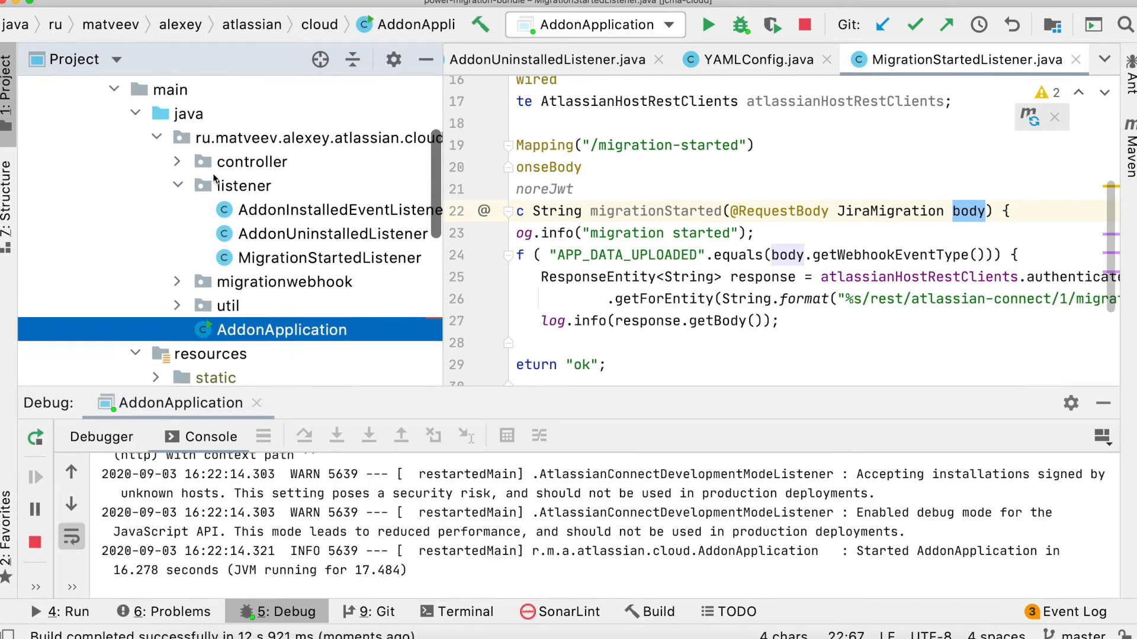
{"action": "scroll", "scroll_direction": "down", "scroll_amount": 3}
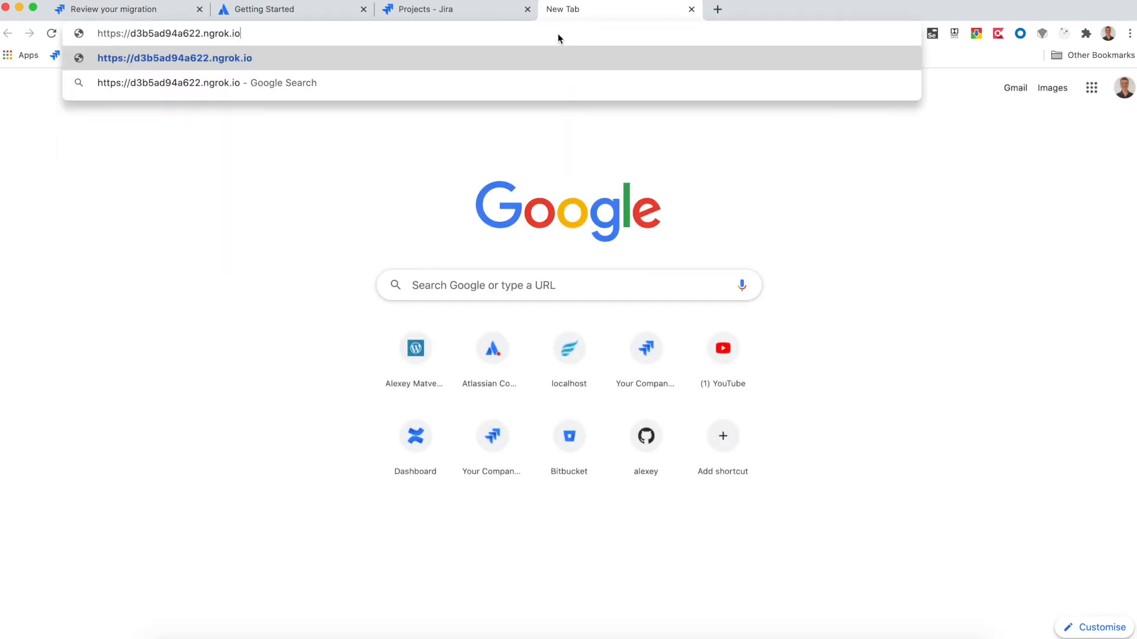
Load the ngrok address in Chrome and display the served atlassian-connect.json descriptor.
{"action": "key", "text": "Return"}
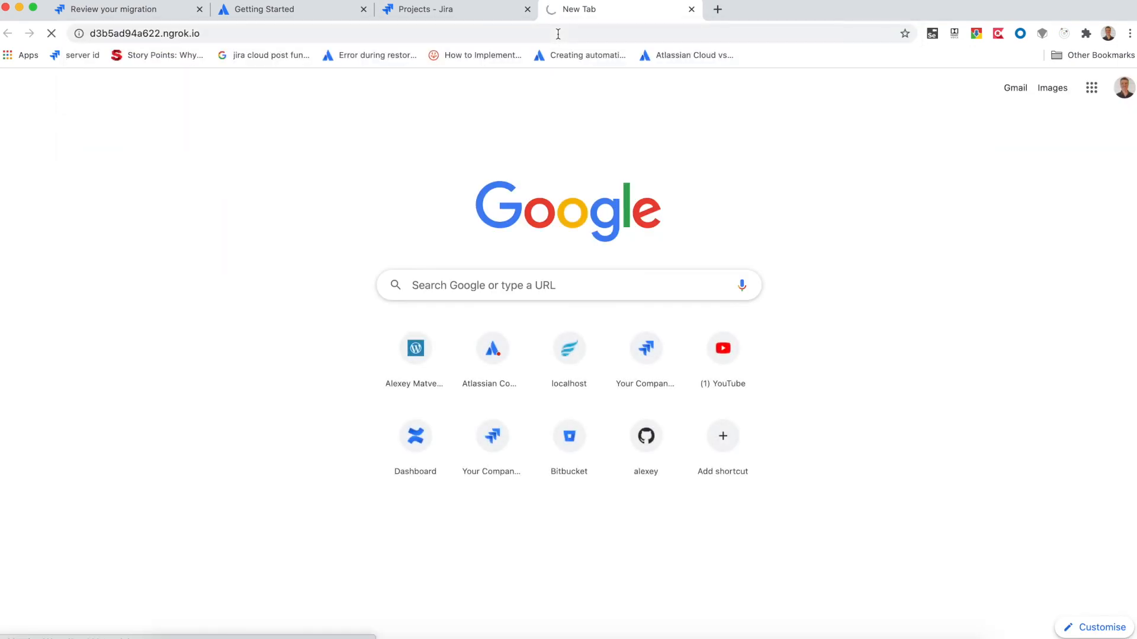
{"action": "key", "text": "Return"}
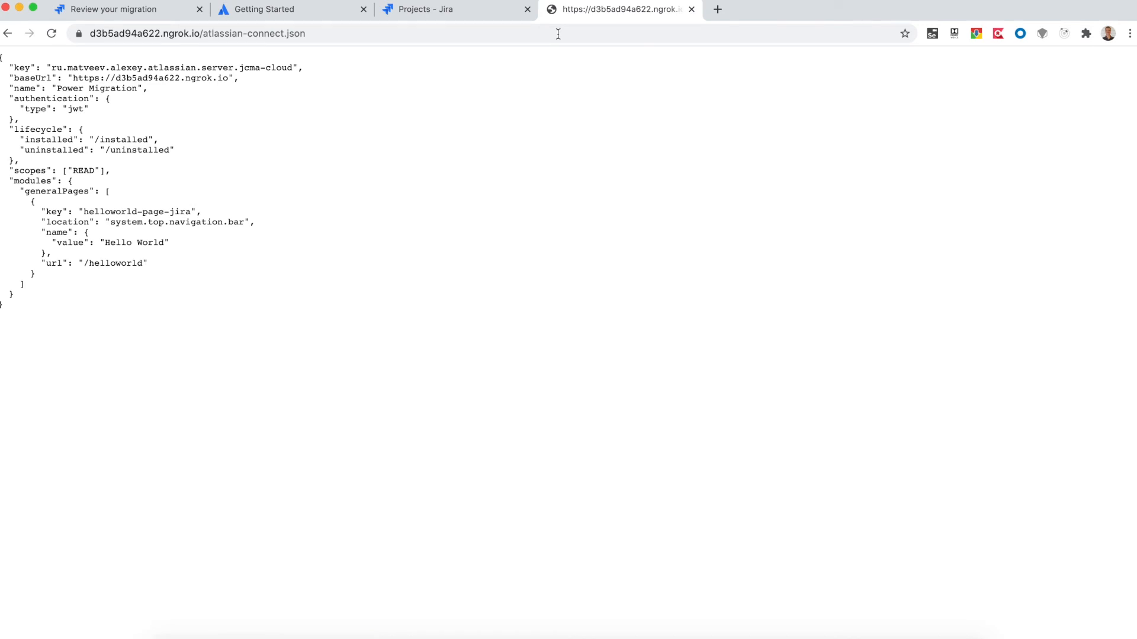
{"action": "mouse_move", "coordinate": [686, 474]}
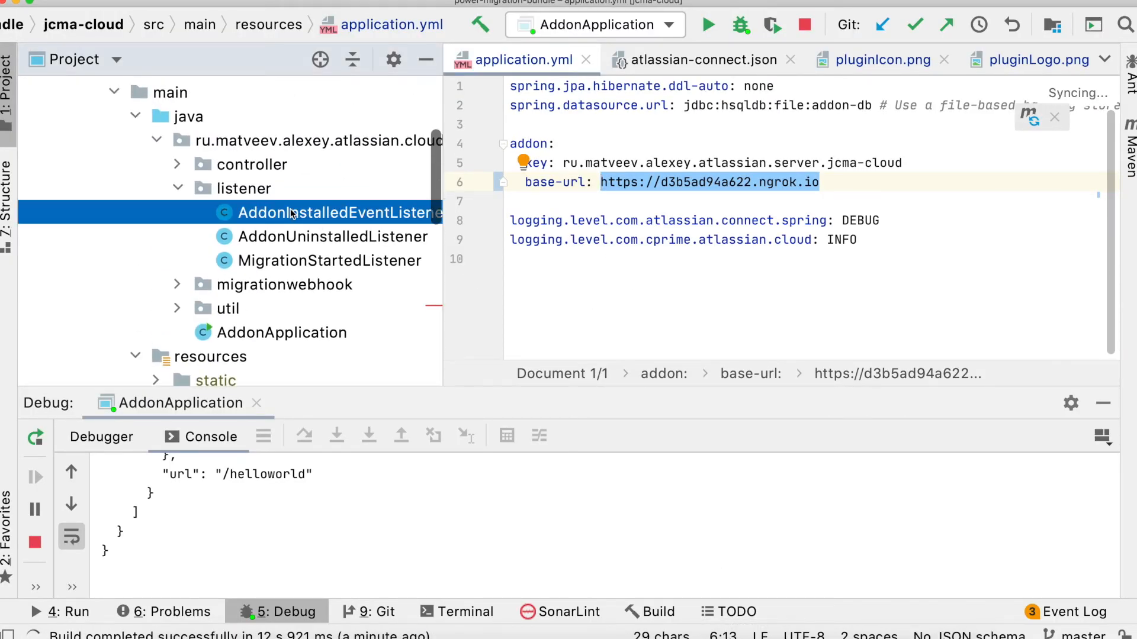
Add breakpoints on the install-event and migration-started log lines in IntelliJ.
{"action": "double_click", "coordinate": [337, 211]}
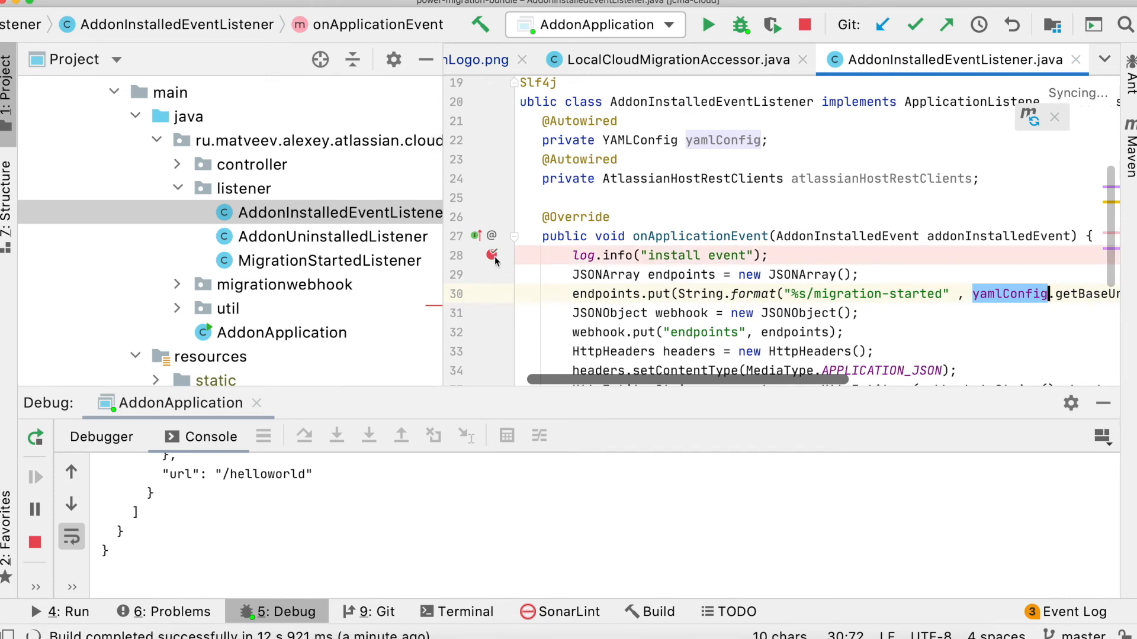
{"action": "left_click", "coordinate": [328, 261]}
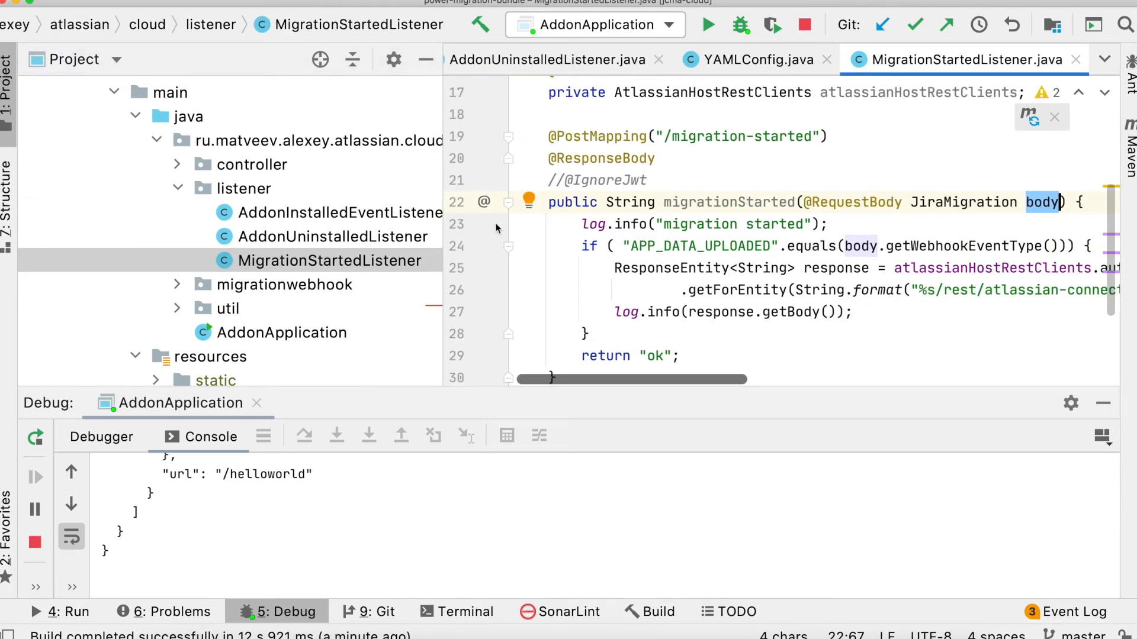
{"action": "left_click", "coordinate": [484, 224]}
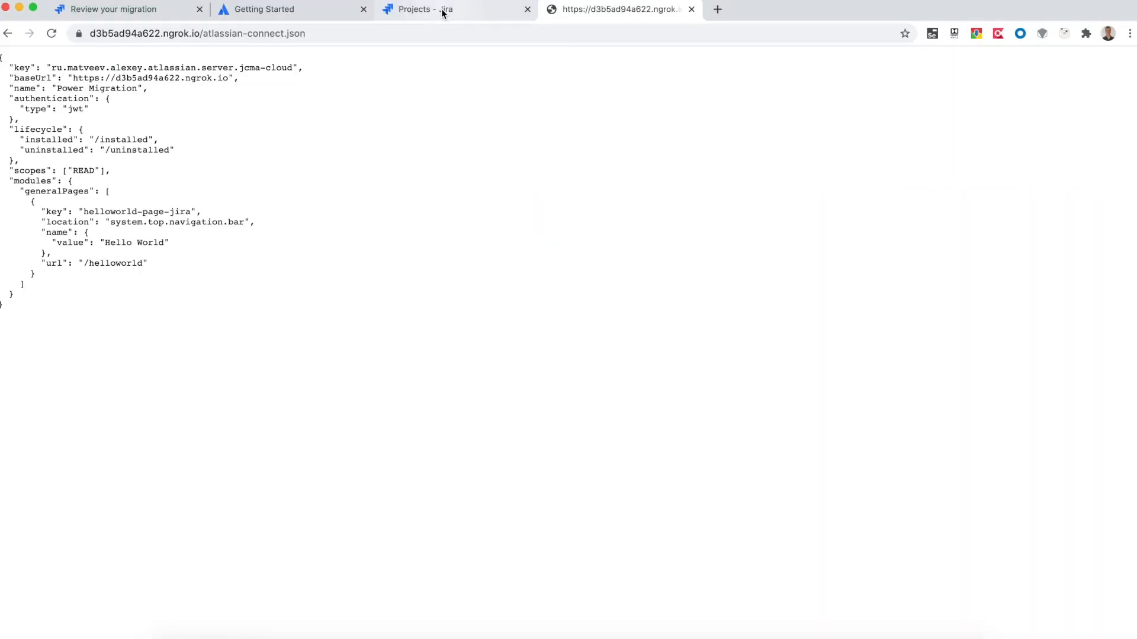
{"action": "left_click", "coordinate": [417, 8]}
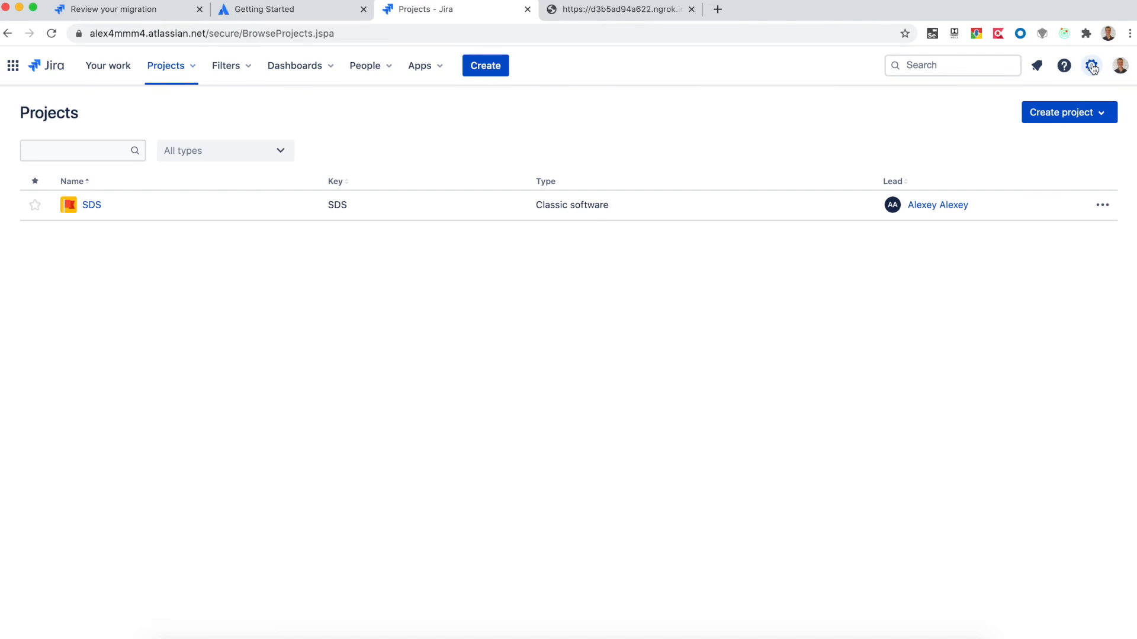
{"action": "left_click", "coordinate": [1091, 65]}
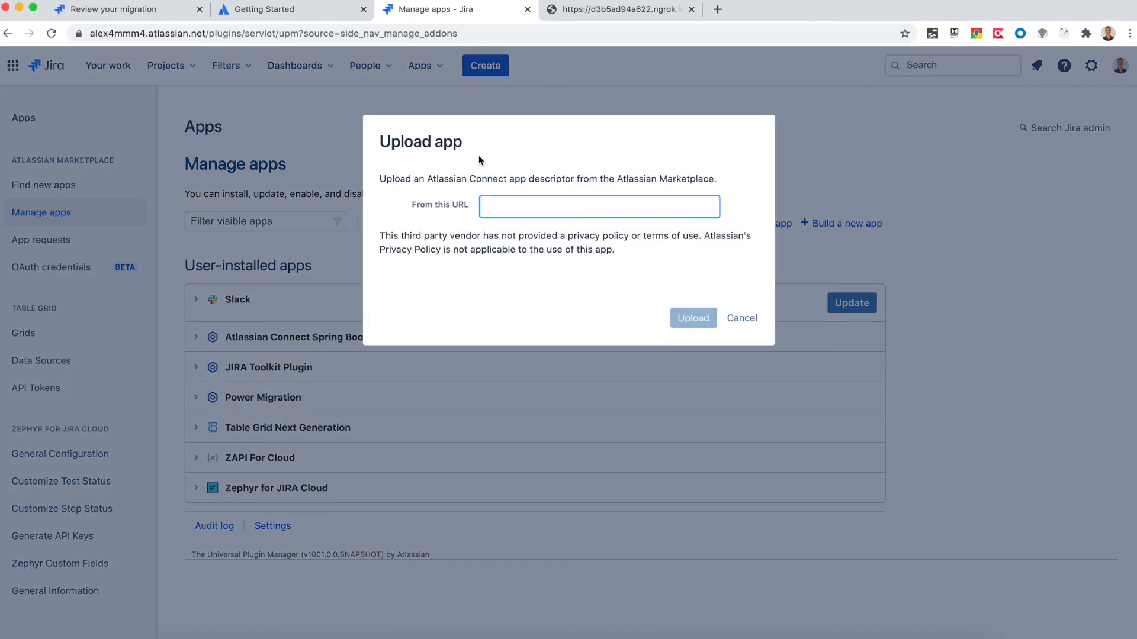
{"action": "type", "text": "https://d3b5ad94a622.ngrok.io"}
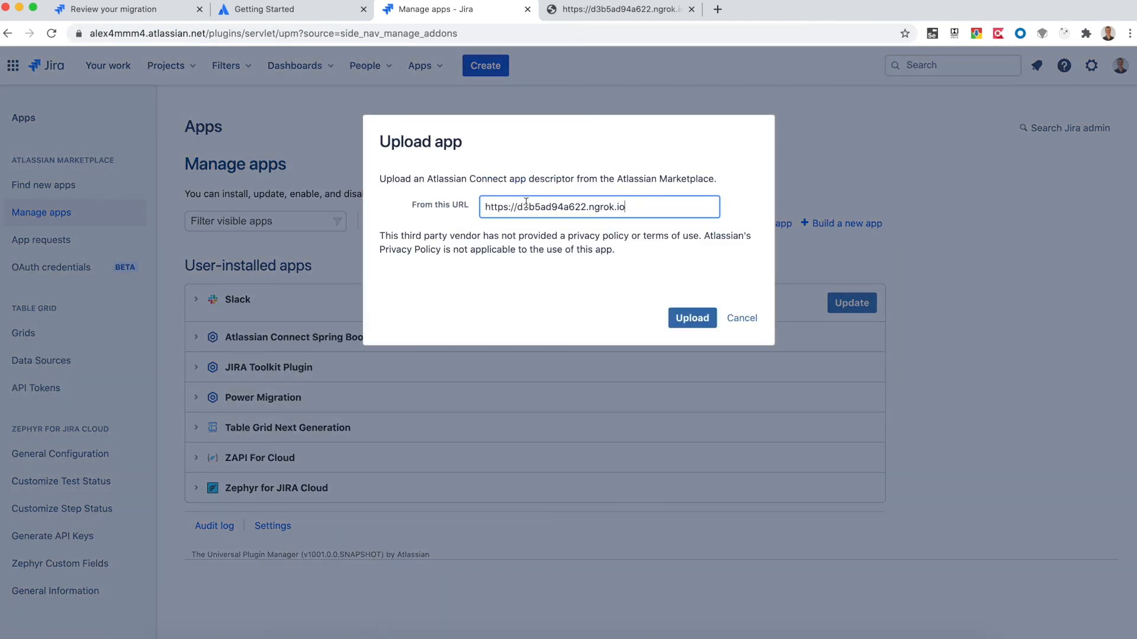
{"action": "left_click", "coordinate": [690, 318]}
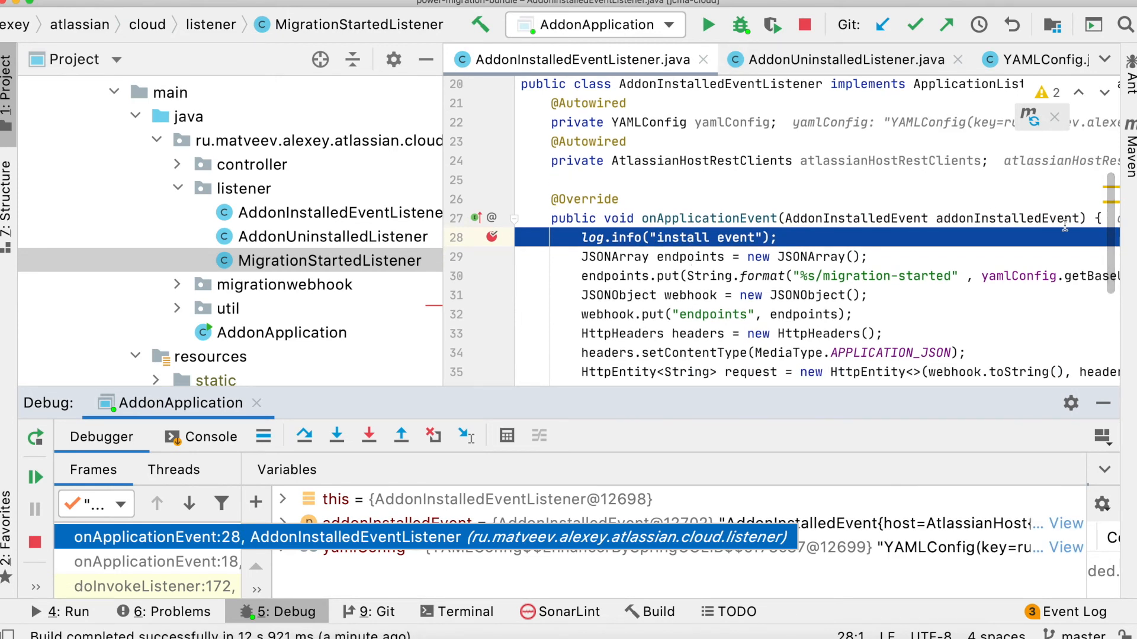
Step over the install handler to the webhook registration call, then resume the add-on.
{"action": "left_click", "coordinate": [304, 434]}
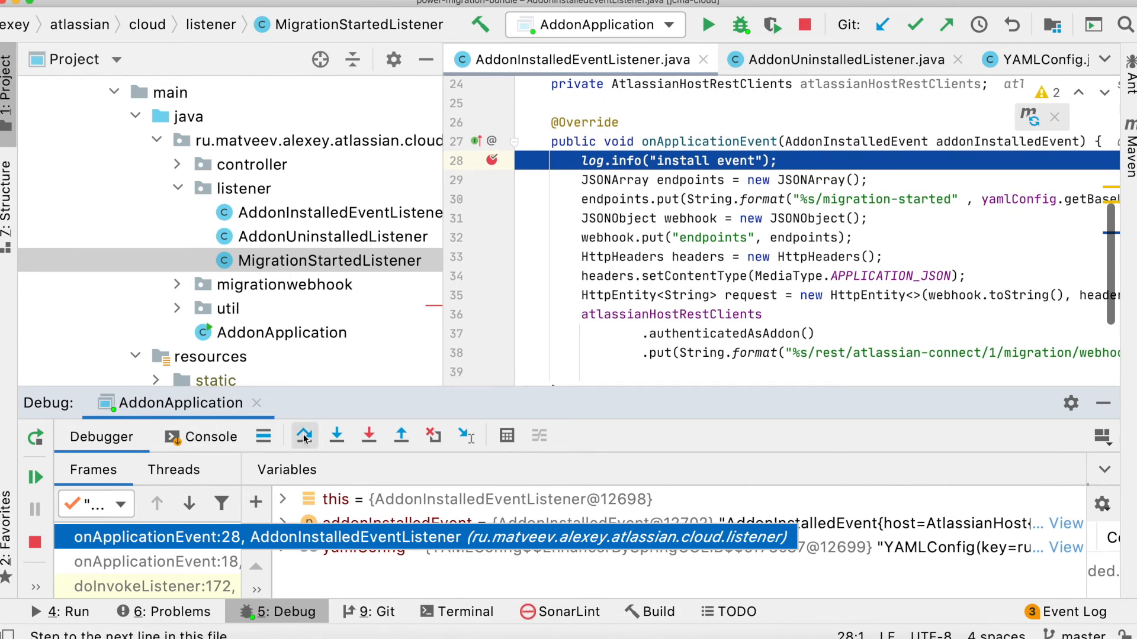
{"action": "left_click", "coordinate": [304, 434]}
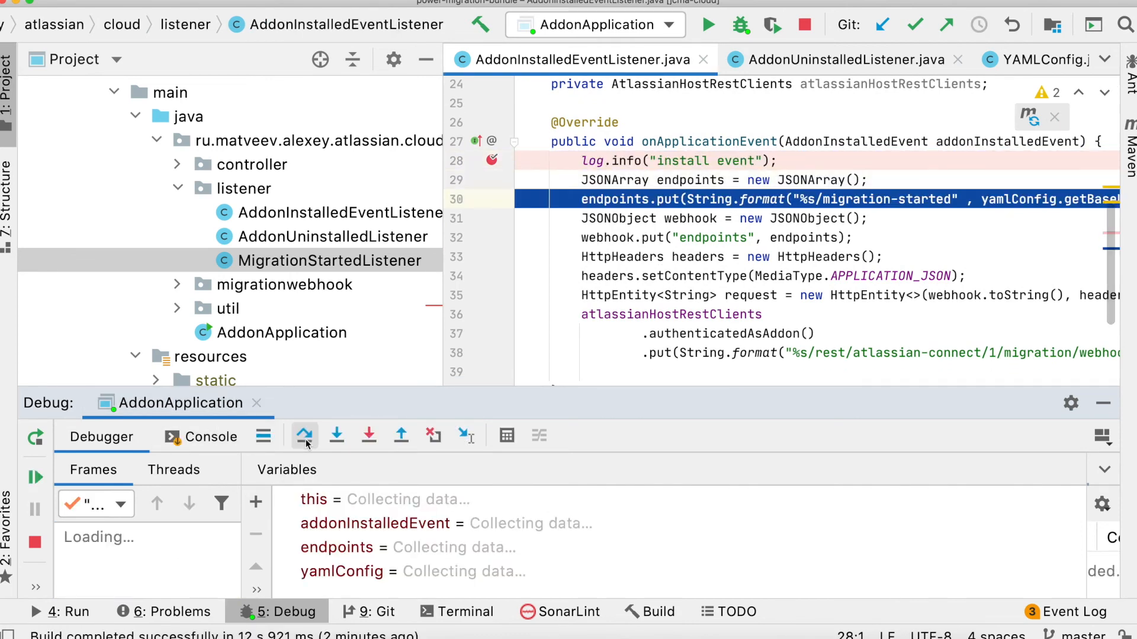
{"action": "left_click", "coordinate": [305, 435]}
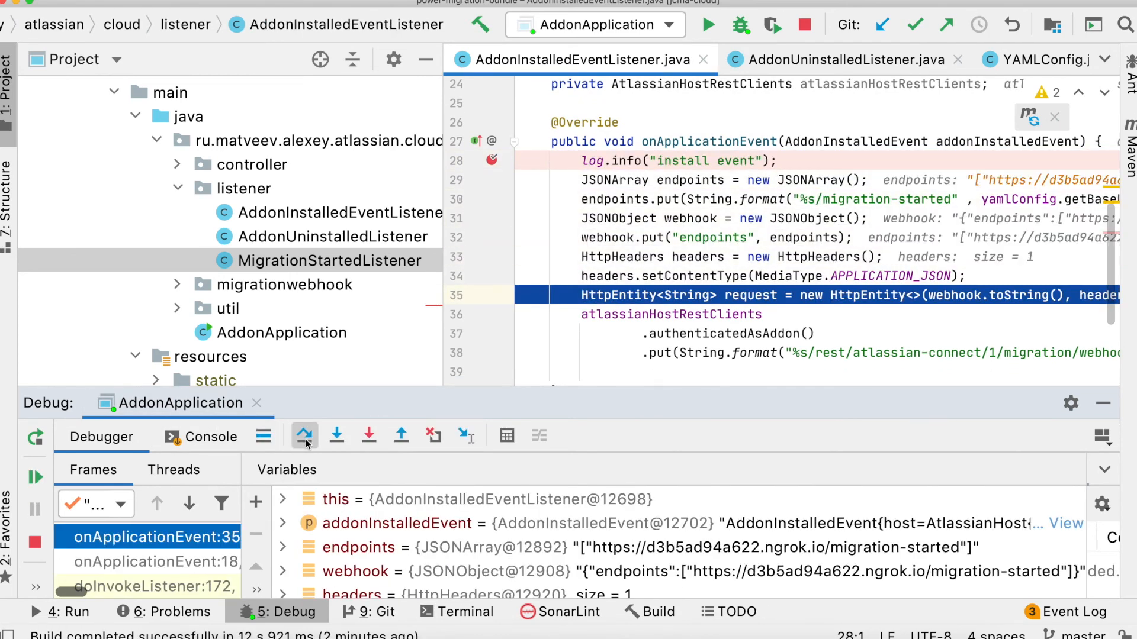
{"action": "left_click", "coordinate": [304, 434]}
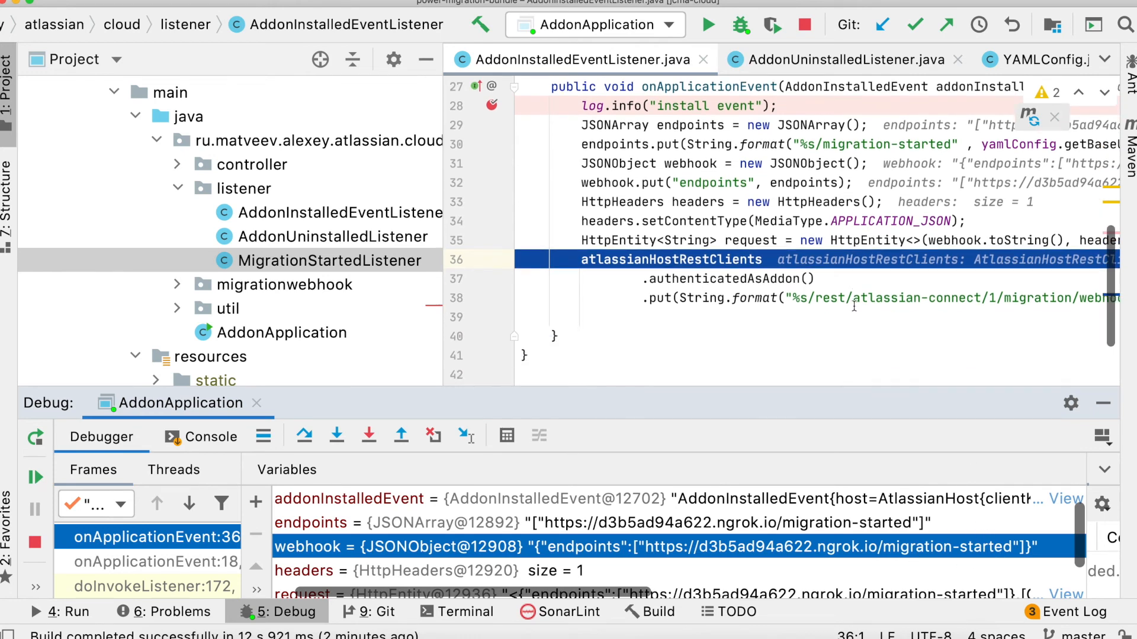
{"action": "mouse_move", "coordinate": [156, 503]}
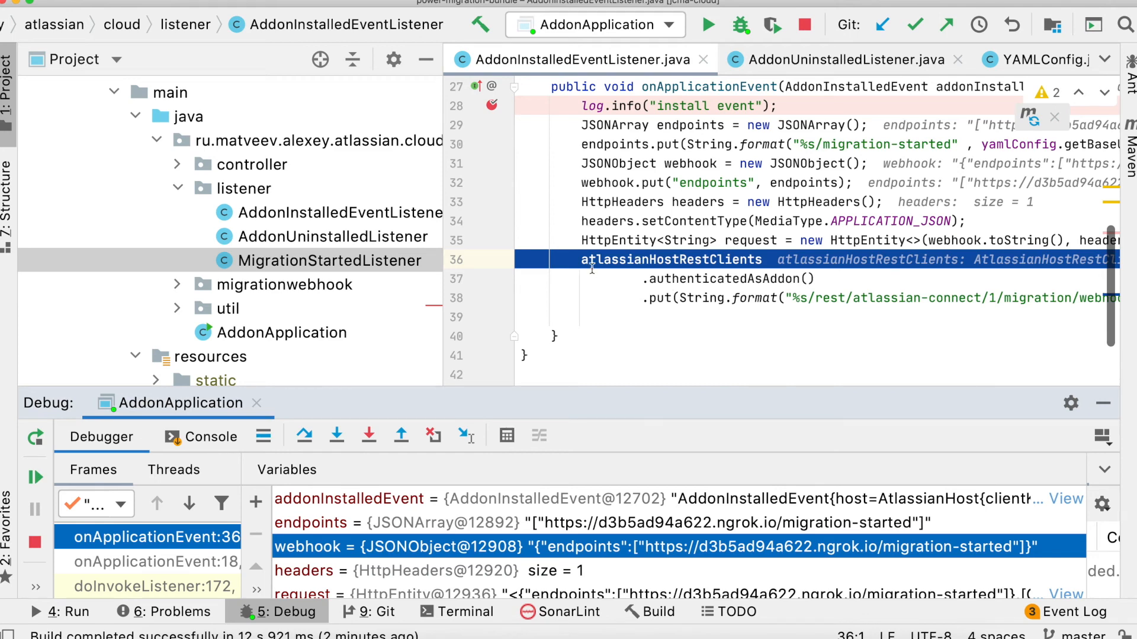
{"action": "mouse_move", "coordinate": [34, 477]}
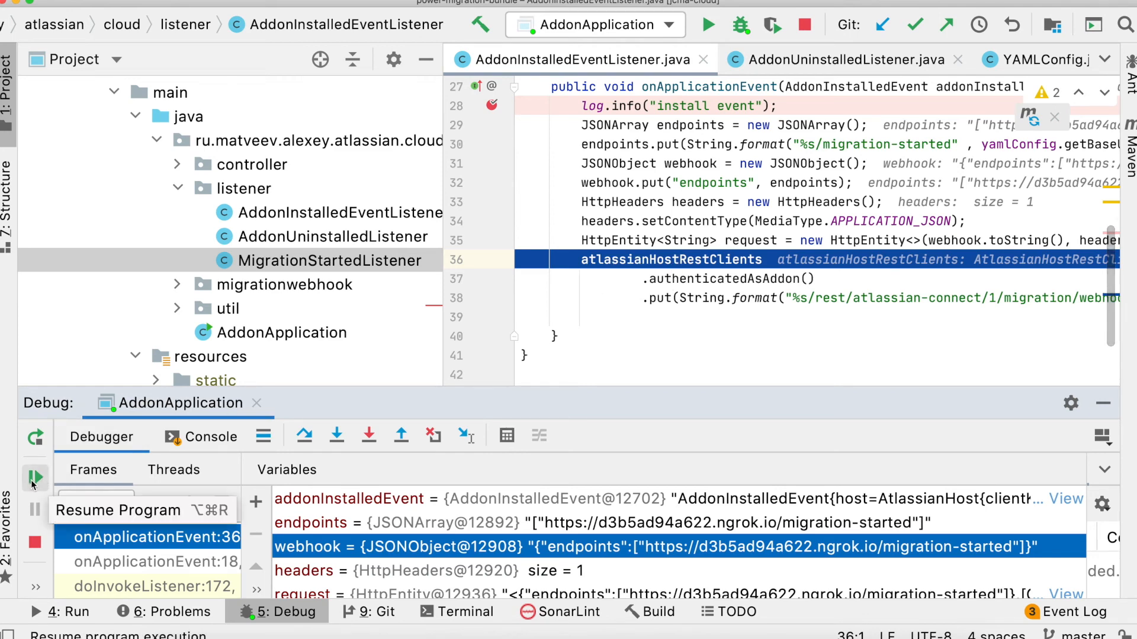
{"action": "left_click", "coordinate": [34, 478]}
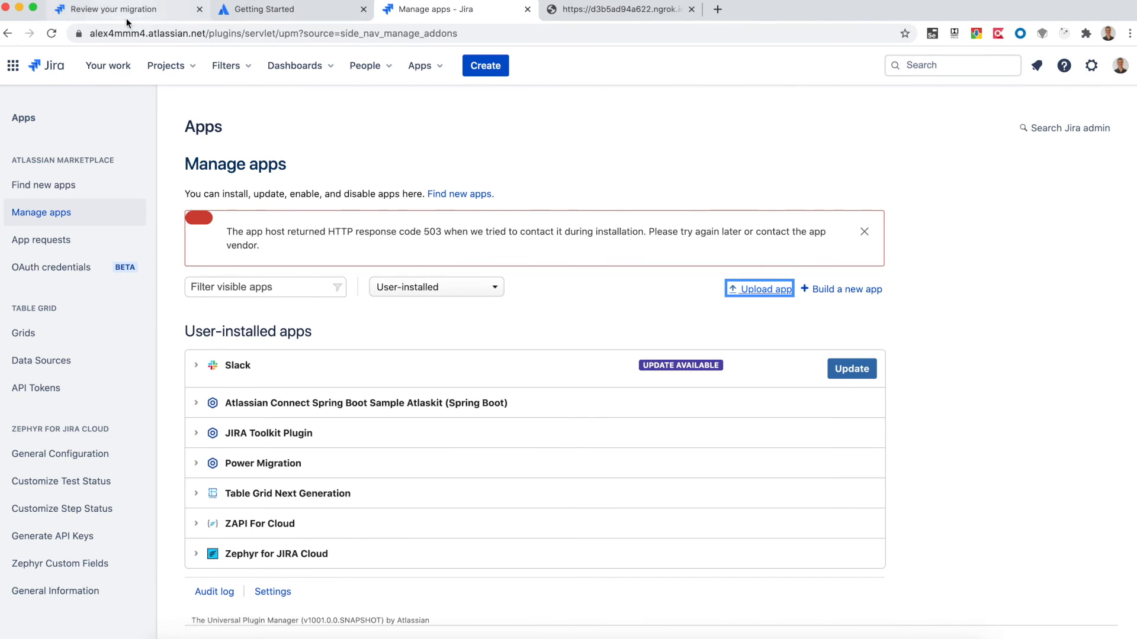
{"action": "mouse_move", "coordinate": [112, 9]}
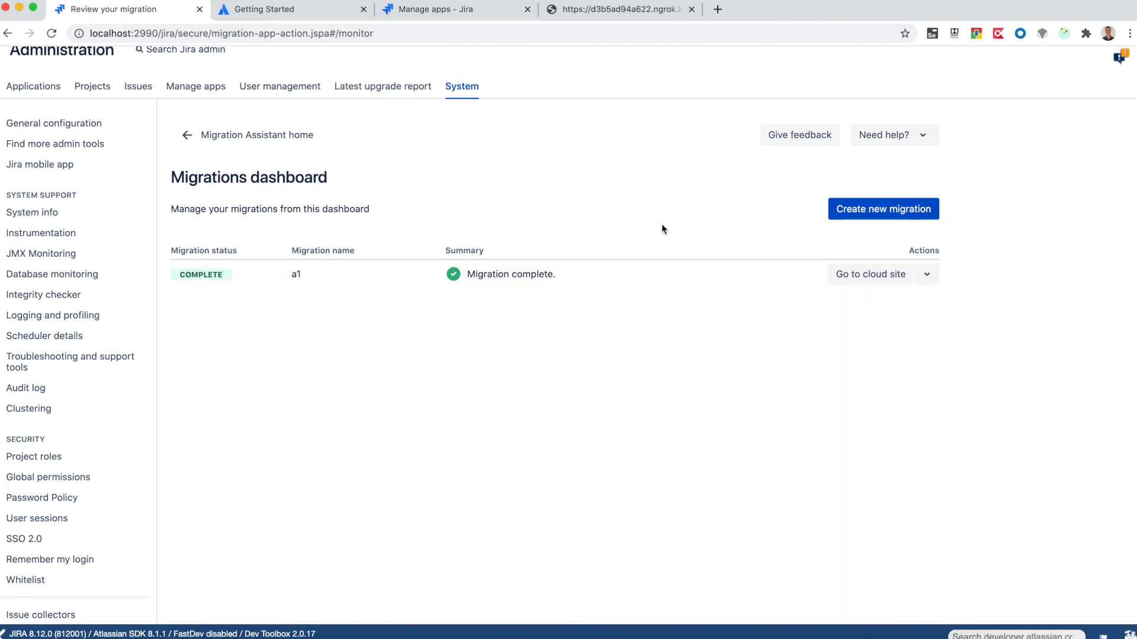
Create a new migration named a2 without assessing apps, connected to the cloud site.
{"action": "left_click", "coordinate": [883, 209]}
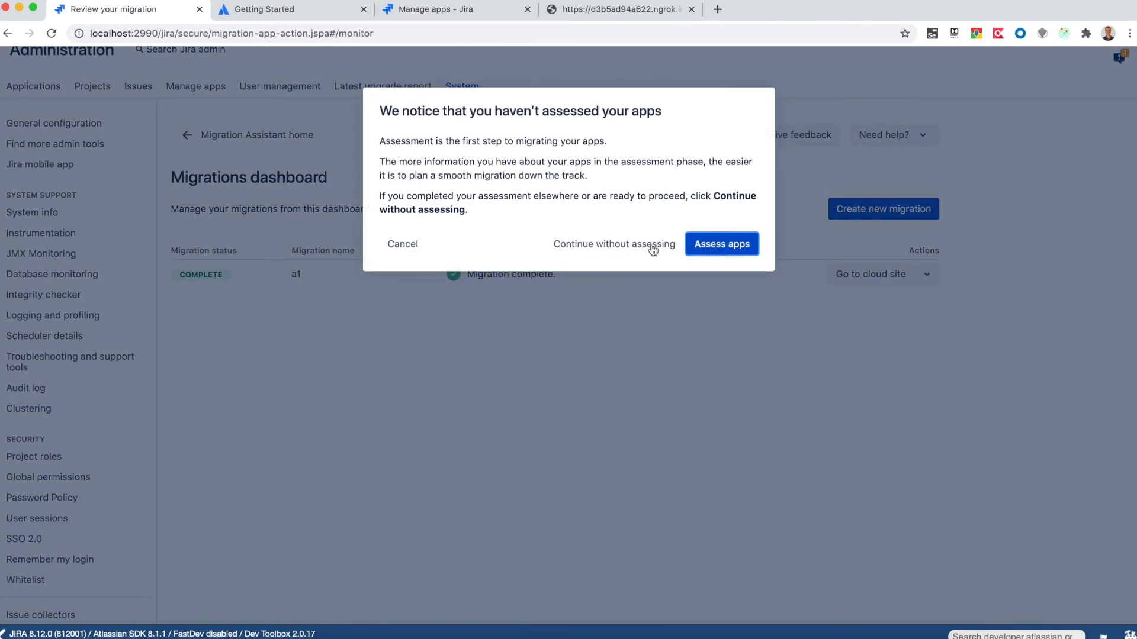
{"action": "left_click", "coordinate": [614, 244]}
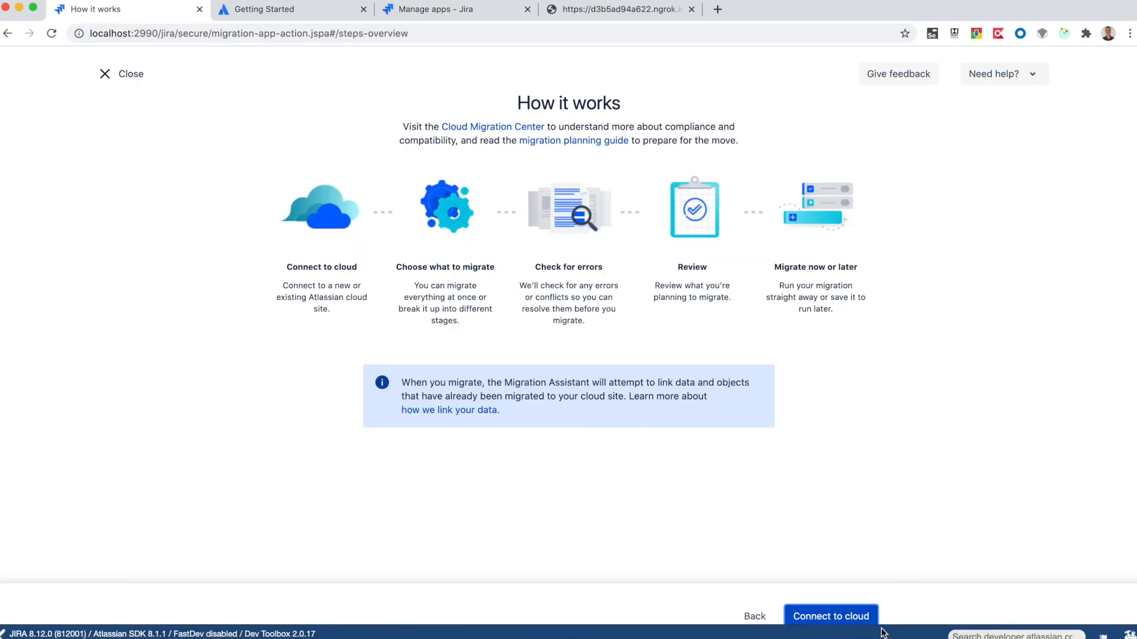
{"action": "left_click", "coordinate": [830, 616]}
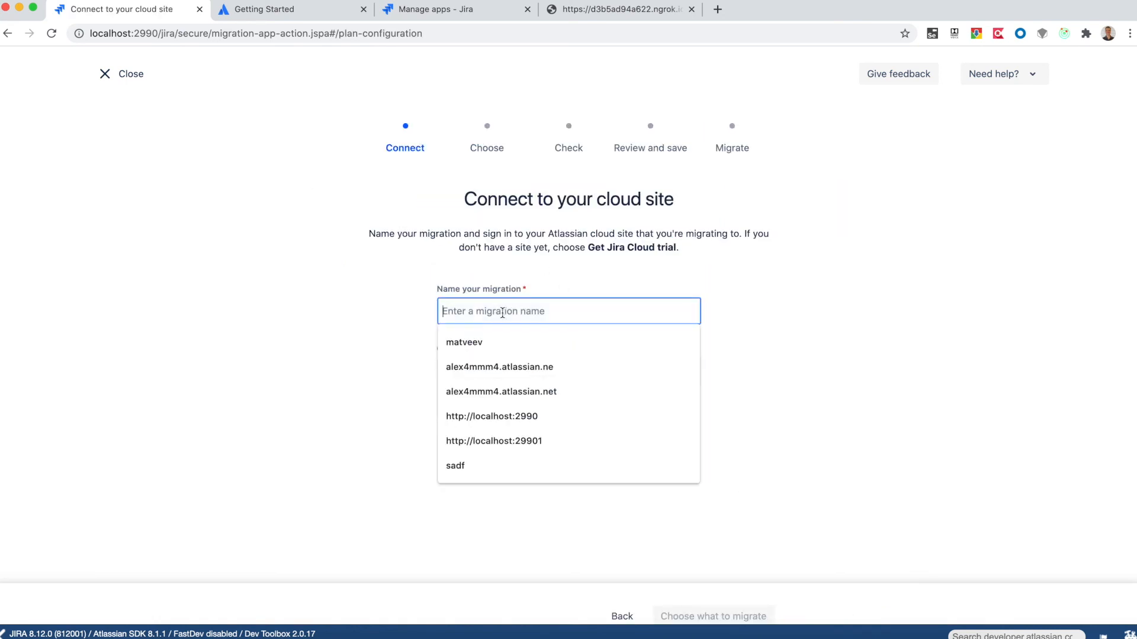
{"action": "type", "text": "a2"}
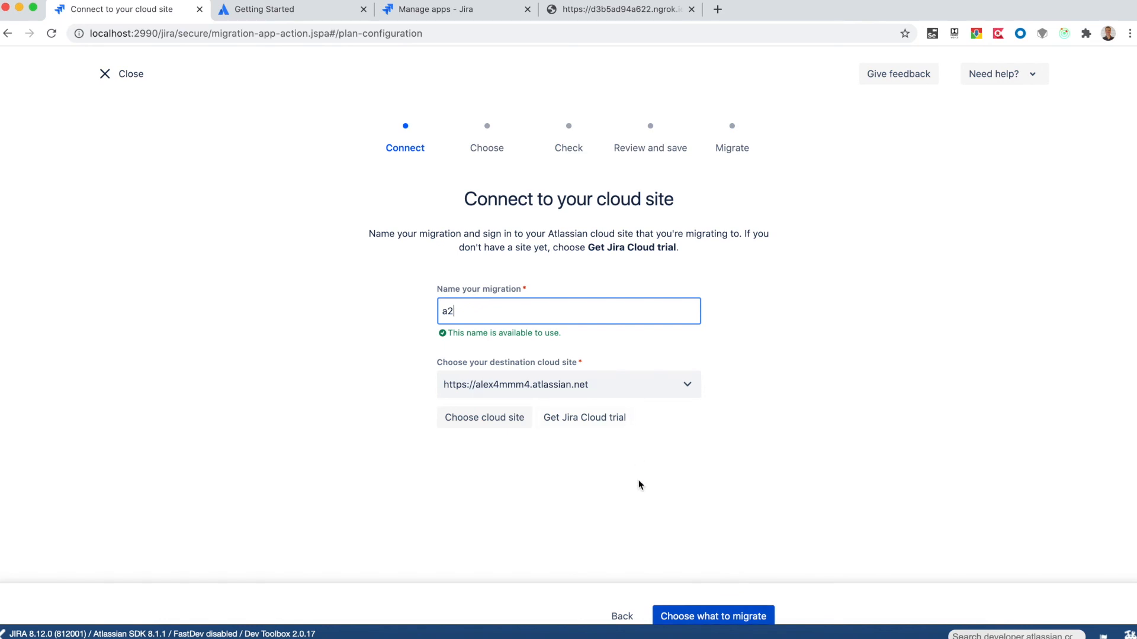
{"action": "left_click", "coordinate": [712, 616]}
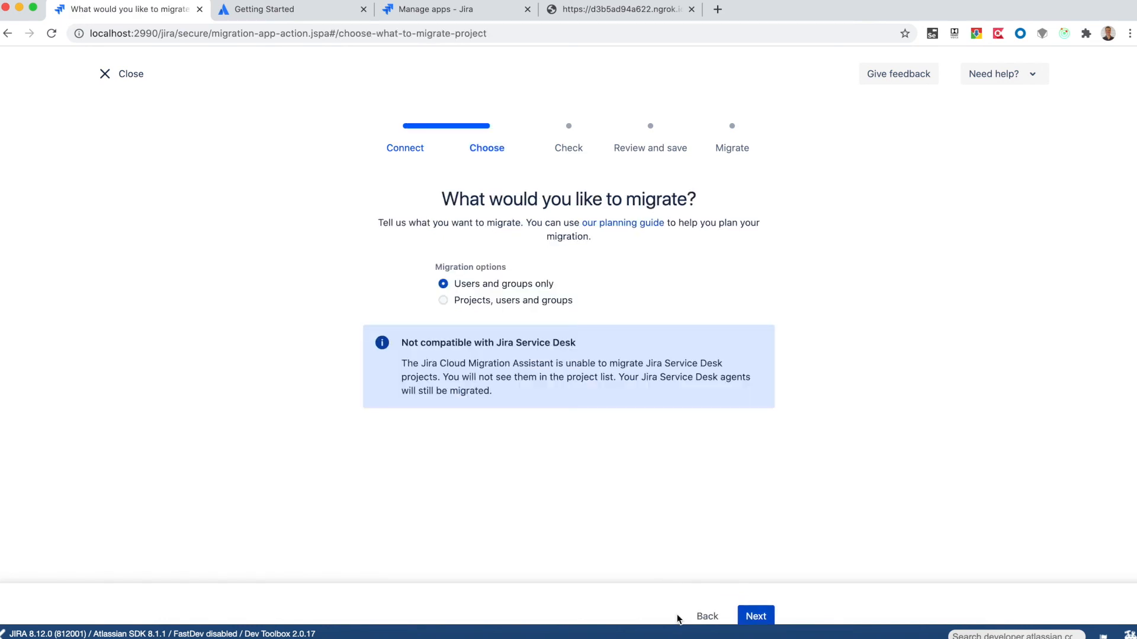
Choose users and groups only with preserved group membership, review the a2 migration and run it.
{"action": "left_click", "coordinate": [755, 616]}
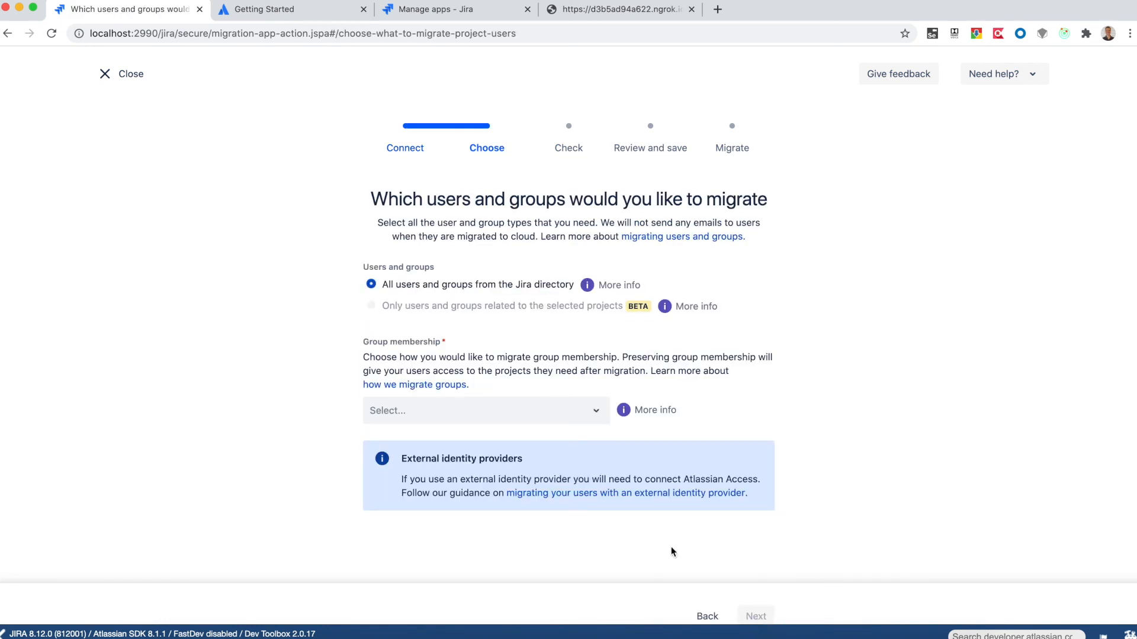
{"action": "left_click", "coordinate": [485, 410]}
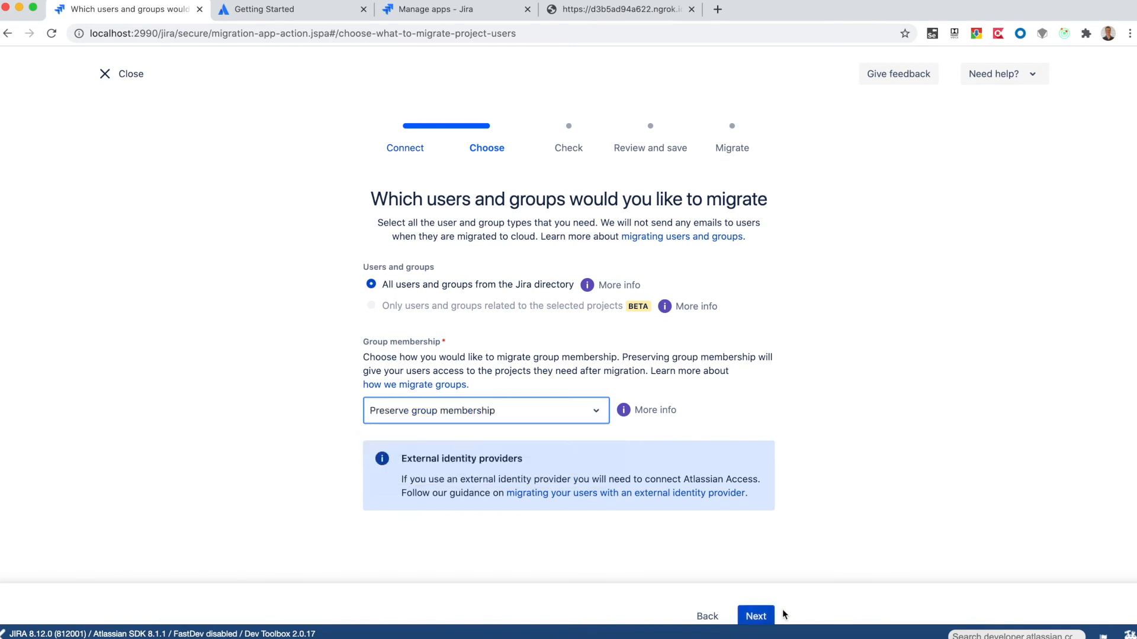
{"action": "left_click", "coordinate": [756, 616]}
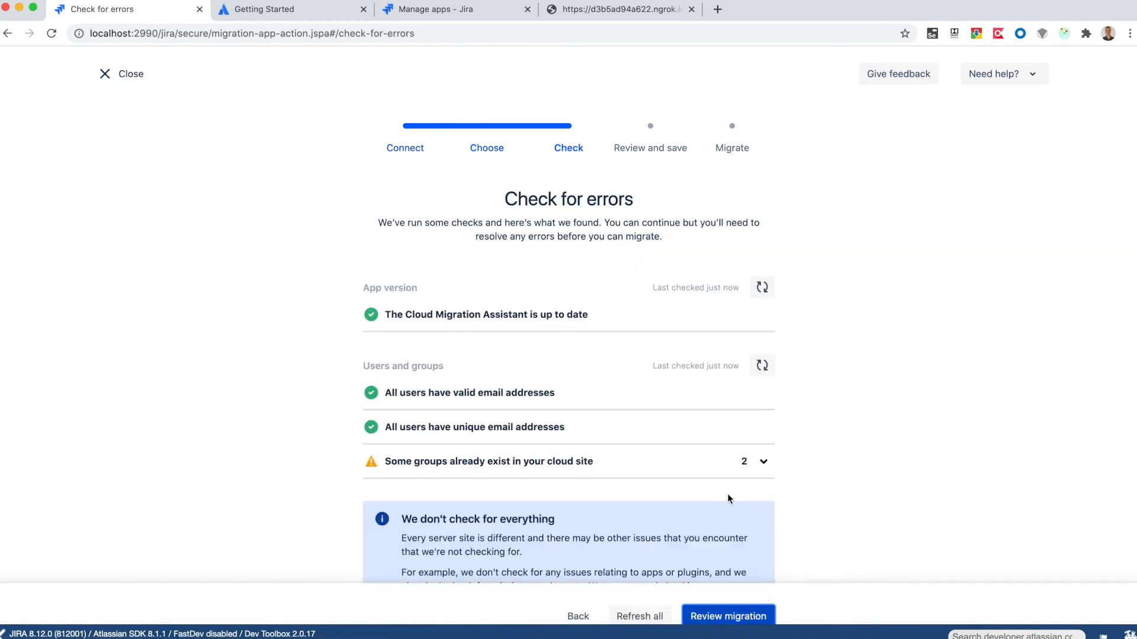
{"action": "left_click", "coordinate": [728, 616]}
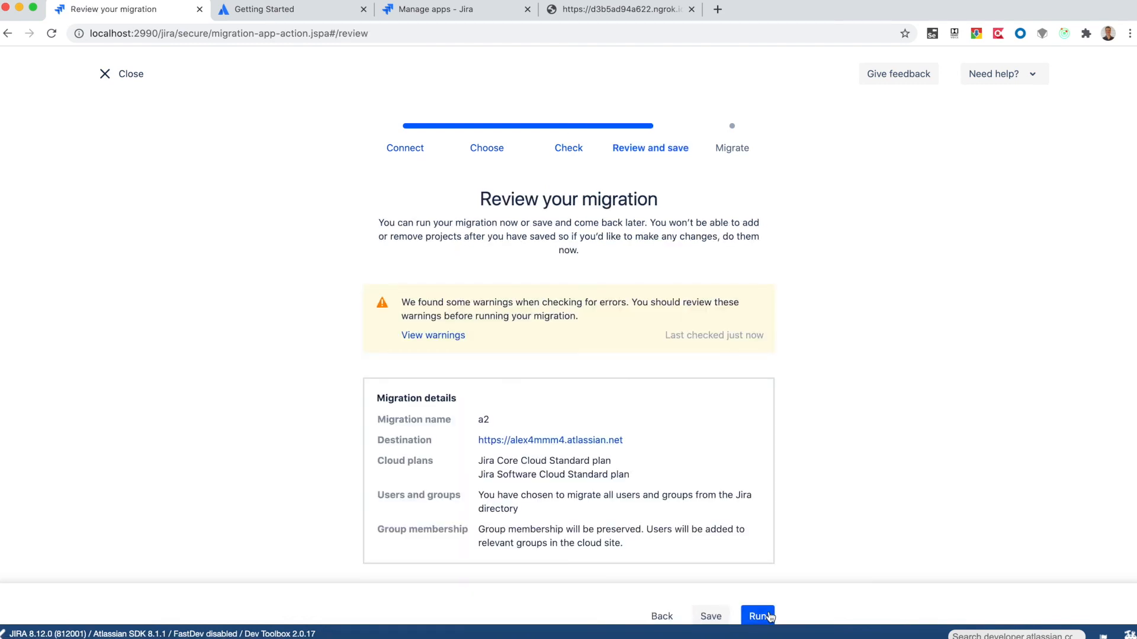
{"action": "left_click", "coordinate": [758, 616]}
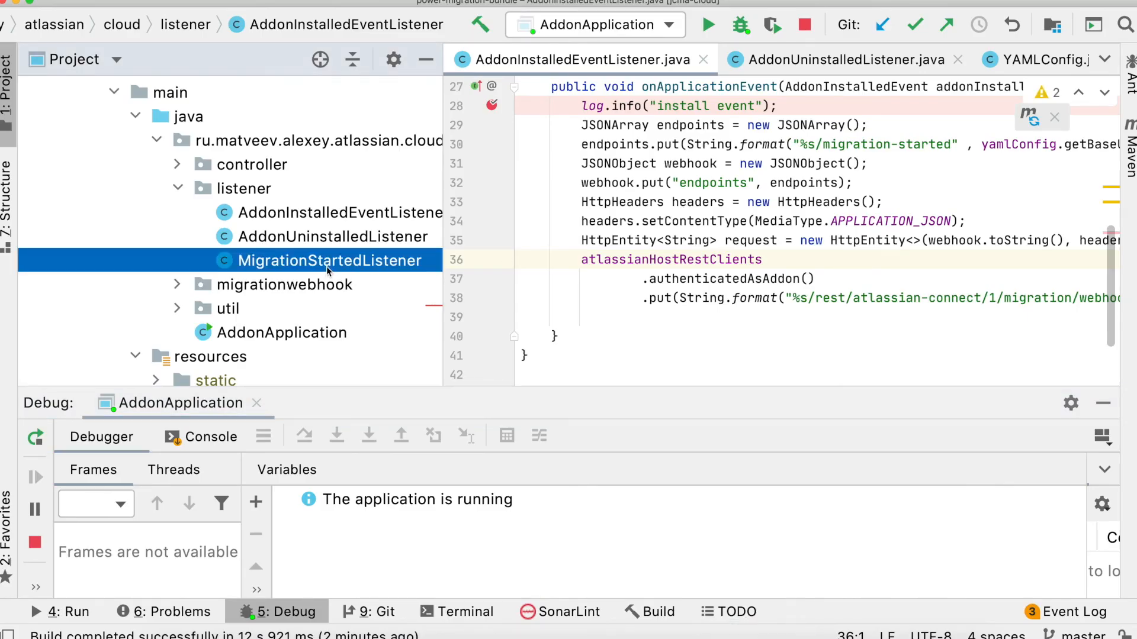
Bring up MigrationStartedListener.java and step past the event-type check at the breakpoint.
{"action": "double_click", "coordinate": [332, 261]}
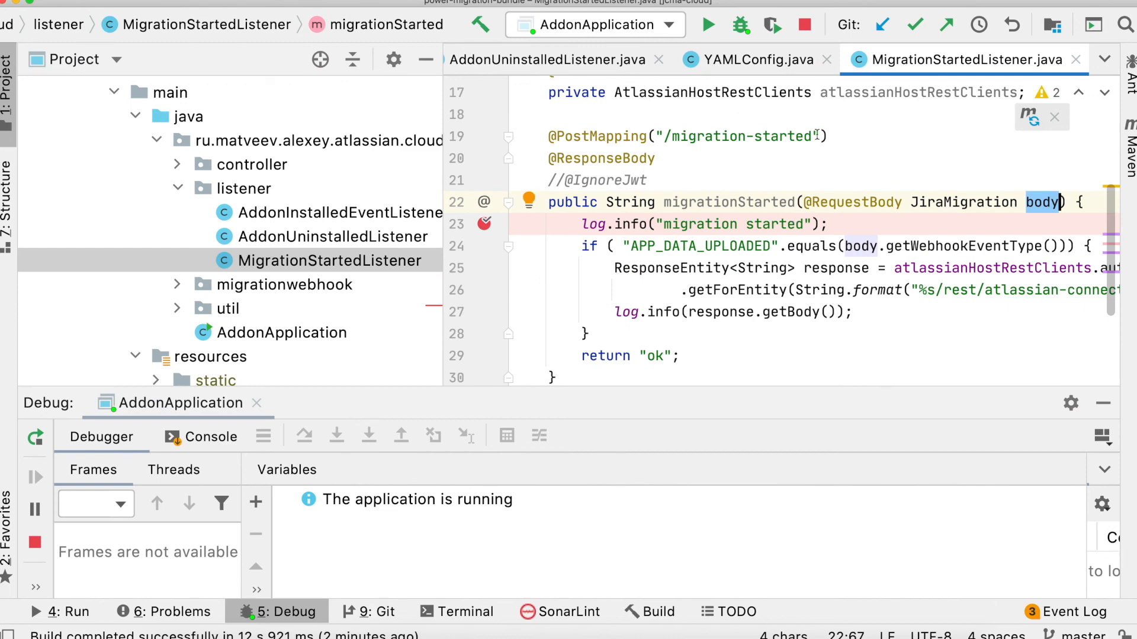
{"action": "mouse_move", "coordinate": [812, 136]}
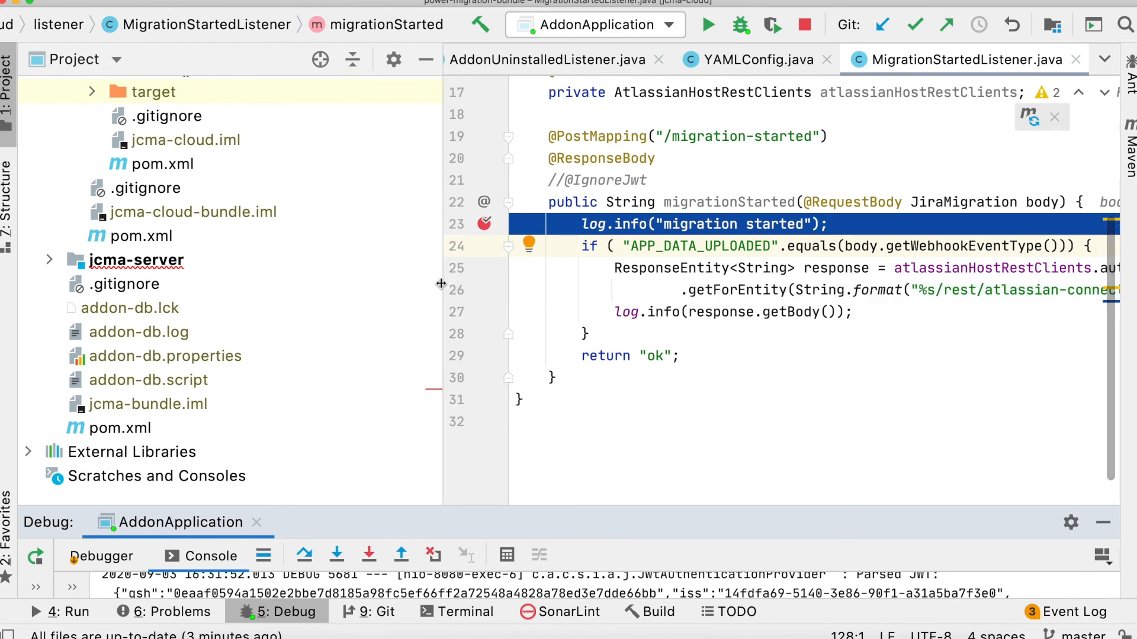
{"action": "left_click", "coordinate": [304, 556]}
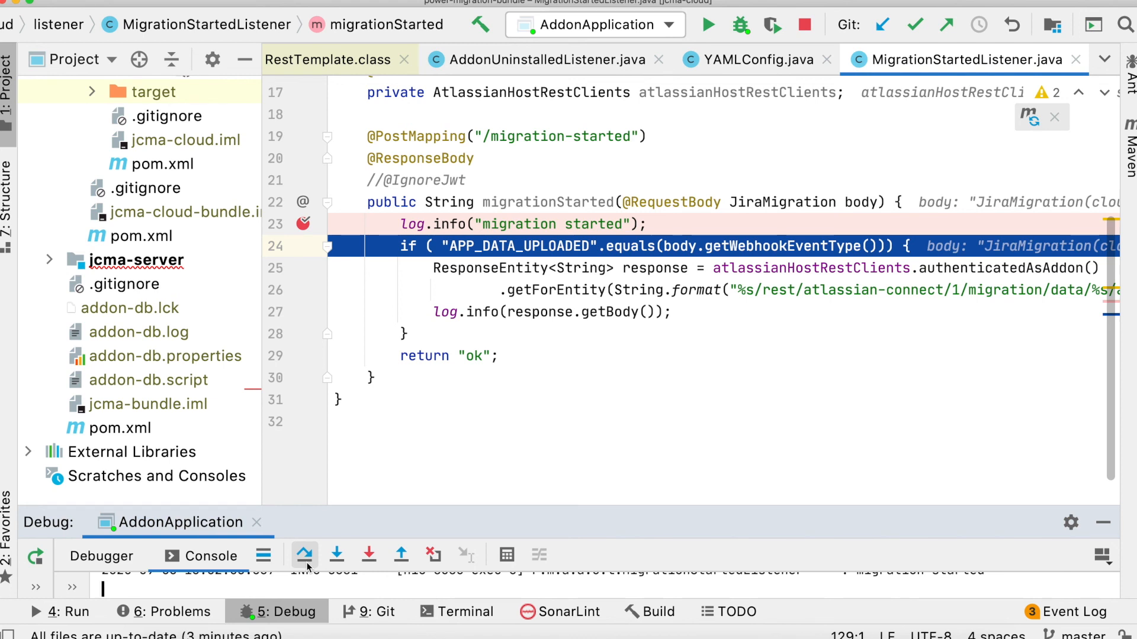
{"action": "left_click", "coordinate": [305, 556]}
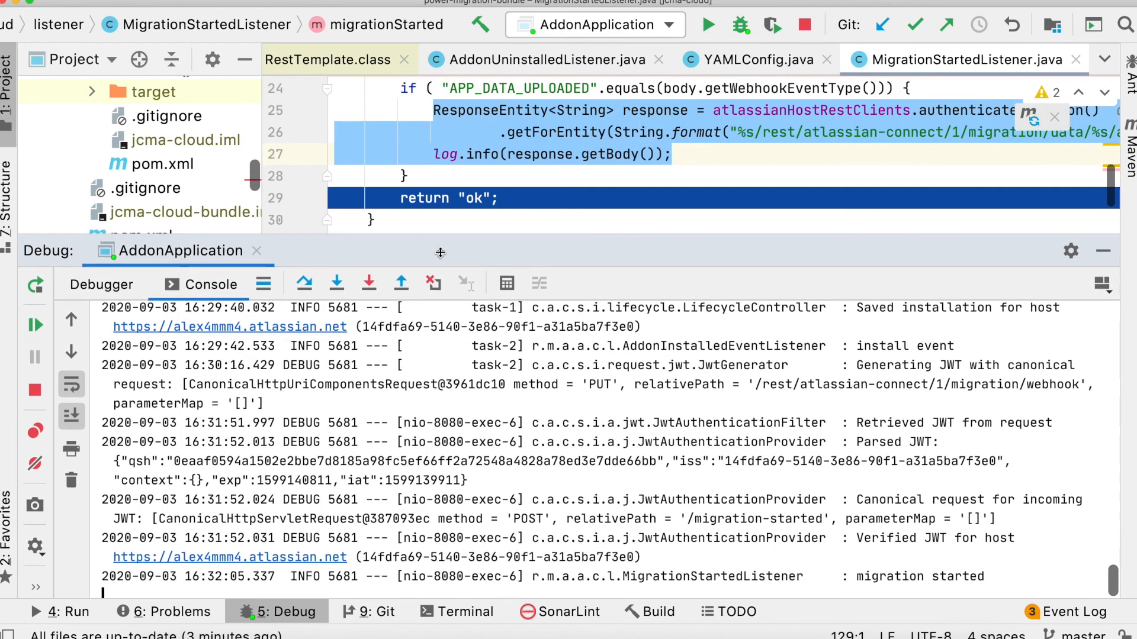
Inspect the webhook body (planName a3, APP_DATA_UPLOADED) in the Debugger variables, then resume to the next webhook.
{"action": "left_click", "coordinate": [101, 284]}
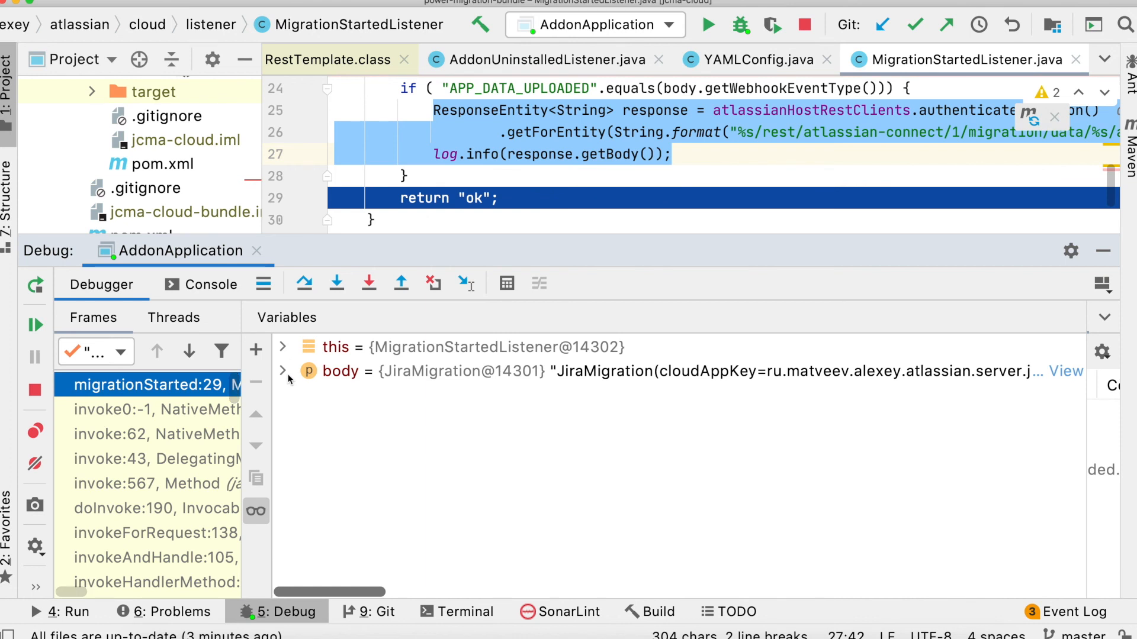
{"action": "left_click", "coordinate": [283, 370]}
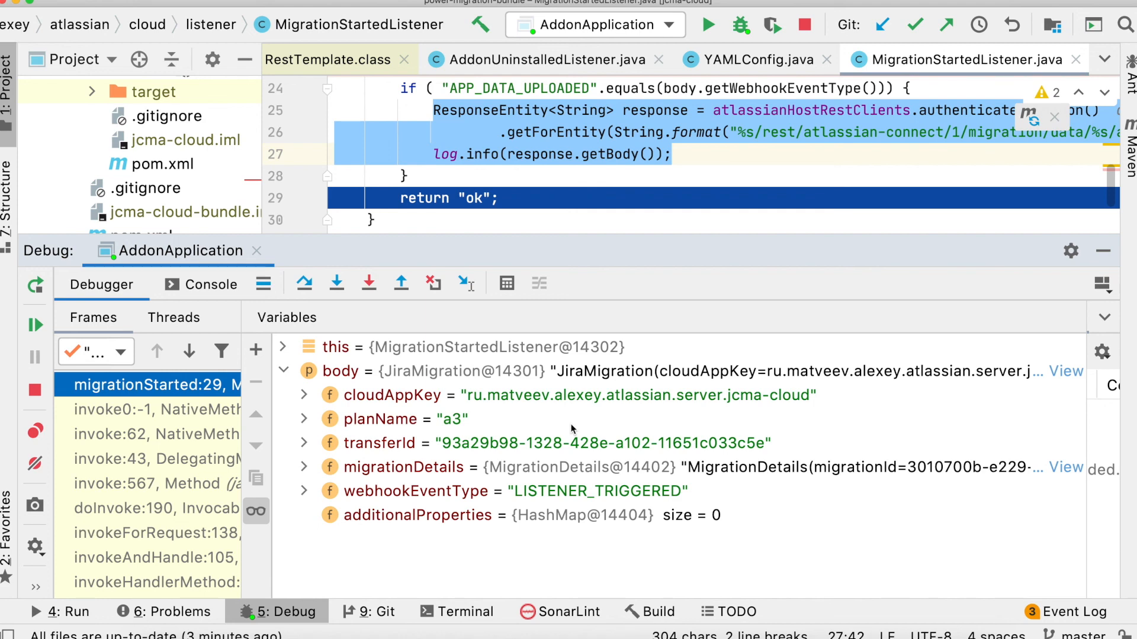
{"action": "left_click", "coordinate": [35, 325]}
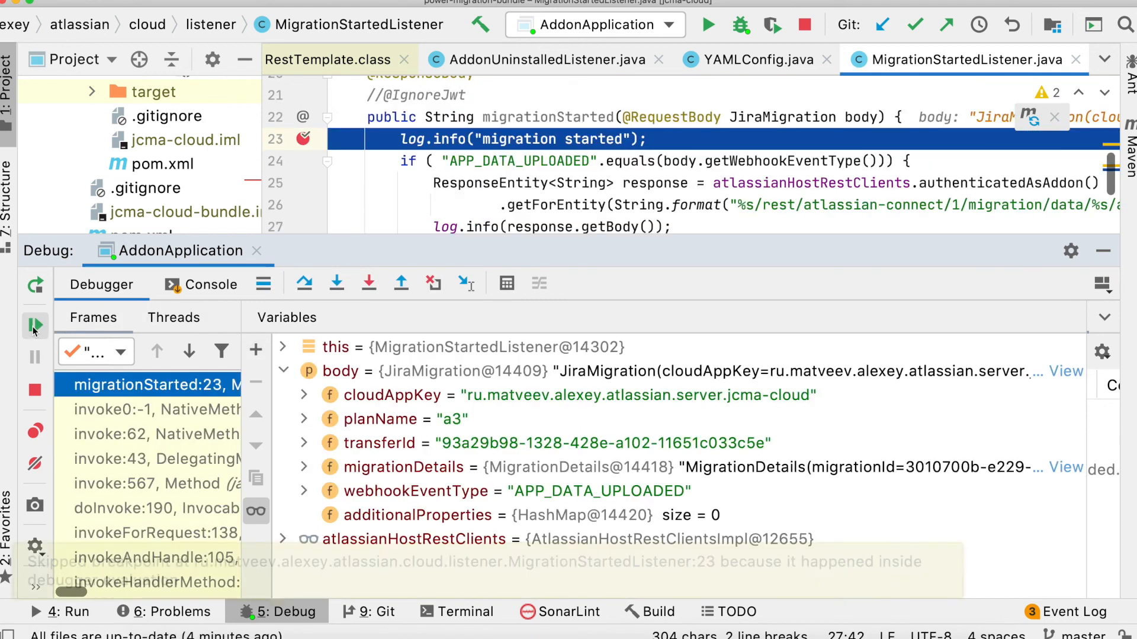
{"action": "mouse_move", "coordinate": [304, 283]}
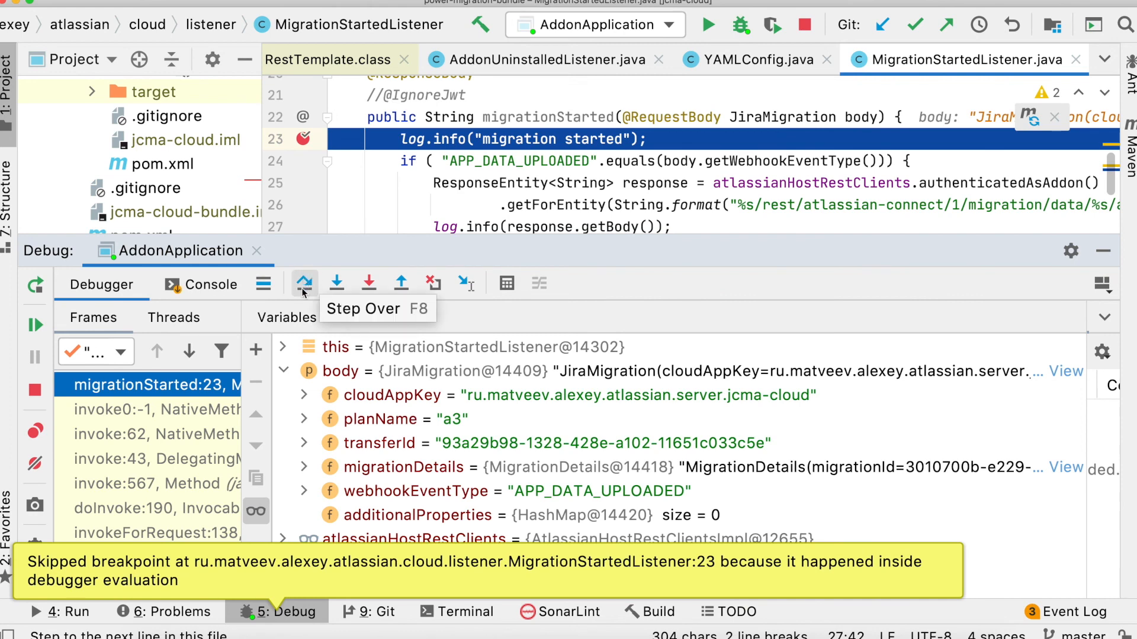
Step the handler through the getForEntity migration-data fetch to the response log line.
{"action": "left_click", "coordinate": [305, 283]}
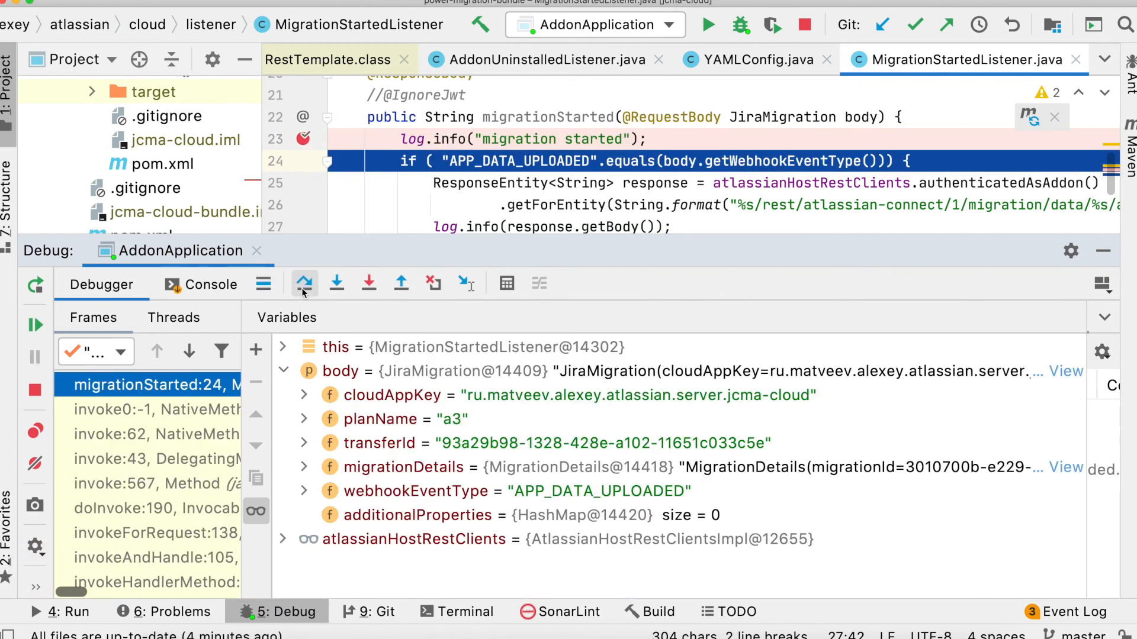
{"action": "left_click", "coordinate": [337, 283]}
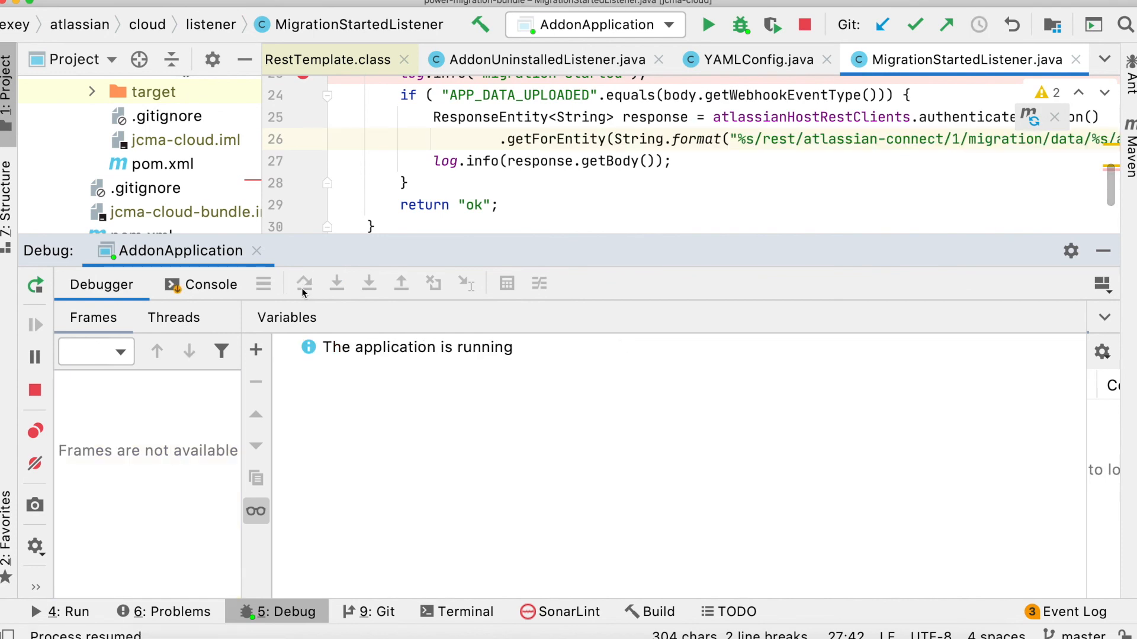
{"action": "left_click", "coordinate": [303, 283]}
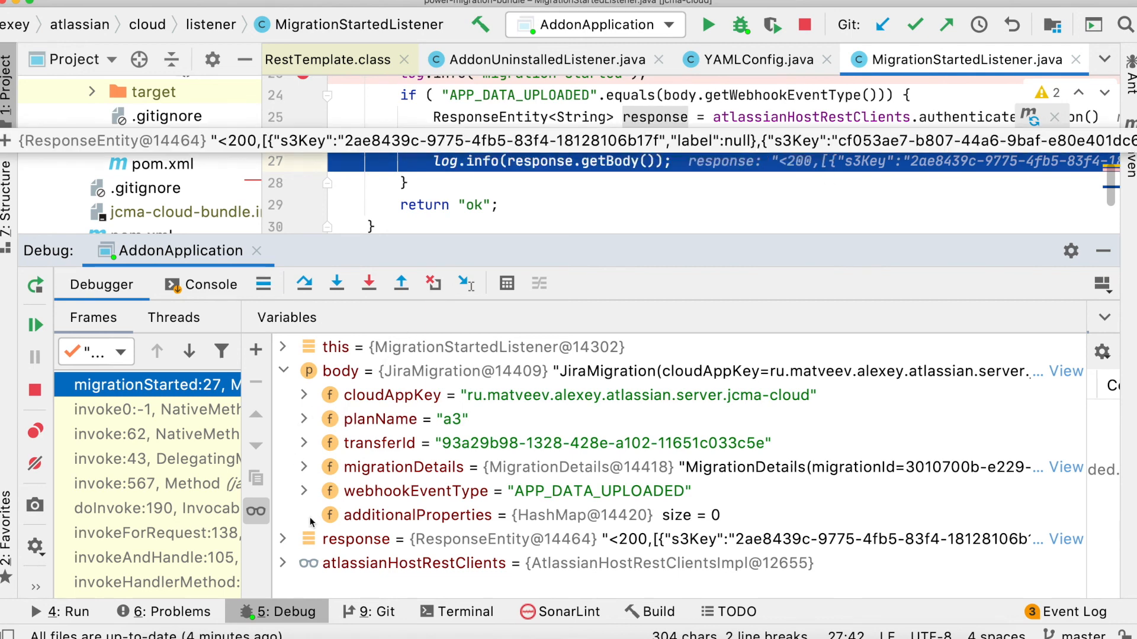
Expand the response showing status 200 and view its body with the two labelled s3Key entries.
{"action": "left_click", "coordinate": [283, 539]}
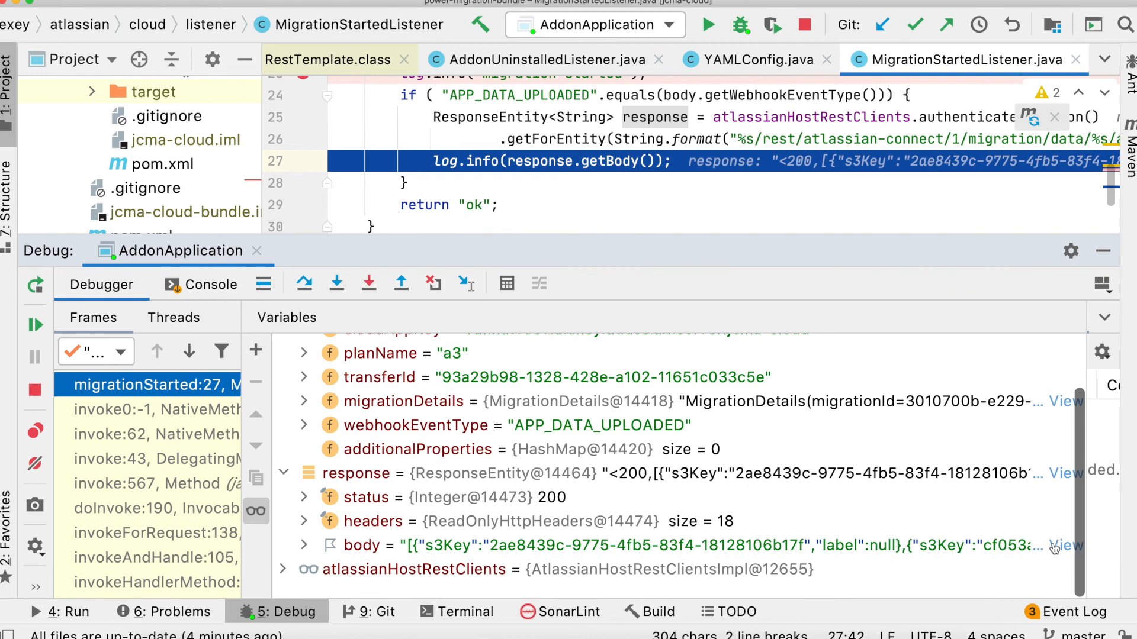
{"action": "left_click", "coordinate": [1065, 545]}
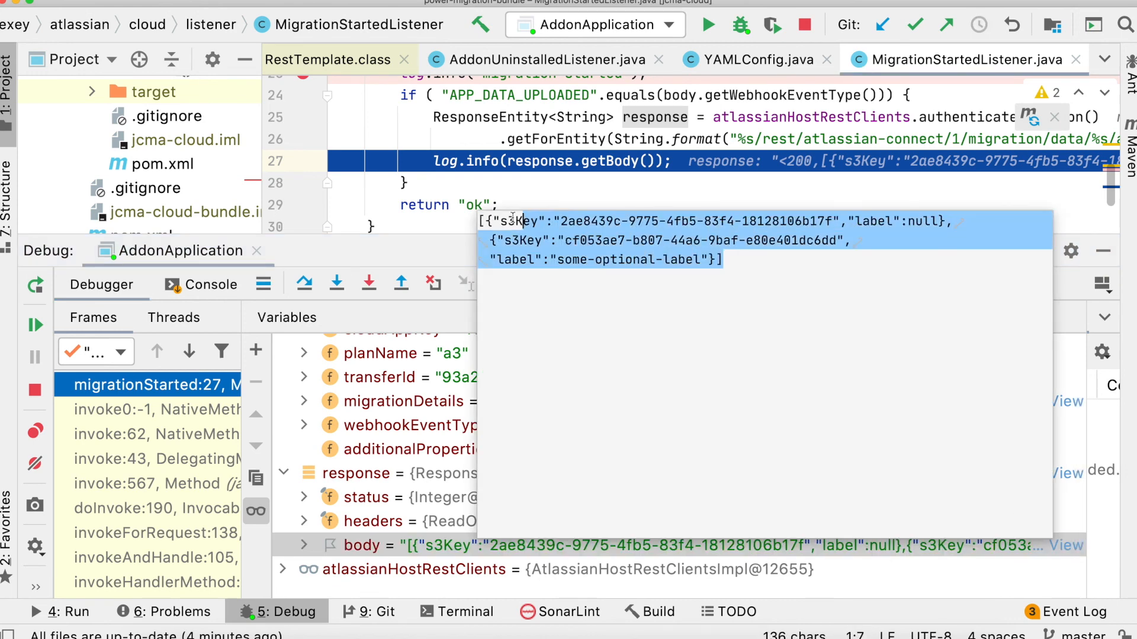